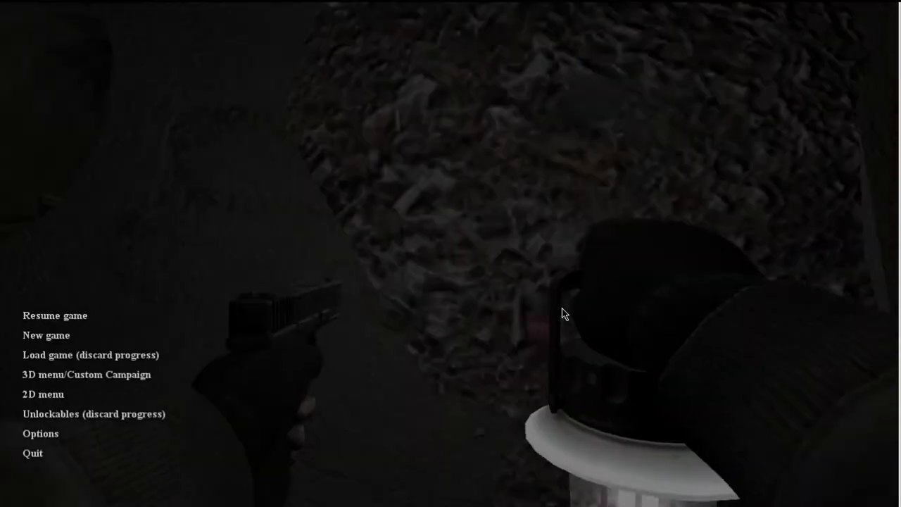
Resume the game from the pause menu into the dark corridor by the barred gate
{"action": "left_click", "coordinate": [55, 316]}
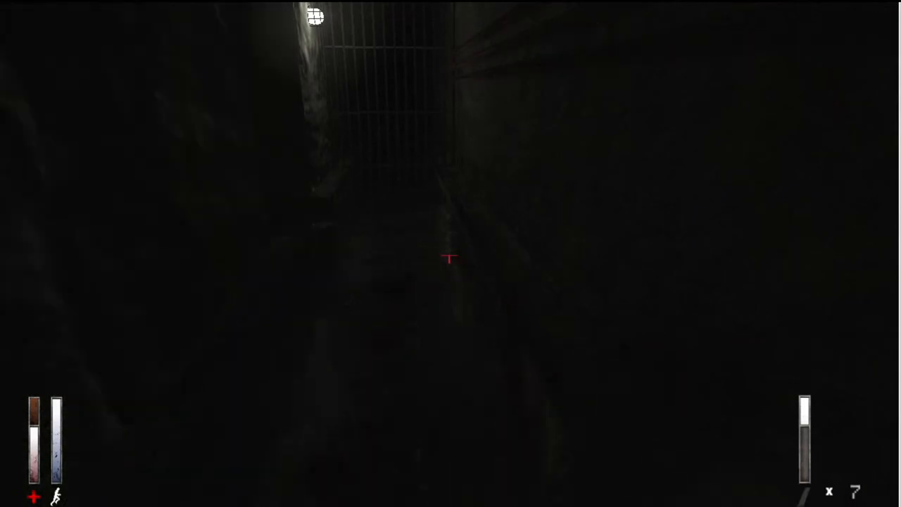
{"action": "left_click", "coordinate": [450, 259]}
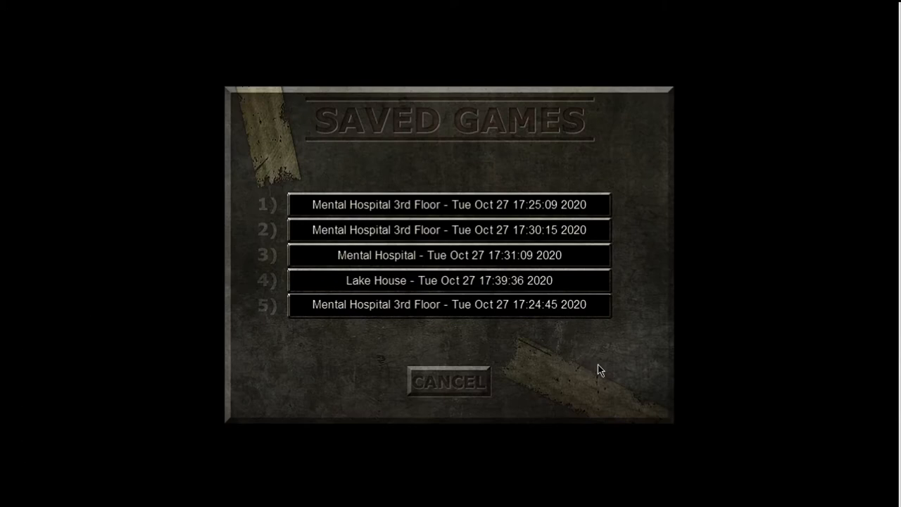
{"action": "mouse_move", "coordinate": [636, 403]}
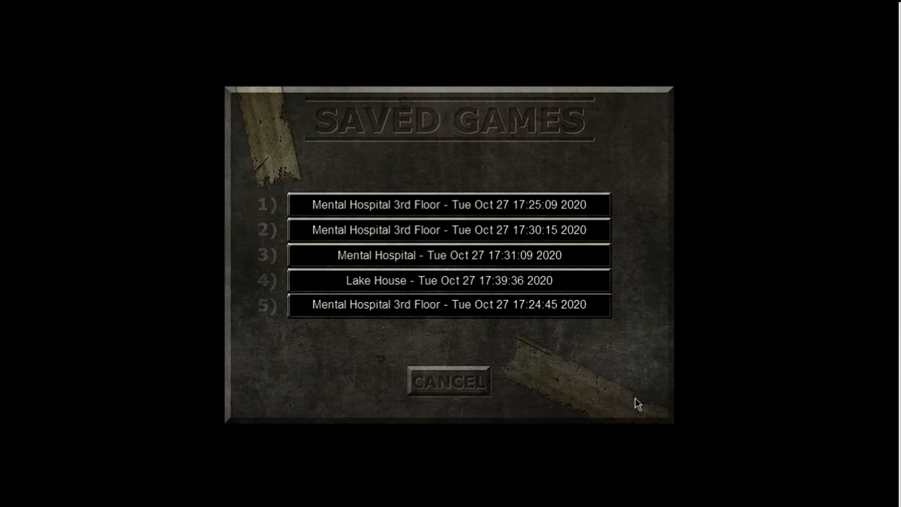
{"action": "mouse_move", "coordinate": [578, 358]}
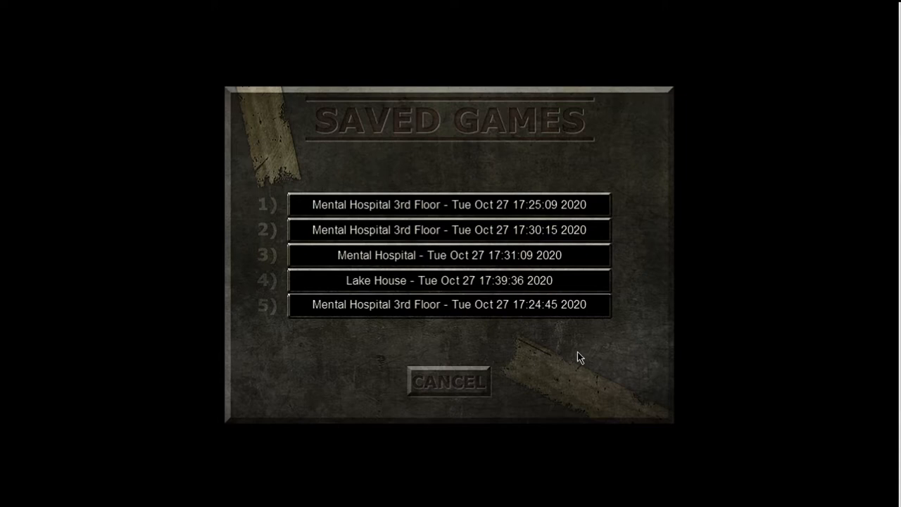
Load a save from the Saved Games list and play on until the Game Over screen
{"action": "left_click", "coordinate": [448, 381]}
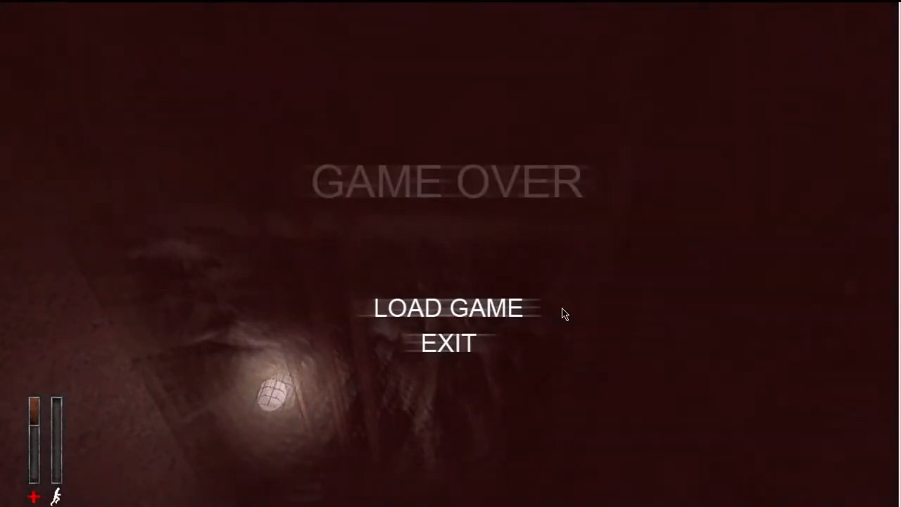
Reload via LOAD GAME after dying and return to the corridor before the barred gate
{"action": "left_click", "coordinate": [447, 307]}
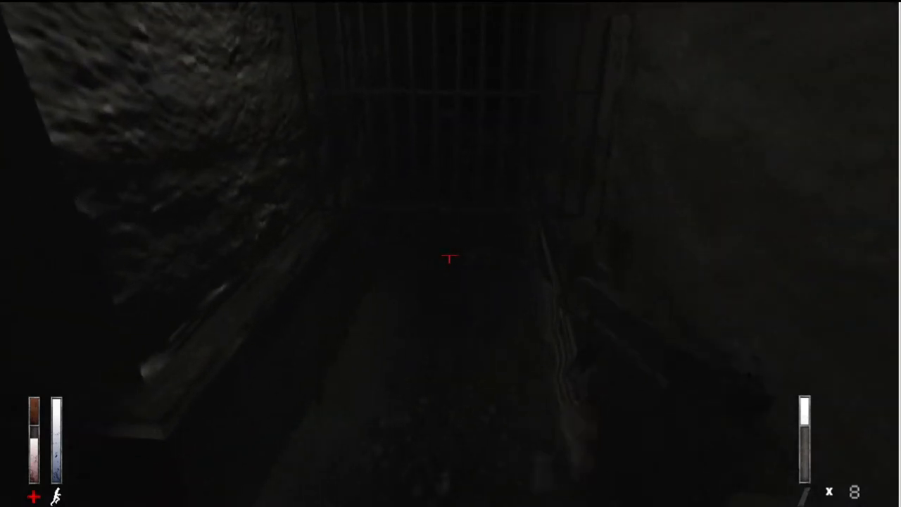
Act in game and move along the dim passage beneath the caged ceiling lamp
{"action": "left_click", "coordinate": [450, 253]}
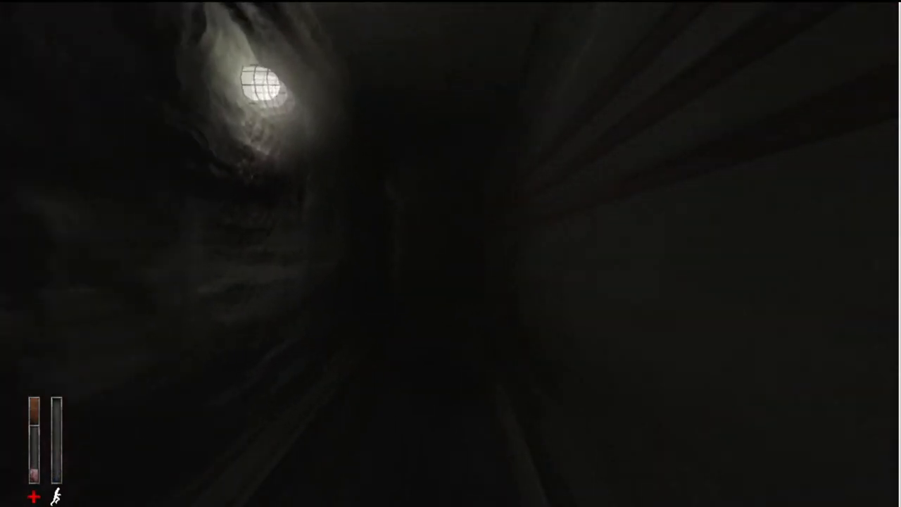
Pause the game with Esc and choose a pause-menu option leading to the saved-games list
{"action": "key", "text": "Escape"}
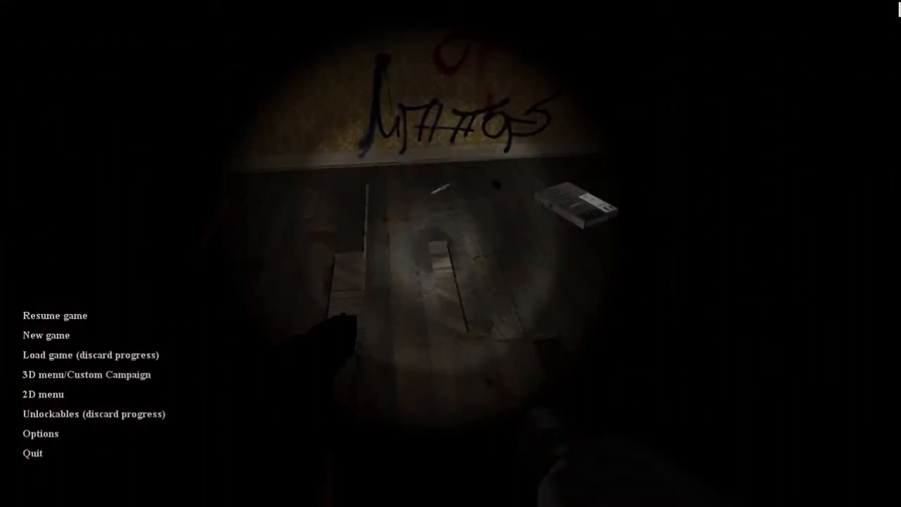
{"action": "left_click", "coordinate": [54, 316]}
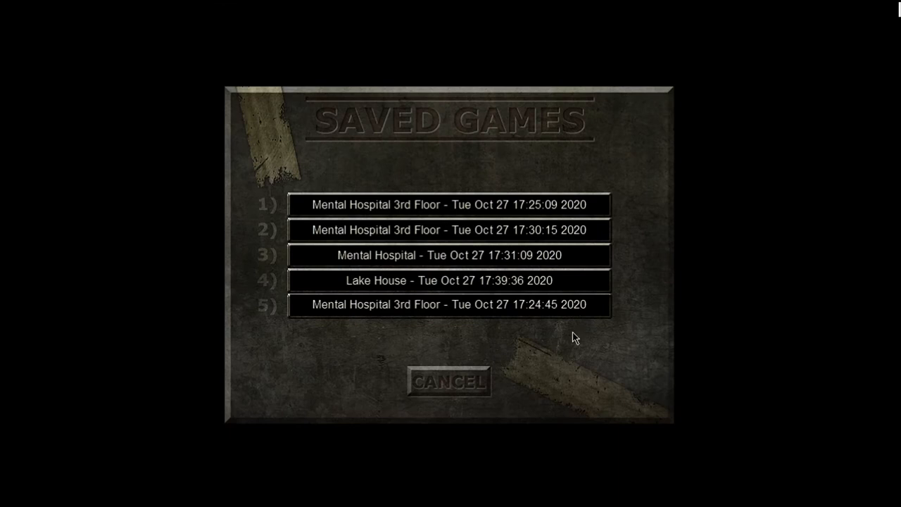
{"action": "mouse_move", "coordinate": [579, 349]}
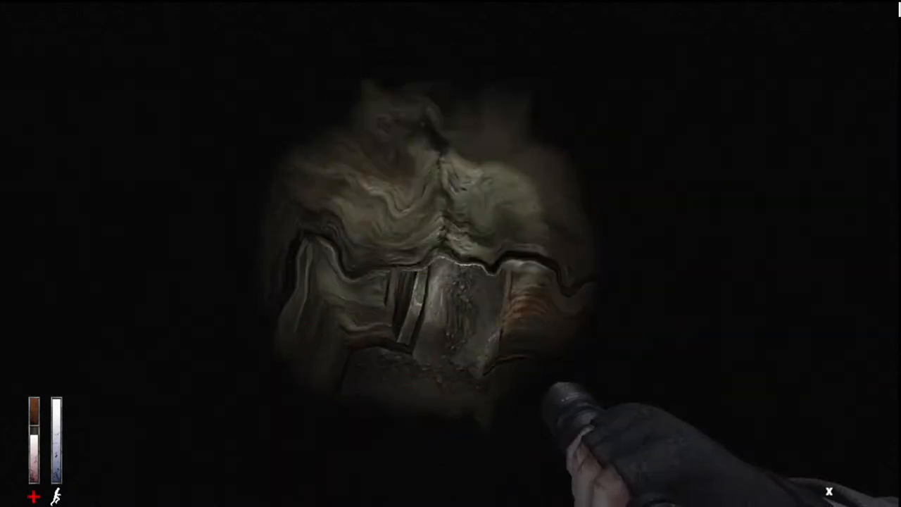
{"action": "key", "text": "Escape"}
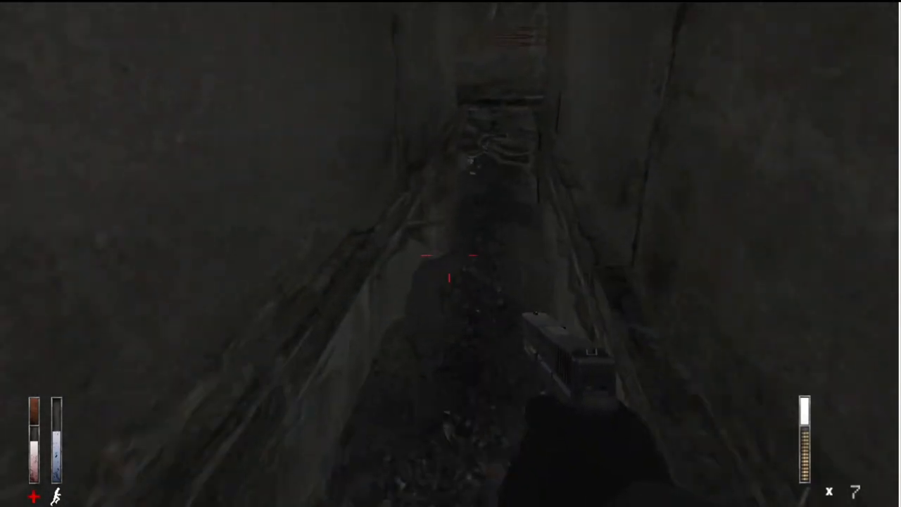
Pause the game with Esc at the barred cell after walking the sewer corridor
{"action": "key", "text": "Escape"}
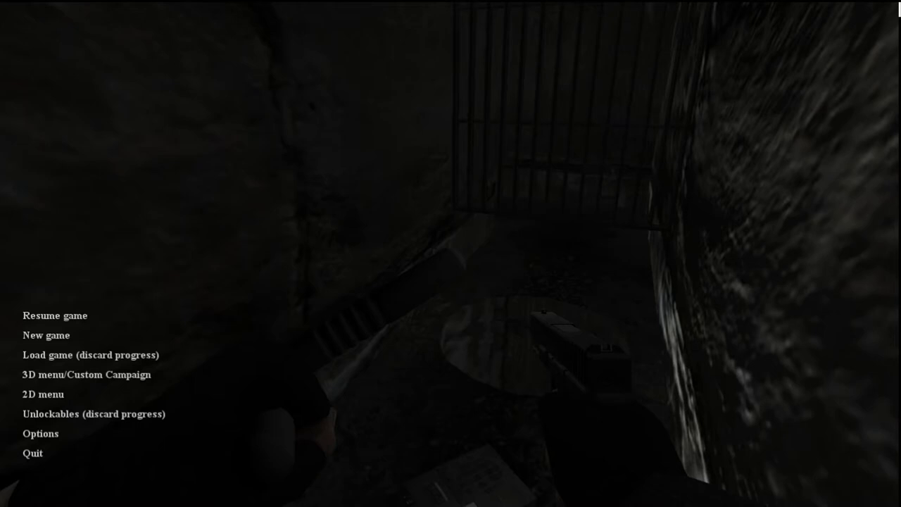
Load the latest Lake House save and play until the Game Over screen appears
{"action": "left_click", "coordinate": [91, 355]}
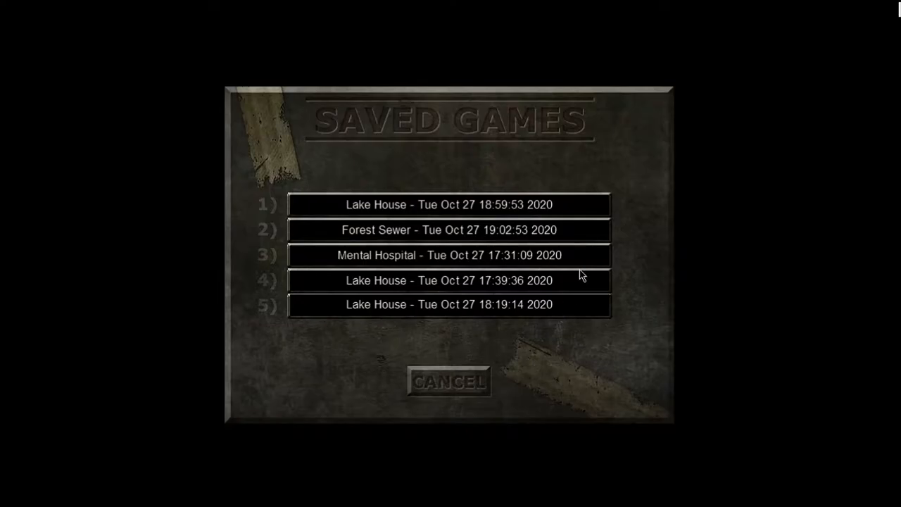
{"action": "mouse_move", "coordinate": [626, 357]}
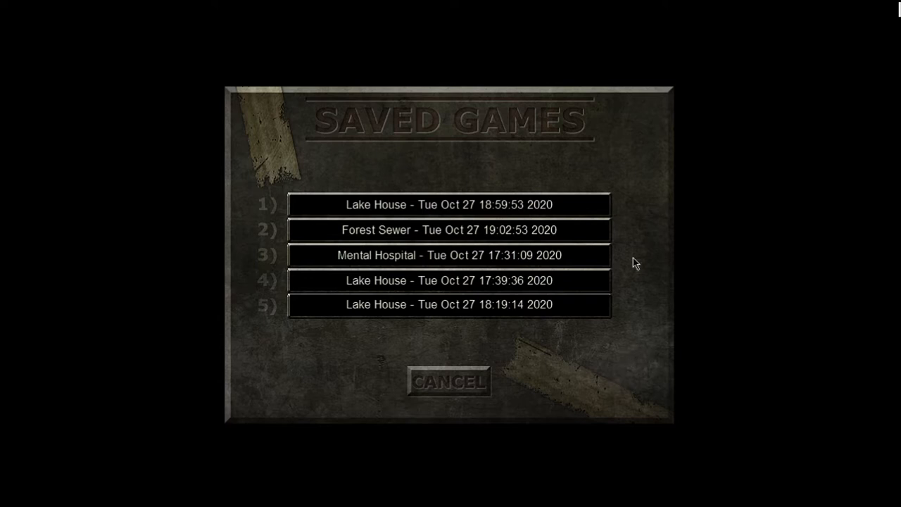
{"action": "mouse_move", "coordinate": [621, 304]}
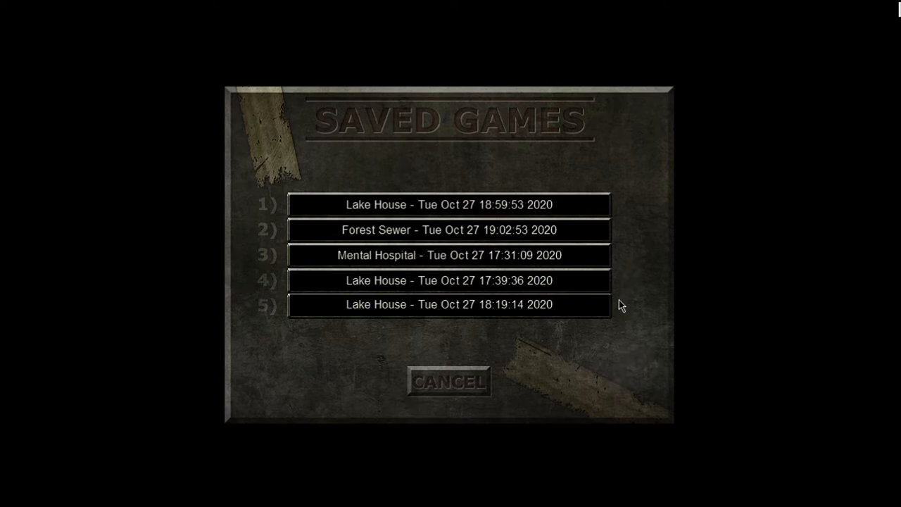
{"action": "mouse_move", "coordinate": [557, 308]}
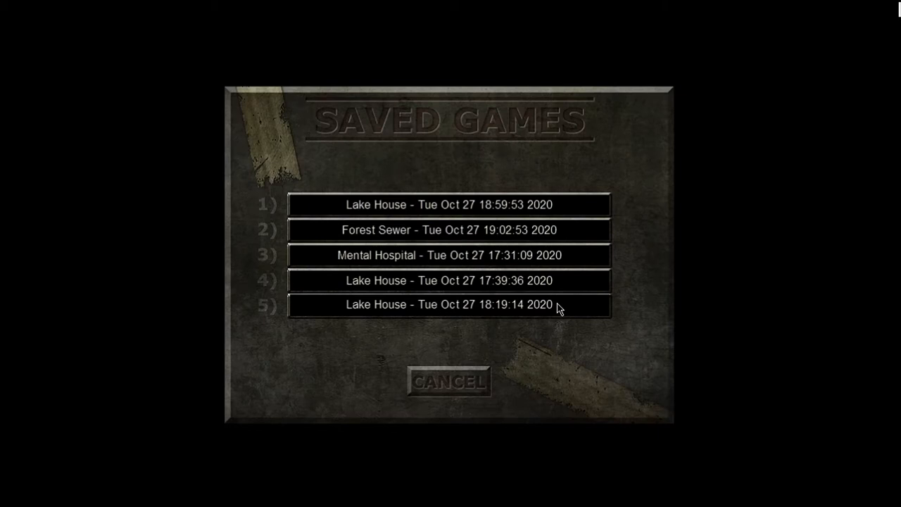
{"action": "left_click", "coordinate": [448, 304]}
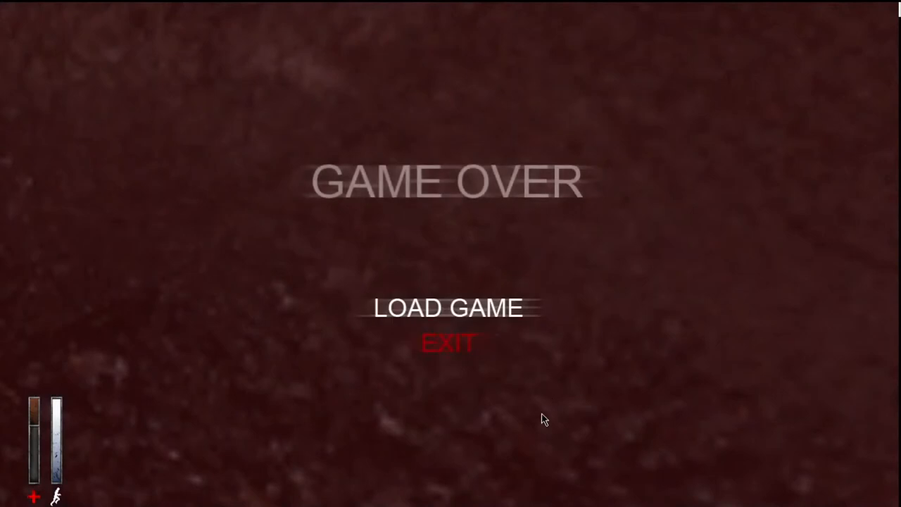
Choose LOAD GAME on the Game Over screen to bring back the saved-games list
{"action": "left_click", "coordinate": [447, 307]}
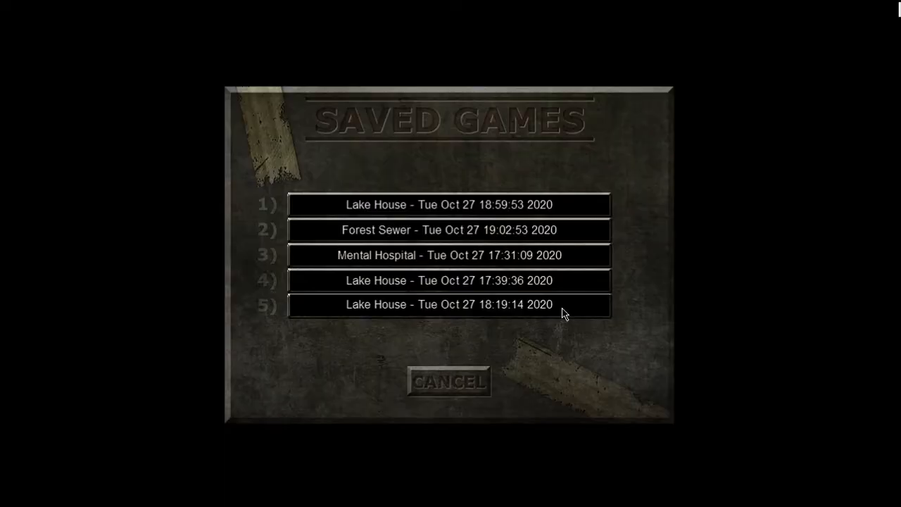
{"action": "mouse_move", "coordinate": [548, 323]}
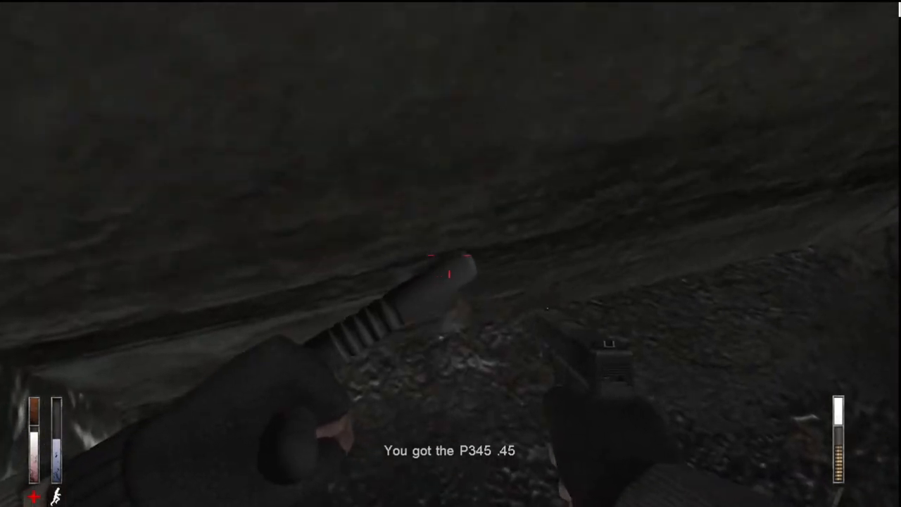
Move through the tunnels with the P345 .45 drawn until reaching the concrete wall
{"action": "key", "text": "tab"}
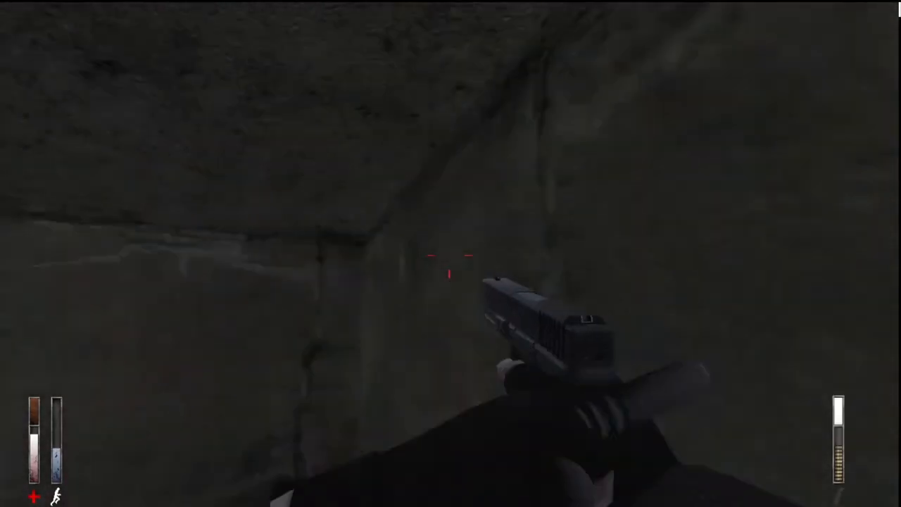
Pause with Escape, then resume into the bright house interior at the counter with the syringe
{"action": "key", "text": "tab"}
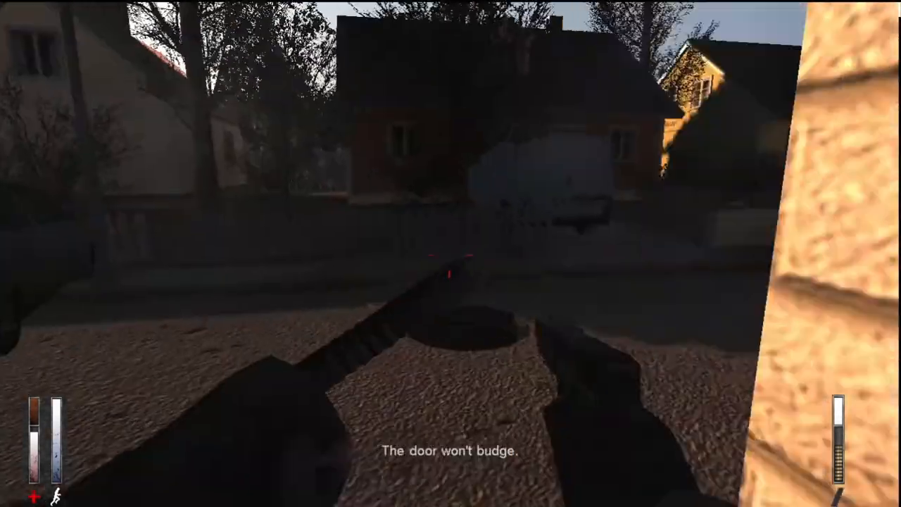
{"action": "key", "text": "Escape"}
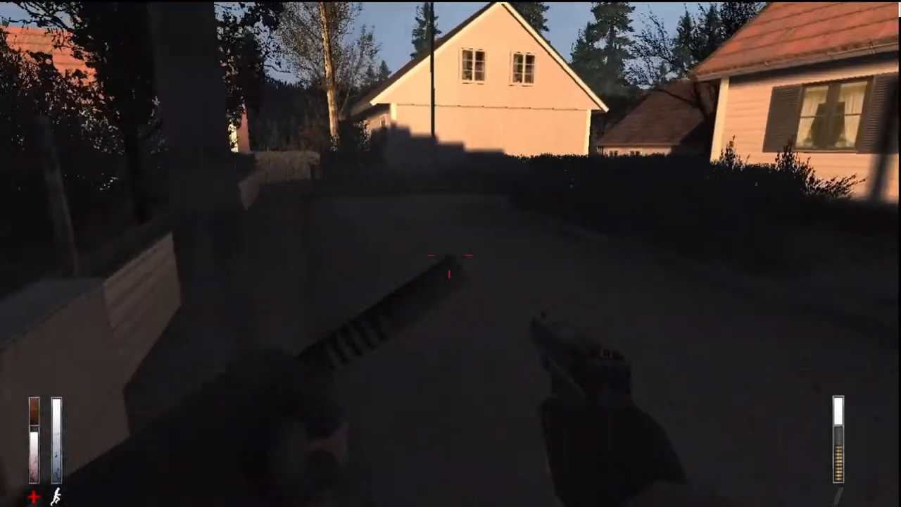
{"action": "key", "text": "Escape"}
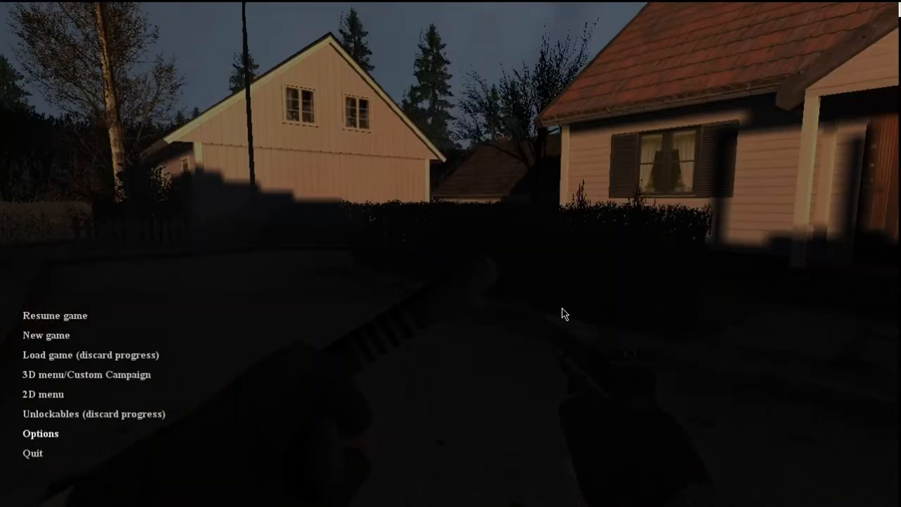
{"action": "left_click", "coordinate": [55, 316]}
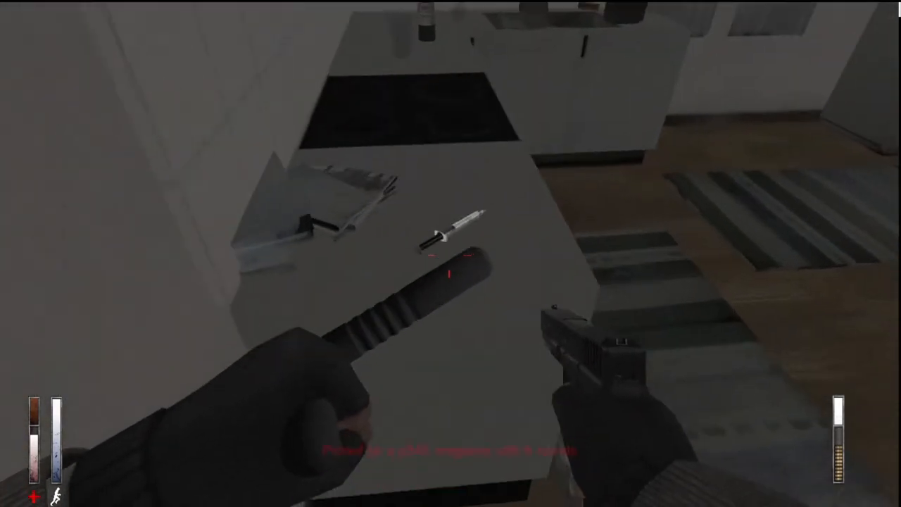
Check the inventory in the kitchen near the syringe on the counter
{"action": "key", "text": "tab"}
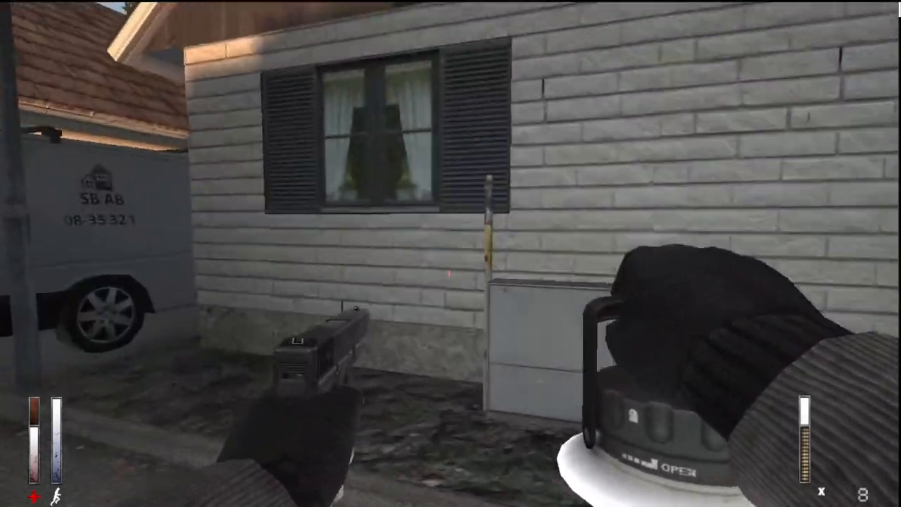
{"action": "mouse_move", "coordinate": [450, 254]}
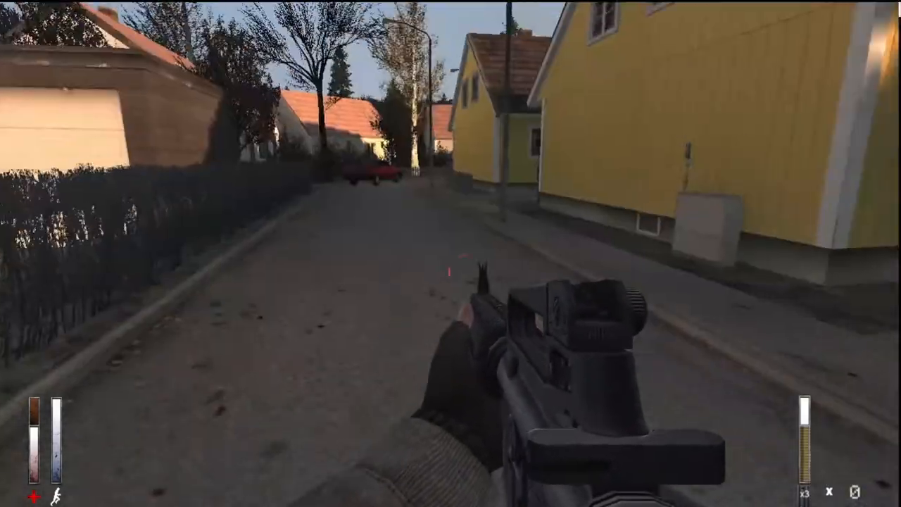
Check the inventory while out on the town street with the assault rifle
{"action": "key", "text": "tab"}
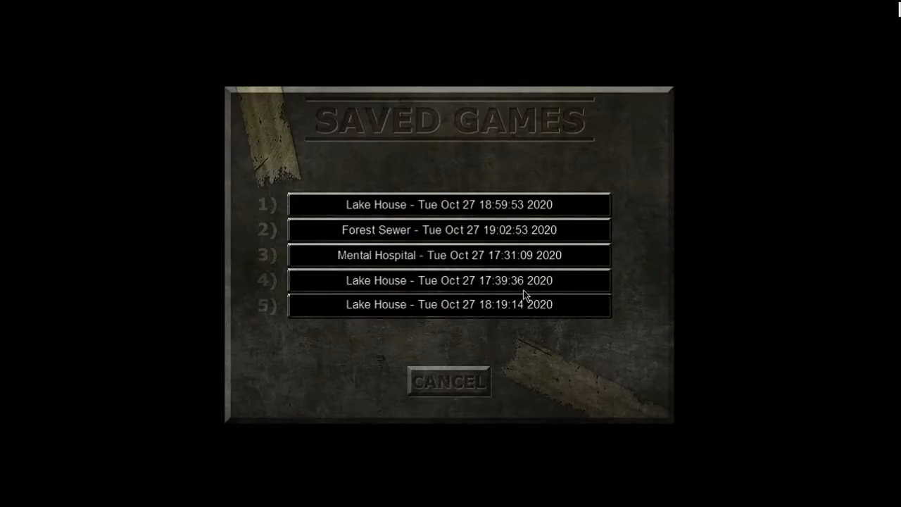
Load the chosen save slot from the Saved Games menu
{"action": "left_click", "coordinate": [447, 280]}
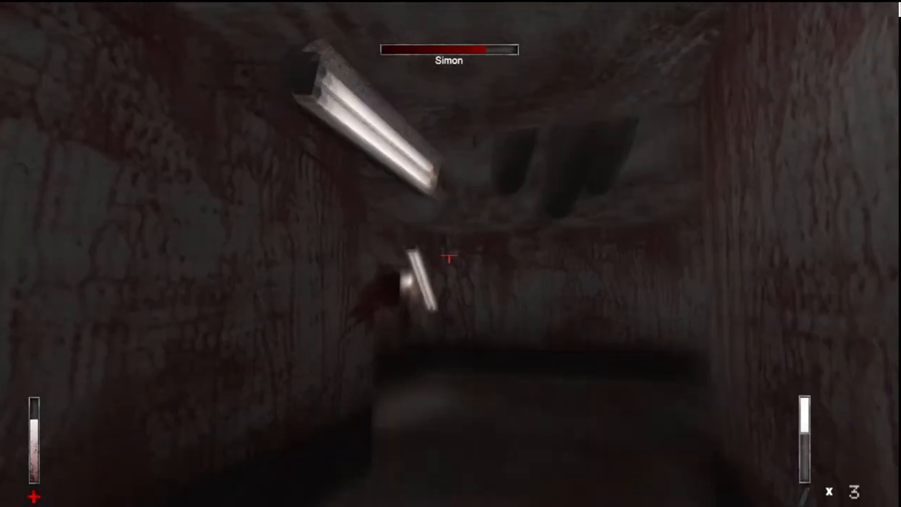
Fire the pistol at Simon down the corridor until his health drains, then bring up the game menu
{"action": "left_click", "coordinate": [451, 254]}
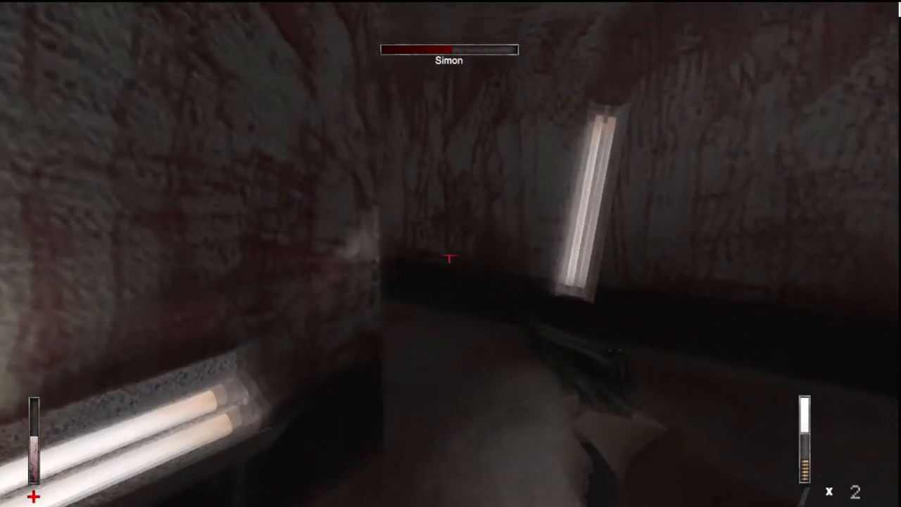
{"action": "mouse_move", "coordinate": [450, 254]}
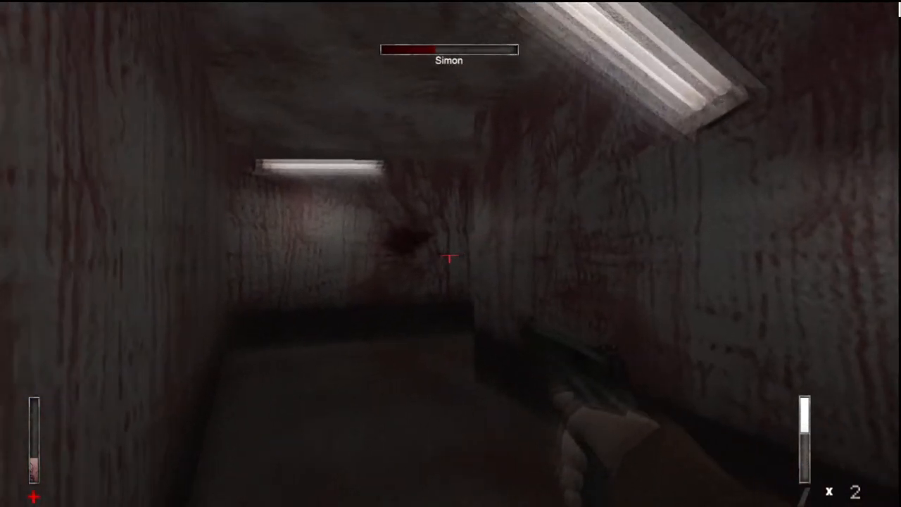
{"action": "left_click", "coordinate": [451, 260]}
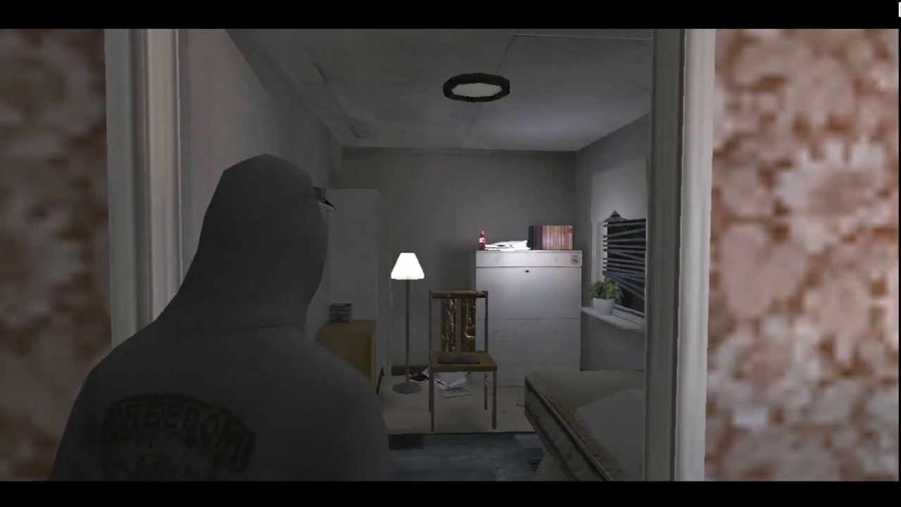
{"action": "key", "text": "Tab"}
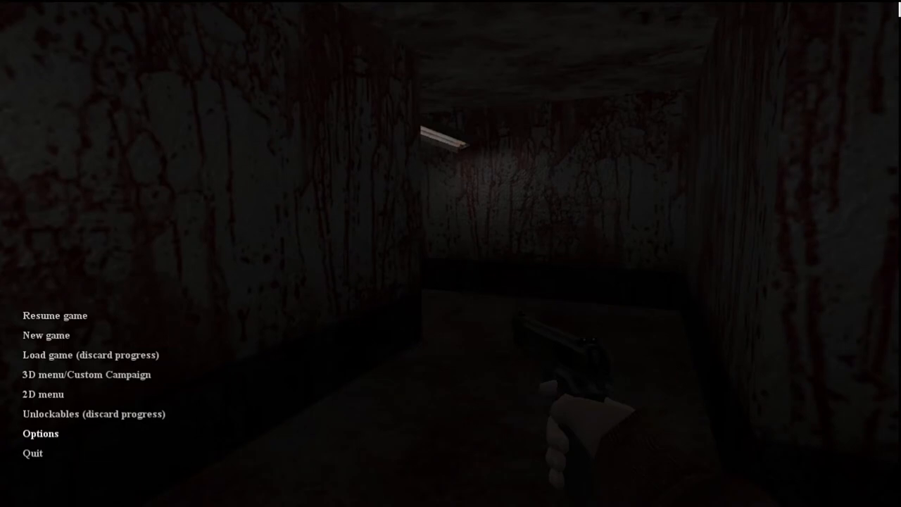
Select the options entry in the pause menu over the bloody corridor
{"action": "left_click", "coordinate": [55, 315]}
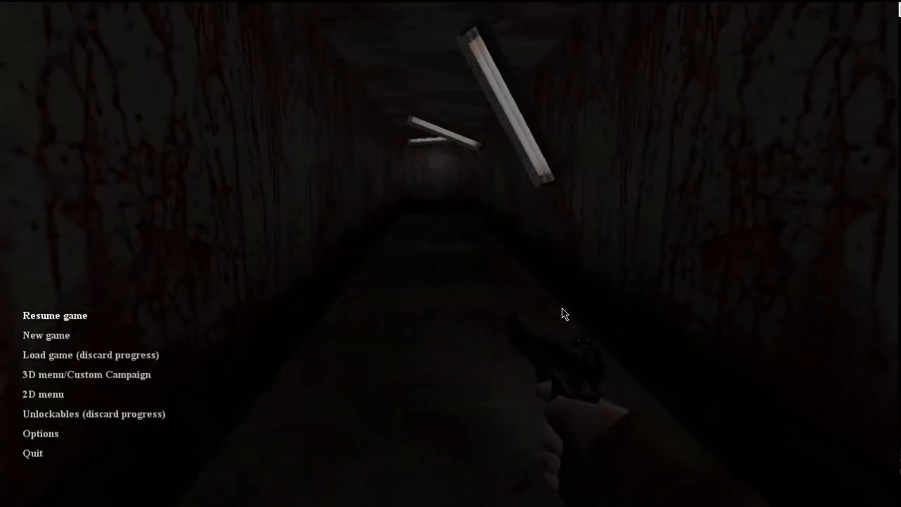
Resume the paused game and shoot the pistol at Simon in the corridor
{"action": "left_click", "coordinate": [55, 316]}
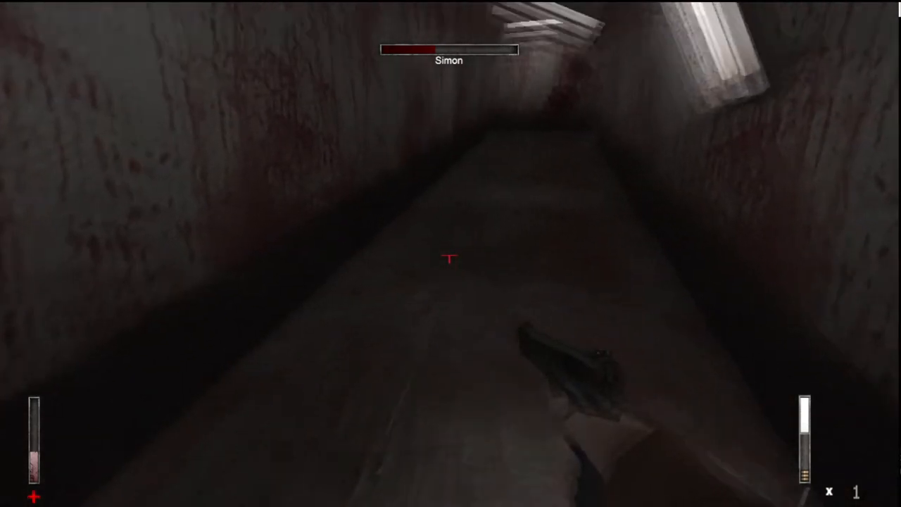
{"action": "left_click", "coordinate": [450, 253]}
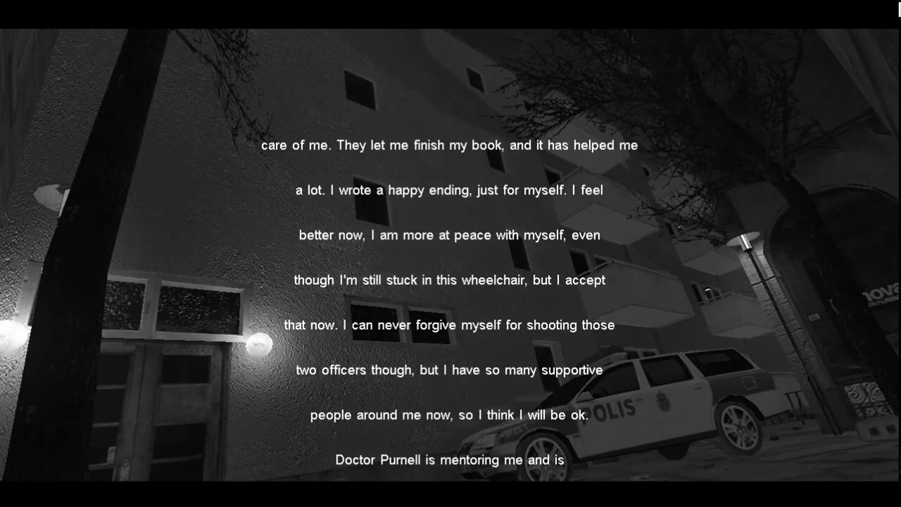
Follow the scrolling epilogue letter about finishing a book and life in a wheelchair
{"action": "scroll", "scroll_direction": "down", "scroll_amount": 3}
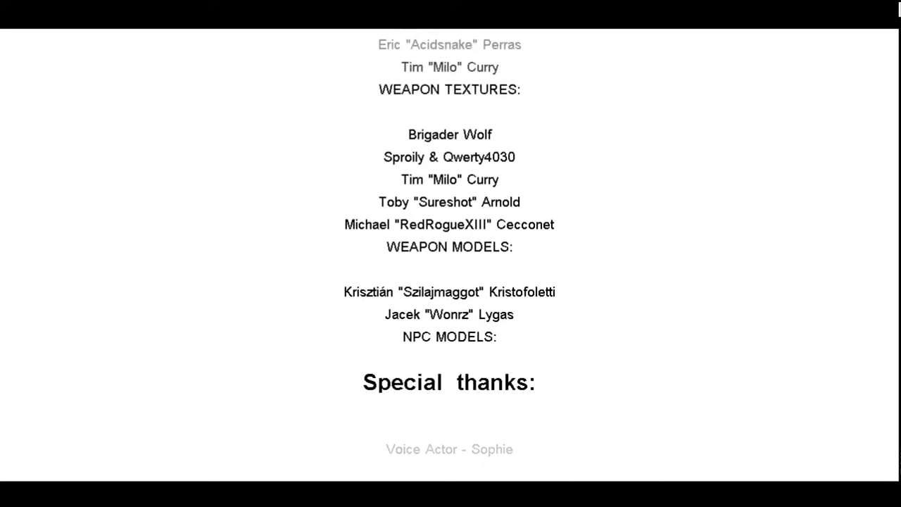
Follow the credits through translations, sound design and music to the DONATORS name list
{"action": "scroll", "scroll_direction": "down", "scroll_amount": 3}
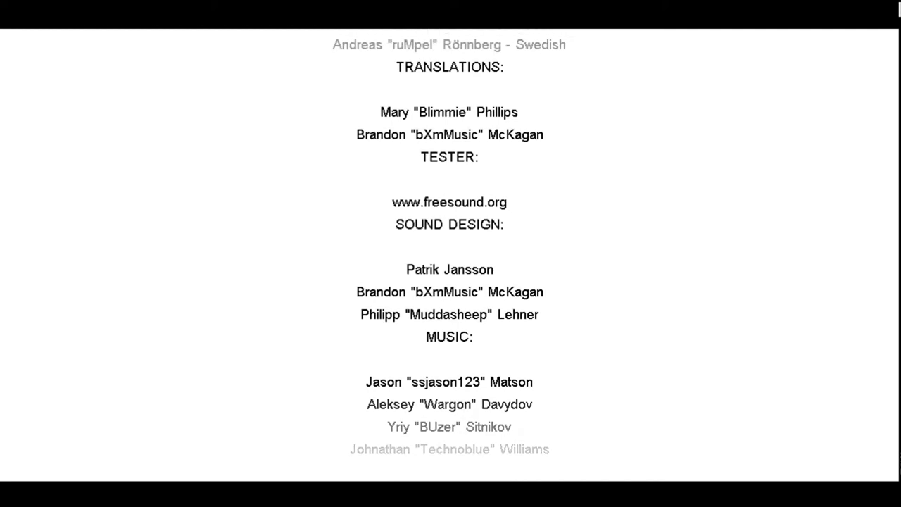
{"action": "scroll", "scroll_direction": "down", "scroll_amount": 3}
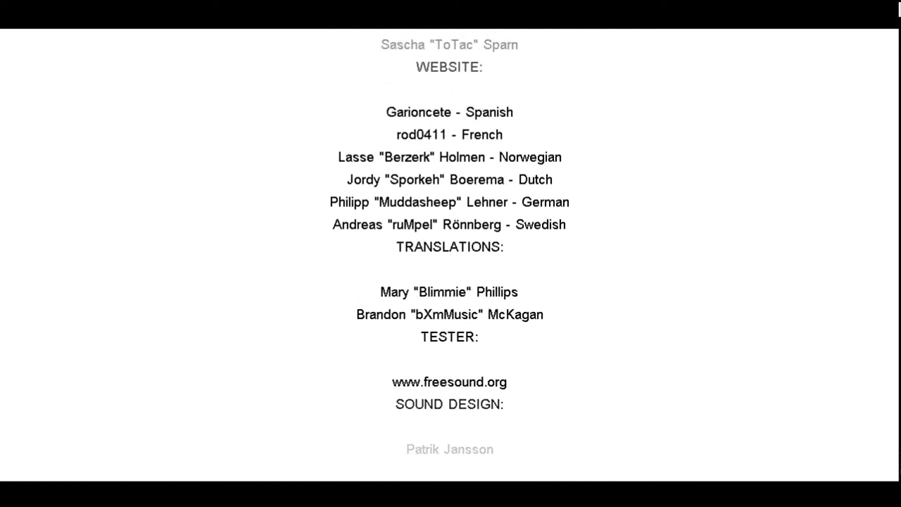
{"action": "scroll", "scroll_direction": "down", "scroll_amount": 3}
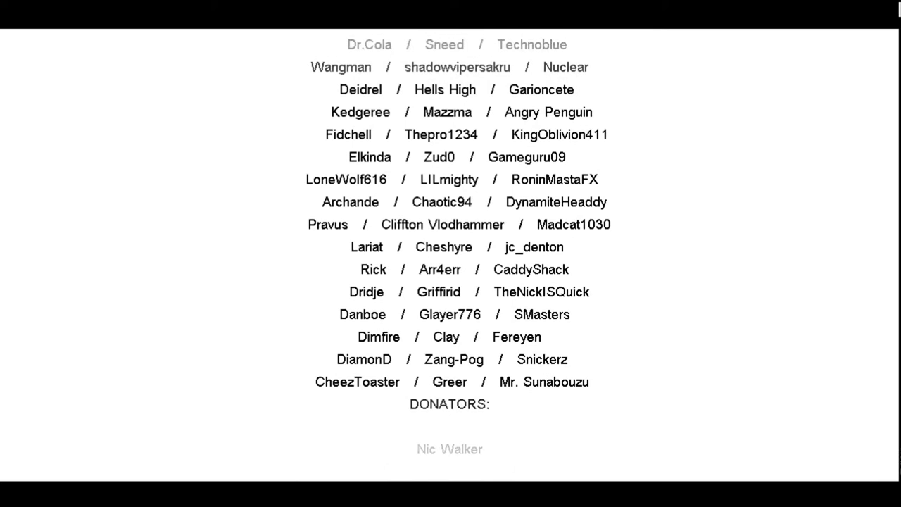
Follow the white-on-black contributor name lists as the credits continue
{"action": "scroll", "scroll_direction": "down", "scroll_amount": 3}
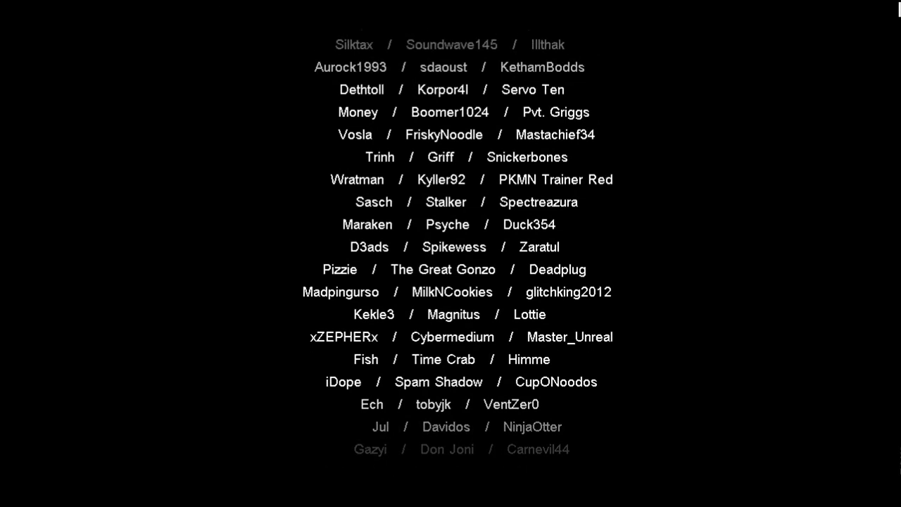
{"action": "scroll", "scroll_direction": "down", "scroll_amount": 3}
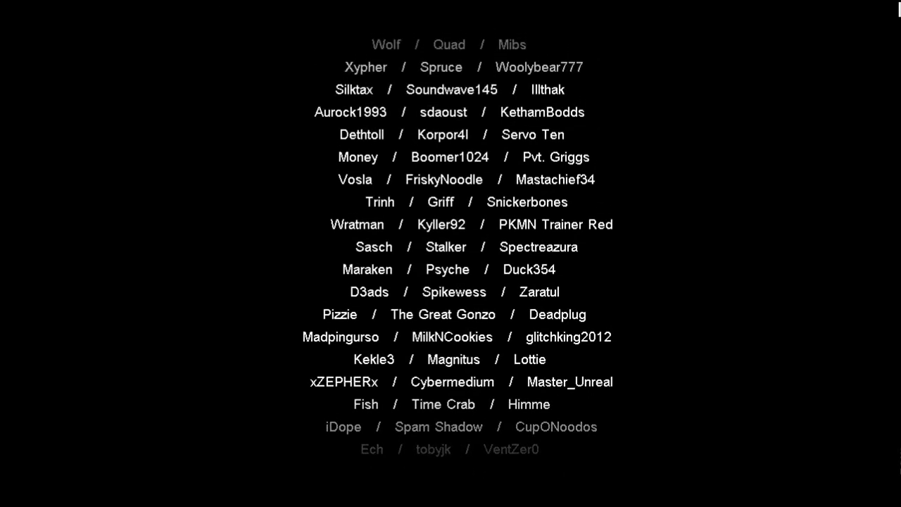
{"action": "scroll", "scroll_direction": "down", "scroll_amount": 3}
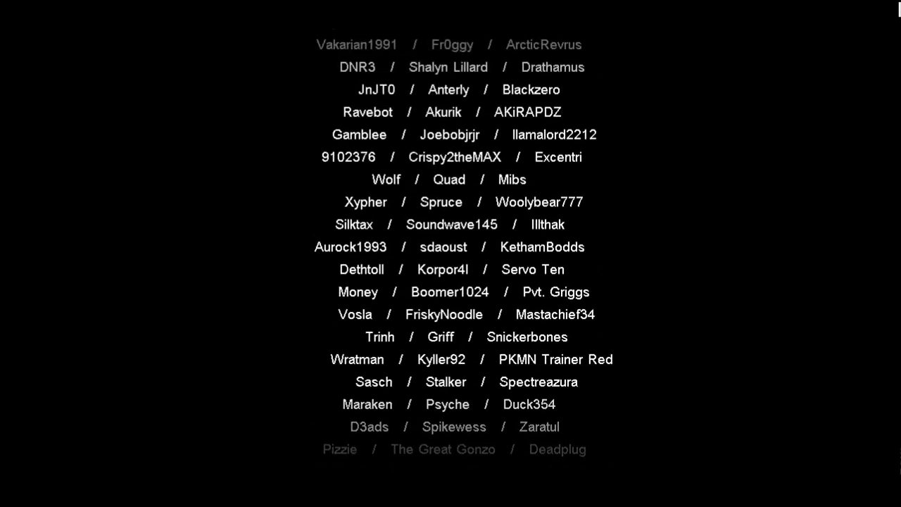
{"action": "scroll", "scroll_direction": "down", "scroll_amount": 3}
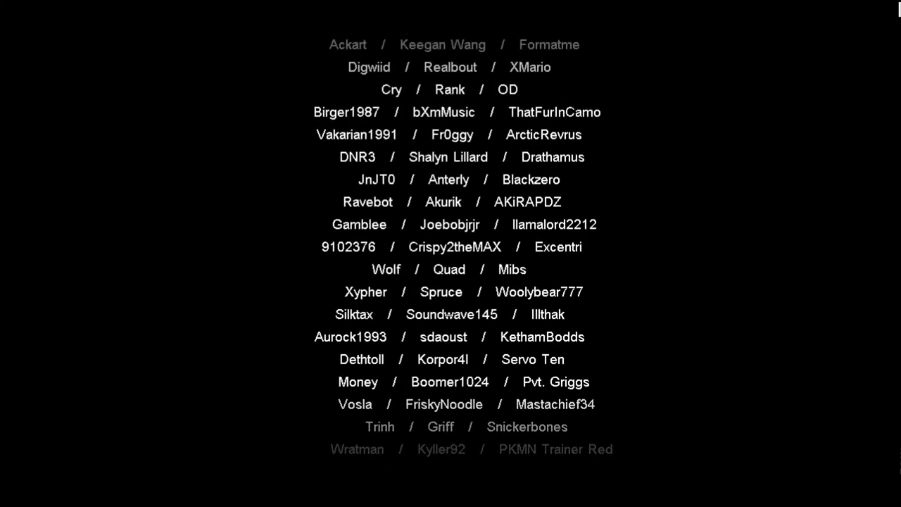
{"action": "scroll", "scroll_direction": "down", "scroll_amount": 3}
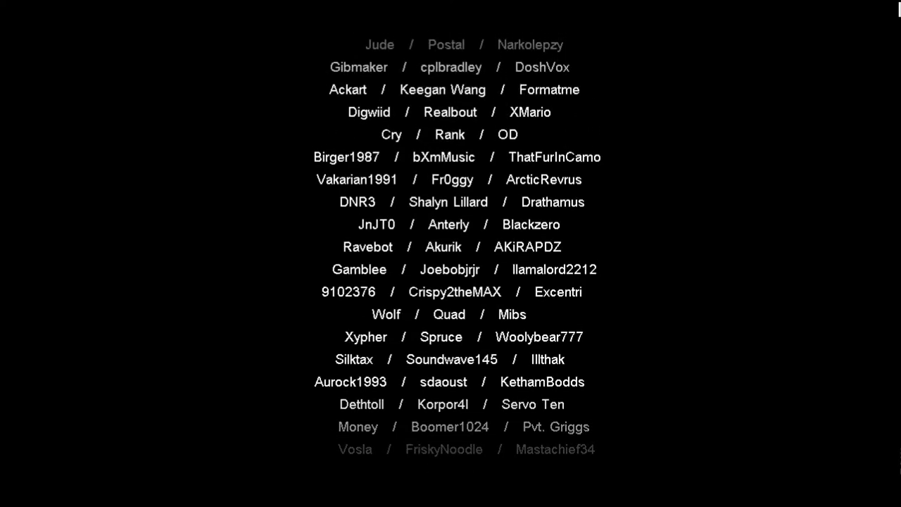
{"action": "scroll", "scroll_direction": "down", "scroll_amount": 3}
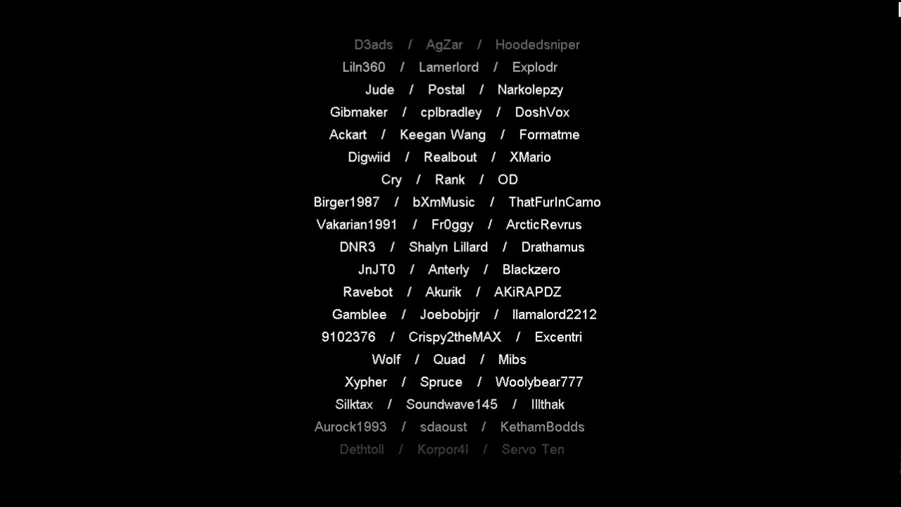
{"action": "scroll", "scroll_direction": "down", "scroll_amount": 3}
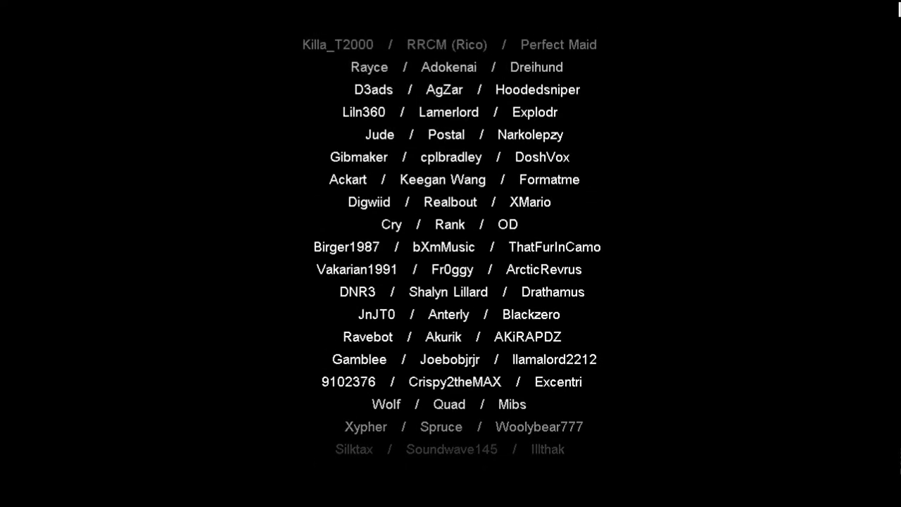
{"action": "scroll", "scroll_direction": "down", "scroll_amount": 3}
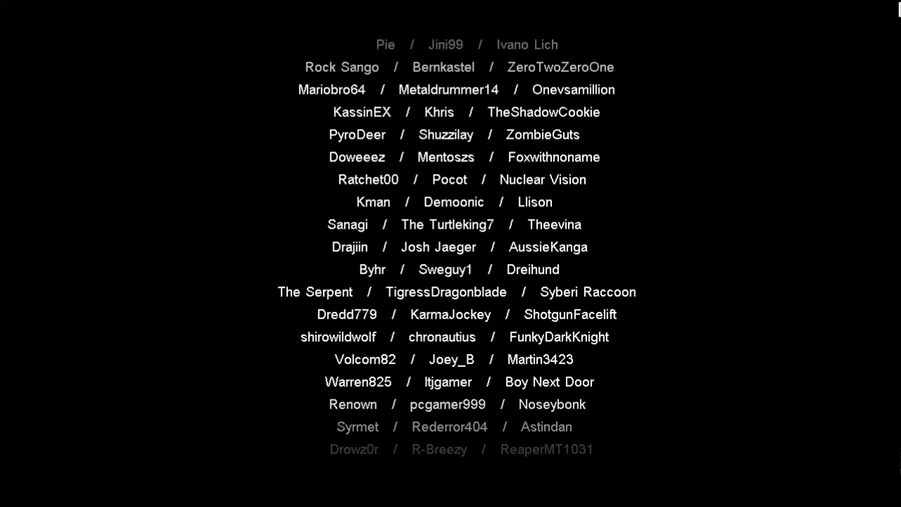
{"action": "scroll", "scroll_direction": "down", "scroll_amount": 3}
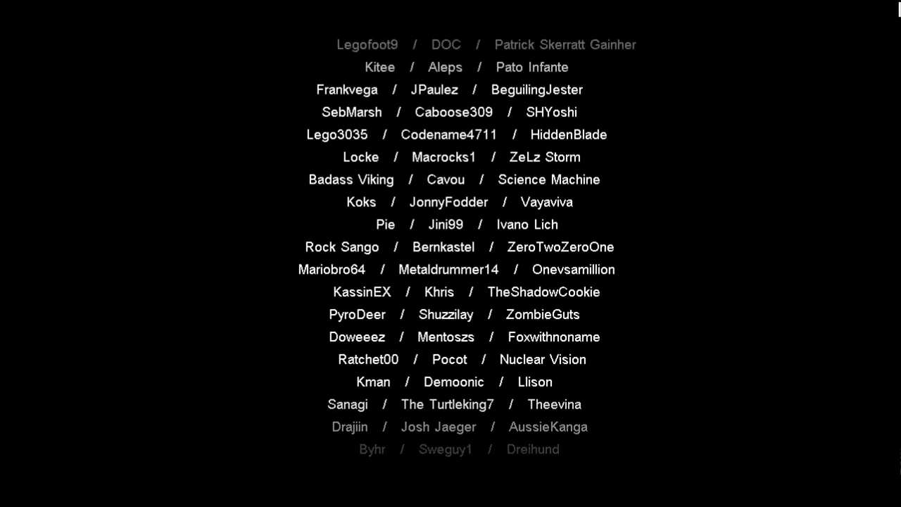
{"action": "scroll", "scroll_direction": "down", "scroll_amount": 3}
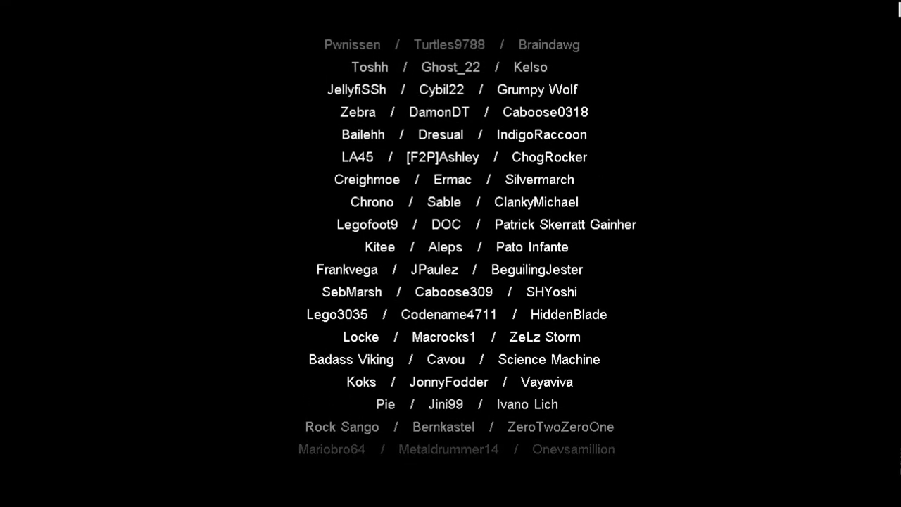
{"action": "scroll", "scroll_direction": "down", "scroll_amount": 3}
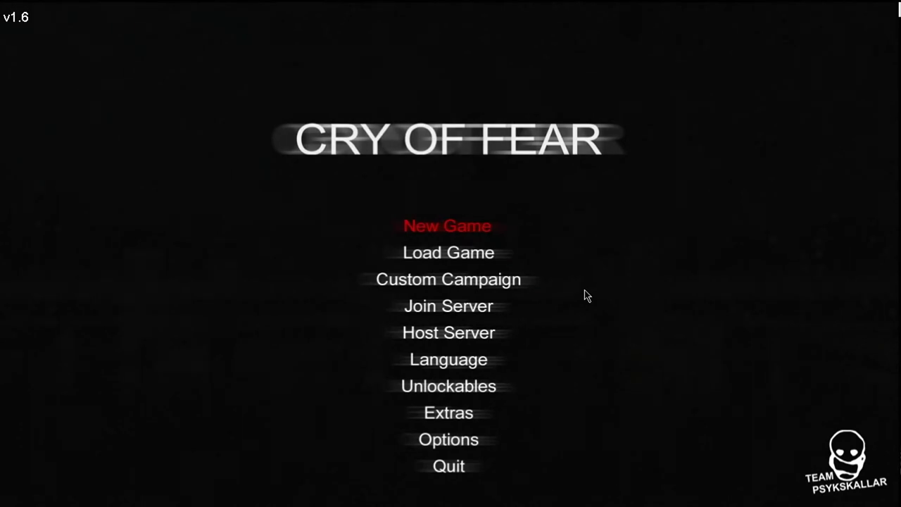
{"action": "left_click", "coordinate": [448, 225]}
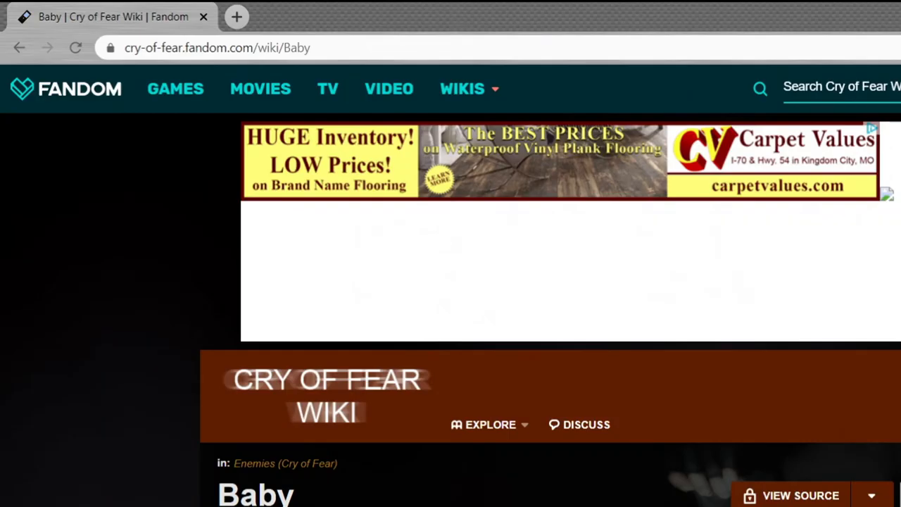
{"action": "mouse_move", "coordinate": [224, 65]}
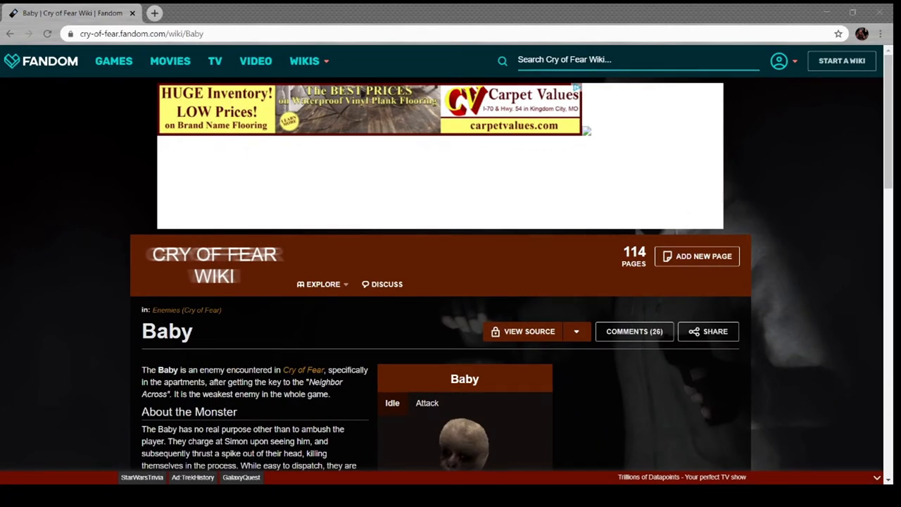
{"action": "mouse_move", "coordinate": [335, 454]}
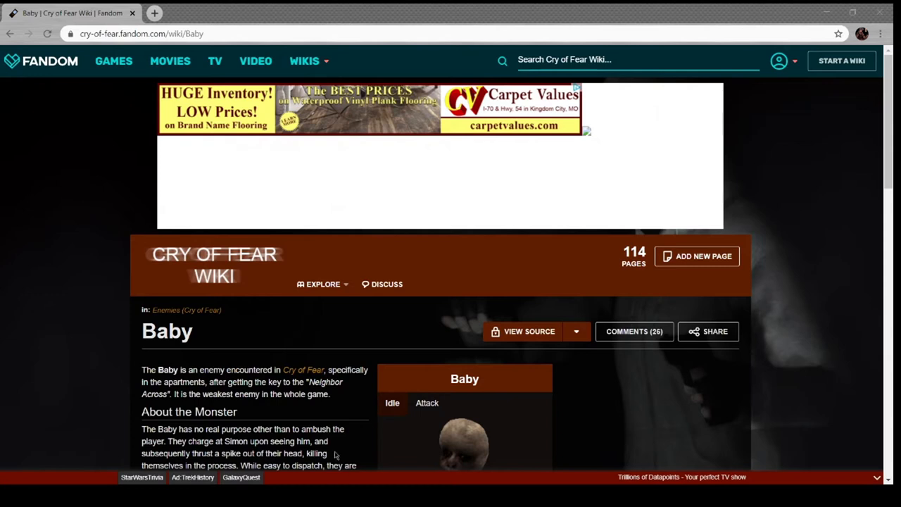
View the Baby model picture enlarged, step to the next gallery image, and return to the page
{"action": "scroll", "scroll_direction": "down", "scroll_amount": 3}
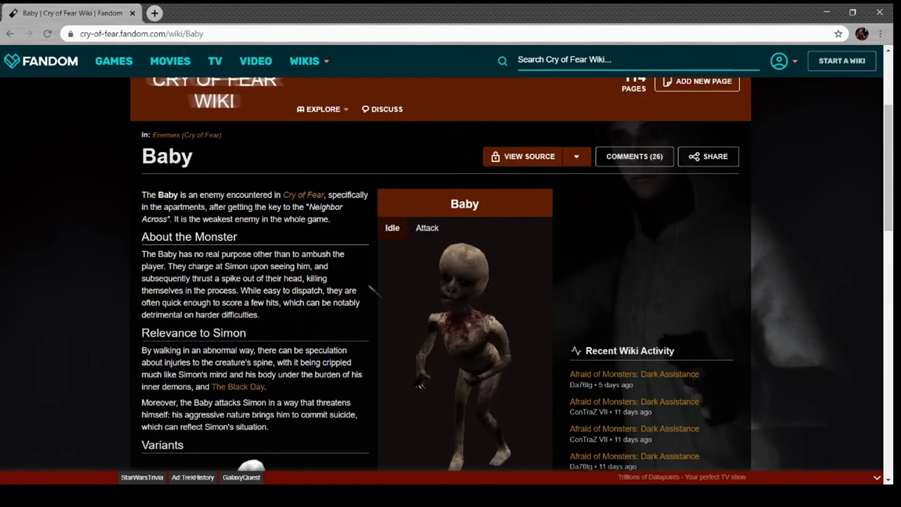
{"action": "left_click", "coordinate": [427, 228]}
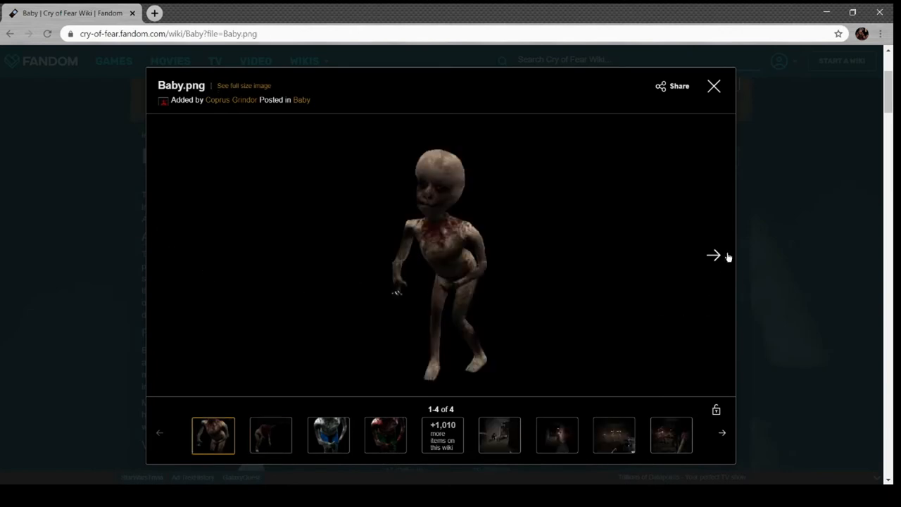
{"action": "left_click", "coordinate": [713, 255]}
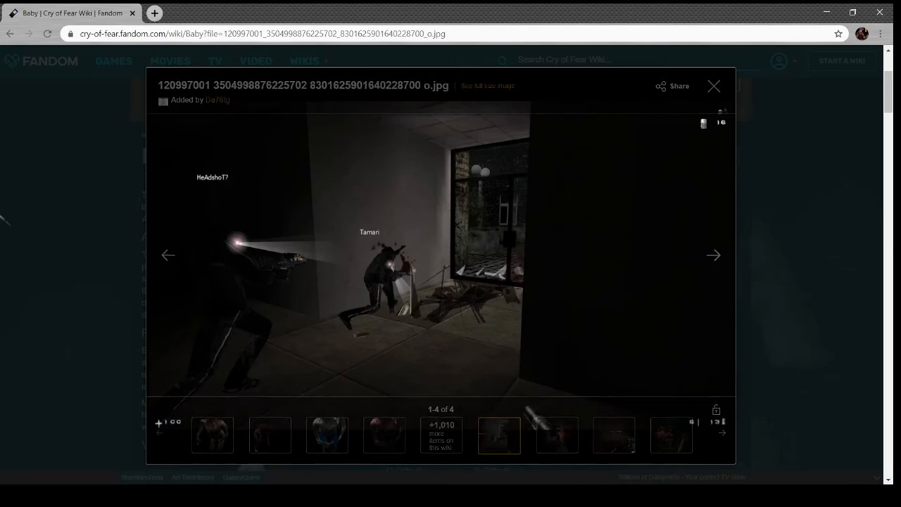
{"action": "left_click", "coordinate": [713, 86]}
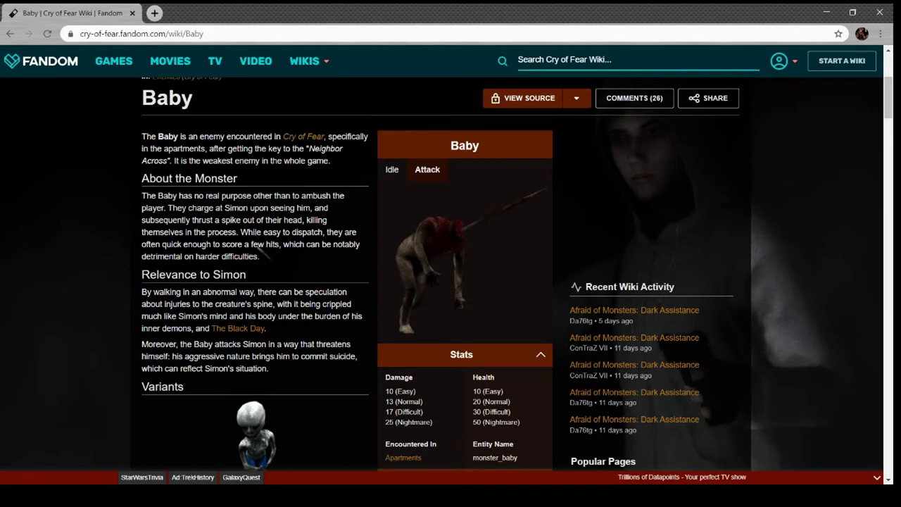
Read down the Baby page's stats and move on to the Children enemy page
{"action": "scroll", "scroll_direction": "down", "scroll_amount": 3}
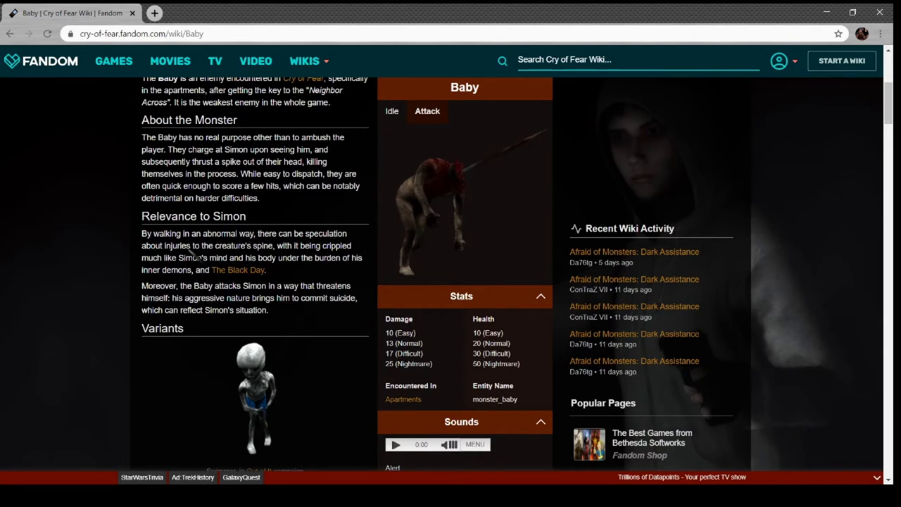
{"action": "mouse_move", "coordinate": [322, 285]}
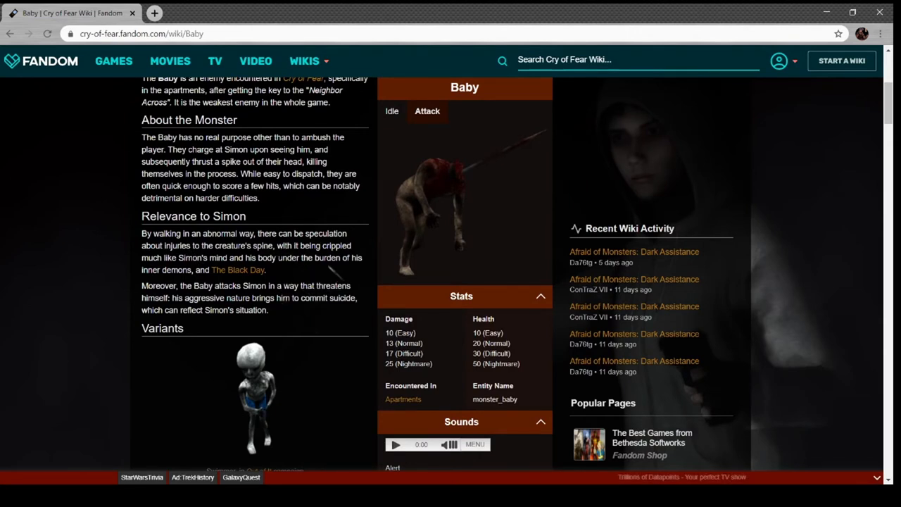
{"action": "scroll", "scroll_direction": "down", "scroll_amount": 3}
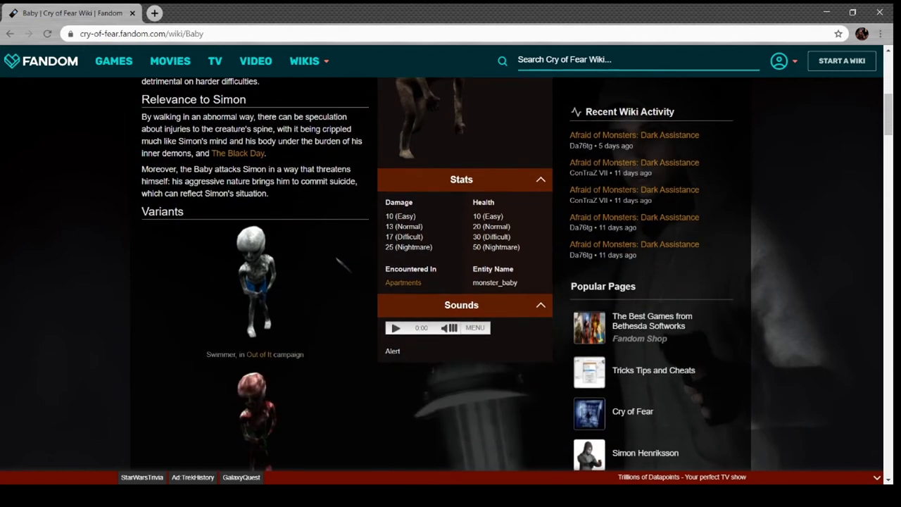
{"action": "scroll", "scroll_direction": "down", "scroll_amount": 3}
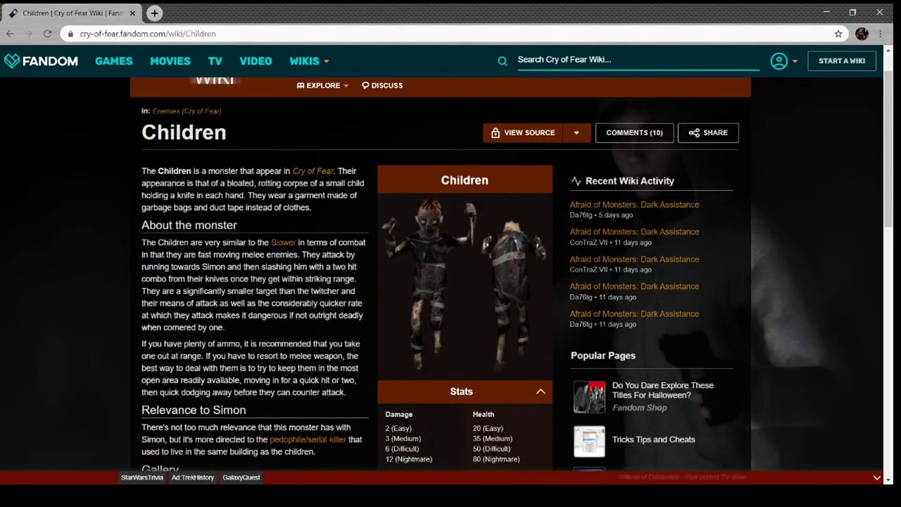
{"action": "scroll", "scroll_direction": "down", "scroll_amount": 3}
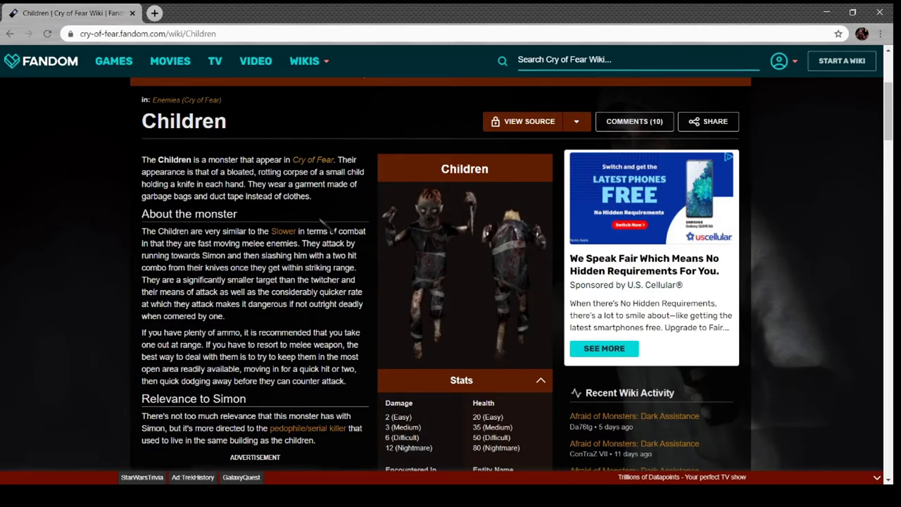
{"action": "scroll", "scroll_direction": "down", "scroll_amount": 3}
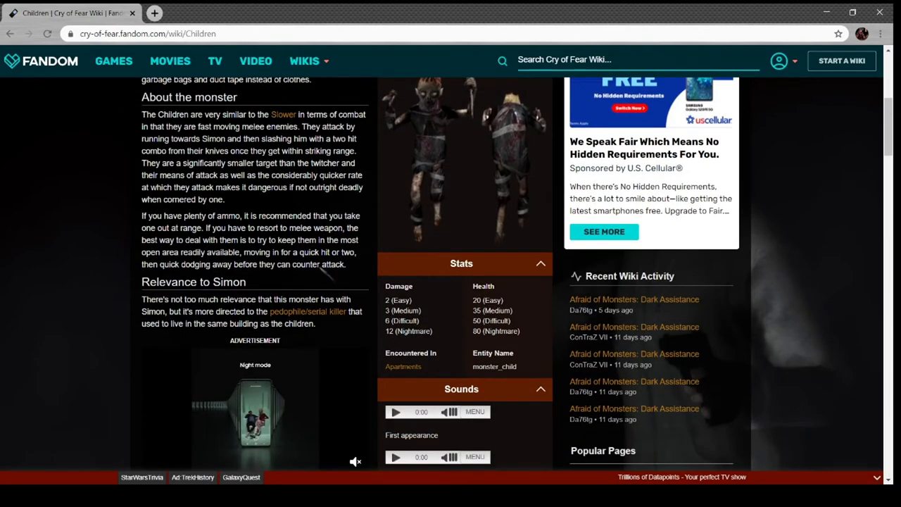
{"action": "scroll", "scroll_direction": "down", "scroll_amount": 3}
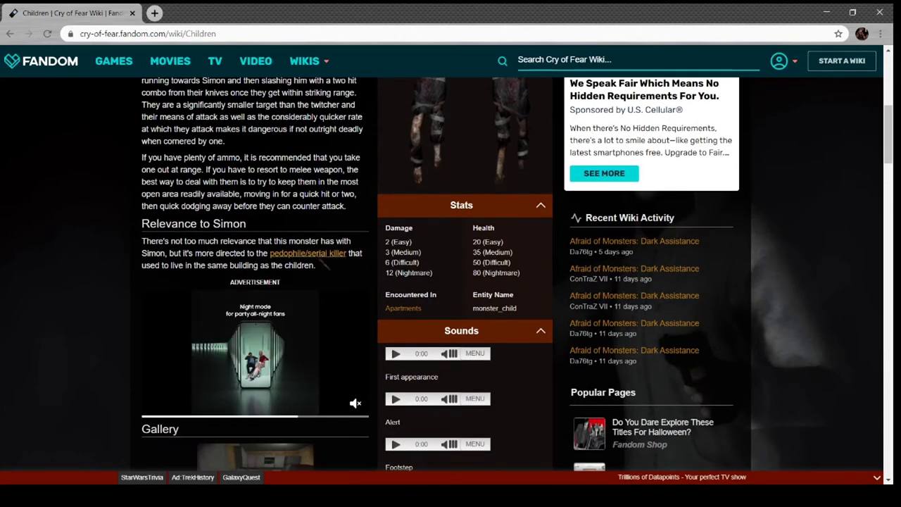
{"action": "left_click", "coordinate": [307, 253]}
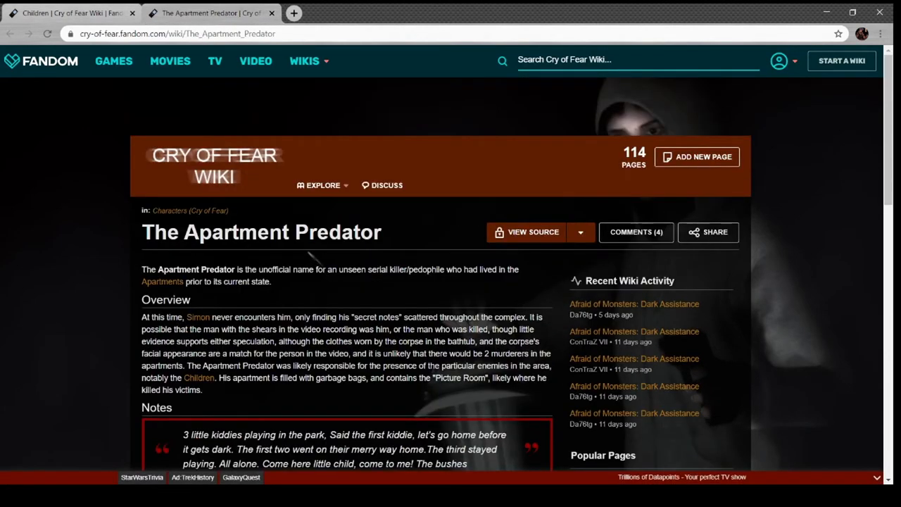
{"action": "scroll", "scroll_direction": "down", "scroll_amount": 3}
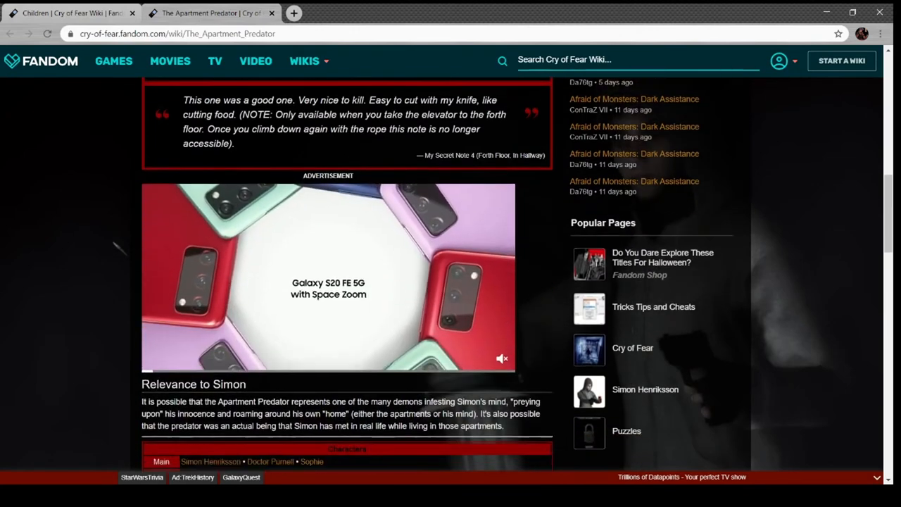
{"action": "scroll", "scroll_direction": "down", "scroll_amount": 3}
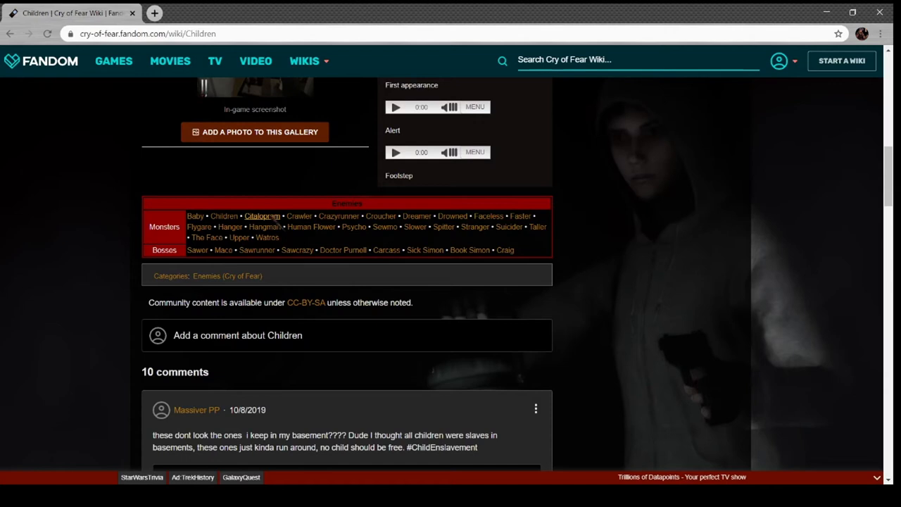
Read the Citalopram enemy article down through its gallery and stats
{"action": "left_click", "coordinate": [262, 217]}
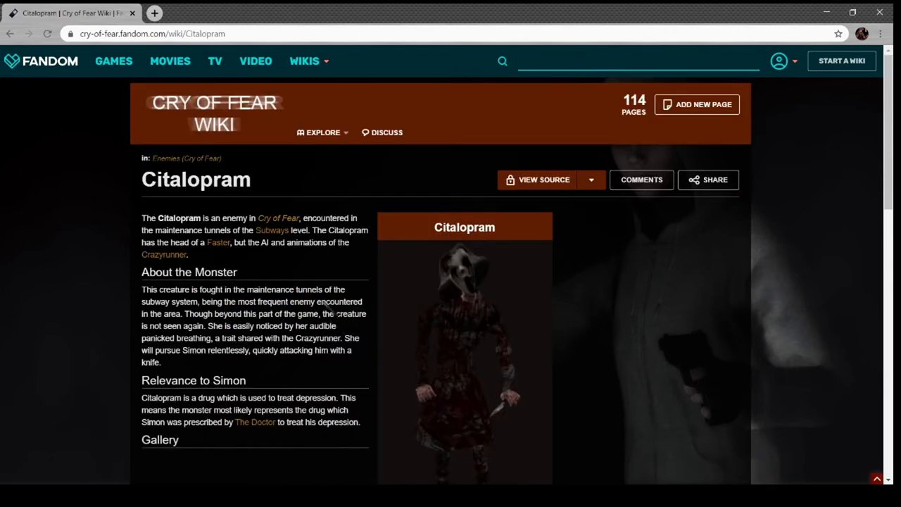
{"action": "scroll", "scroll_direction": "down", "scroll_amount": 3}
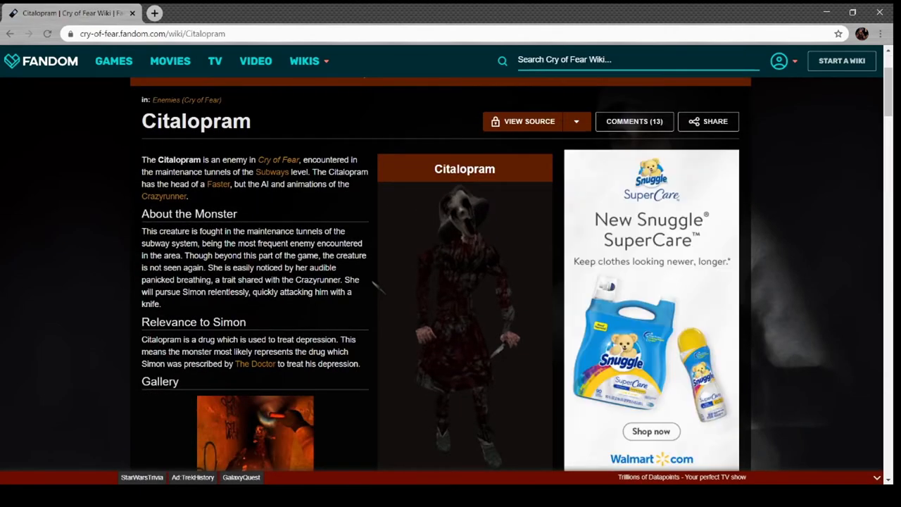
{"action": "scroll", "scroll_direction": "down", "scroll_amount": 3}
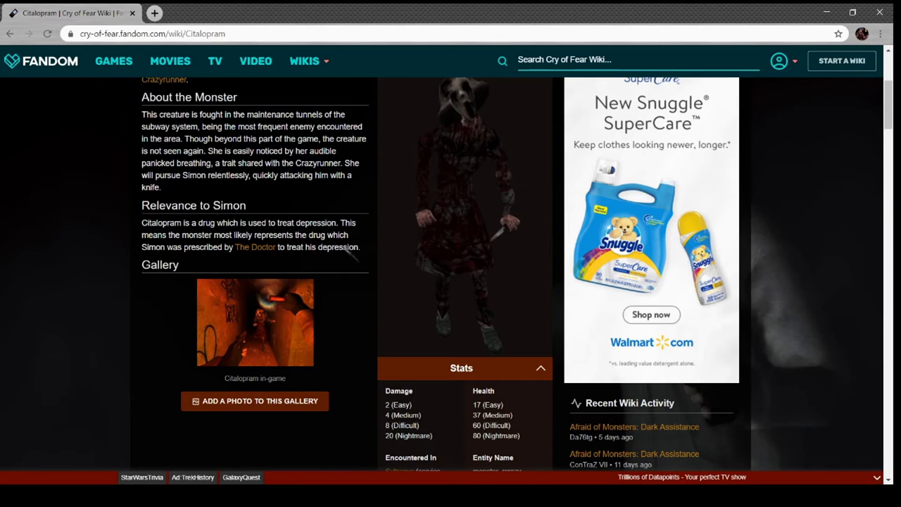
{"action": "mouse_move", "coordinate": [345, 264]}
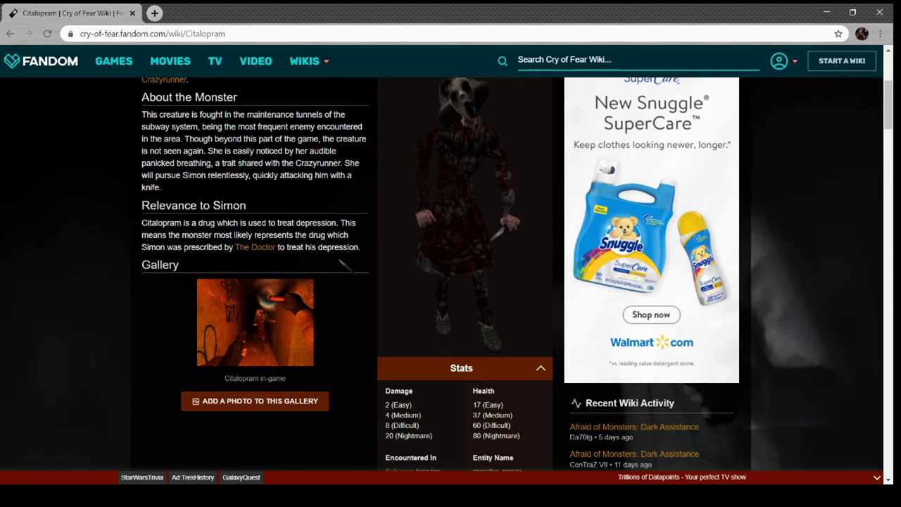
{"action": "scroll", "scroll_direction": "down", "scroll_amount": 3}
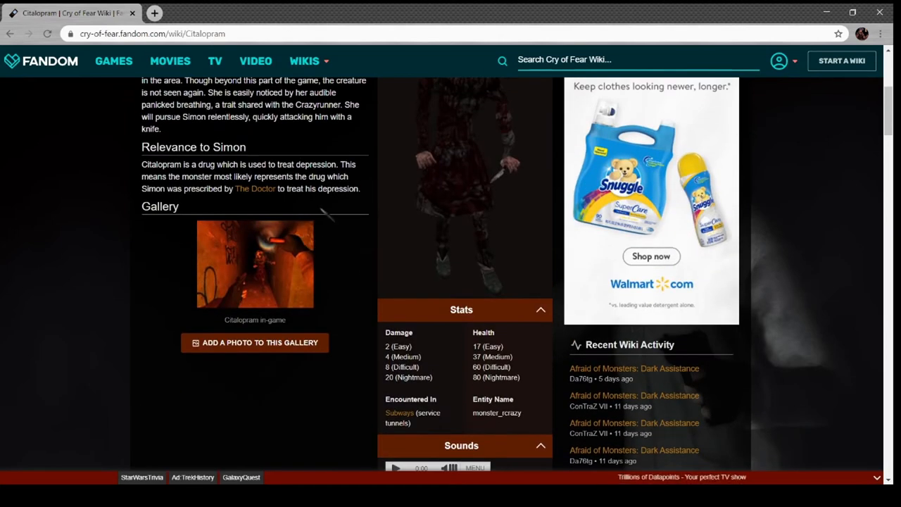
{"action": "scroll", "scroll_direction": "down", "scroll_amount": 3}
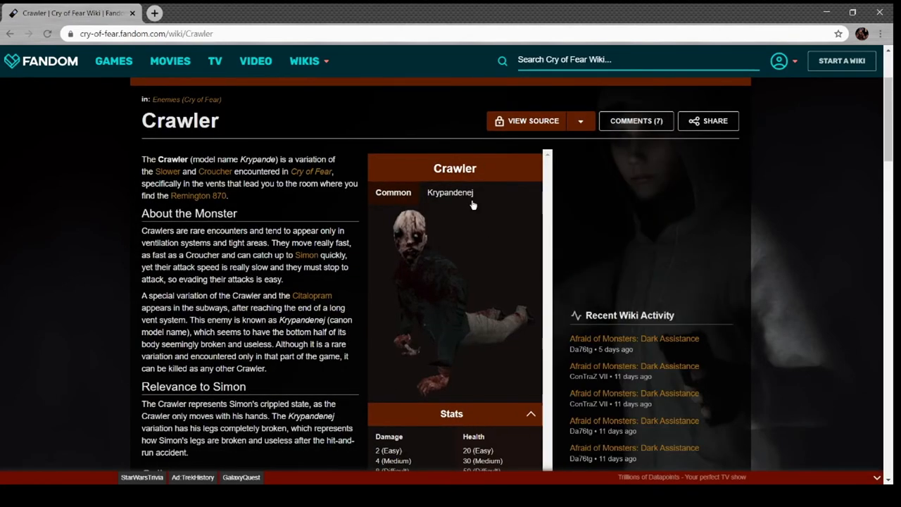
Switch the Crawler infobox to its Krypandenej variant and read further down
{"action": "left_click", "coordinate": [451, 192]}
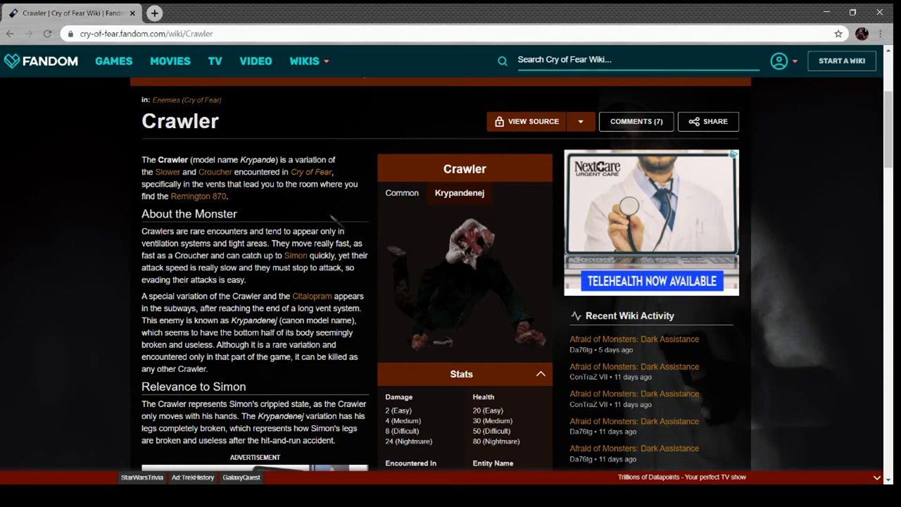
{"action": "scroll", "scroll_direction": "down", "scroll_amount": 3}
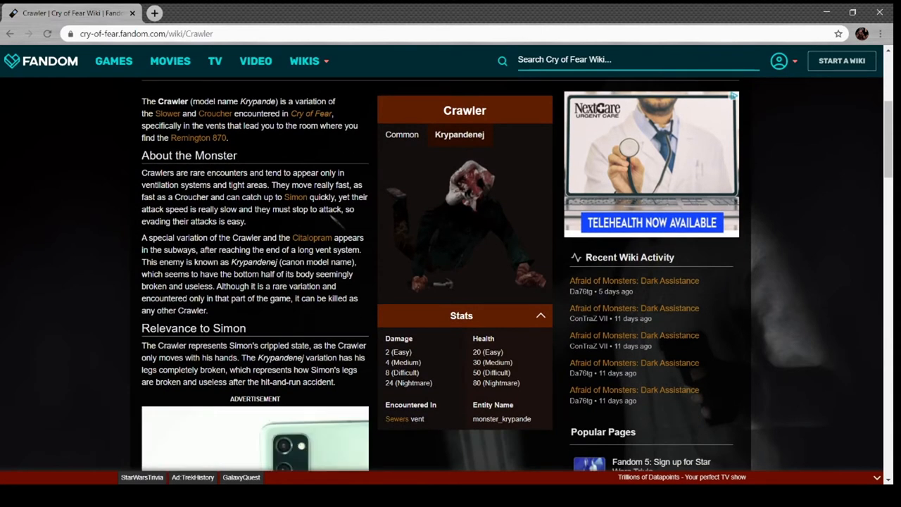
{"action": "scroll", "scroll_direction": "down", "scroll_amount": 3}
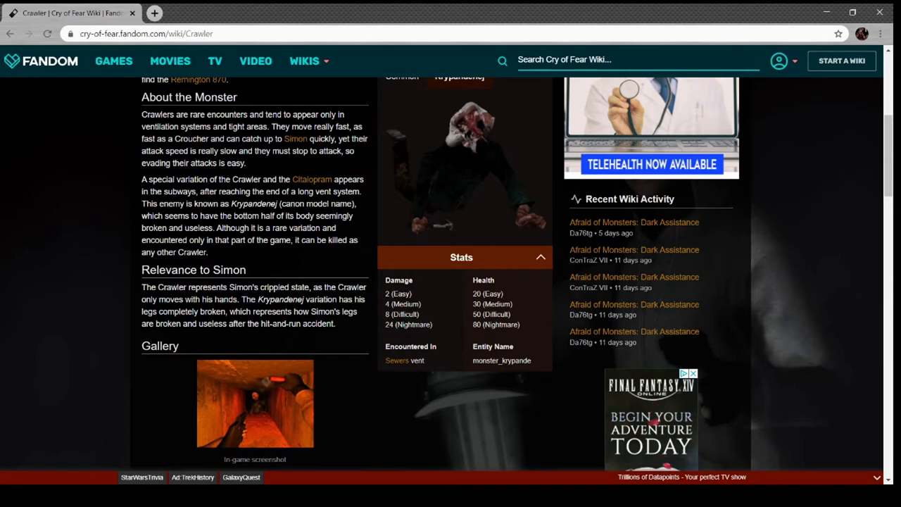
View two Crawler gallery images enlarged, close them, and go to the Crazyrunner article
{"action": "left_click", "coordinate": [465, 162]}
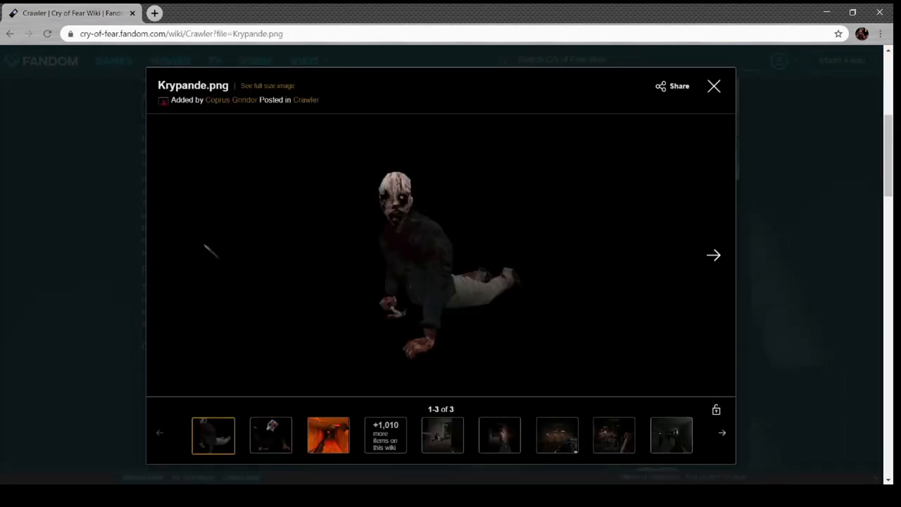
{"action": "left_click", "coordinate": [713, 255]}
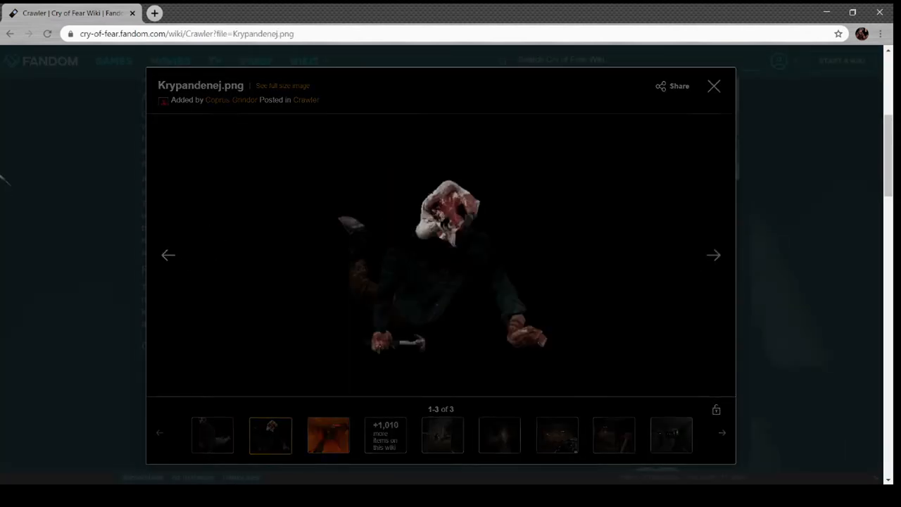
{"action": "left_click", "coordinate": [713, 86]}
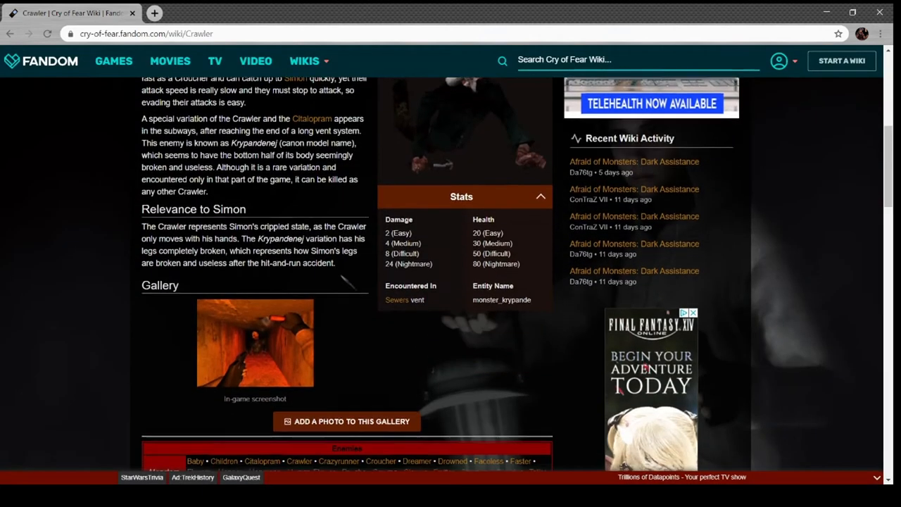
{"action": "scroll", "scroll_direction": "down", "scroll_amount": 3}
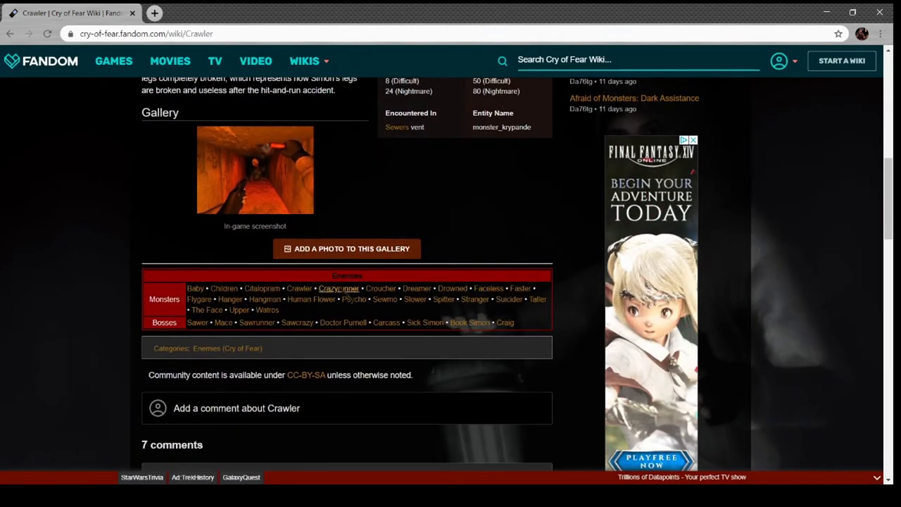
{"action": "left_click", "coordinate": [338, 287]}
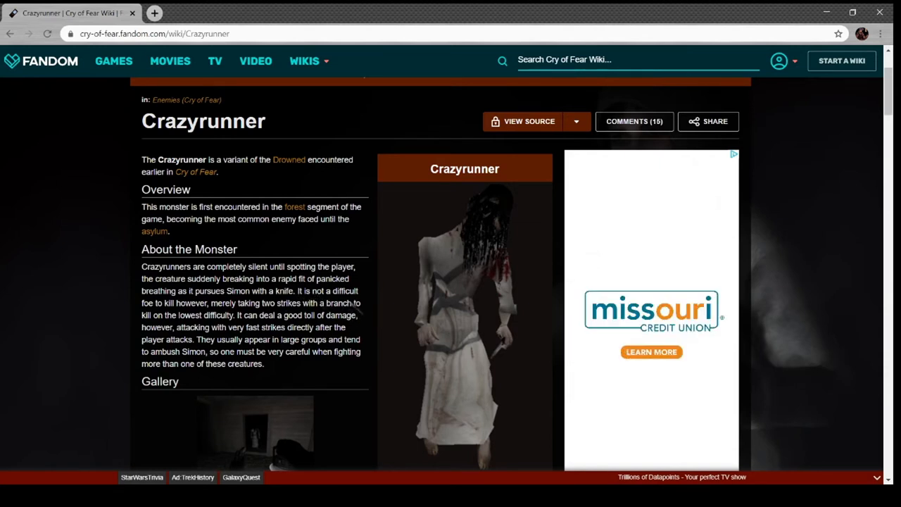
Read down the Crazyrunner article through its overview and gallery
{"action": "scroll", "scroll_direction": "down", "scroll_amount": 3}
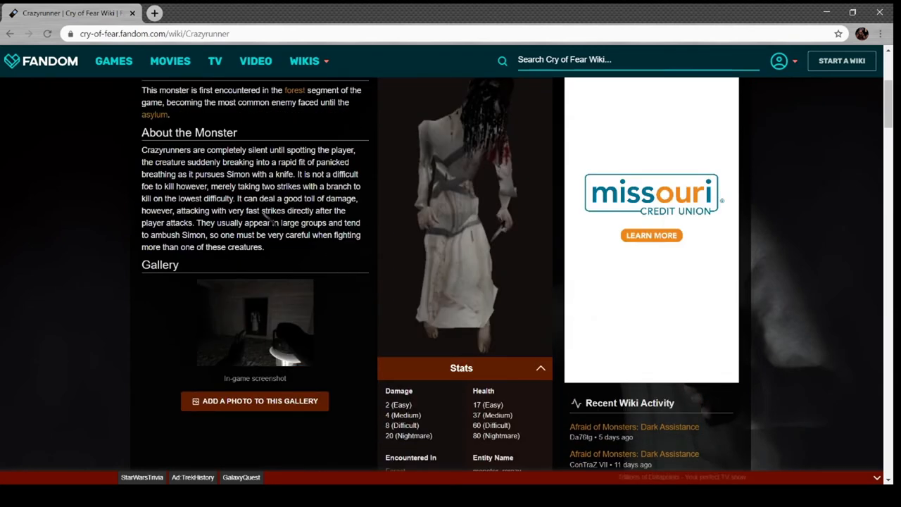
{"action": "scroll", "scroll_direction": "down", "scroll_amount": 3}
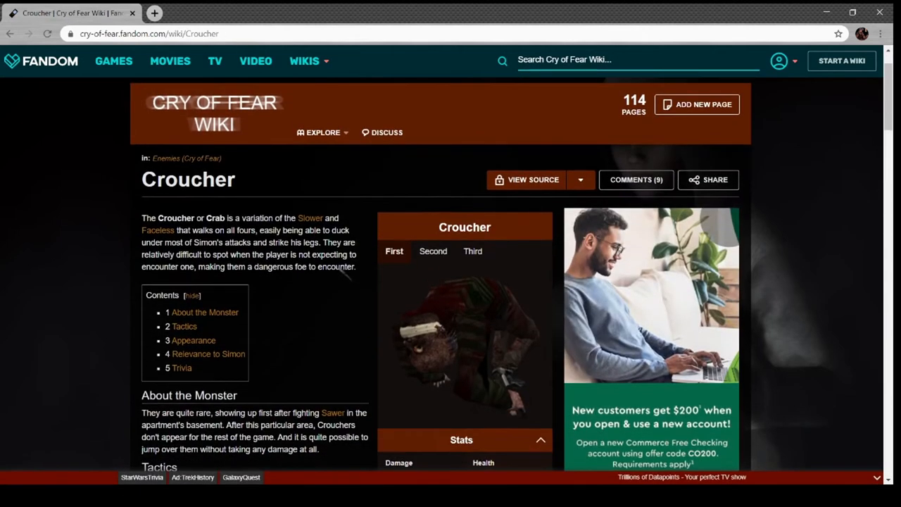
{"action": "scroll", "scroll_direction": "down", "scroll_amount": 3}
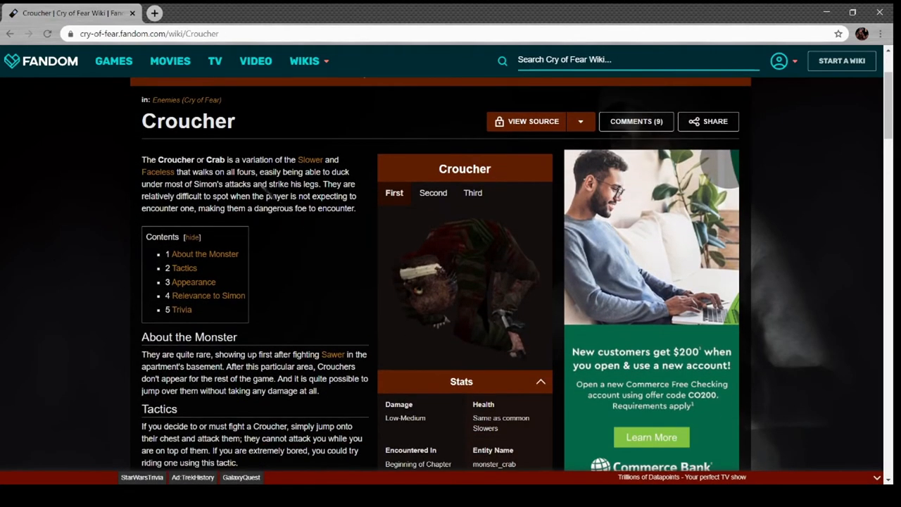
{"action": "left_click", "coordinate": [464, 281]}
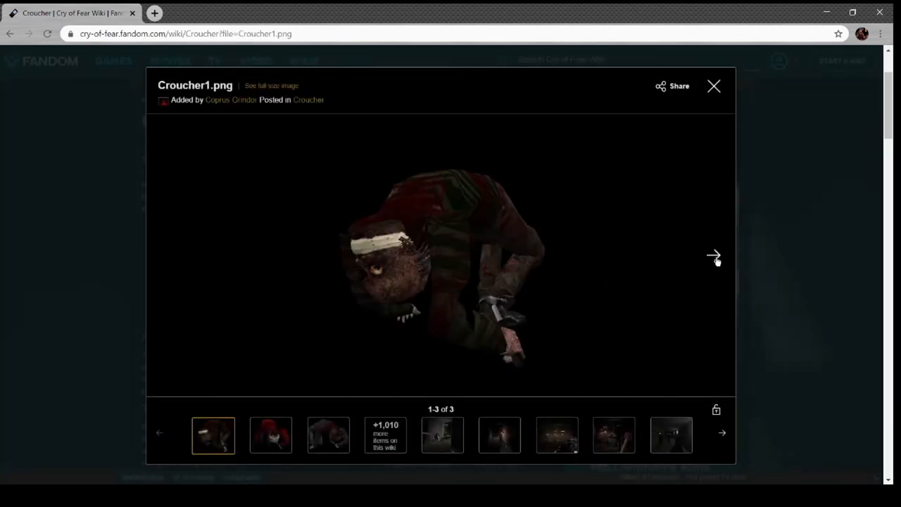
{"action": "left_click", "coordinate": [712, 255]}
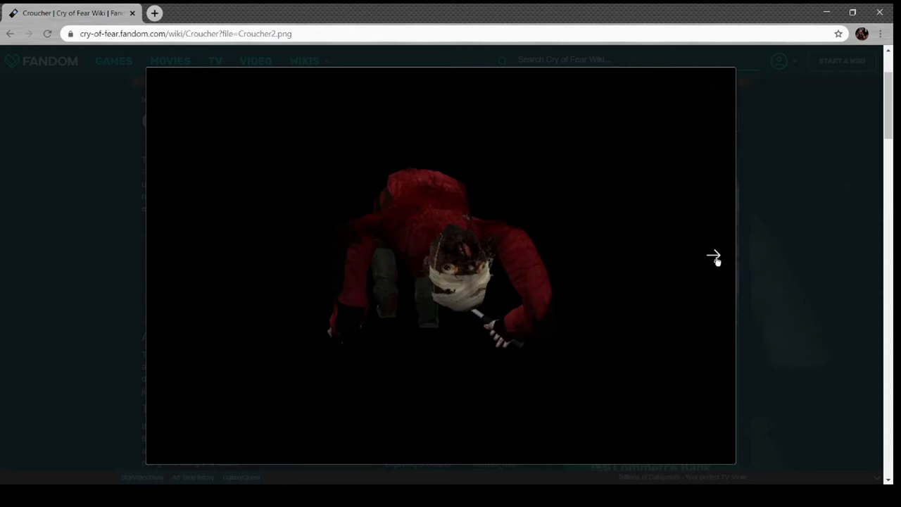
{"action": "left_click", "coordinate": [714, 255]}
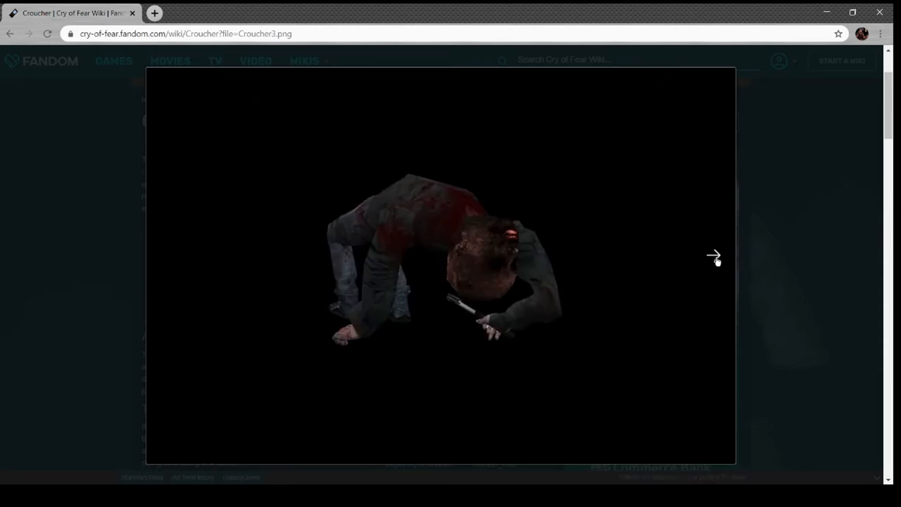
{"action": "left_click", "coordinate": [714, 255]}
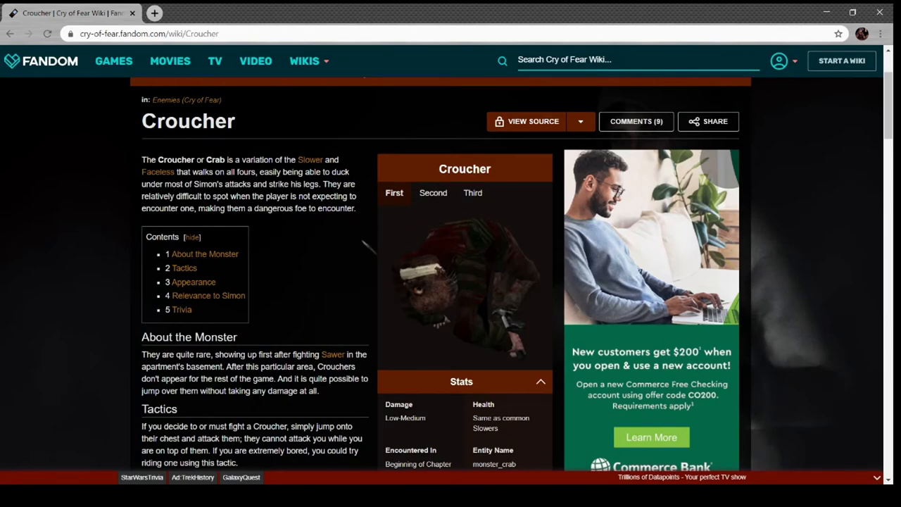
{"action": "scroll", "scroll_direction": "down", "scroll_amount": 3}
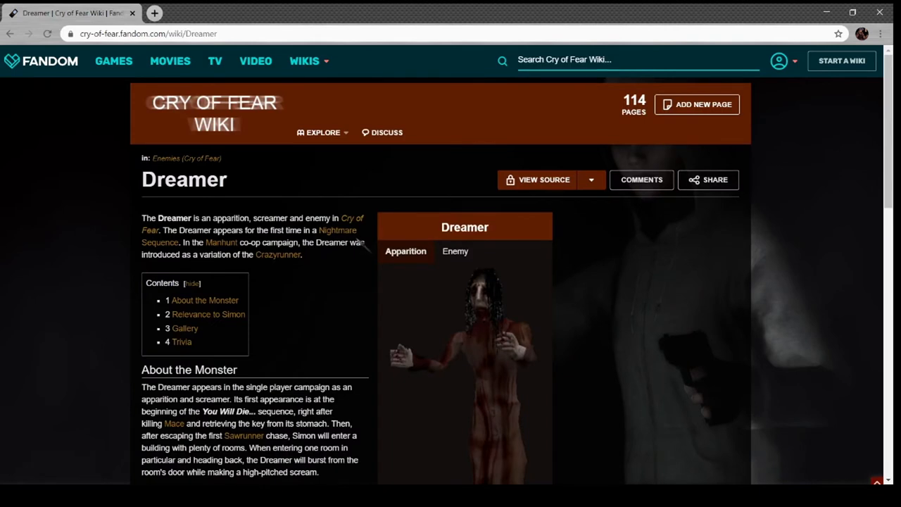
View the Dreamer infobox picture at full size and return to the article
{"action": "scroll", "scroll_direction": "down", "scroll_amount": 3}
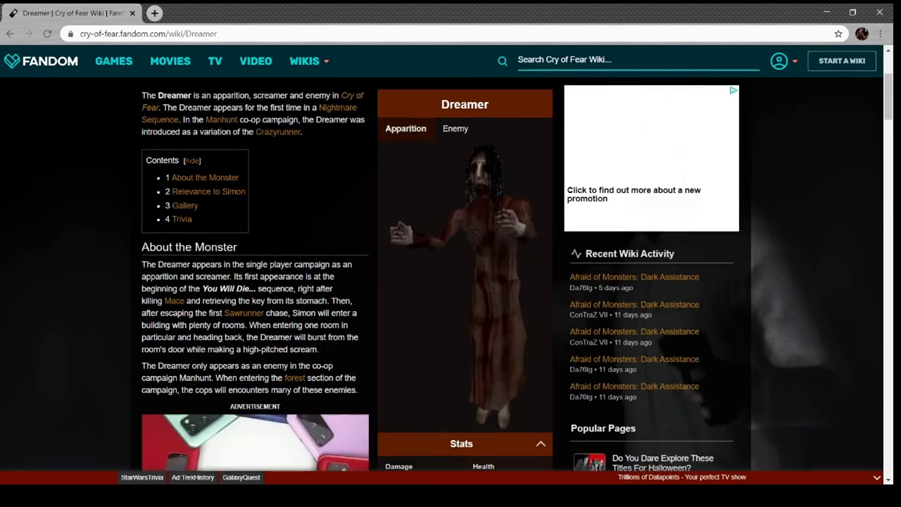
{"action": "left_click", "coordinate": [465, 275]}
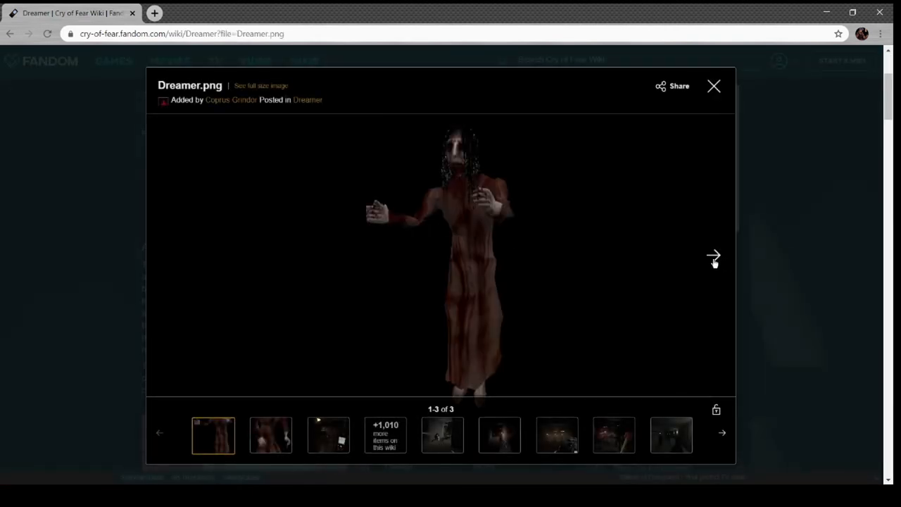
{"action": "left_click", "coordinate": [712, 86]}
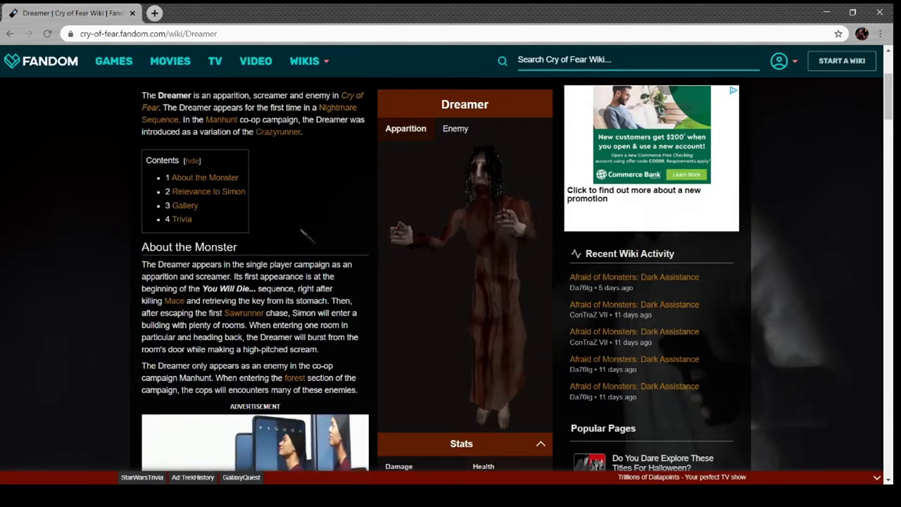
Read the Dreamer article through Relevance, Gallery and Trivia
{"action": "scroll", "scroll_direction": "down", "scroll_amount": 3}
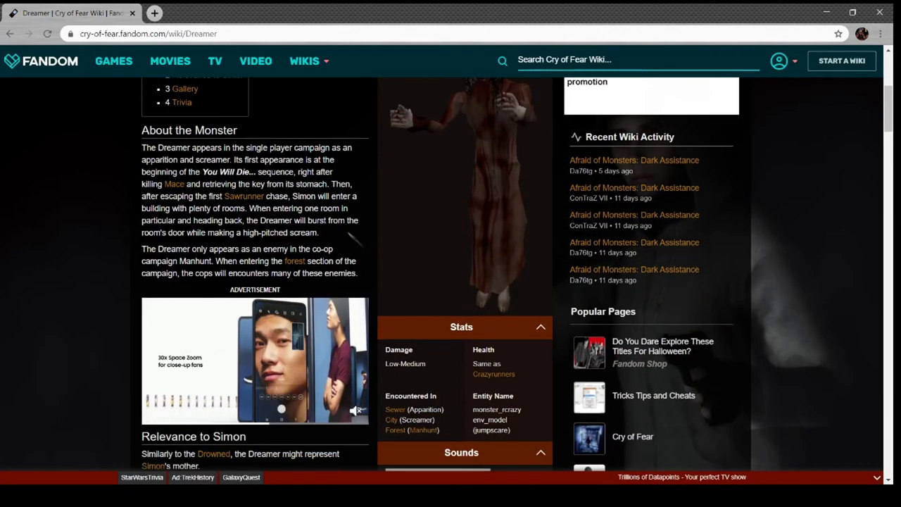
{"action": "scroll", "scroll_direction": "down", "scroll_amount": 3}
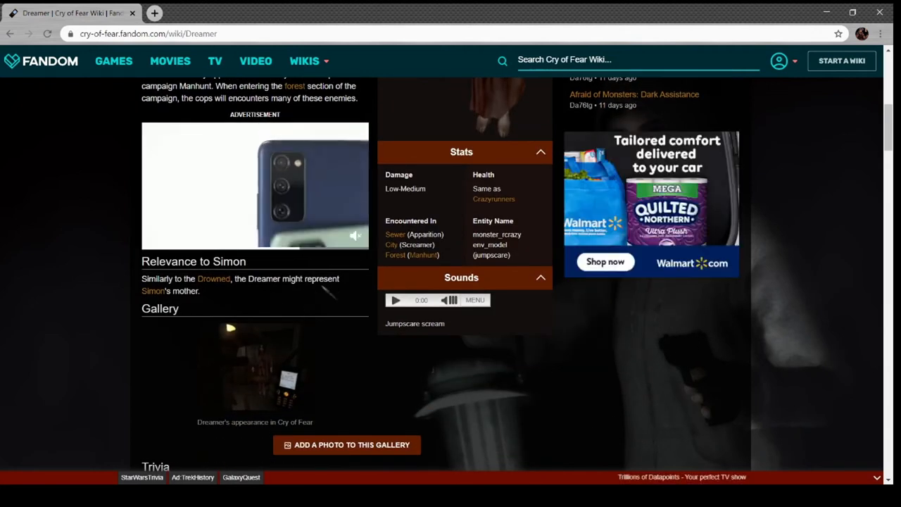
{"action": "scroll", "scroll_direction": "down", "scroll_amount": 3}
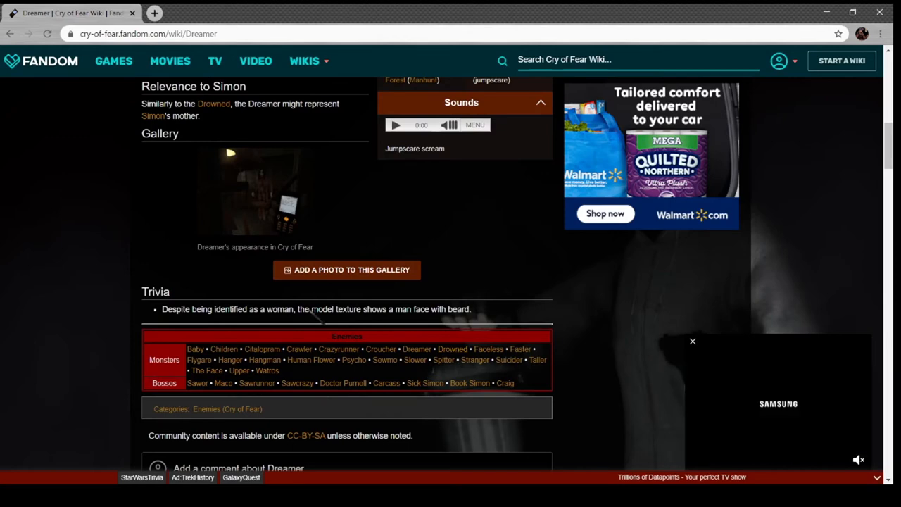
{"action": "scroll", "scroll_direction": "down", "scroll_amount": 3}
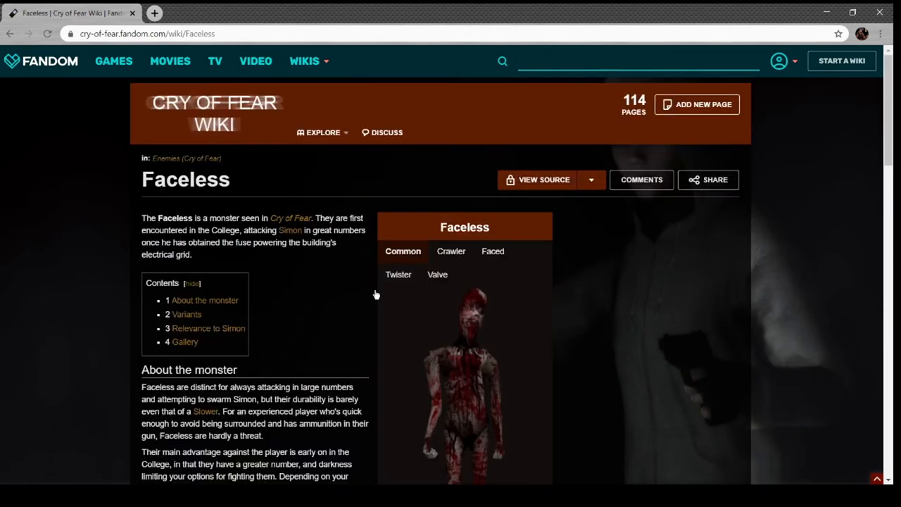
View the Faceless infobox picture at full size and step to the next image
{"action": "scroll", "scroll_direction": "down", "scroll_amount": 3}
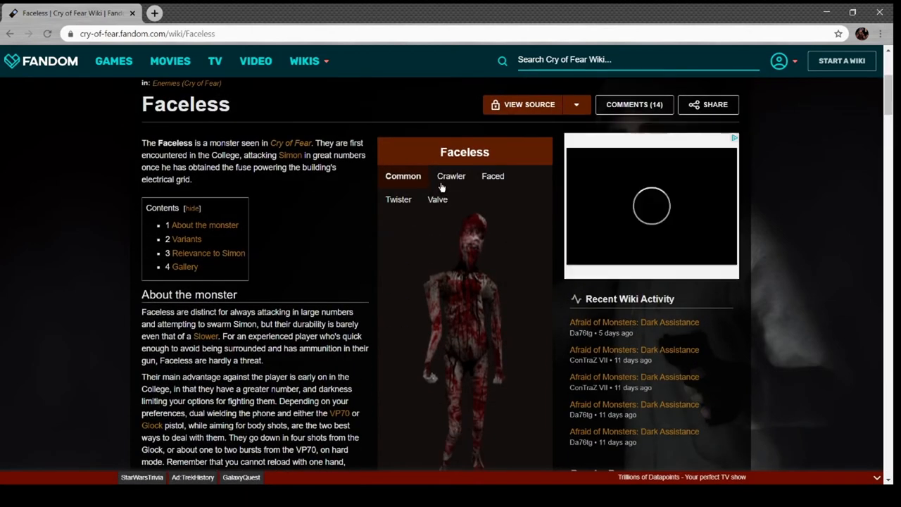
{"action": "left_click", "coordinate": [465, 337]}
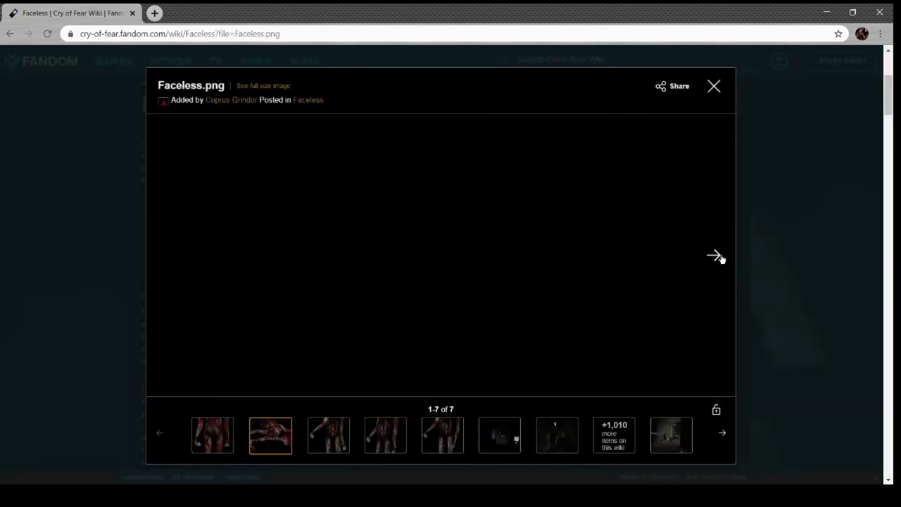
{"action": "left_click", "coordinate": [715, 256]}
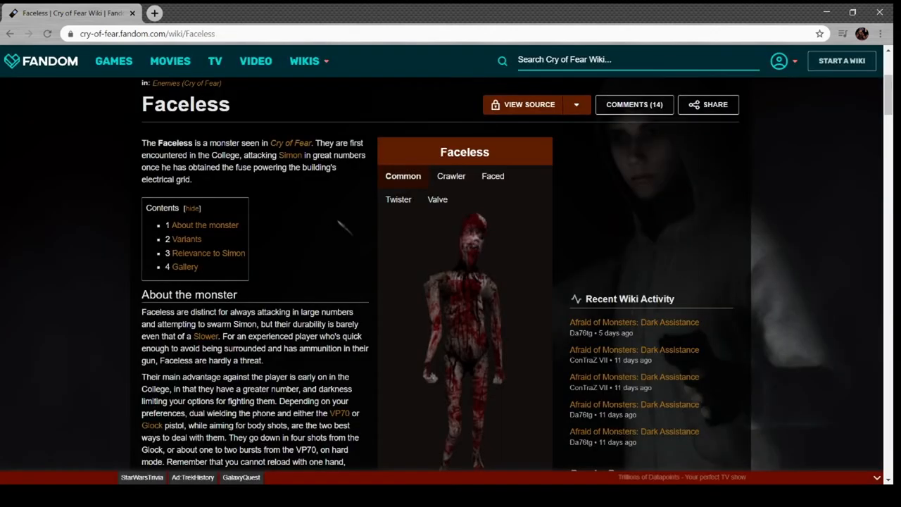
Read the Faceless article down through its Variants, Simon section and Gallery
{"action": "scroll", "scroll_direction": "down", "scroll_amount": 3}
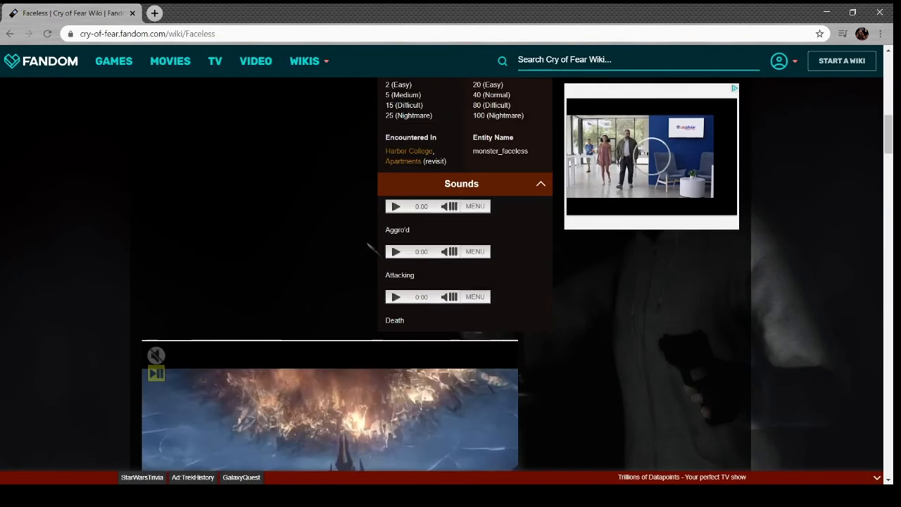
{"action": "scroll", "scroll_direction": "down", "scroll_amount": 3}
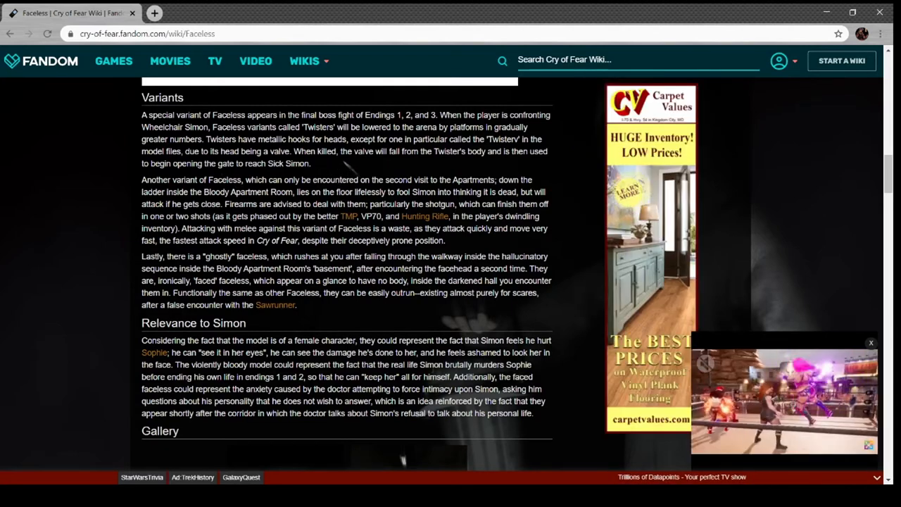
{"action": "scroll", "scroll_direction": "down", "scroll_amount": 3}
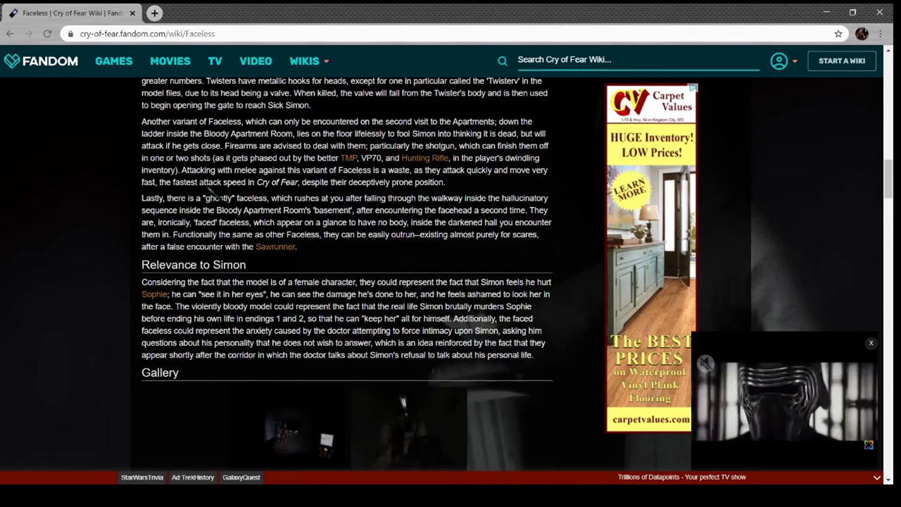
{"action": "scroll", "scroll_direction": "down", "scroll_amount": 3}
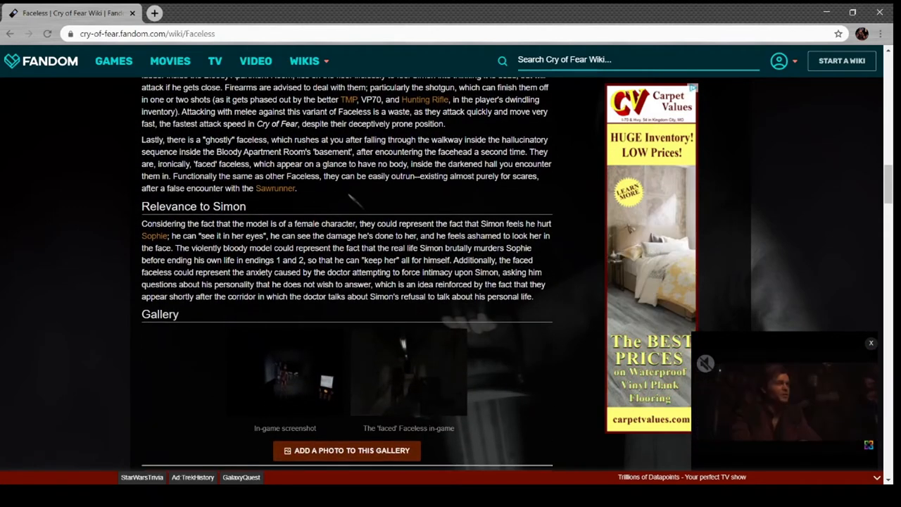
{"action": "scroll", "scroll_direction": "down", "scroll_amount": 3}
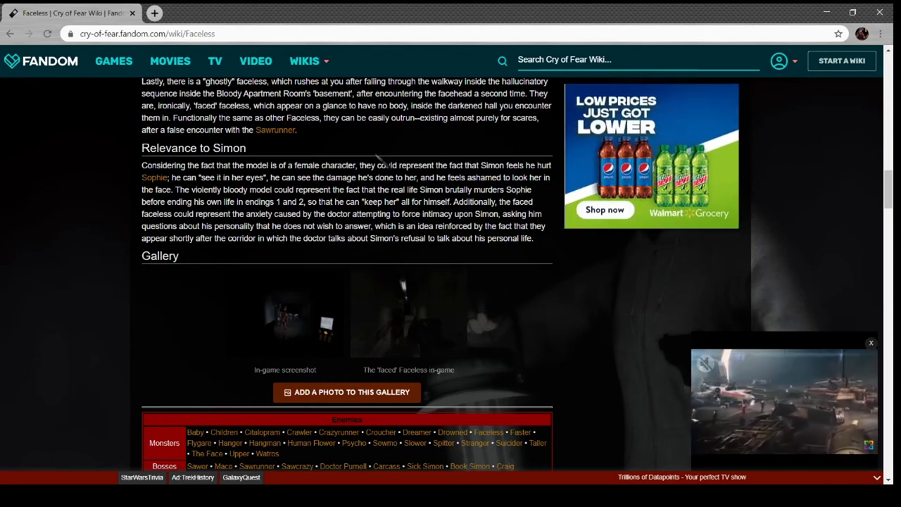
{"action": "scroll", "scroll_direction": "down", "scroll_amount": 3}
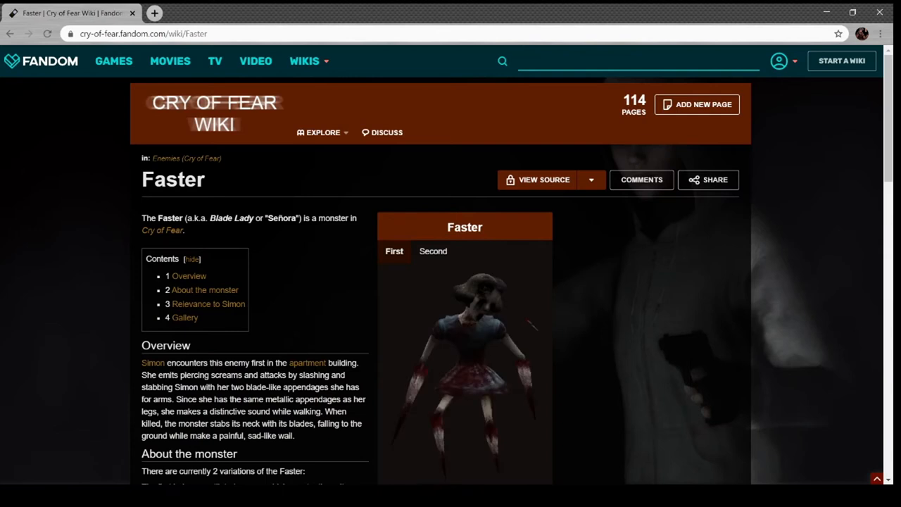
Dismiss the wiki browsing menu and read the Faster article's variants and gallery
{"action": "left_click", "coordinate": [322, 132]}
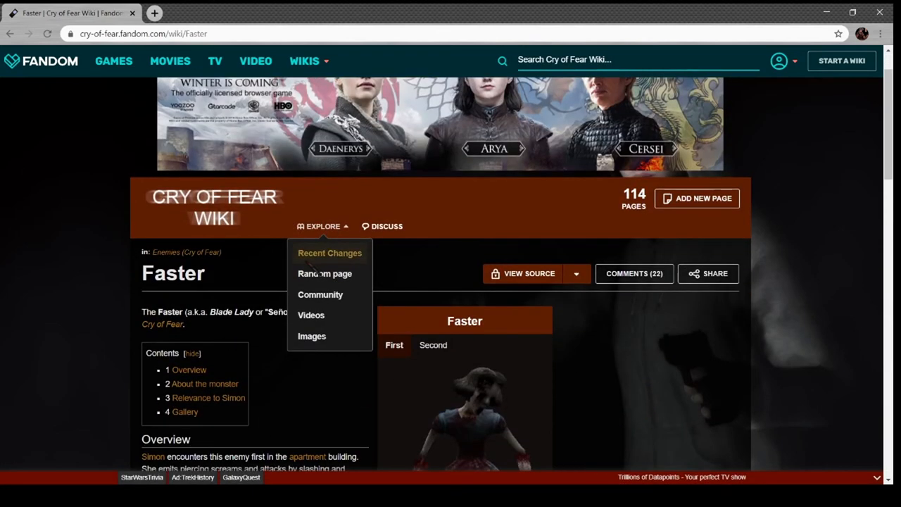
{"action": "left_click", "coordinate": [464, 416]}
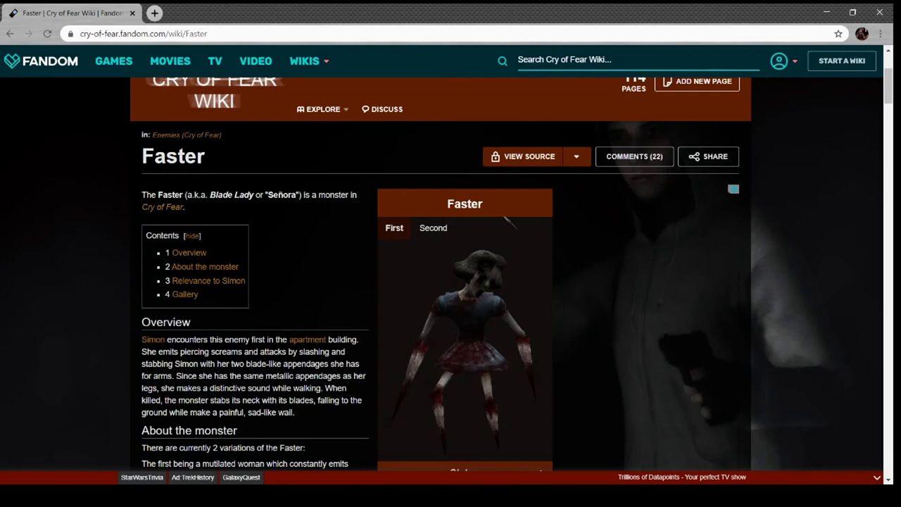
{"action": "left_click", "coordinate": [464, 345]}
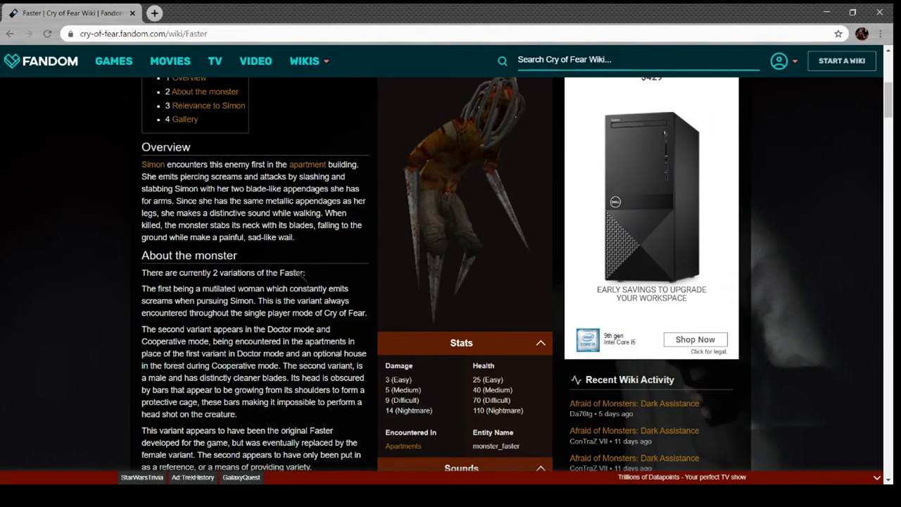
{"action": "scroll", "scroll_direction": "down", "scroll_amount": 3}
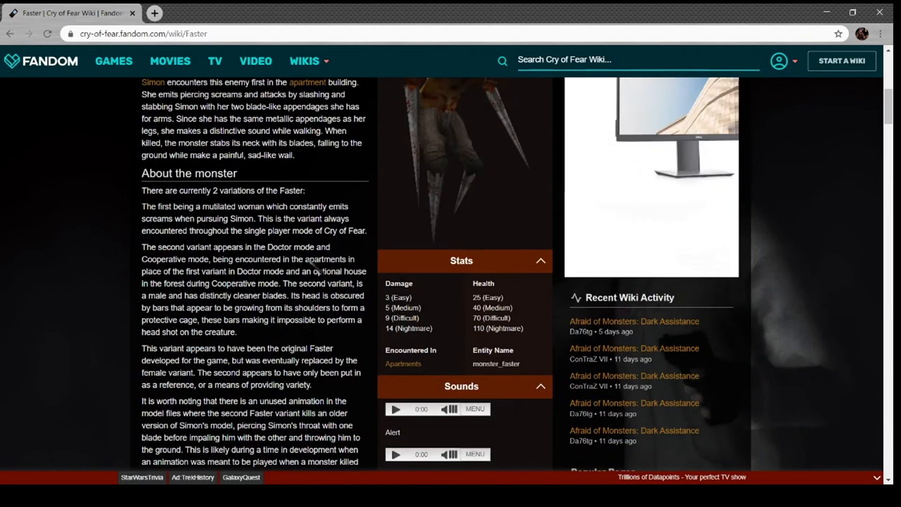
{"action": "scroll", "scroll_direction": "down", "scroll_amount": 3}
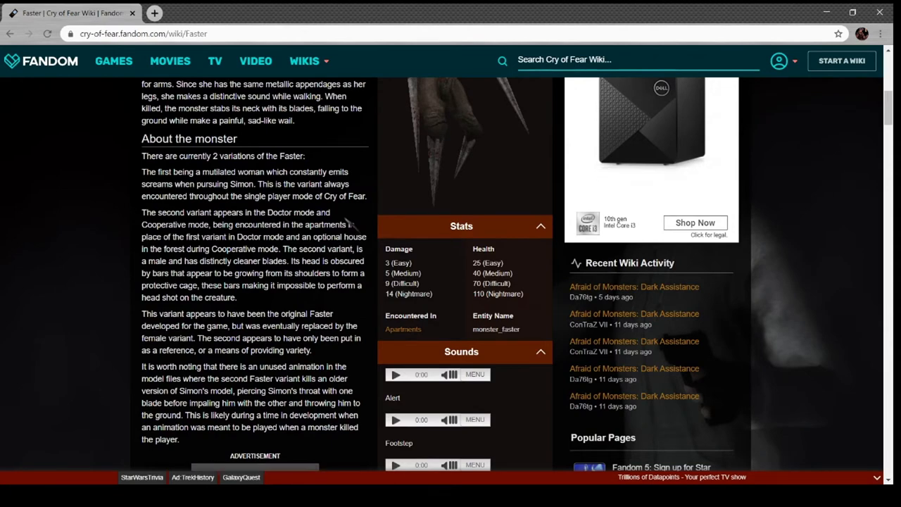
{"action": "scroll", "scroll_direction": "down", "scroll_amount": 3}
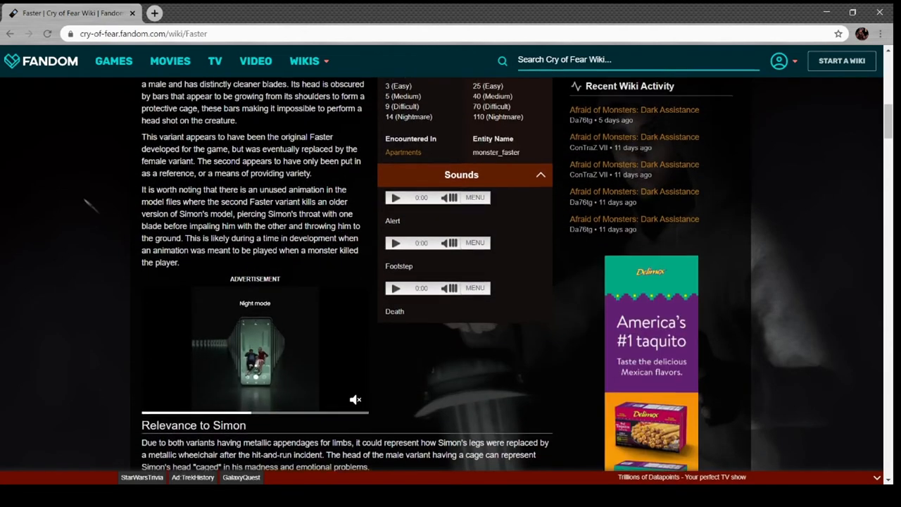
Read Faster to its comments and go to the Flygare monster page
{"action": "scroll", "scroll_direction": "down", "scroll_amount": 3}
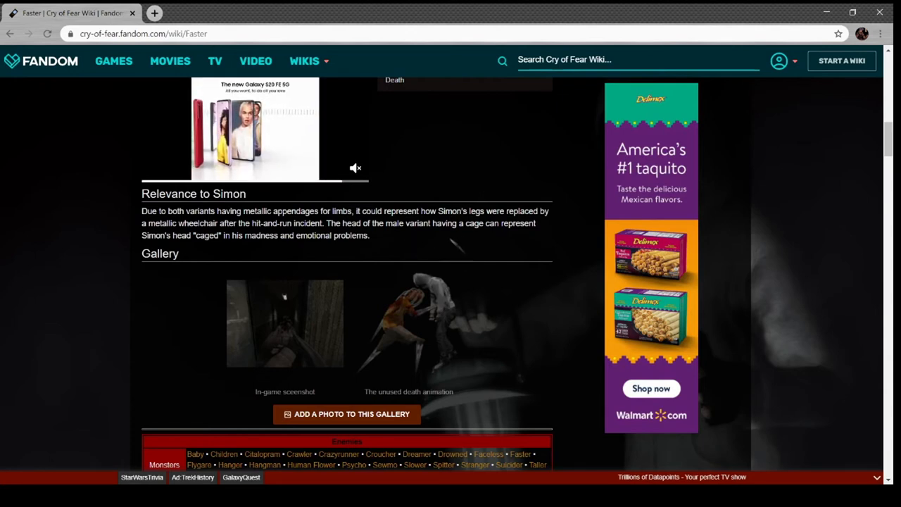
{"action": "scroll", "scroll_direction": "down", "scroll_amount": 3}
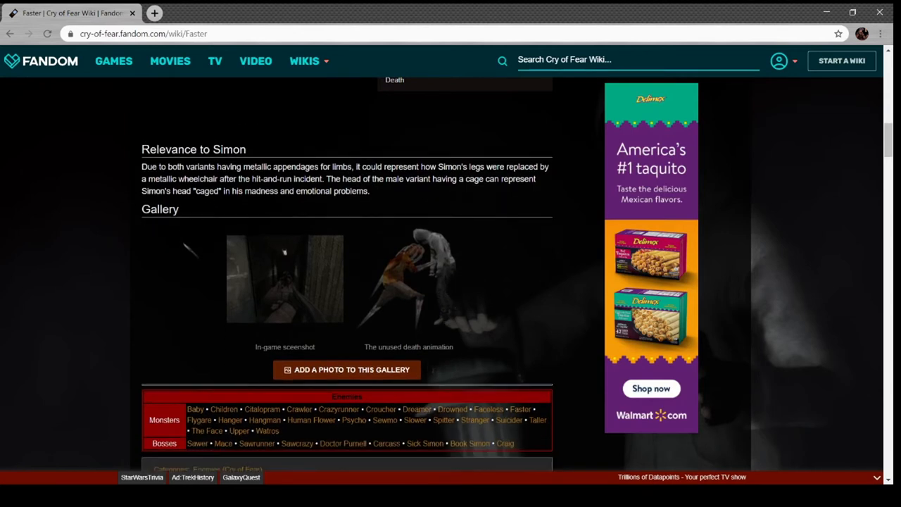
{"action": "scroll", "scroll_direction": "down", "scroll_amount": 3}
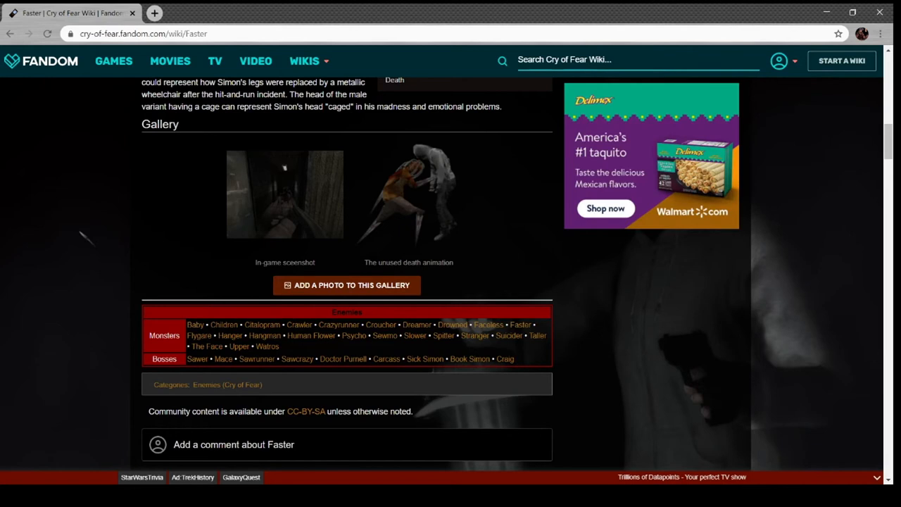
{"action": "scroll", "scroll_direction": "down", "scroll_amount": 3}
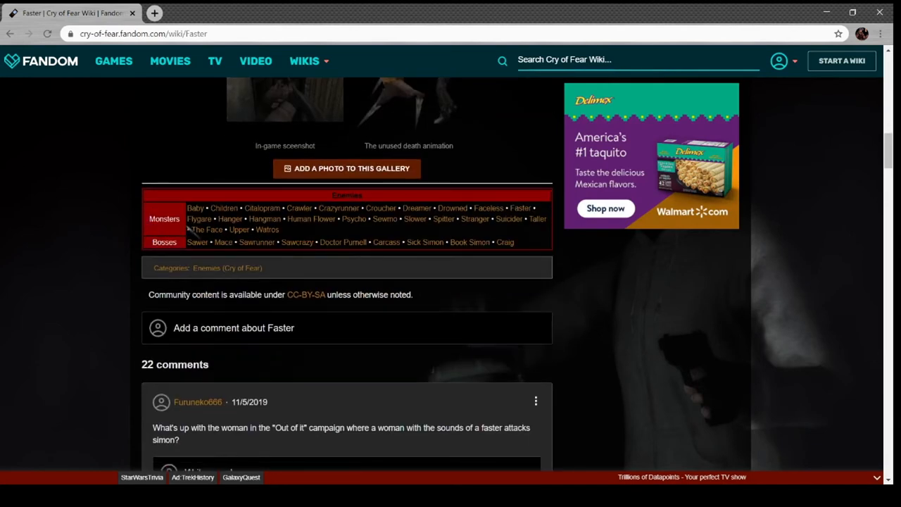
{"action": "left_click", "coordinate": [198, 218]}
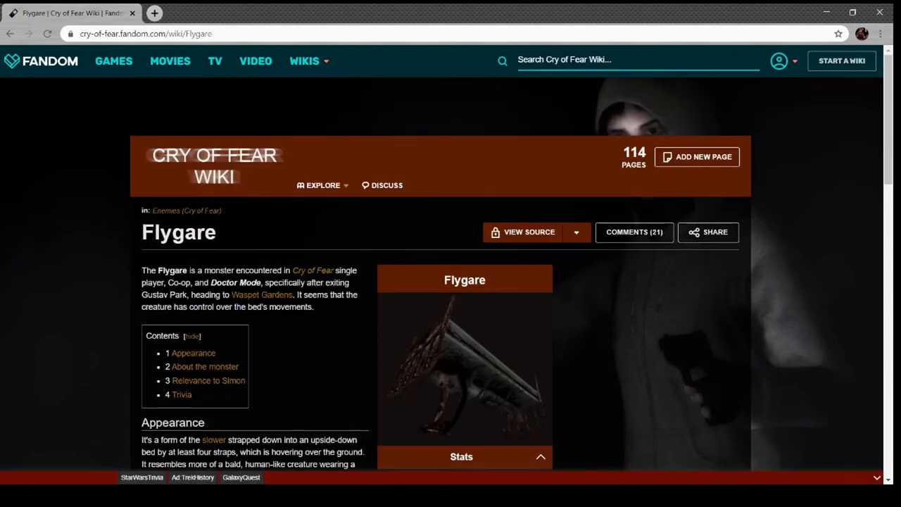
Read the Flygare article through its appearance, stats, sounds, Simon relevance and trivia
{"action": "left_click", "coordinate": [464, 359]}
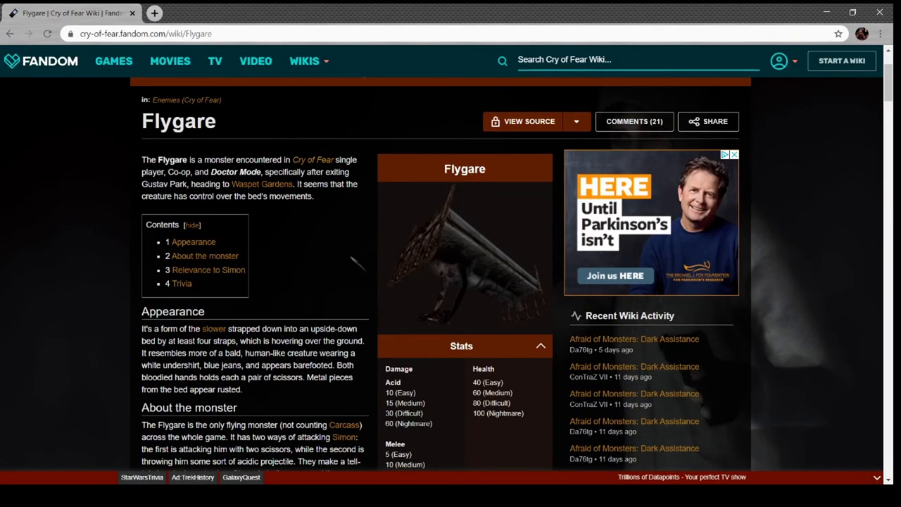
{"action": "mouse_move", "coordinate": [341, 214]}
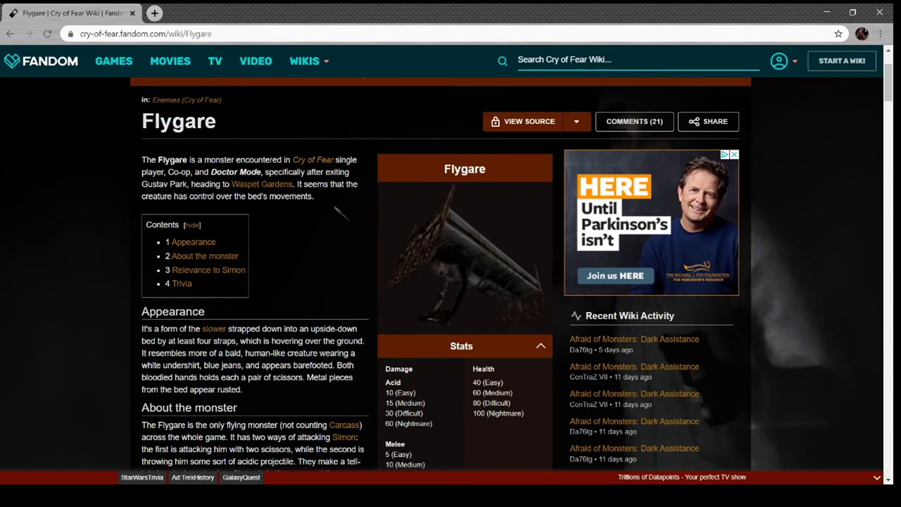
{"action": "scroll", "scroll_direction": "down", "scroll_amount": 3}
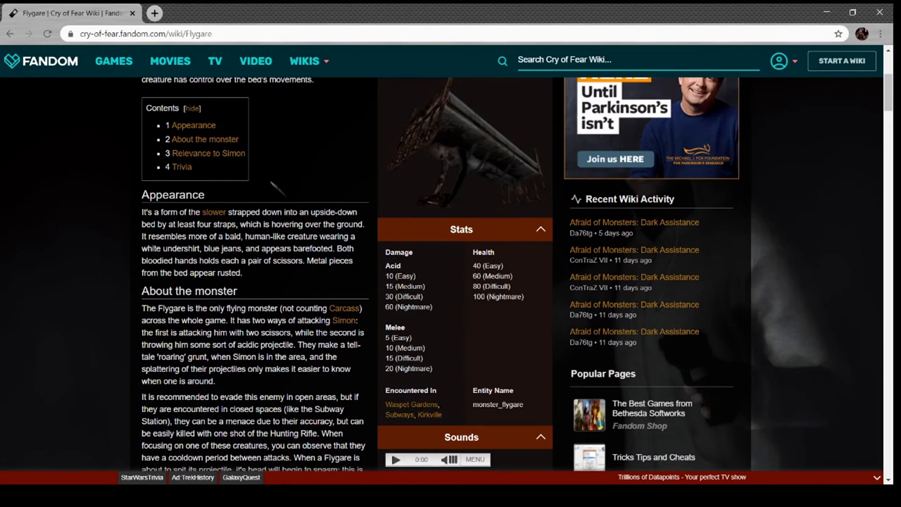
{"action": "scroll", "scroll_direction": "down", "scroll_amount": 3}
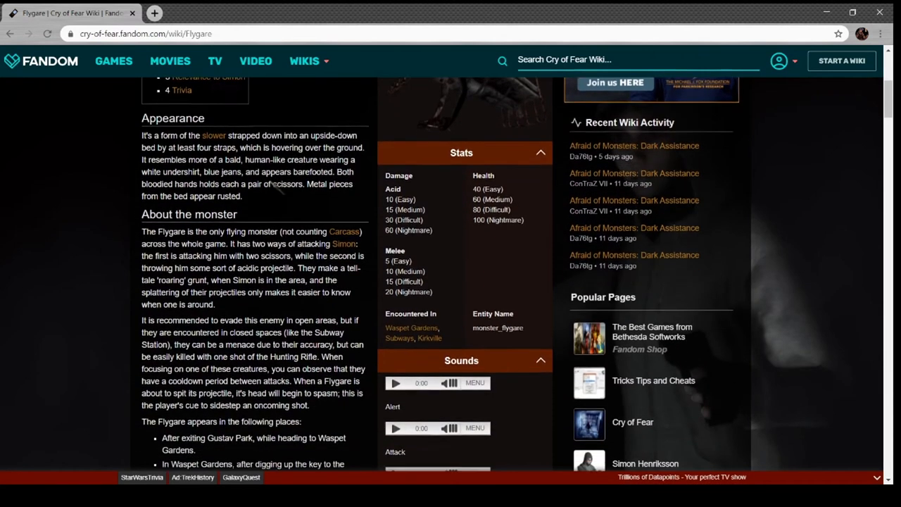
{"action": "scroll", "scroll_direction": "down", "scroll_amount": 3}
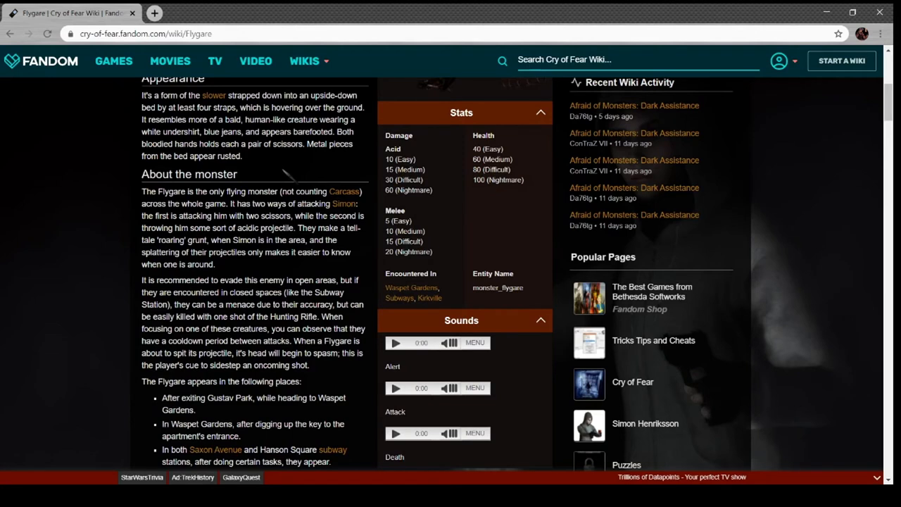
{"action": "mouse_move", "coordinate": [251, 253]}
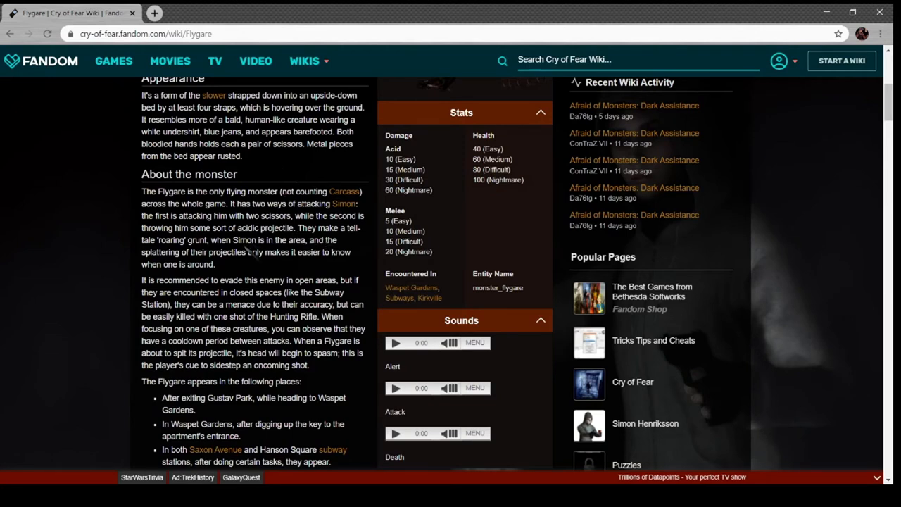
{"action": "mouse_move", "coordinate": [341, 253]}
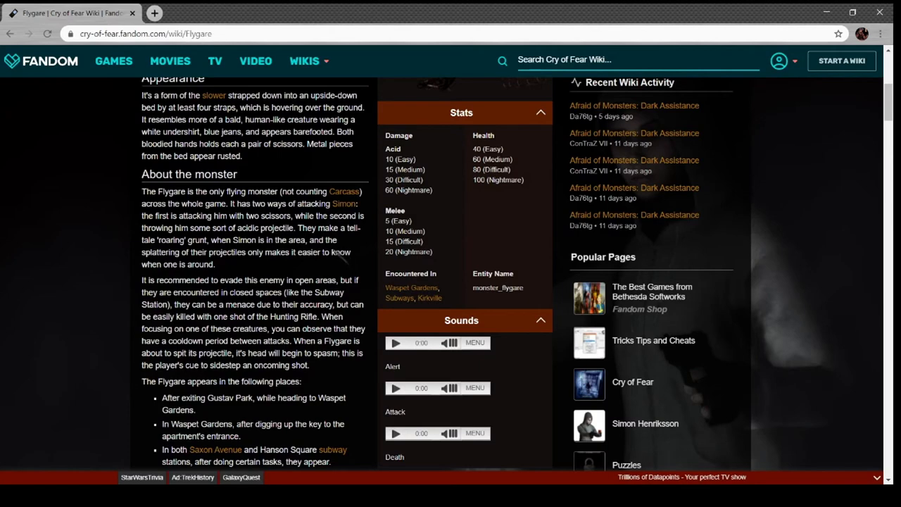
{"action": "scroll", "scroll_direction": "down", "scroll_amount": 3}
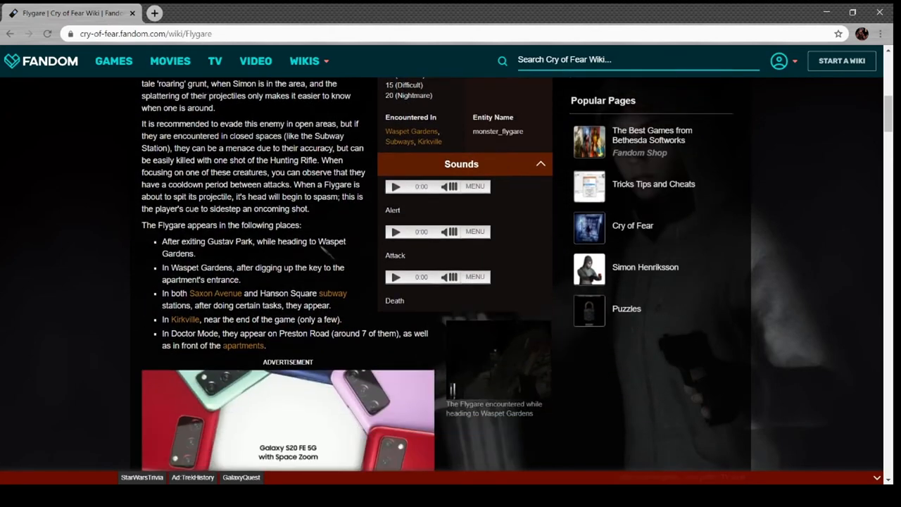
{"action": "scroll", "scroll_direction": "down", "scroll_amount": 3}
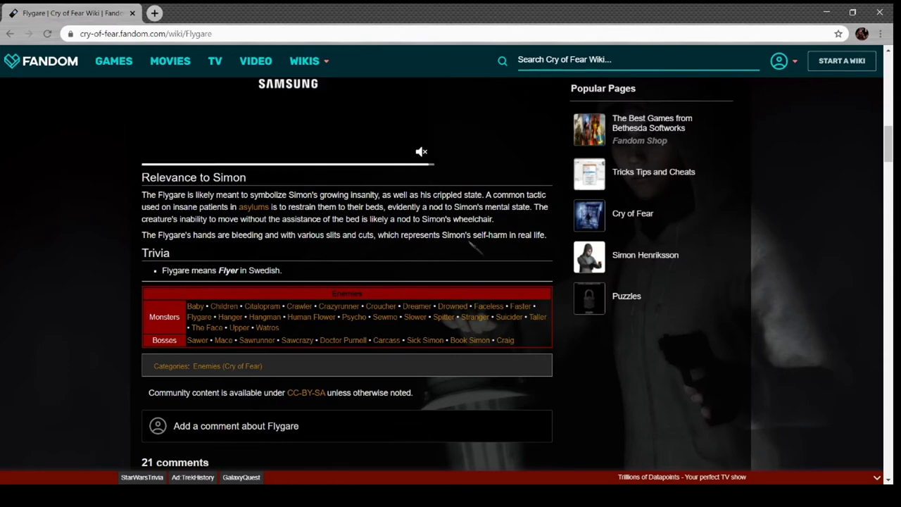
{"action": "scroll", "scroll_direction": "down", "scroll_amount": 3}
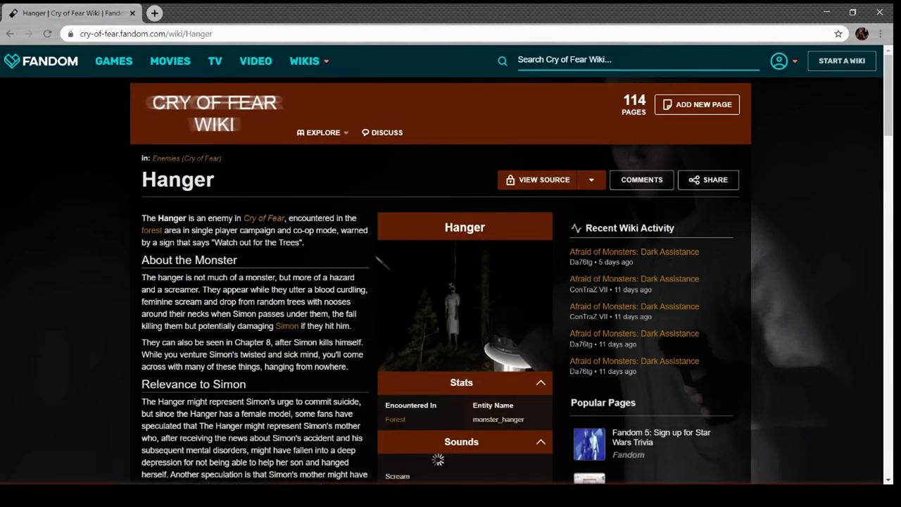
Read the Hanger article through its Simon relevance and stats
{"action": "left_click", "coordinate": [465, 310]}
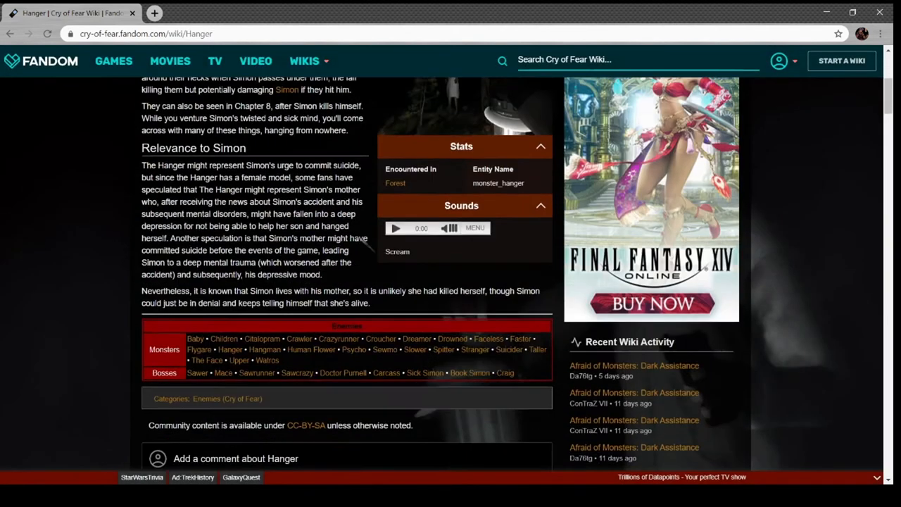
{"action": "scroll", "scroll_direction": "down", "scroll_amount": 3}
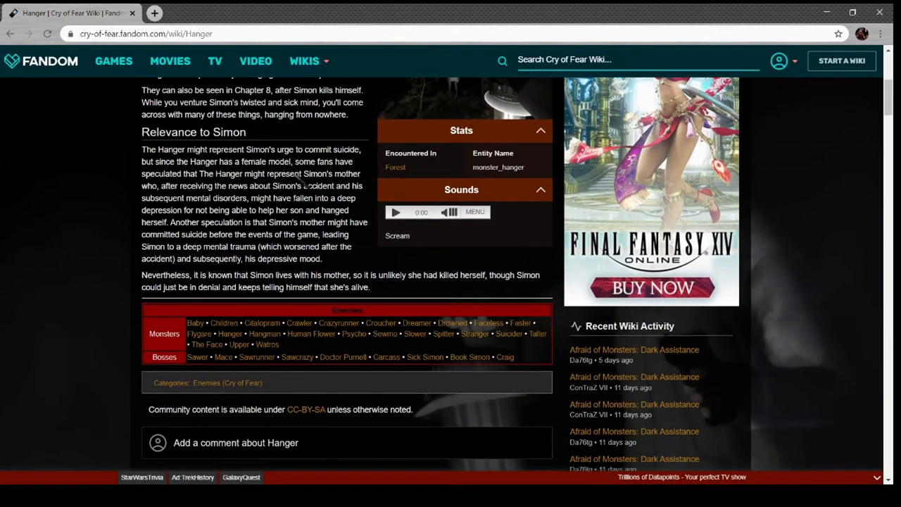
{"action": "mouse_move", "coordinate": [324, 185]}
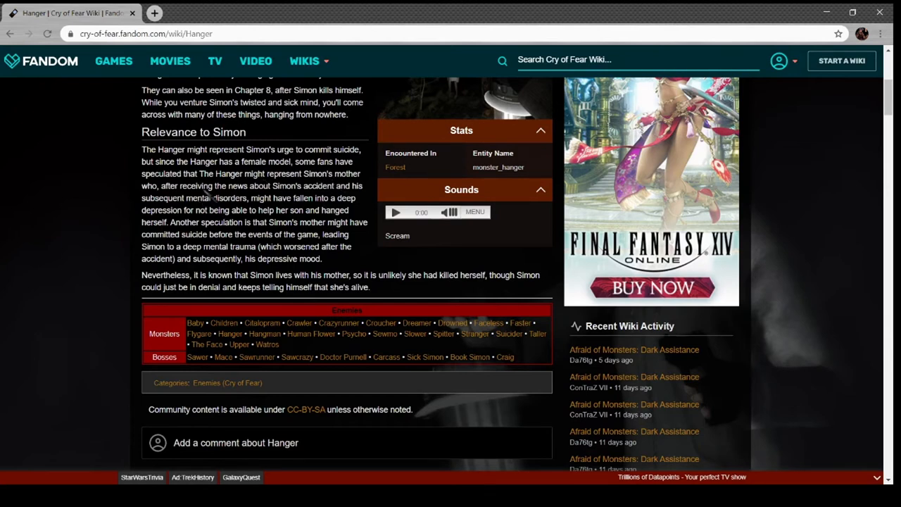
{"action": "mouse_move", "coordinate": [265, 208]}
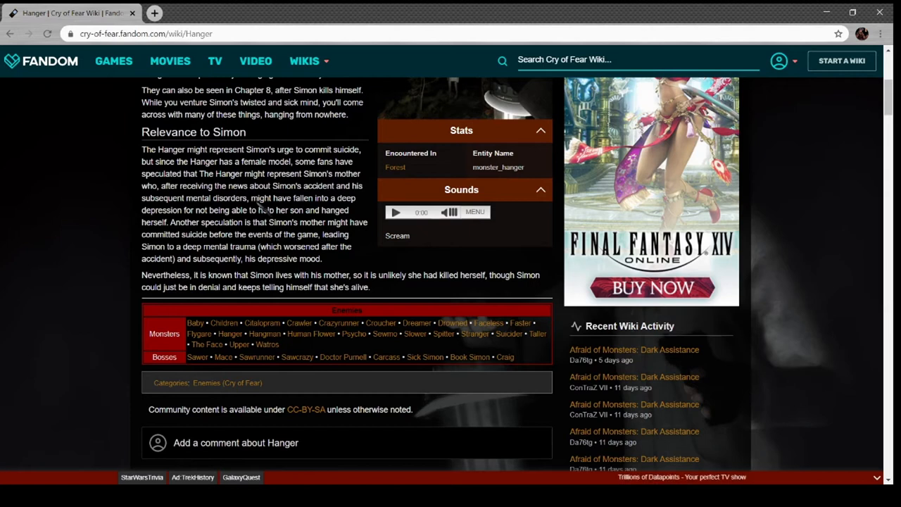
{"action": "mouse_move", "coordinate": [242, 219]}
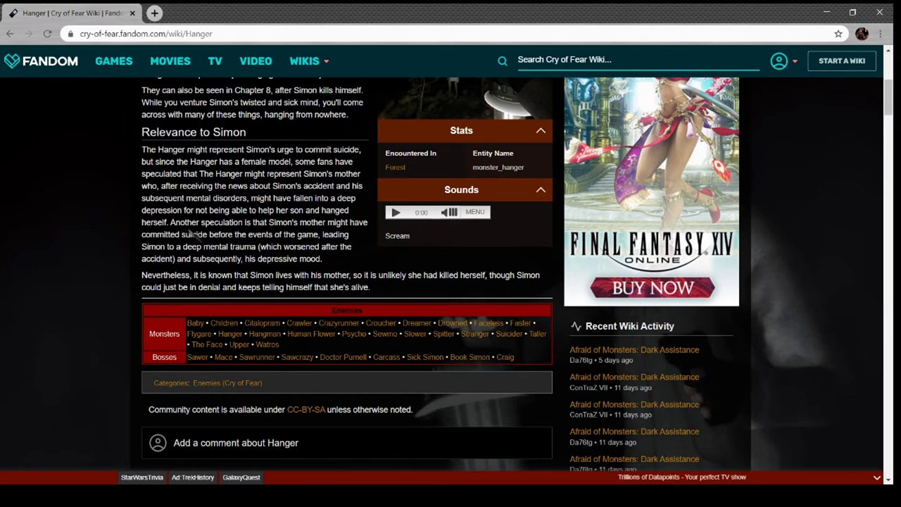
{"action": "mouse_move", "coordinate": [204, 245]}
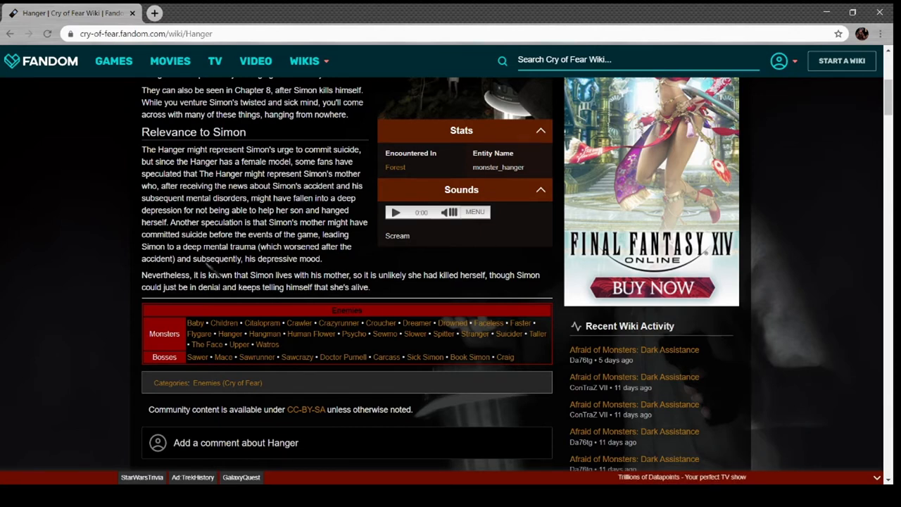
{"action": "mouse_move", "coordinate": [401, 289]}
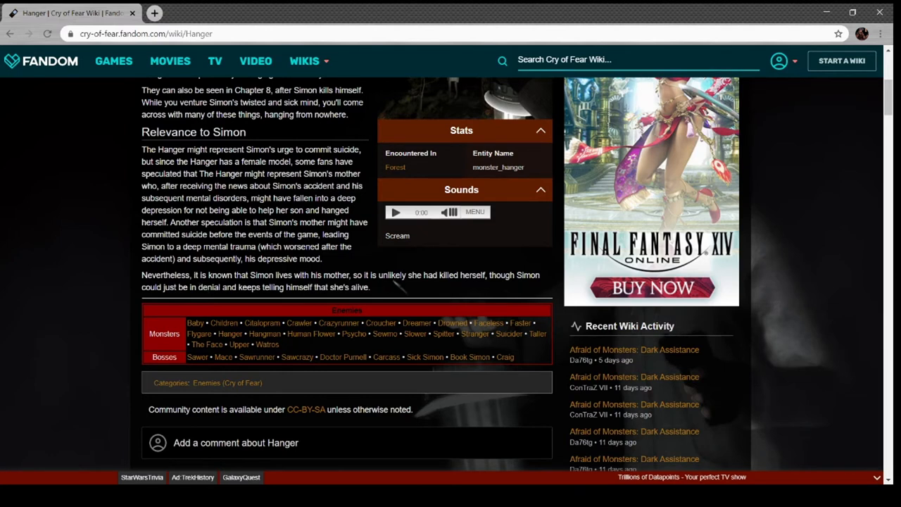
{"action": "scroll", "scroll_direction": "down", "scroll_amount": 3}
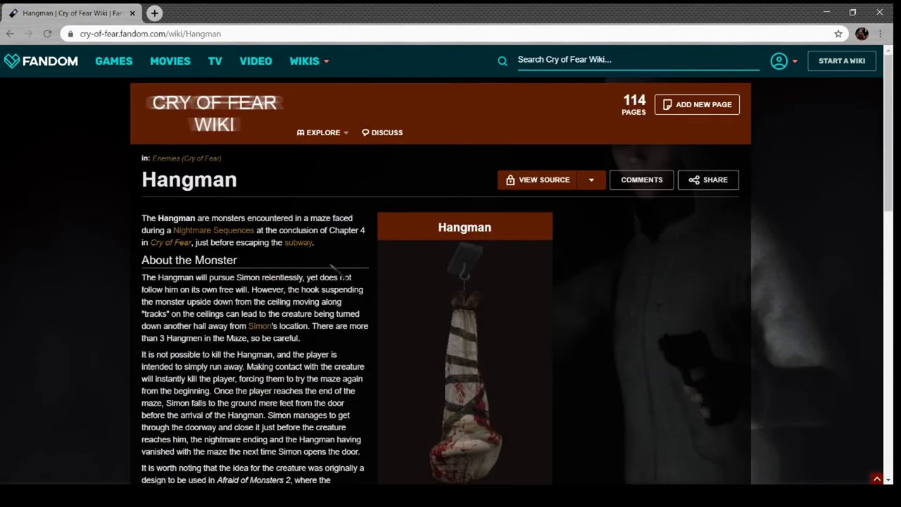
Read Hangman's description, stats and gallery to the comments, then go to Human Flower
{"action": "scroll", "scroll_direction": "down", "scroll_amount": 3}
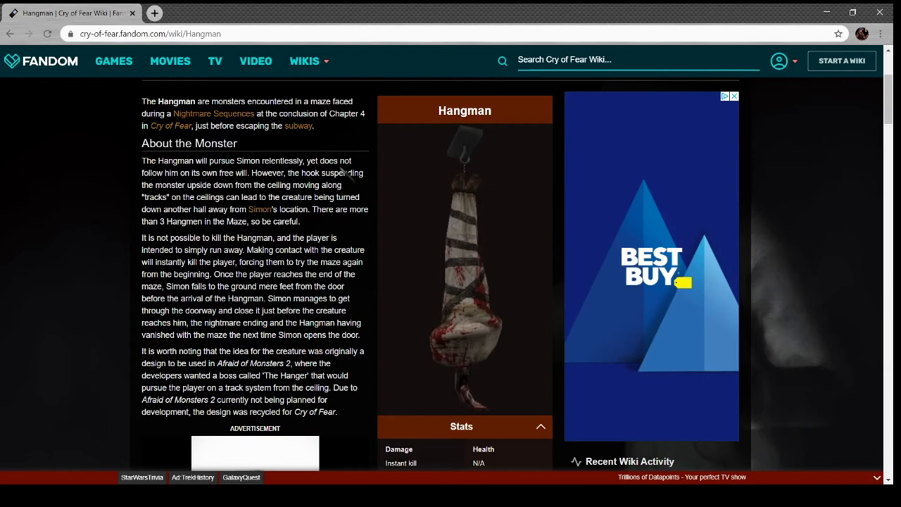
{"action": "scroll", "scroll_direction": "down", "scroll_amount": 3}
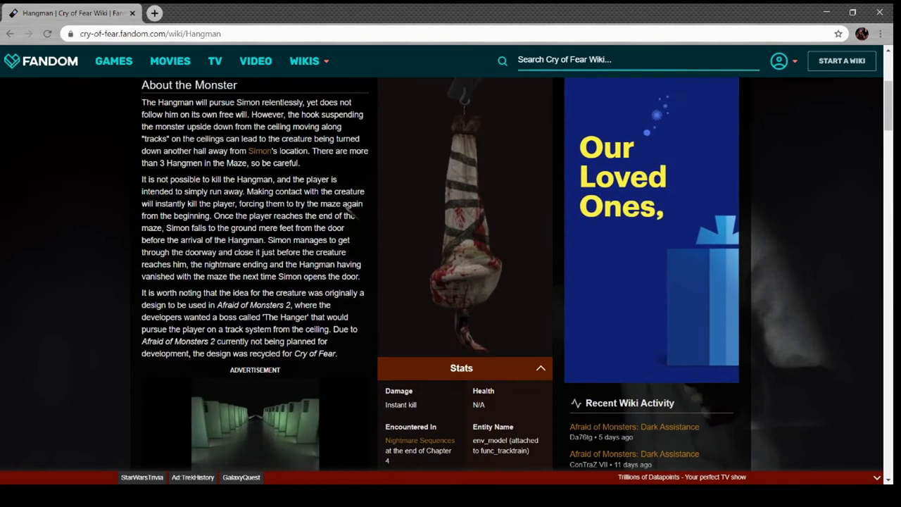
{"action": "scroll", "scroll_direction": "down", "scroll_amount": 3}
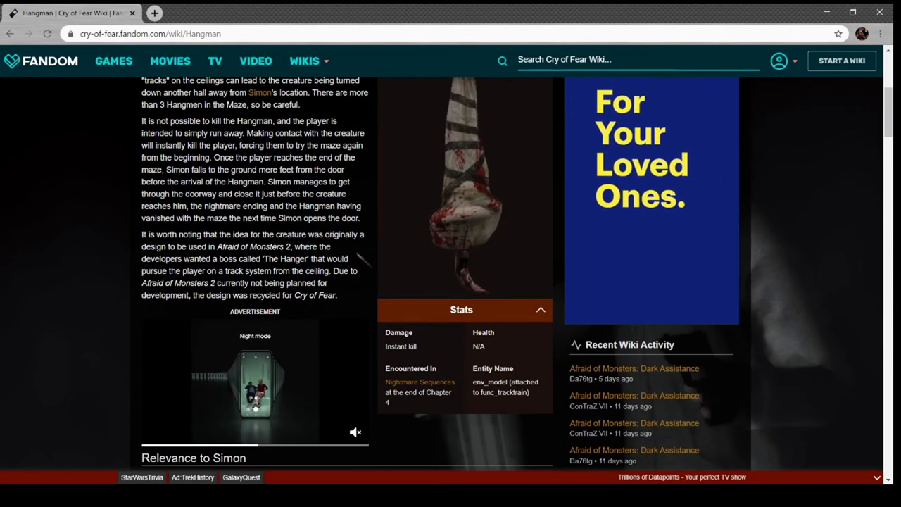
{"action": "scroll", "scroll_direction": "down", "scroll_amount": 3}
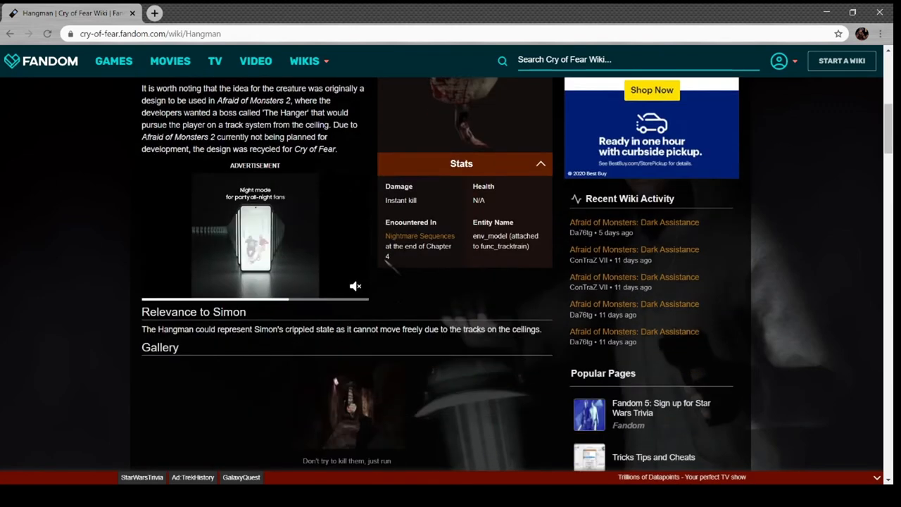
{"action": "scroll", "scroll_direction": "down", "scroll_amount": 3}
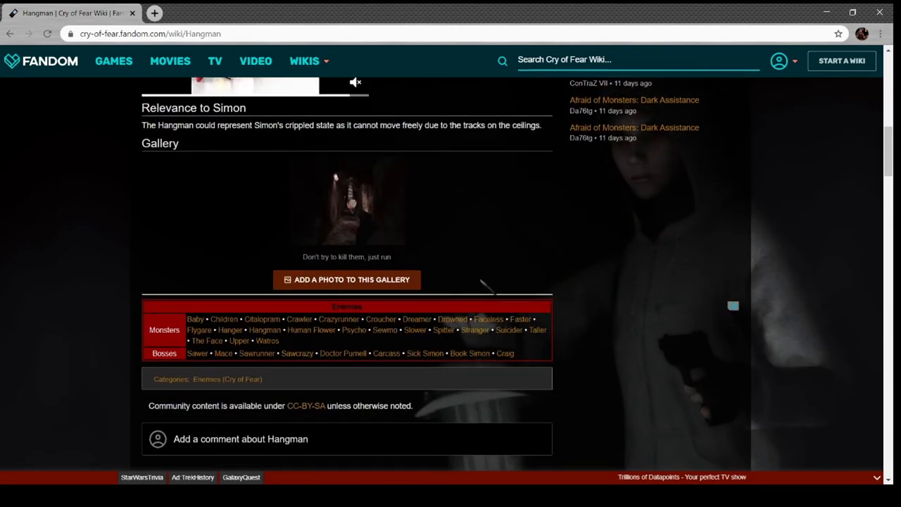
{"action": "scroll", "scroll_direction": "down", "scroll_amount": 3}
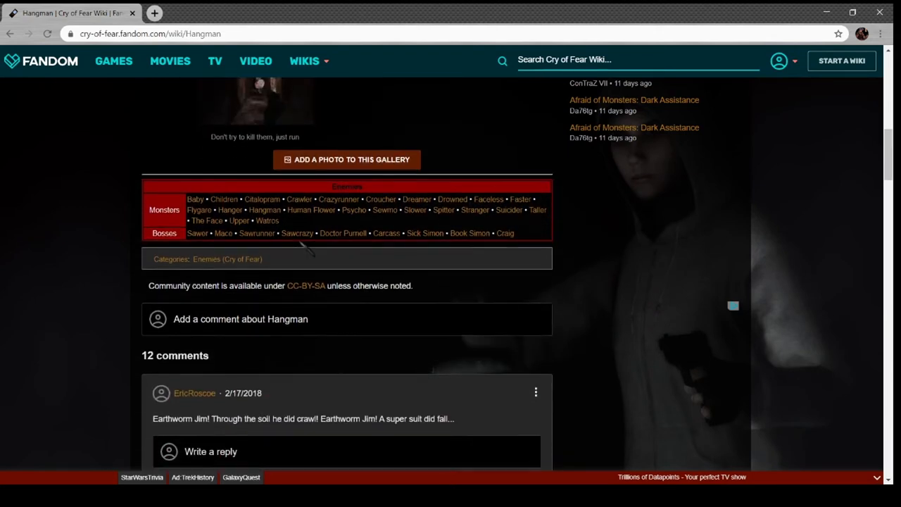
{"action": "scroll", "scroll_direction": "down", "scroll_amount": 3}
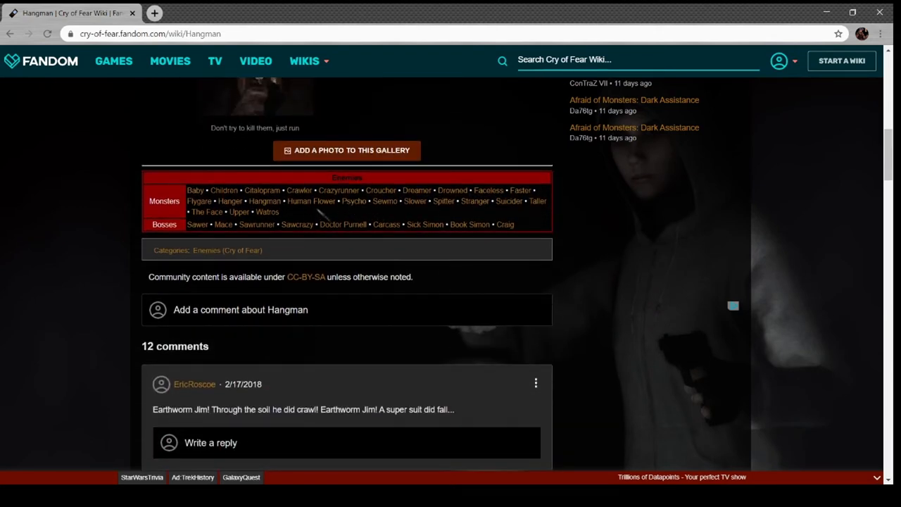
{"action": "left_click", "coordinate": [311, 200]}
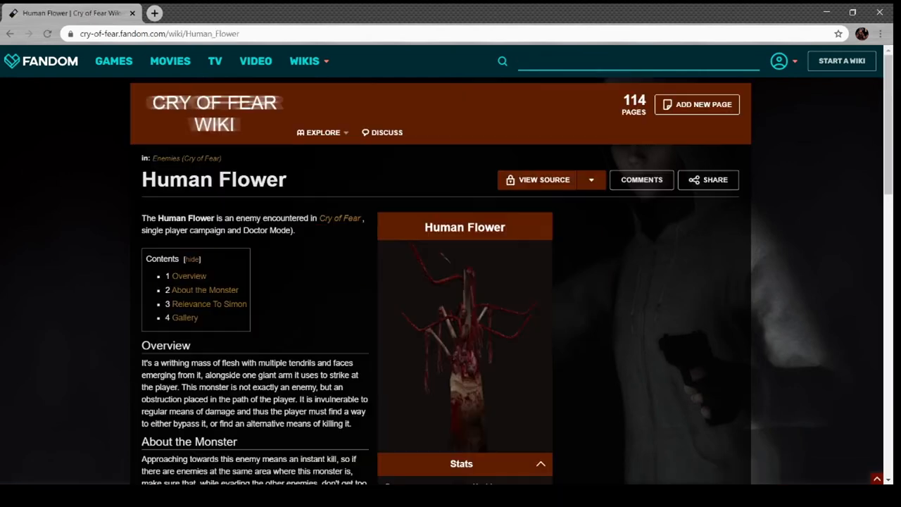
View the Human Flower picture enlarged, then read its description, stats, relevance and gallery
{"action": "left_click", "coordinate": [465, 338]}
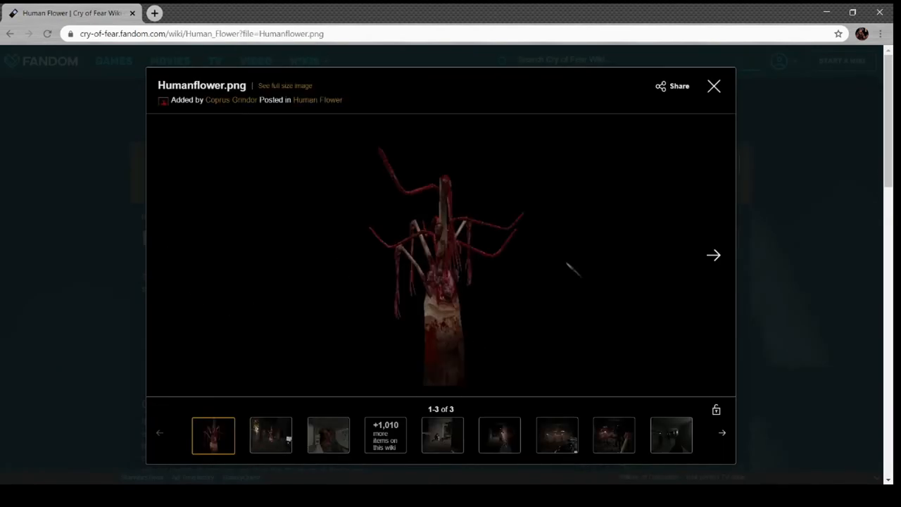
{"action": "left_click", "coordinate": [713, 86]}
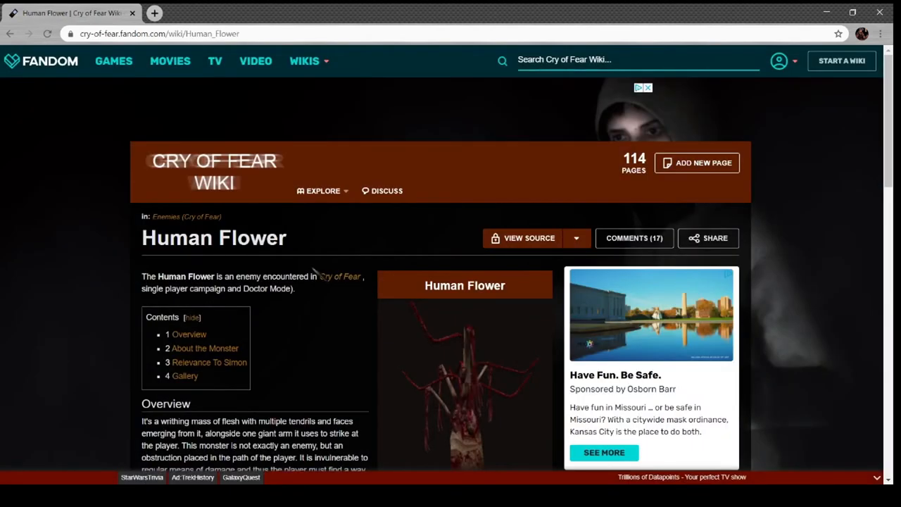
{"action": "scroll", "scroll_direction": "down", "scroll_amount": 3}
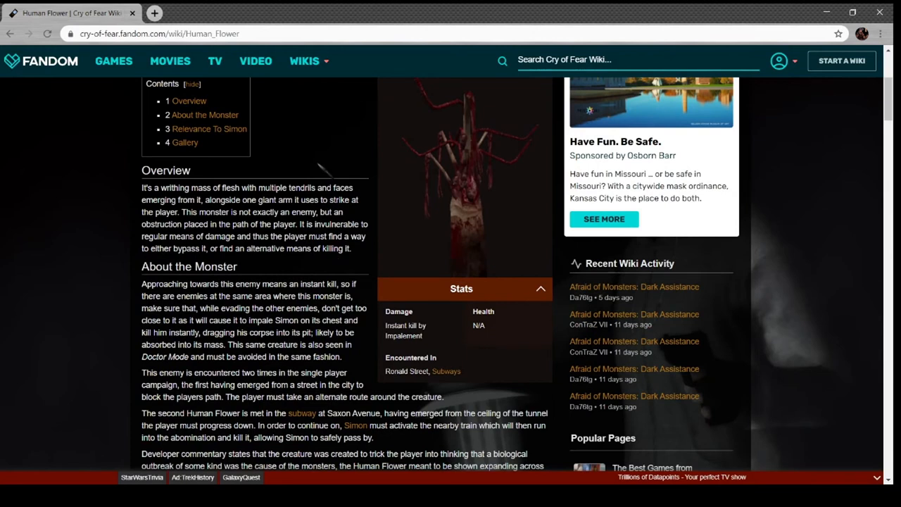
{"action": "scroll", "scroll_direction": "down", "scroll_amount": 3}
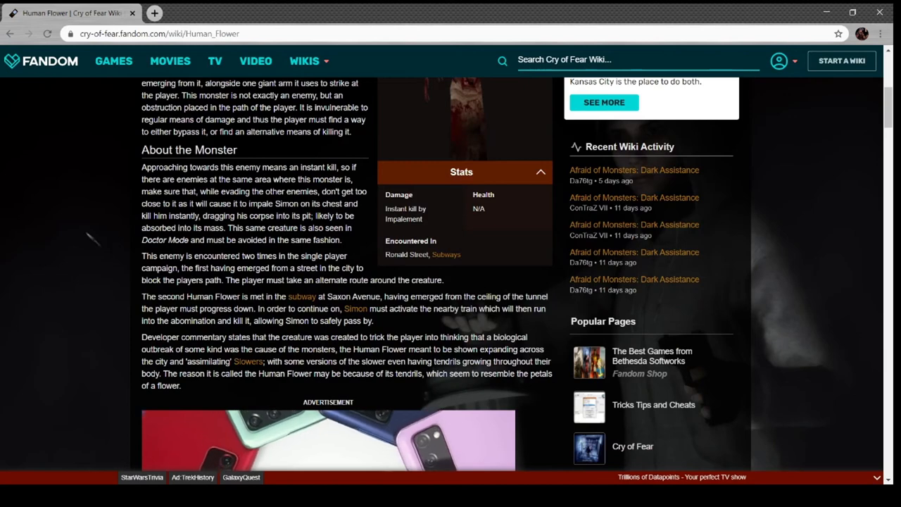
{"action": "scroll", "scroll_direction": "down", "scroll_amount": 3}
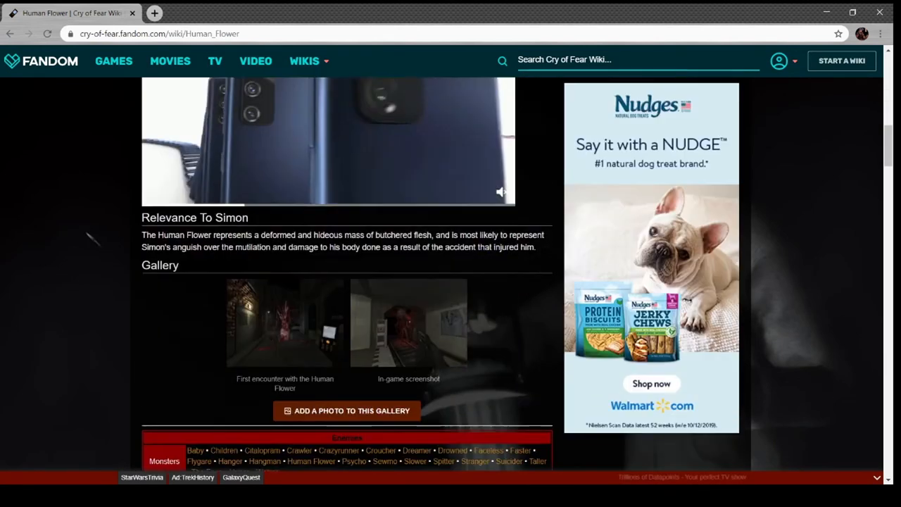
{"action": "scroll", "scroll_direction": "down", "scroll_amount": 3}
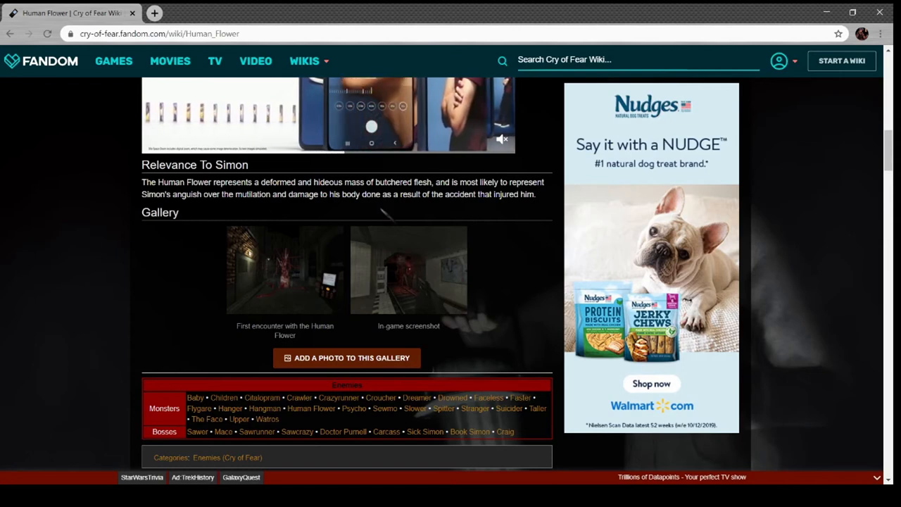
{"action": "scroll", "scroll_direction": "down", "scroll_amount": 3}
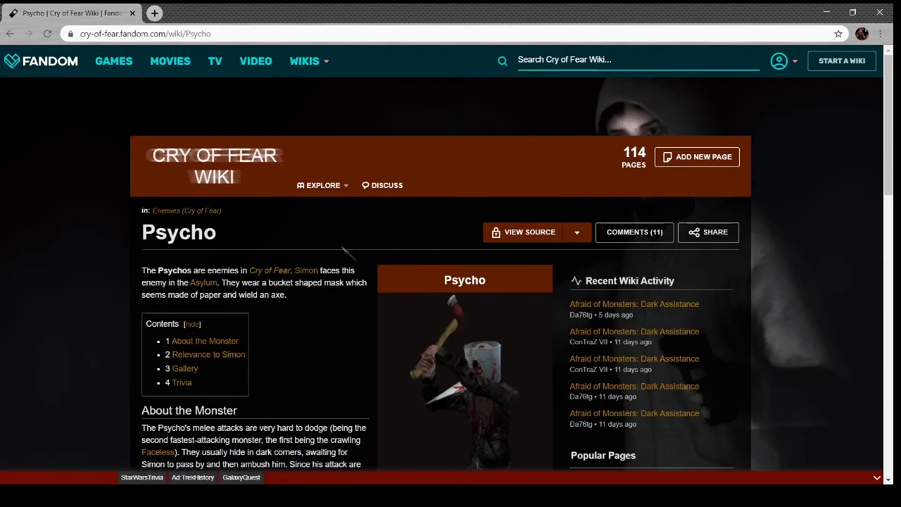
Scroll through Psycho's description, Simon relevance, stats, gallery and Trivia down to the enemies navbox
{"action": "scroll", "scroll_direction": "down", "scroll_amount": 3}
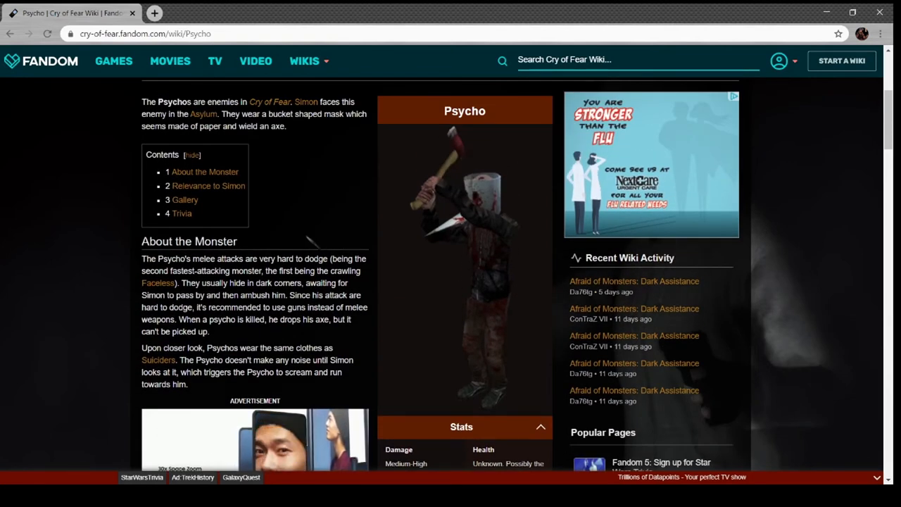
{"action": "scroll", "scroll_direction": "down", "scroll_amount": 3}
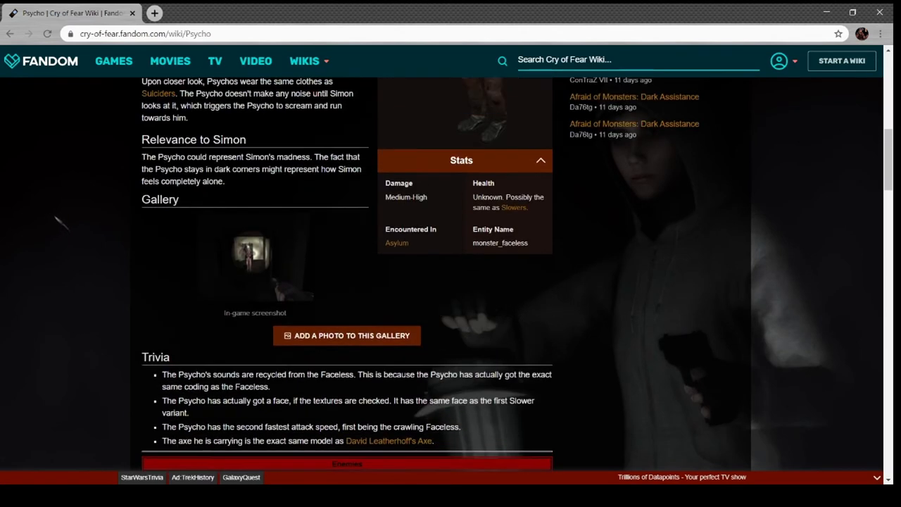
{"action": "scroll", "scroll_direction": "down", "scroll_amount": 3}
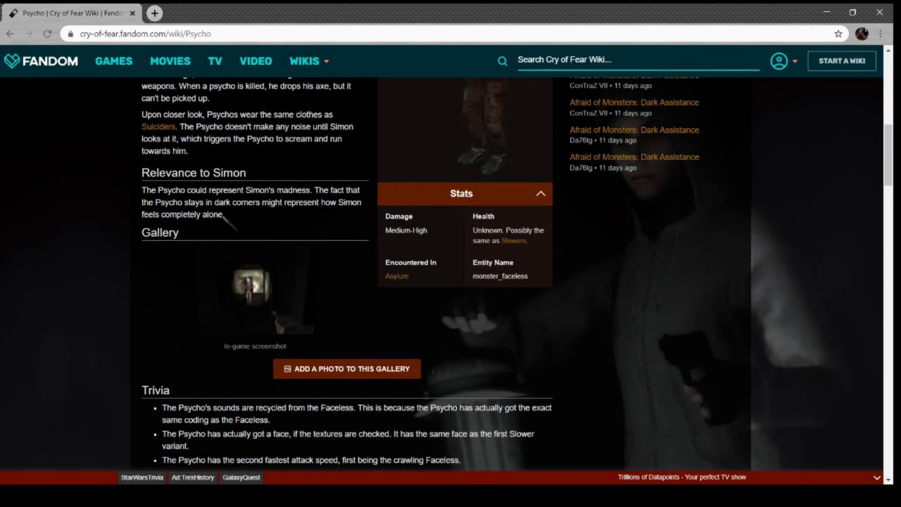
{"action": "scroll", "scroll_direction": "up", "scroll_amount": 3}
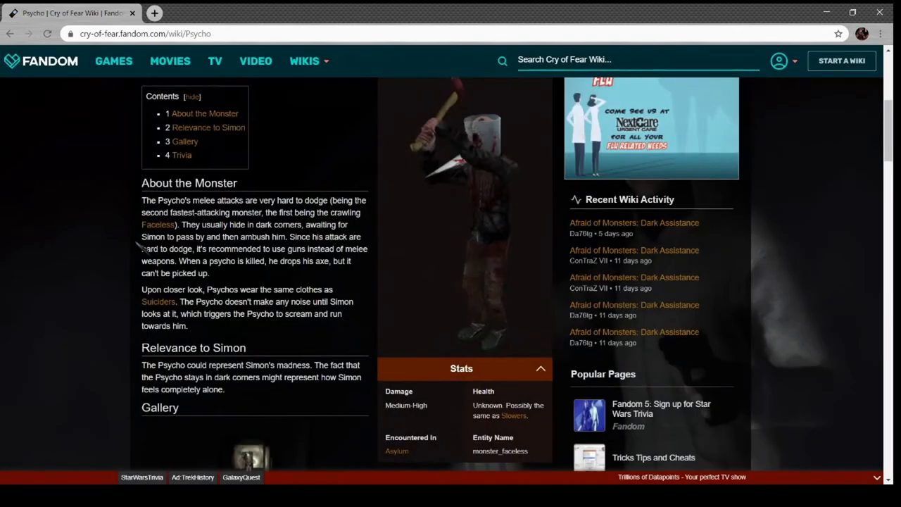
{"action": "scroll", "scroll_direction": "down", "scroll_amount": 3}
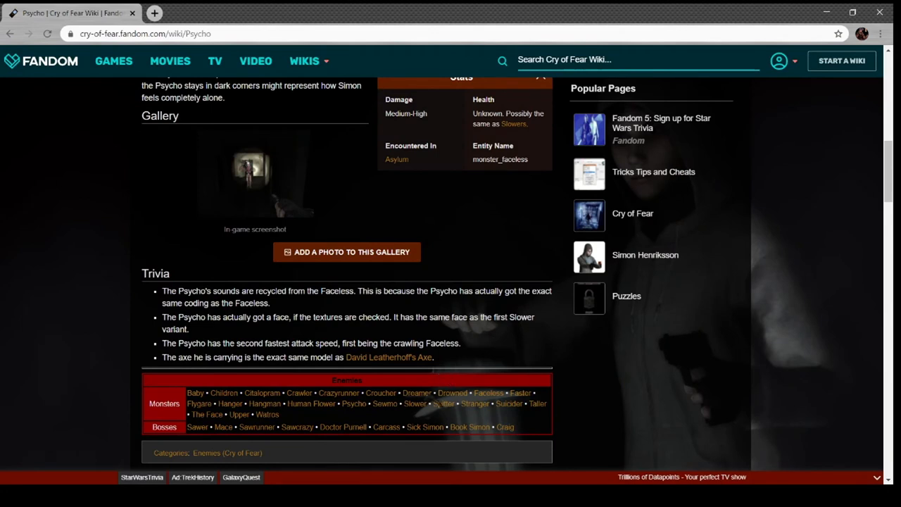
Go to the Sewmo page, dismiss its enlarged image, and read its description, Simon relevance and stats
{"action": "left_click", "coordinate": [384, 402]}
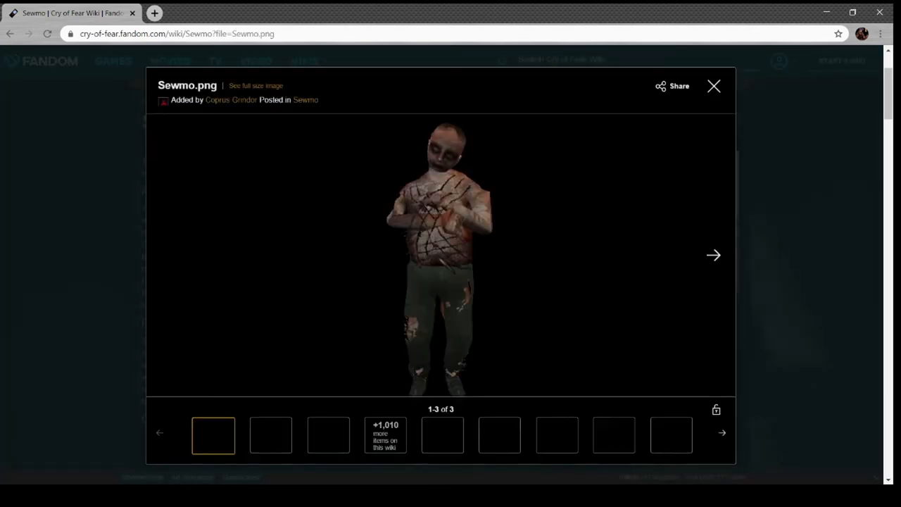
{"action": "left_click", "coordinate": [714, 86]}
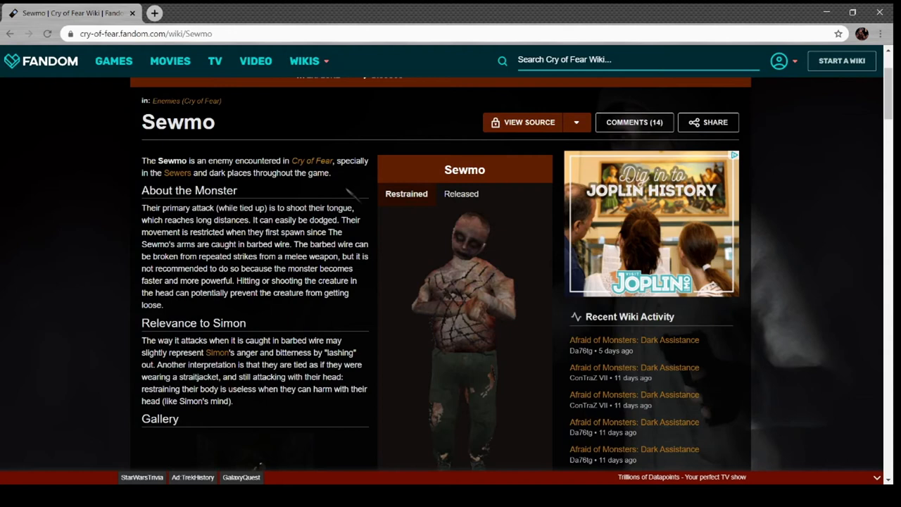
{"action": "scroll", "scroll_direction": "down", "scroll_amount": 3}
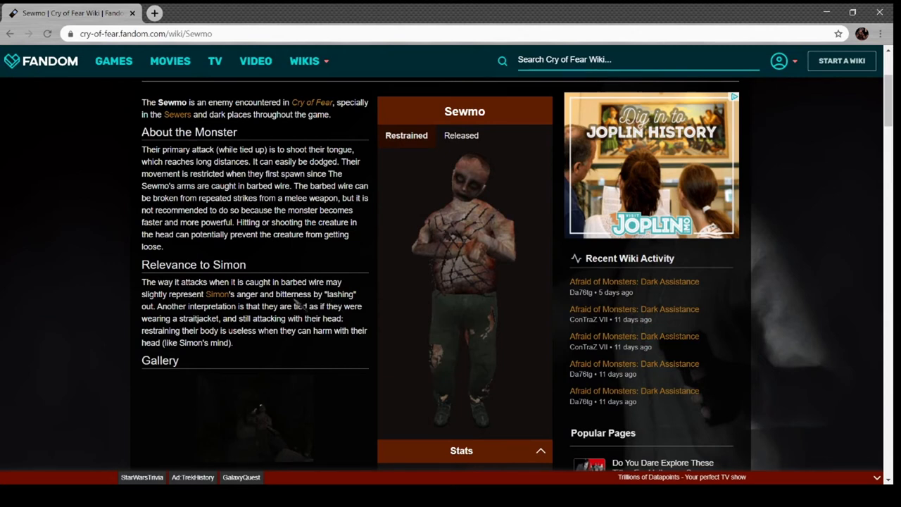
{"action": "mouse_move", "coordinate": [284, 275]}
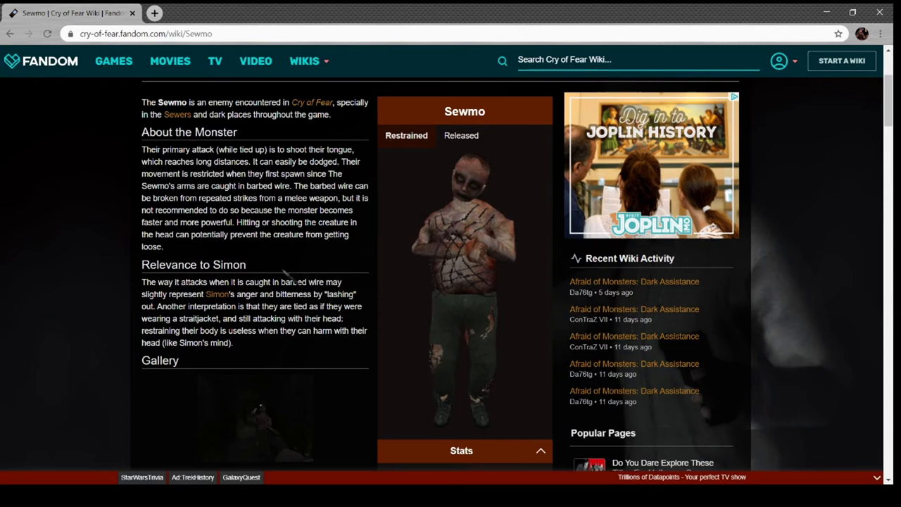
{"action": "scroll", "scroll_direction": "down", "scroll_amount": 3}
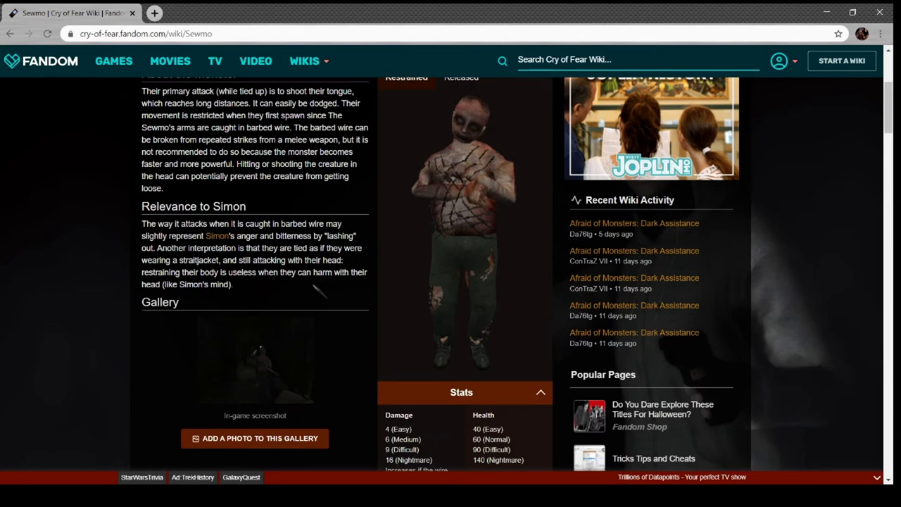
{"action": "scroll", "scroll_direction": "down", "scroll_amount": 3}
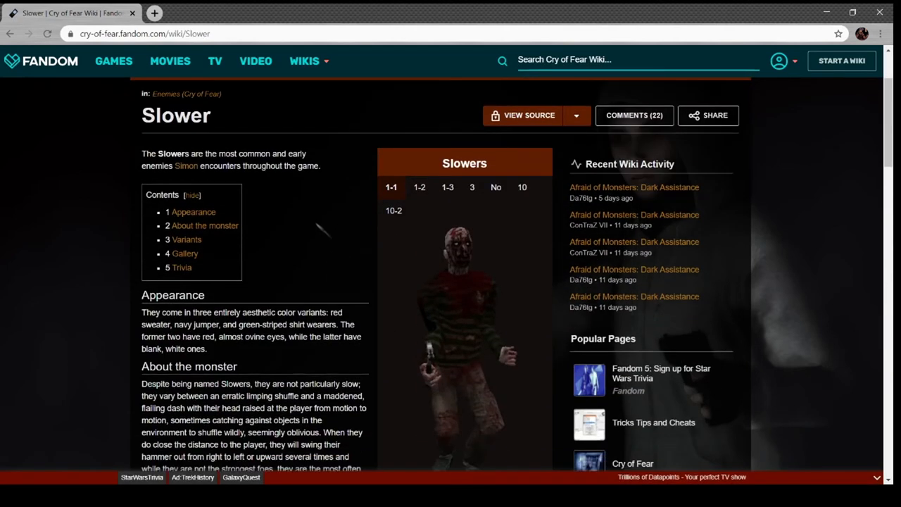
View the 1-2 and 10-2 Slower variants, then read Stats, Sounds, Gallery and Trivia to the navbox
{"action": "left_click", "coordinate": [420, 129]}
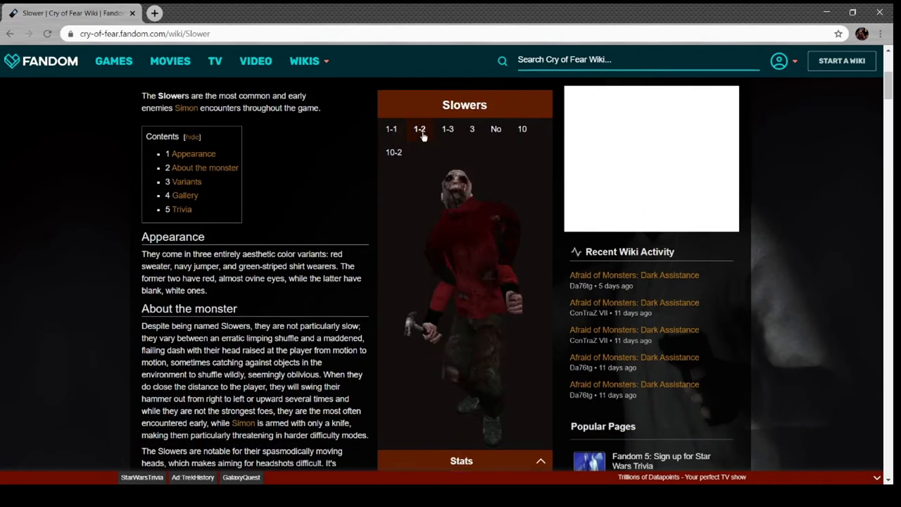
{"action": "left_click", "coordinate": [496, 129]}
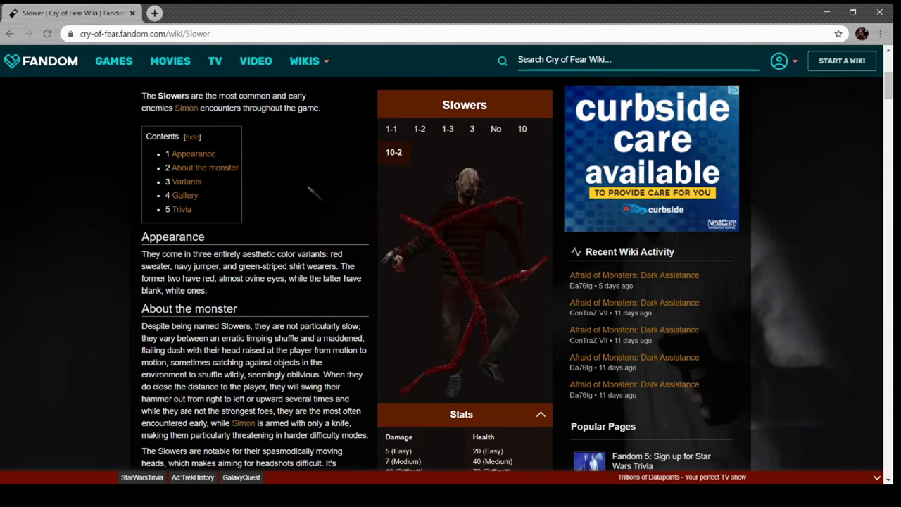
{"action": "scroll", "scroll_direction": "down", "scroll_amount": 3}
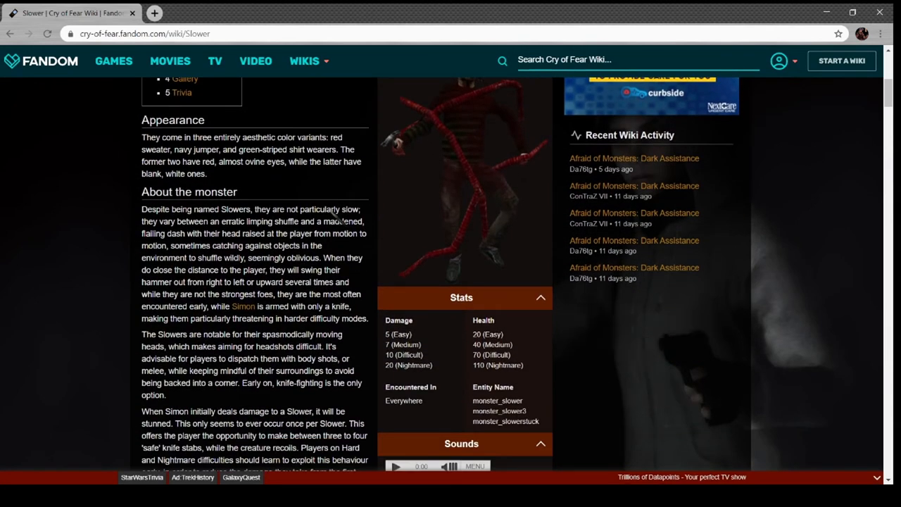
{"action": "scroll", "scroll_direction": "down", "scroll_amount": 3}
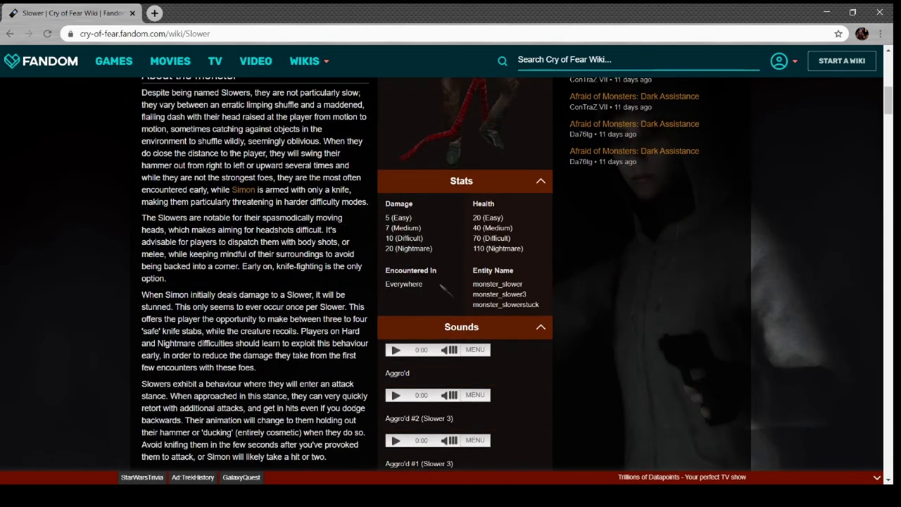
{"action": "scroll", "scroll_direction": "down", "scroll_amount": 3}
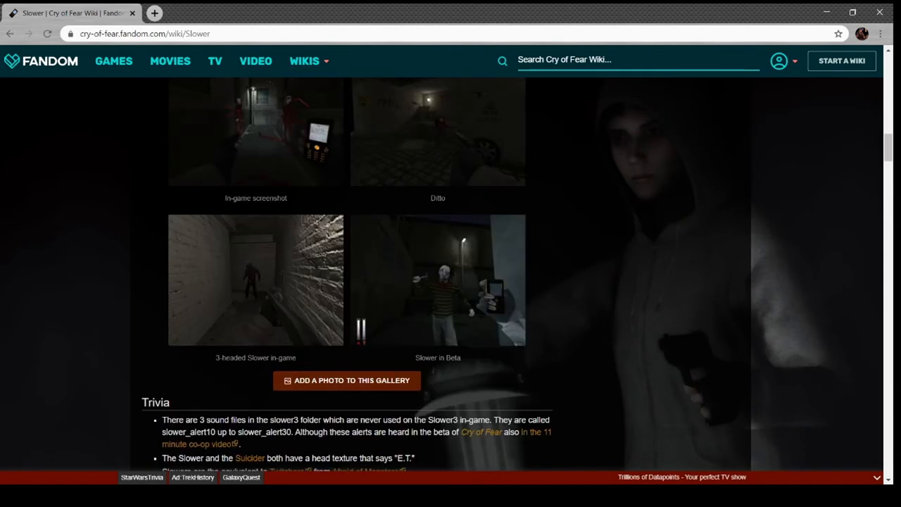
{"action": "scroll", "scroll_direction": "down", "scroll_amount": 3}
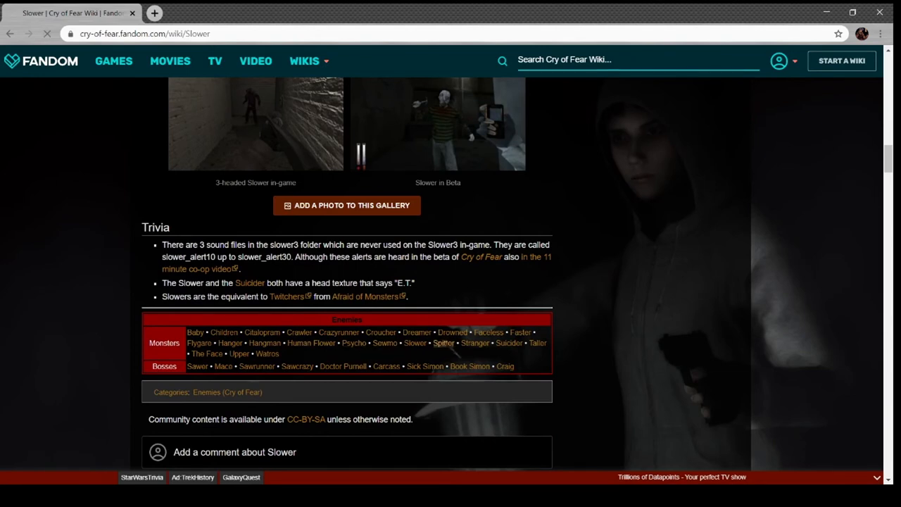
{"action": "left_click", "coordinate": [444, 344]}
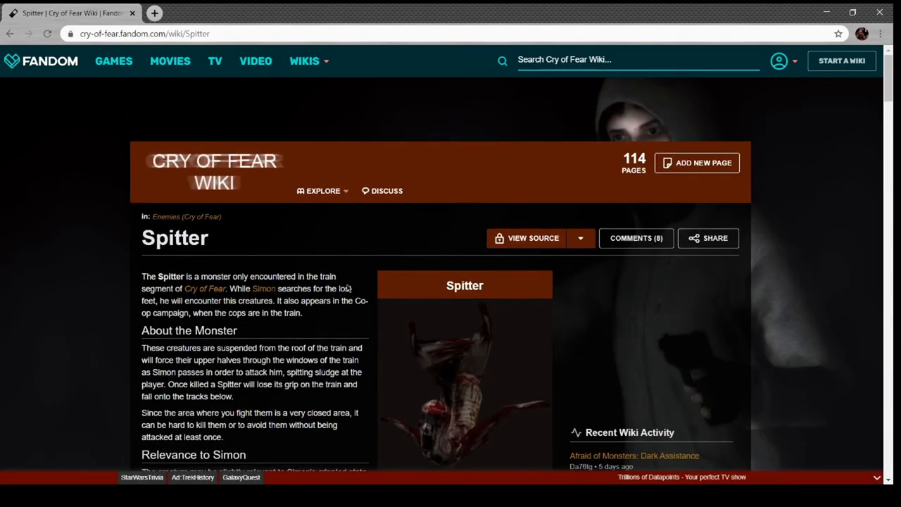
{"action": "scroll", "scroll_direction": "down", "scroll_amount": 3}
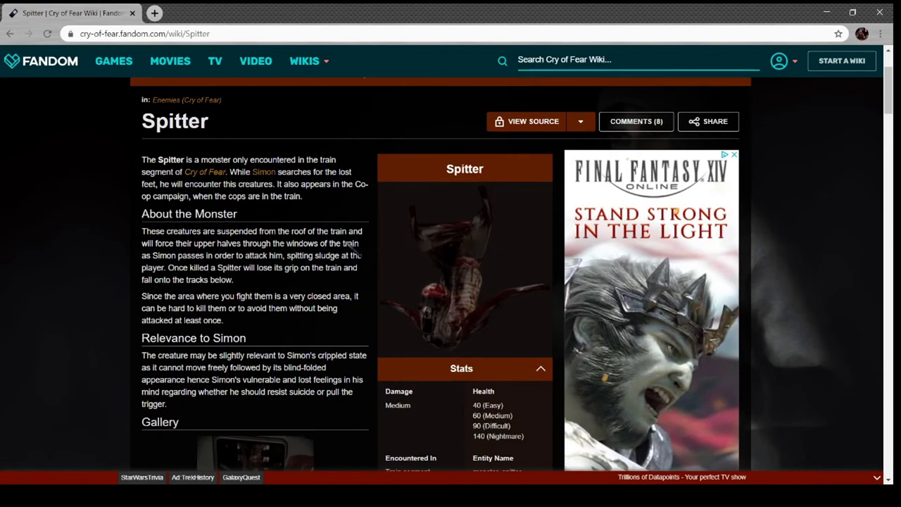
{"action": "scroll", "scroll_direction": "down", "scroll_amount": 3}
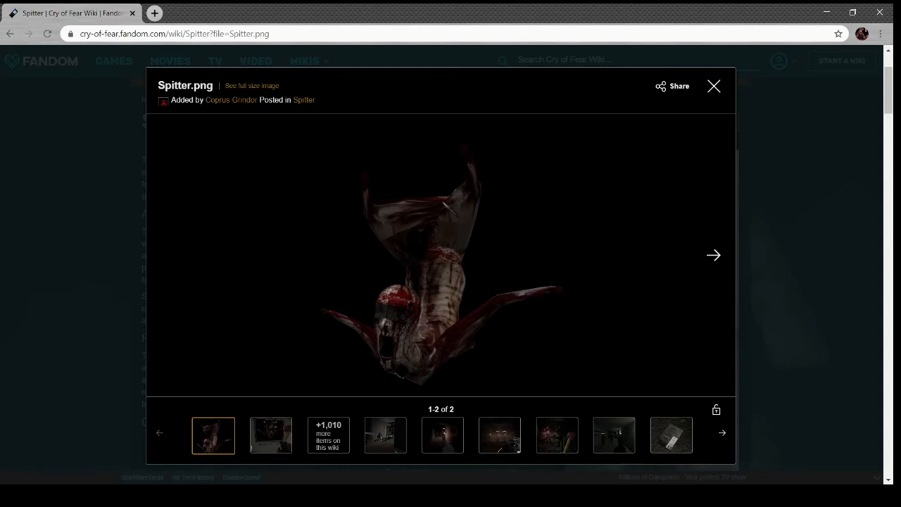
{"action": "left_click", "coordinate": [713, 85]}
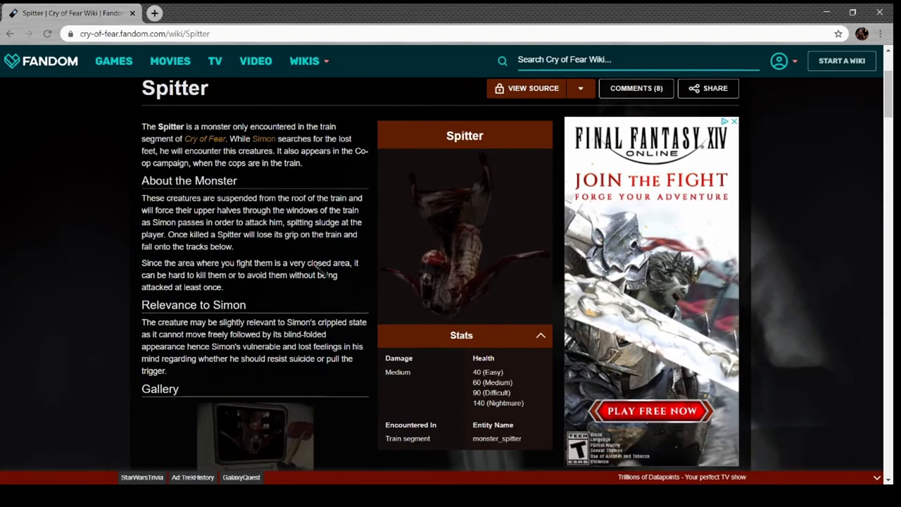
{"action": "scroll", "scroll_direction": "down", "scroll_amount": 3}
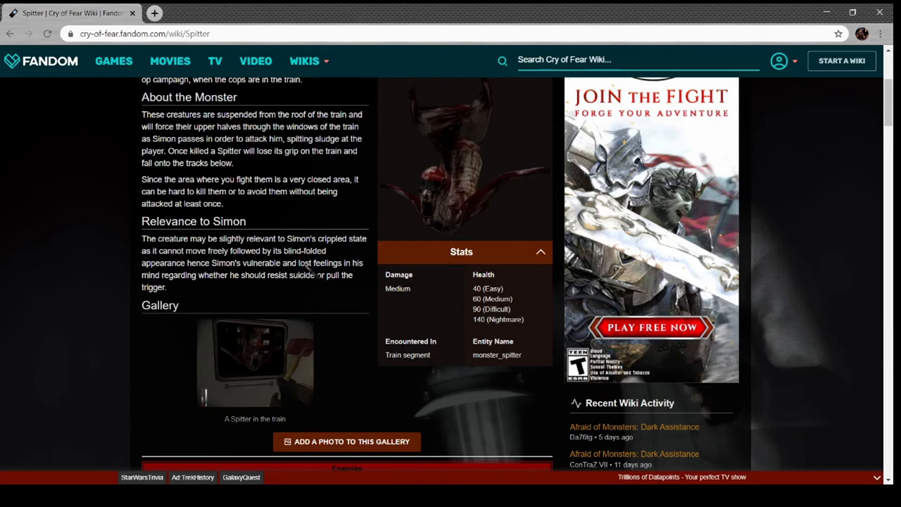
{"action": "scroll", "scroll_direction": "down", "scroll_amount": 3}
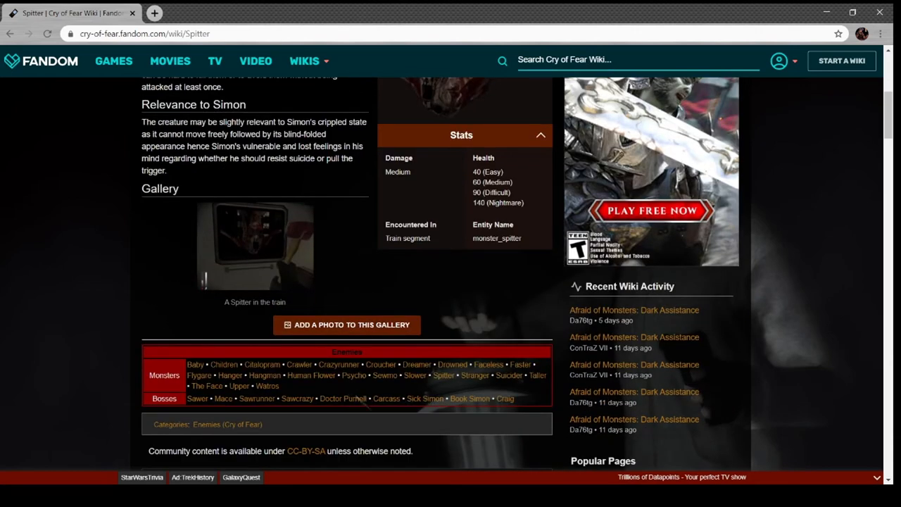
{"action": "mouse_move", "coordinate": [476, 375]}
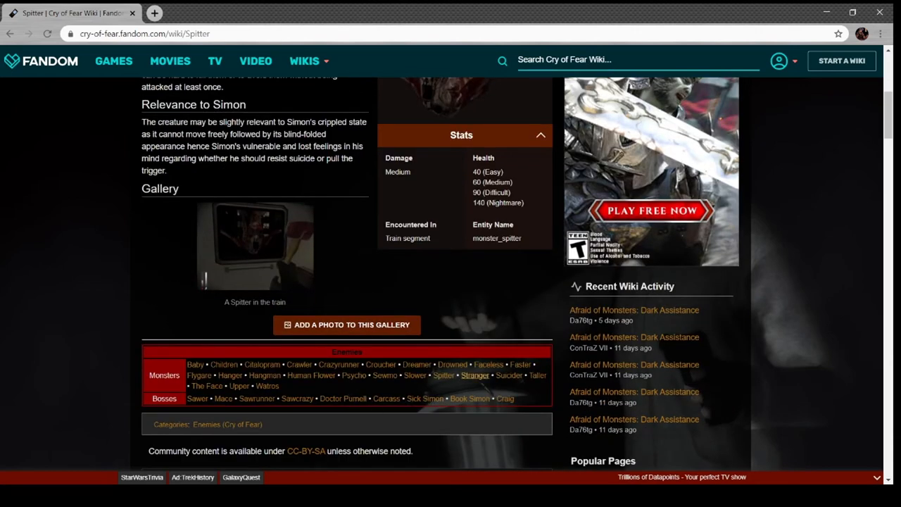
Go to the Stranger article from the enemies navbox and read its upper sections
{"action": "left_click", "coordinate": [476, 375]}
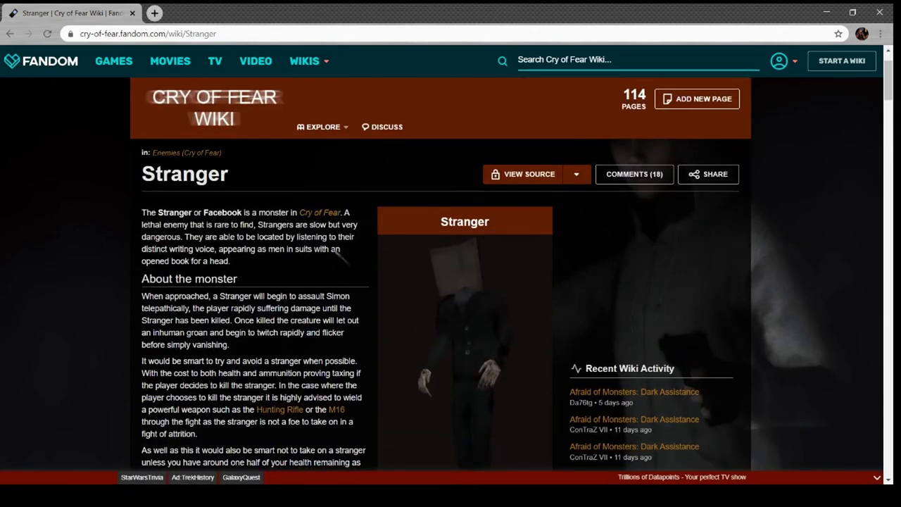
{"action": "scroll", "scroll_direction": "down", "scroll_amount": 3}
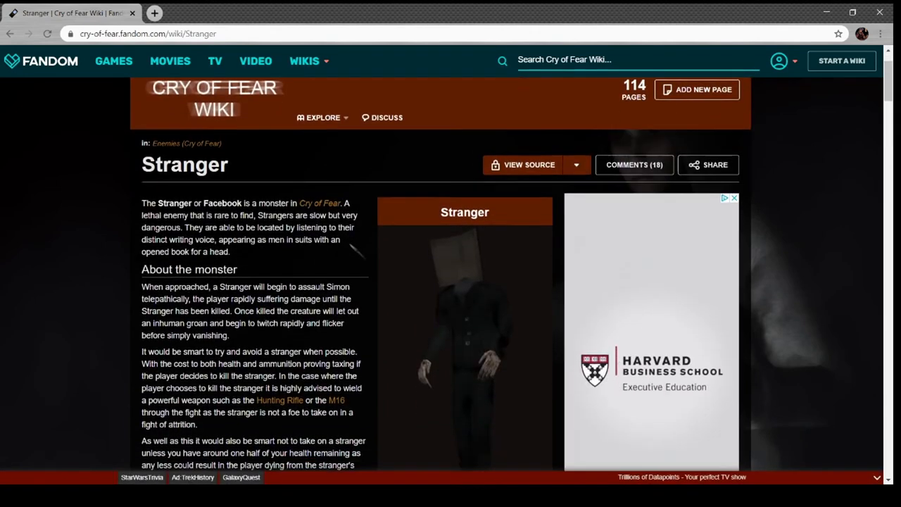
{"action": "scroll", "scroll_direction": "down", "scroll_amount": 3}
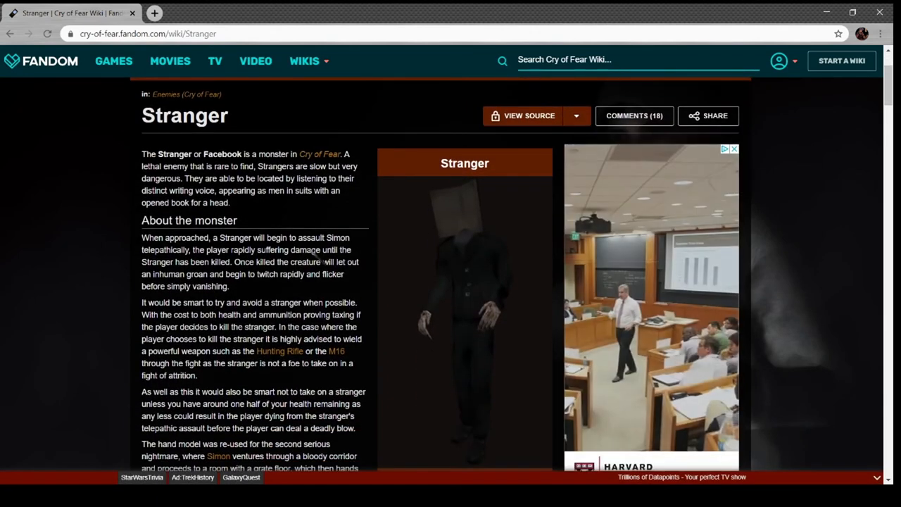
{"action": "scroll", "scroll_direction": "down", "scroll_amount": 3}
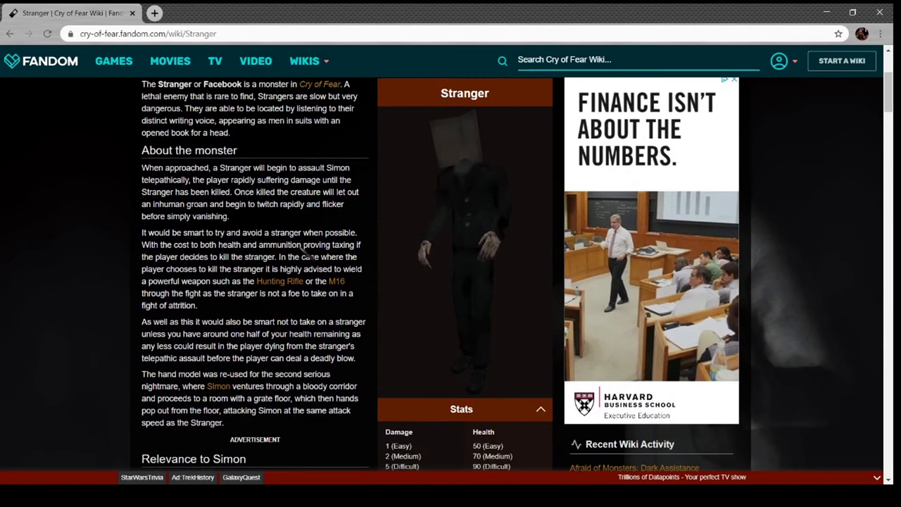
{"action": "scroll", "scroll_direction": "down", "scroll_amount": 3}
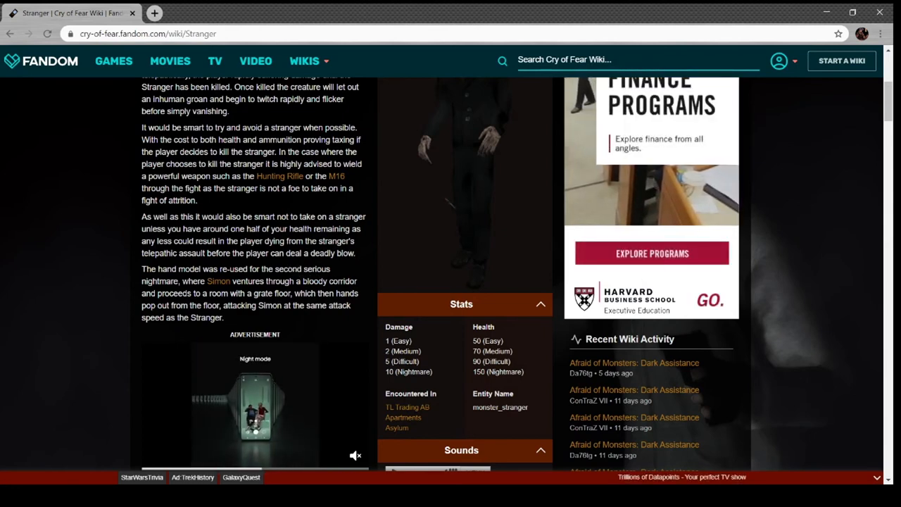
{"action": "scroll", "scroll_direction": "down", "scroll_amount": 3}
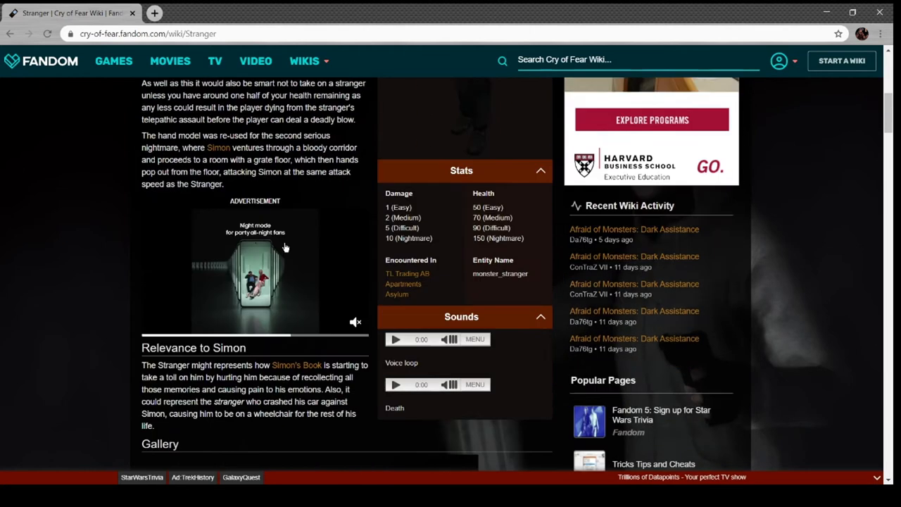
Continue down the Stranger page to its comments, then start typing 'bu' in a new search tab
{"action": "scroll", "scroll_direction": "down", "scroll_amount": 3}
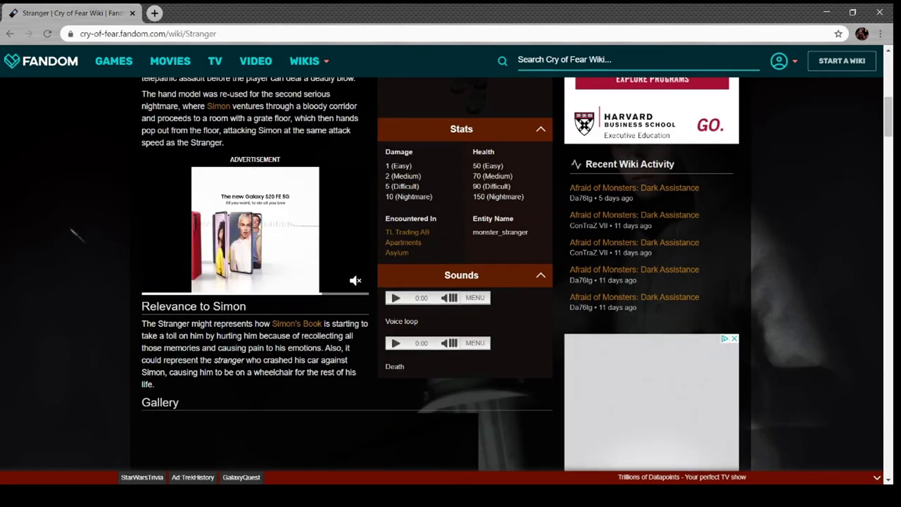
{"action": "scroll", "scroll_direction": "down", "scroll_amount": 3}
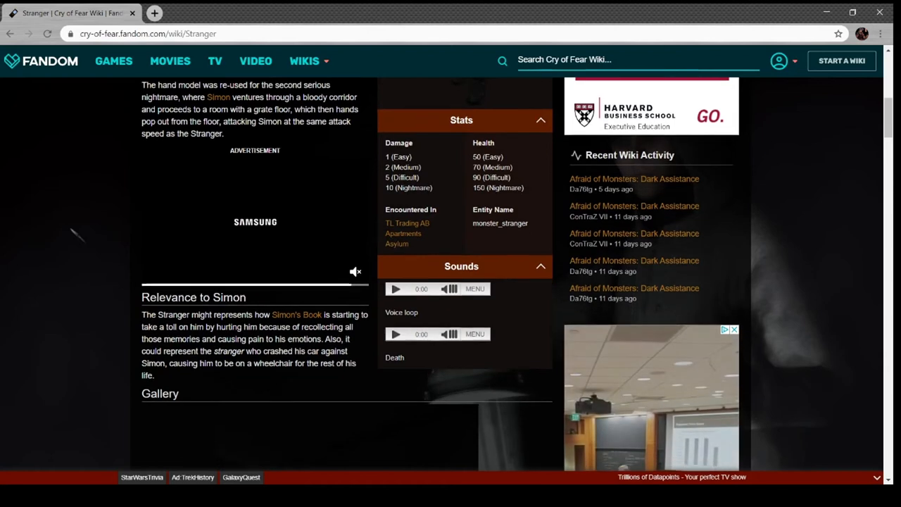
{"action": "scroll", "scroll_direction": "down", "scroll_amount": 3}
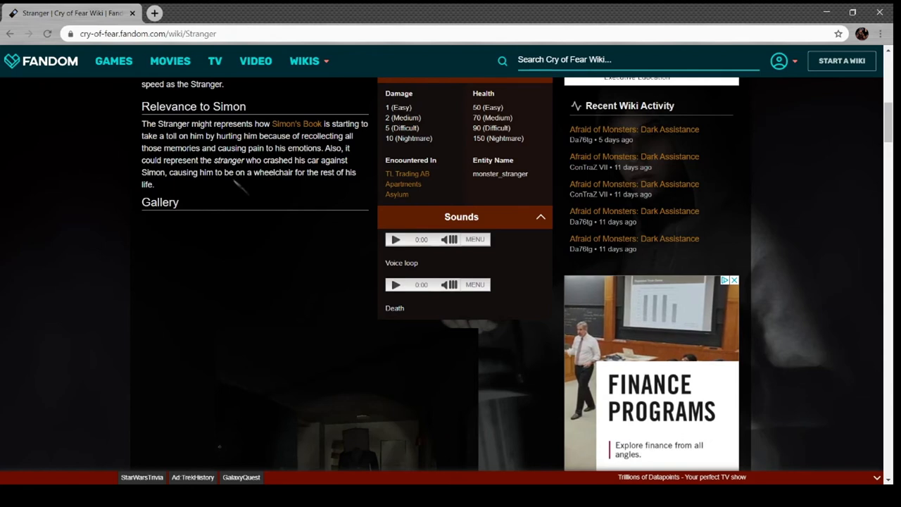
{"action": "scroll", "scroll_direction": "down", "scroll_amount": 3}
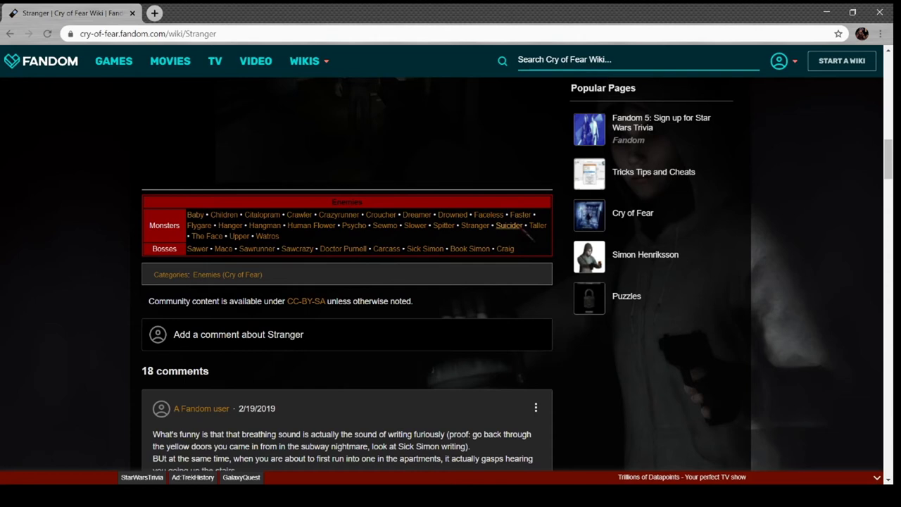
{"action": "type", "text": "butcher si"}
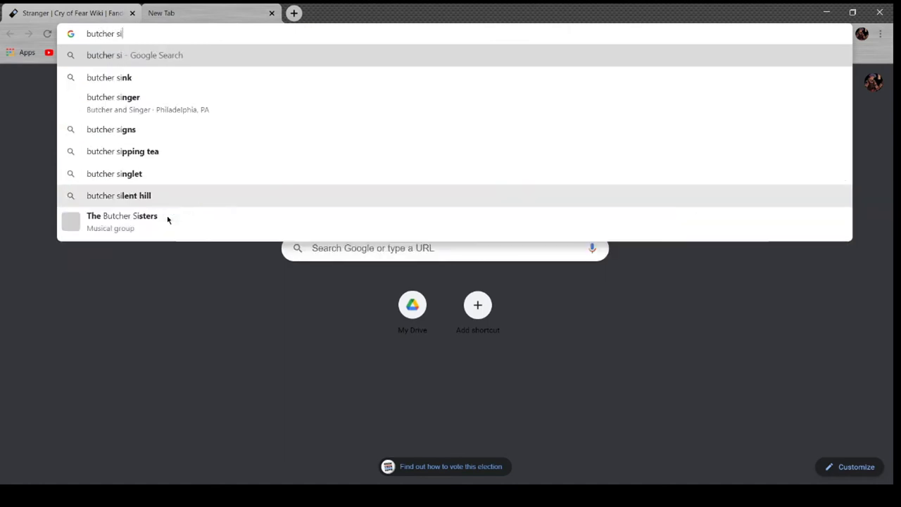
Search Google Images for butcher silent hill and preview the Silent Hill Origins butcher picture
{"action": "left_click", "coordinate": [118, 195]}
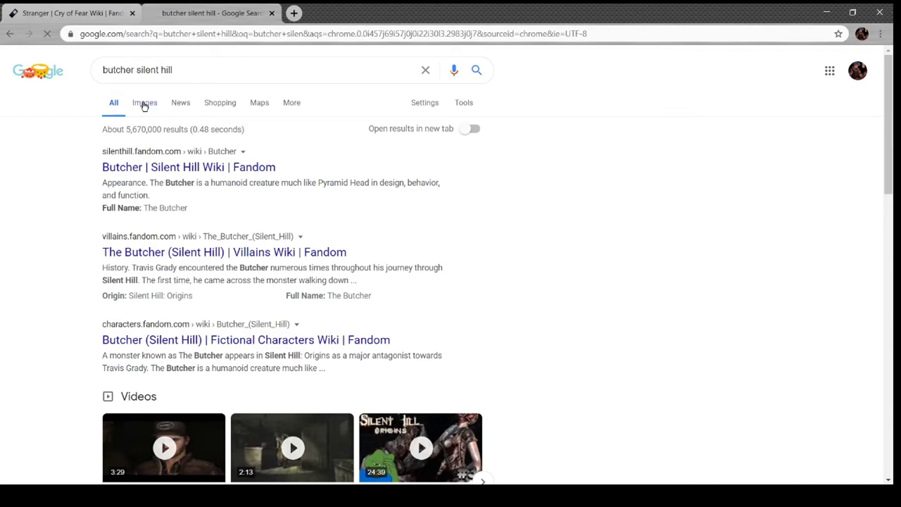
{"action": "left_click", "coordinate": [144, 101]}
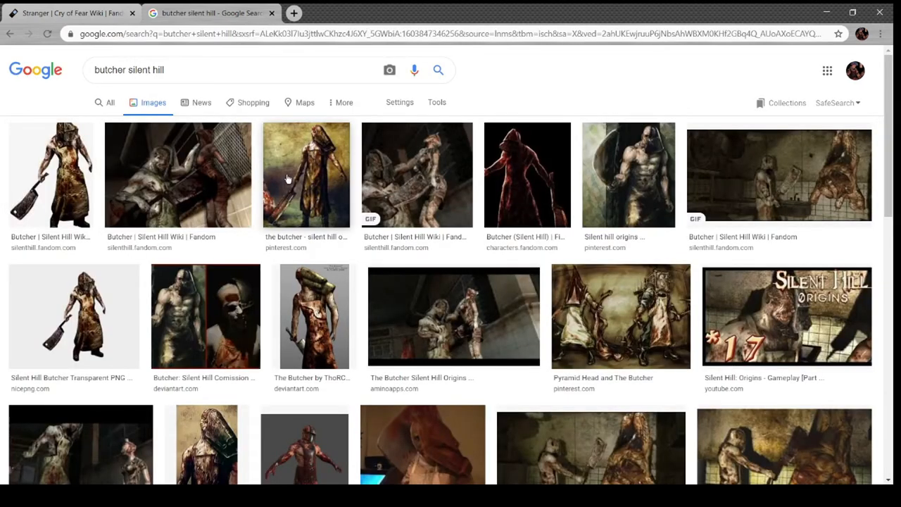
{"action": "left_click", "coordinate": [305, 174]}
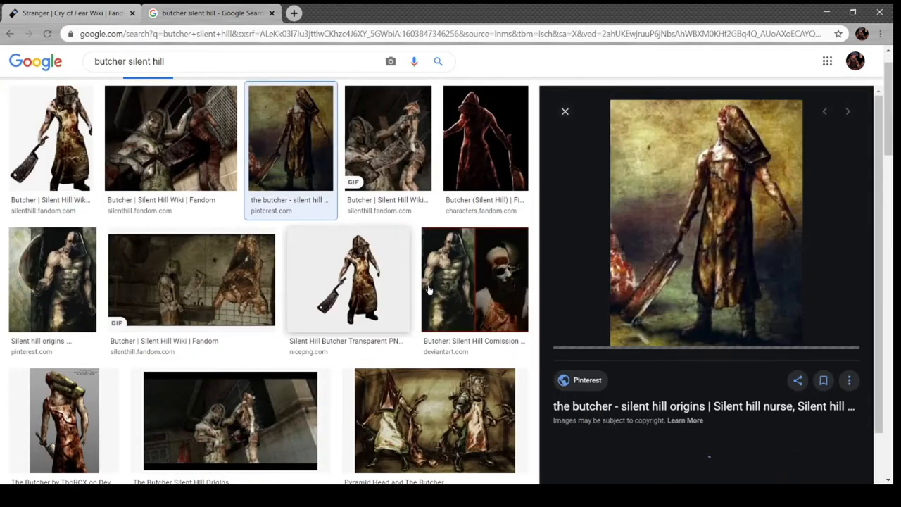
{"action": "left_click", "coordinate": [389, 138]}
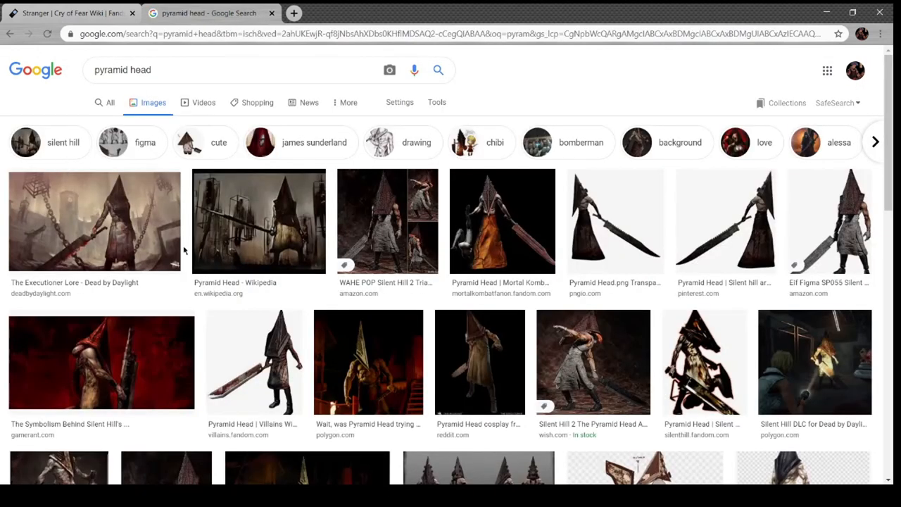
Preview the Executioner Lore pyramid head image, then replace the query with 'safe head evil within'
{"action": "left_click", "coordinate": [93, 221]}
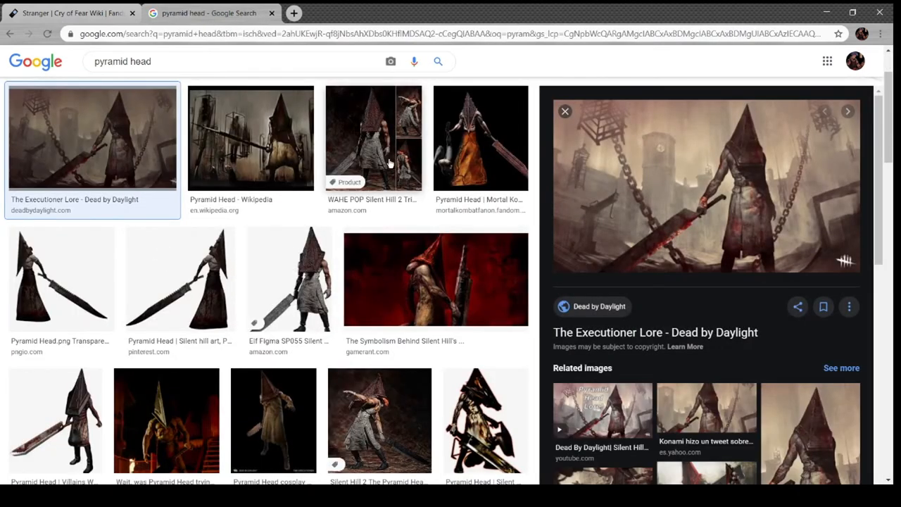
{"action": "left_click", "coordinate": [373, 138]}
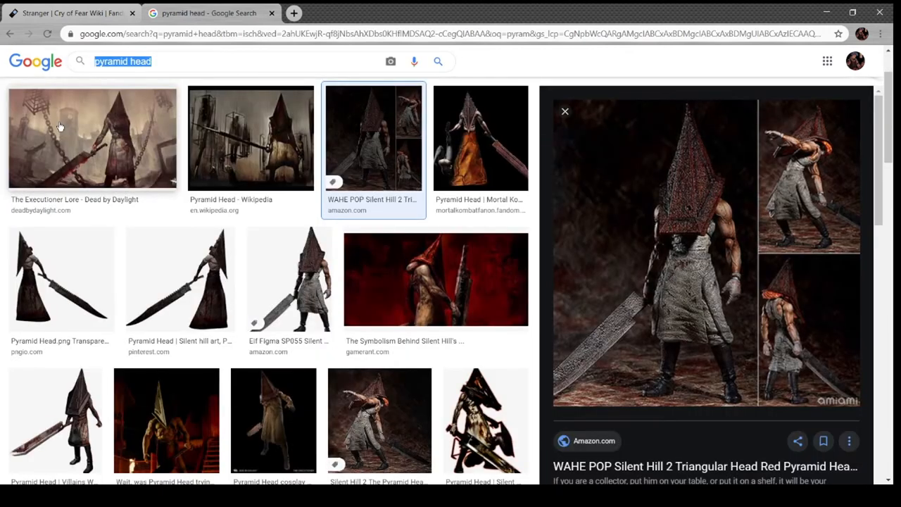
{"action": "type", "text": "safe h"}
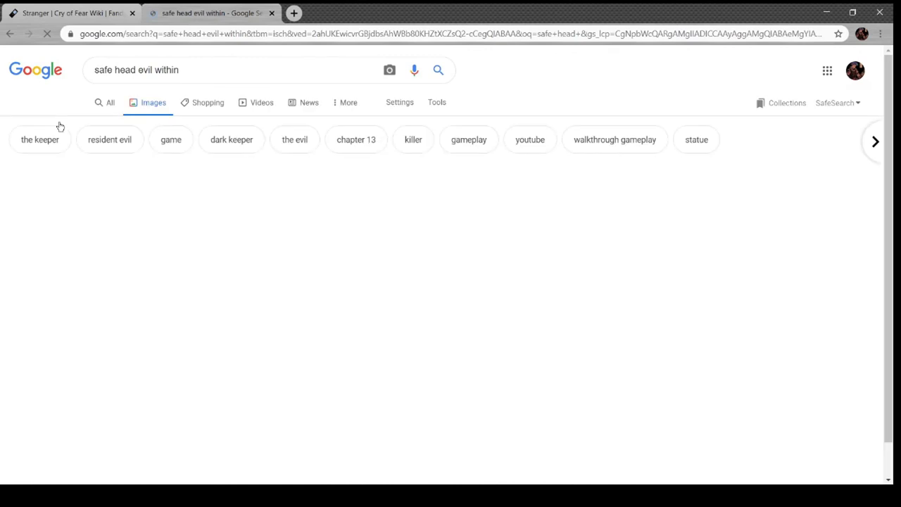
Preview two Keeper image results, then search for 'siren head'
{"action": "left_click", "coordinate": [178, 138]}
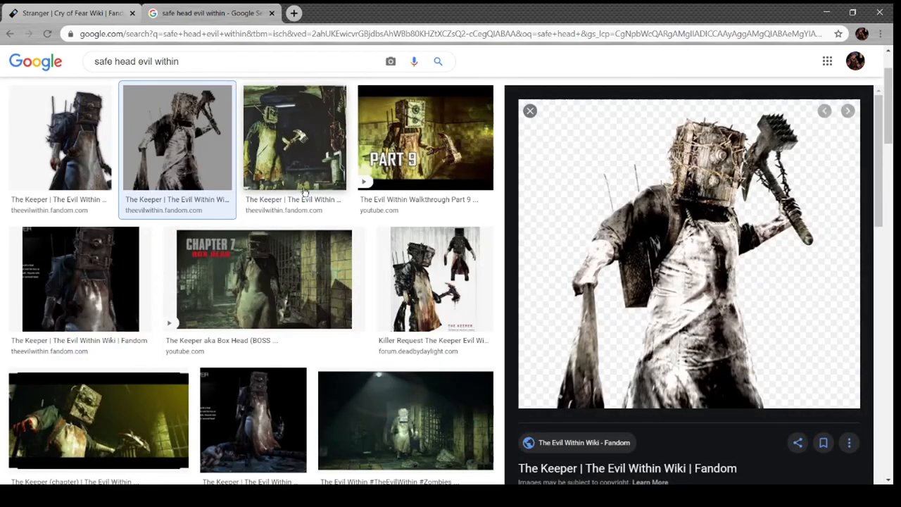
{"action": "left_click", "coordinate": [294, 138]}
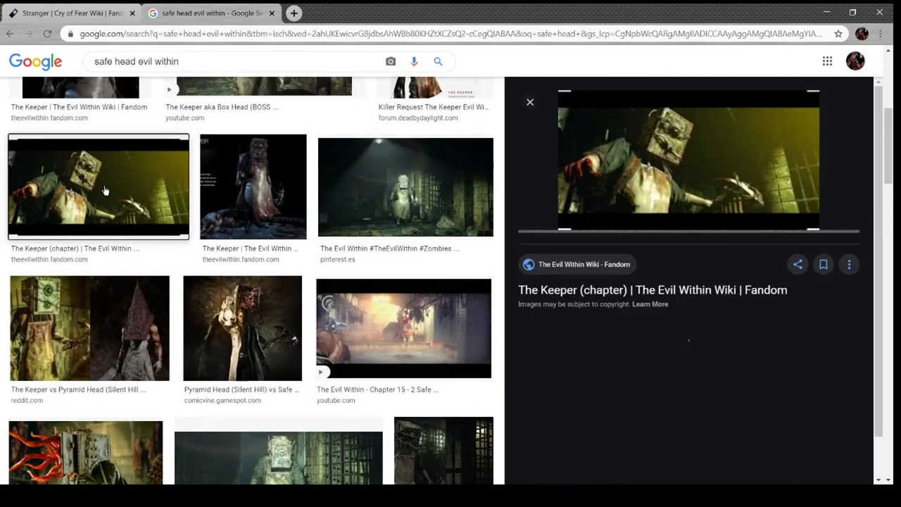
{"action": "type", "text": "s"}
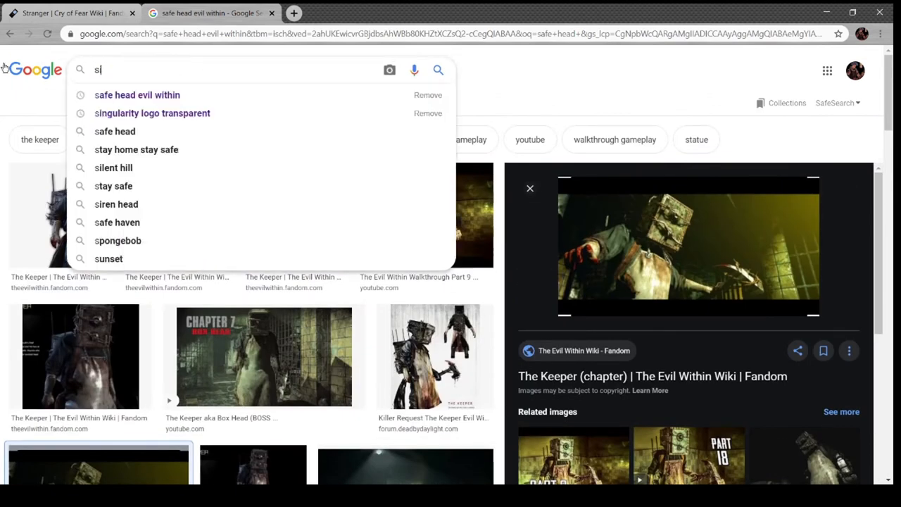
{"action": "type", "text": "iren head"}
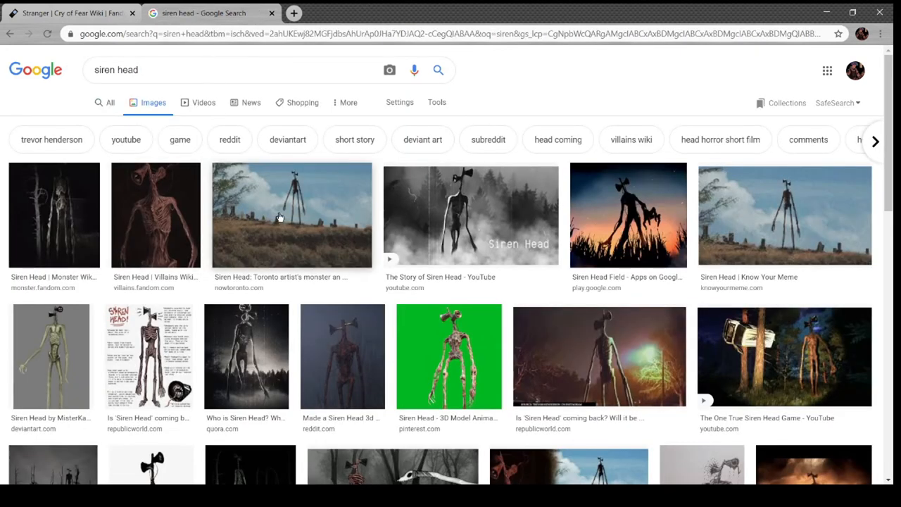
{"action": "mouse_move", "coordinate": [152, 331]}
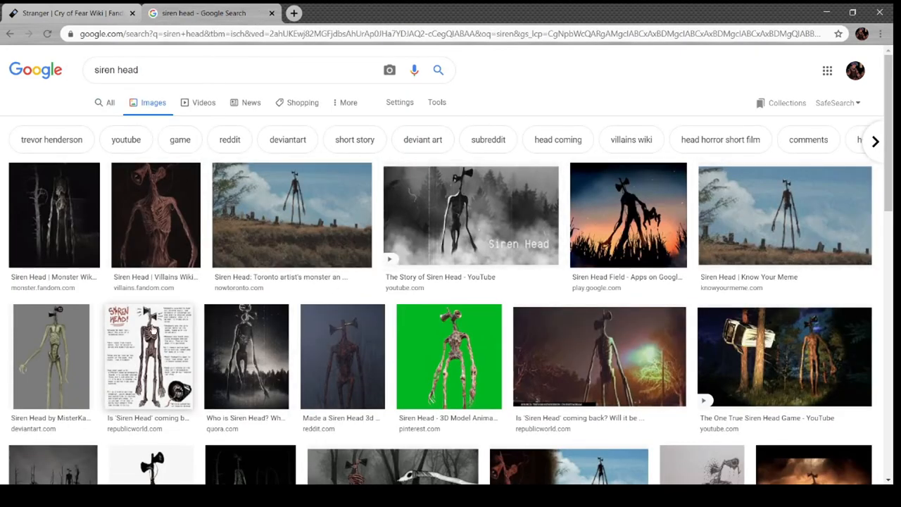
Preview the Siren Head Villains Wiki image and return to the Cry of Fear Wiki tab
{"action": "left_click", "coordinate": [155, 214]}
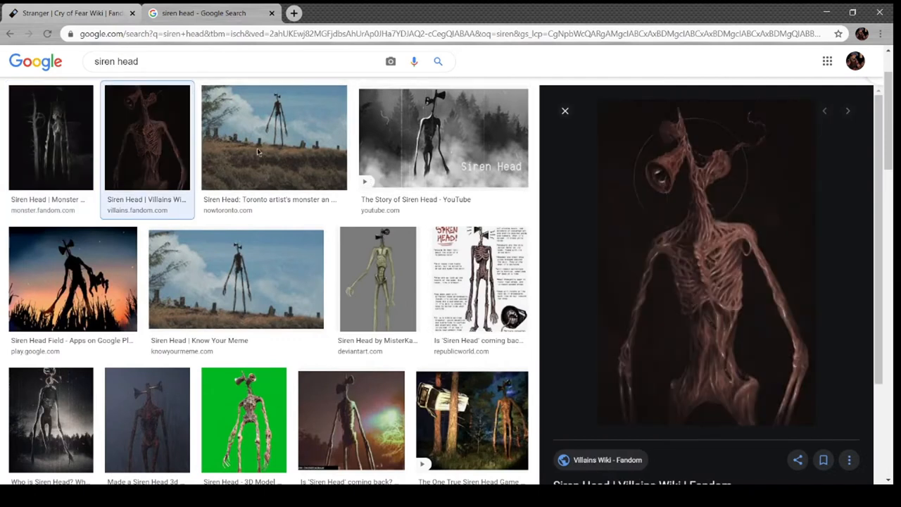
{"action": "left_click", "coordinate": [71, 13]}
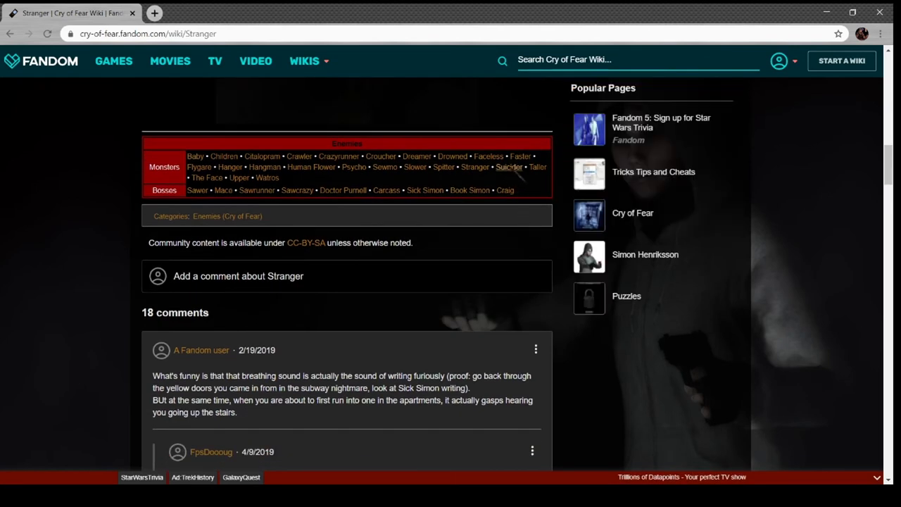
Go to the Suicider enemy page and read through its tips and stats
{"action": "left_click", "coordinate": [509, 166]}
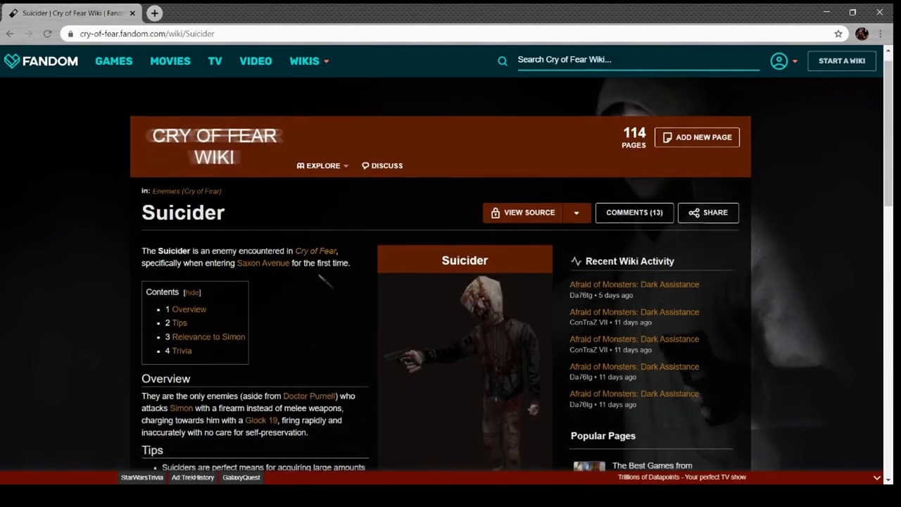
{"action": "scroll", "scroll_direction": "down", "scroll_amount": 3}
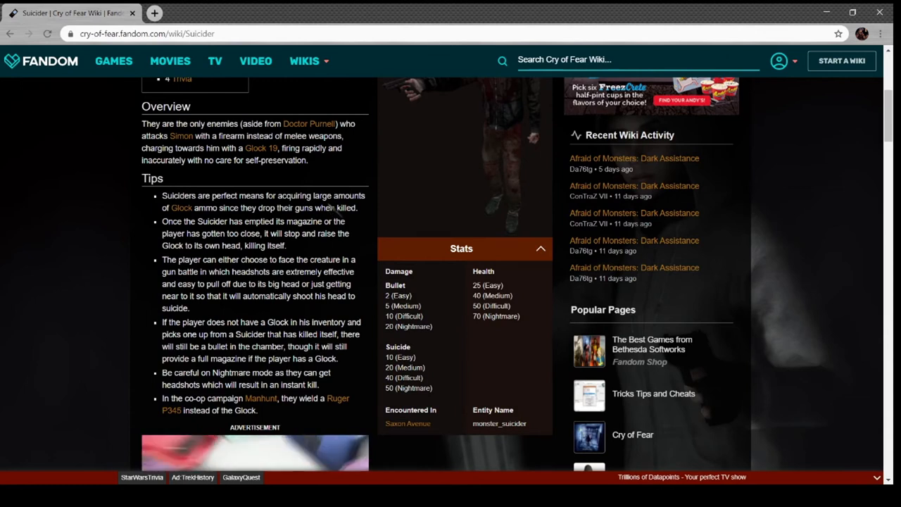
{"action": "scroll", "scroll_direction": "down", "scroll_amount": 3}
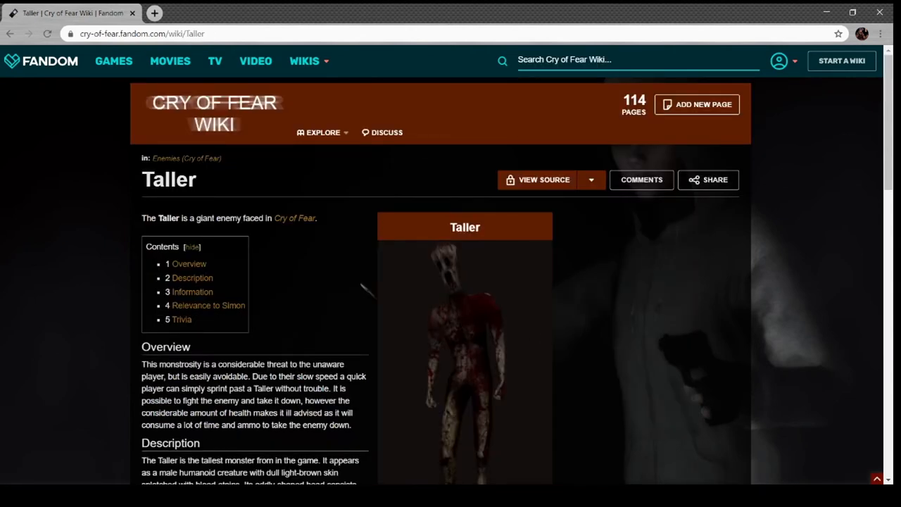
{"action": "scroll", "scroll_direction": "down", "scroll_amount": 3}
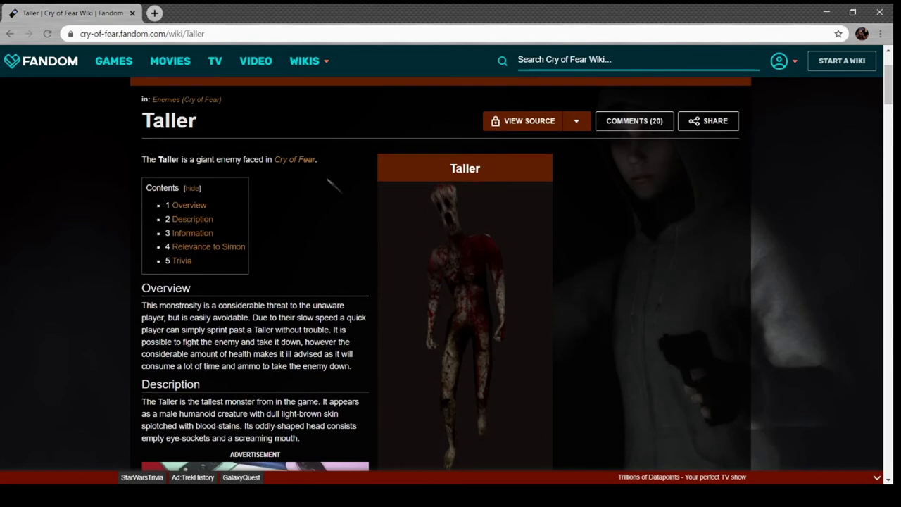
{"action": "left_click", "coordinate": [465, 309]}
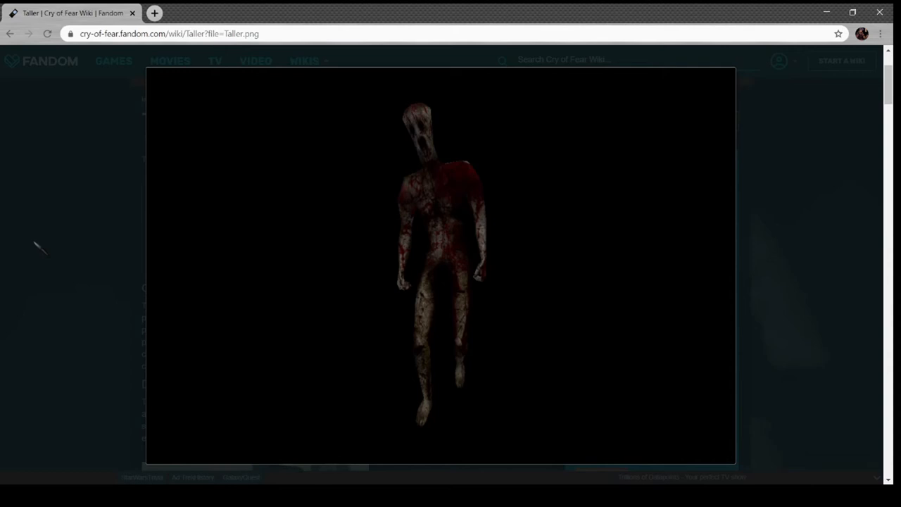
{"action": "left_click", "coordinate": [440, 265]}
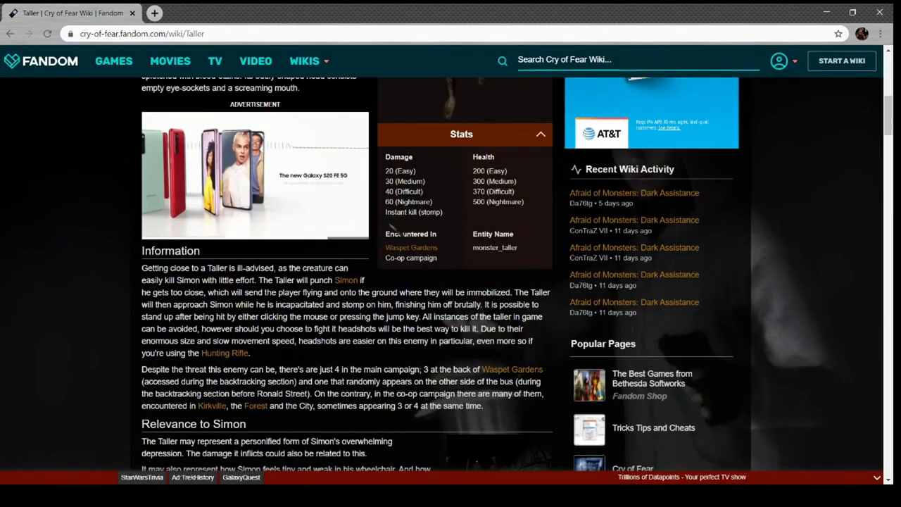
{"action": "scroll", "scroll_direction": "down", "scroll_amount": 3}
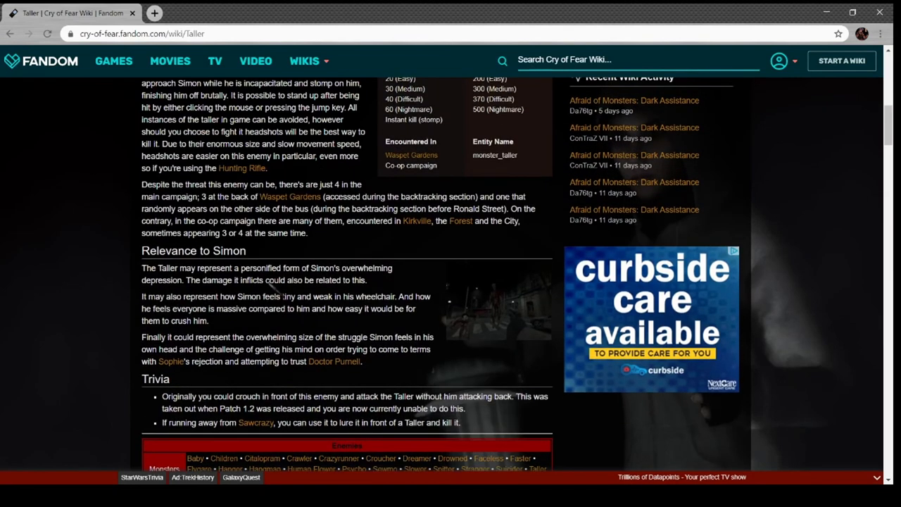
{"action": "left_click_drag", "start_coordinate": [253, 279], "coordinate": [316, 279]}
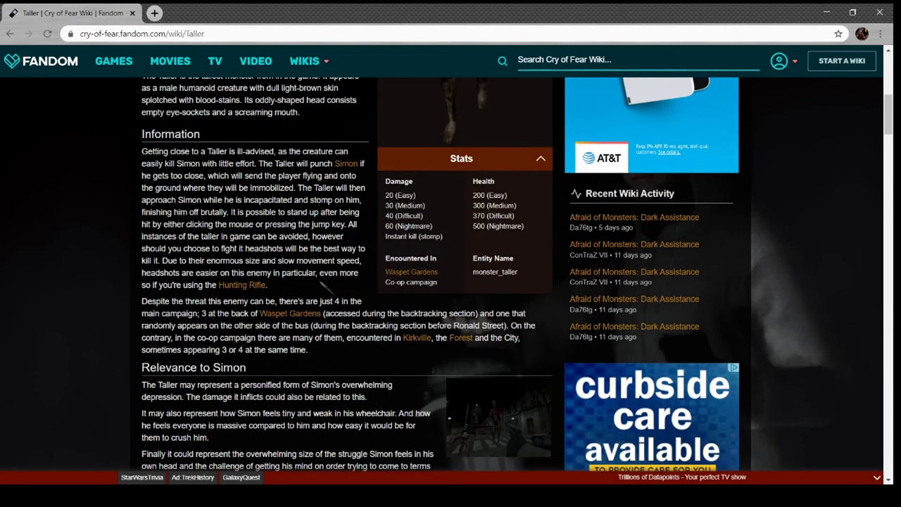
{"action": "scroll", "scroll_direction": "down", "scroll_amount": 3}
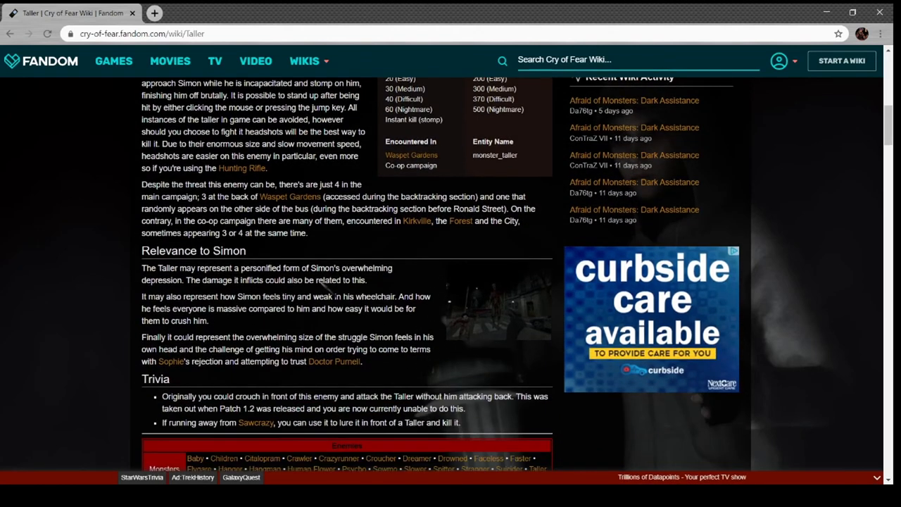
{"action": "scroll", "scroll_direction": "down", "scroll_amount": 3}
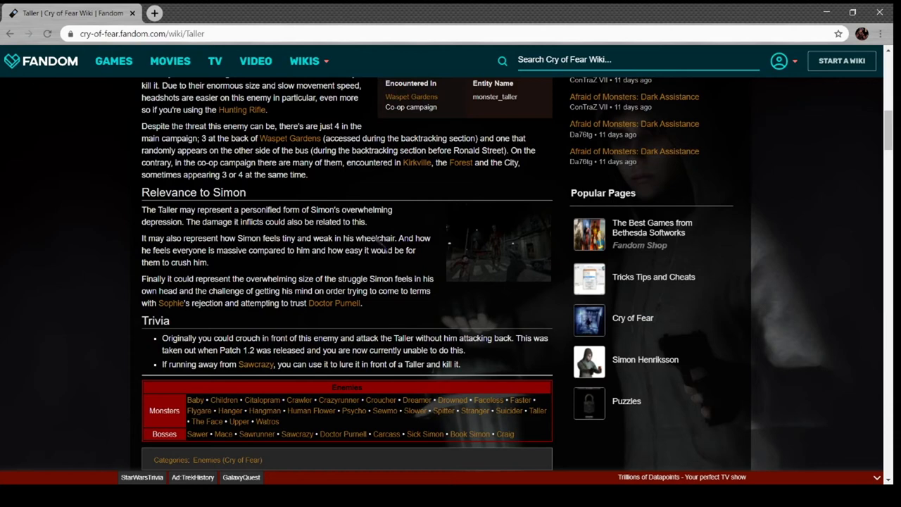
{"action": "mouse_move", "coordinate": [296, 275]}
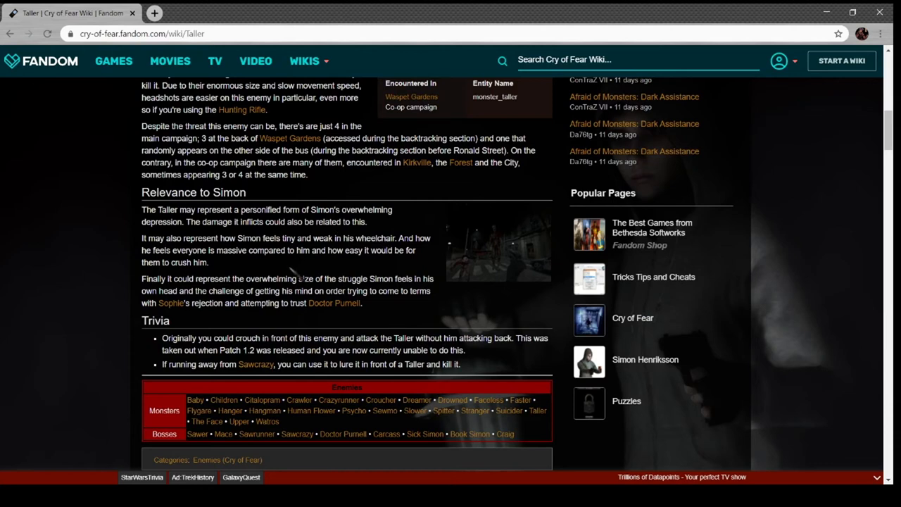
{"action": "mouse_move", "coordinate": [298, 276]}
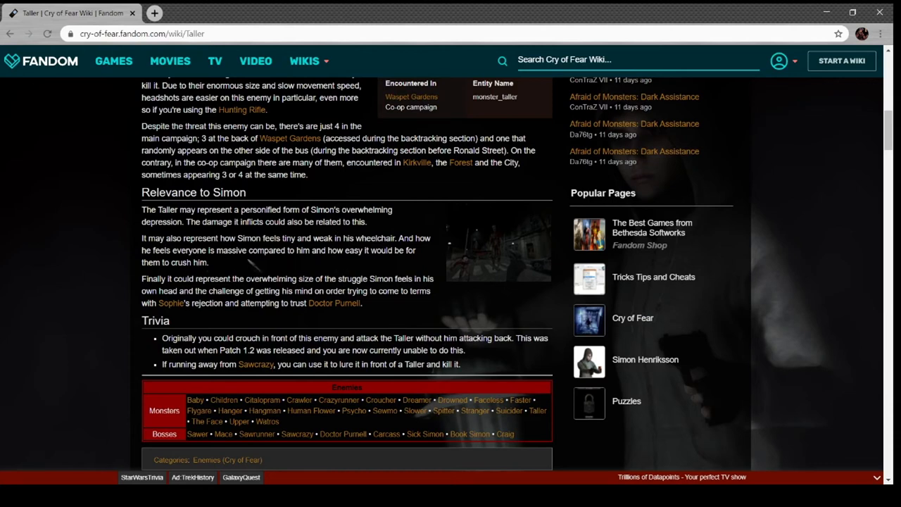
{"action": "mouse_move", "coordinate": [282, 274]}
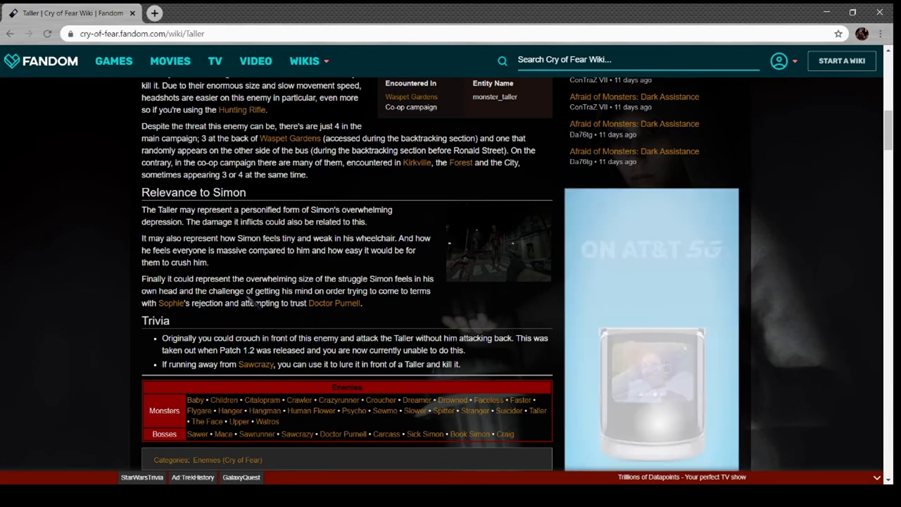
{"action": "scroll", "scroll_direction": "down", "scroll_amount": 3}
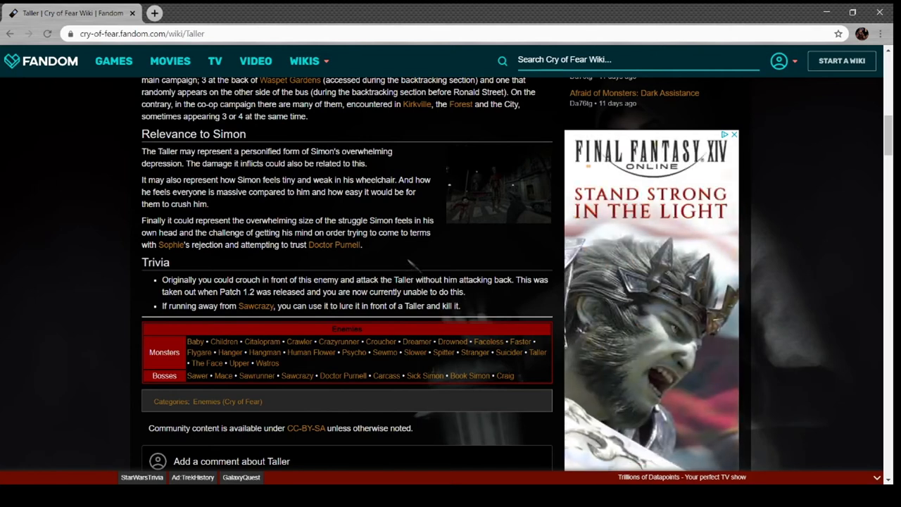
{"action": "scroll", "scroll_direction": "down", "scroll_amount": 3}
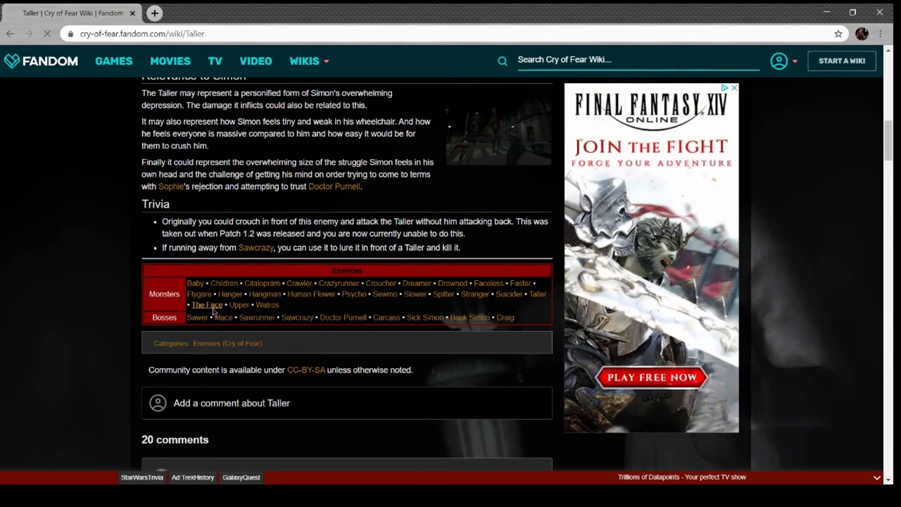
Go to The Face's page and read its overview, Simon relevance, gallery and trivia
{"action": "left_click", "coordinate": [205, 304]}
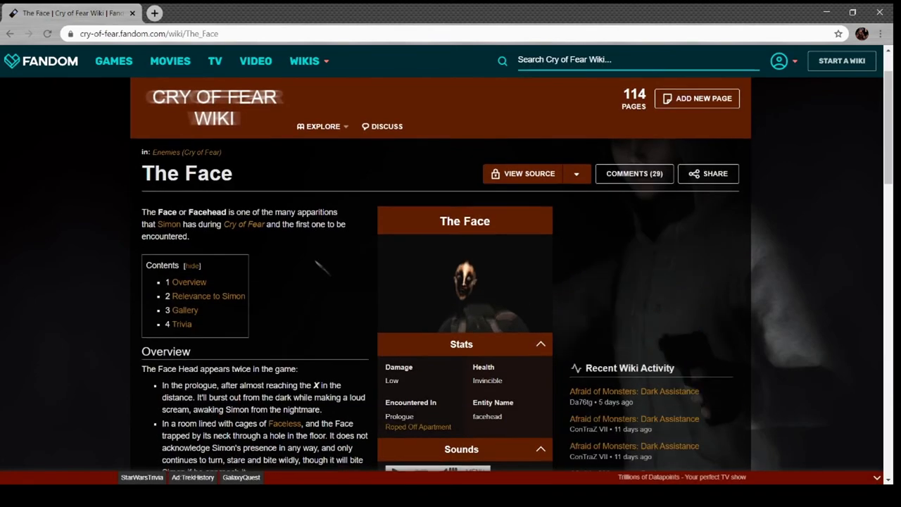
{"action": "scroll", "scroll_direction": "down", "scroll_amount": 3}
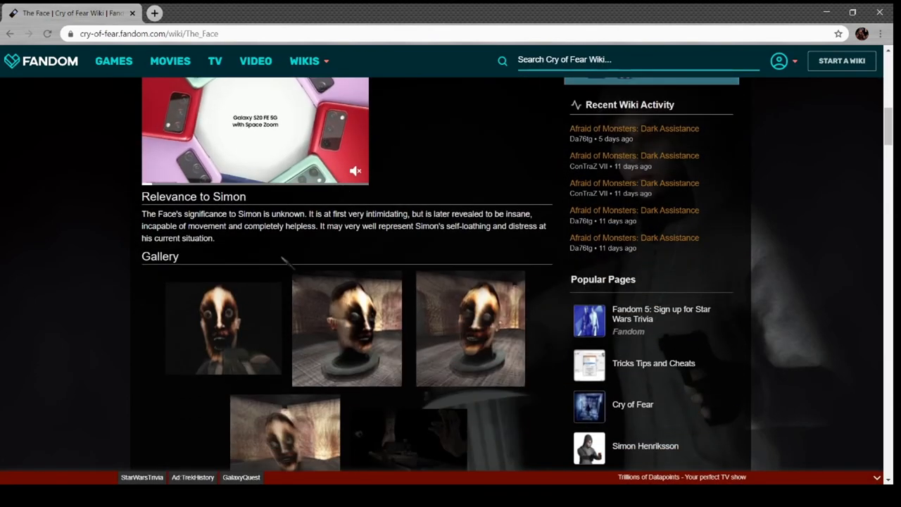
{"action": "scroll", "scroll_direction": "down", "scroll_amount": 3}
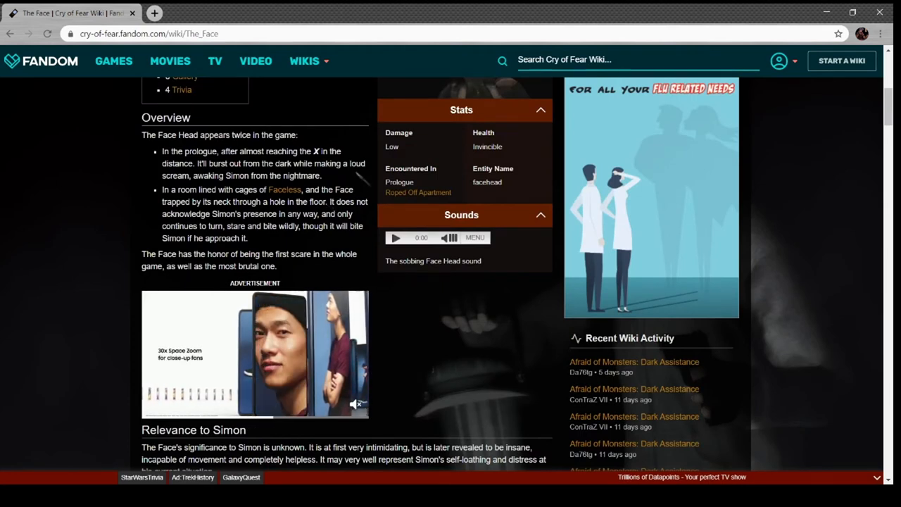
{"action": "scroll", "scroll_direction": "down", "scroll_amount": 3}
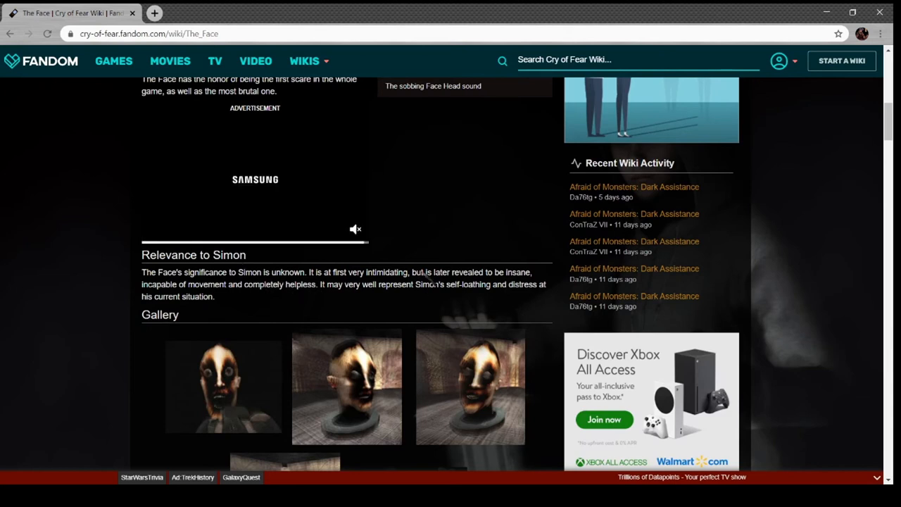
{"action": "scroll", "scroll_direction": "down", "scroll_amount": 3}
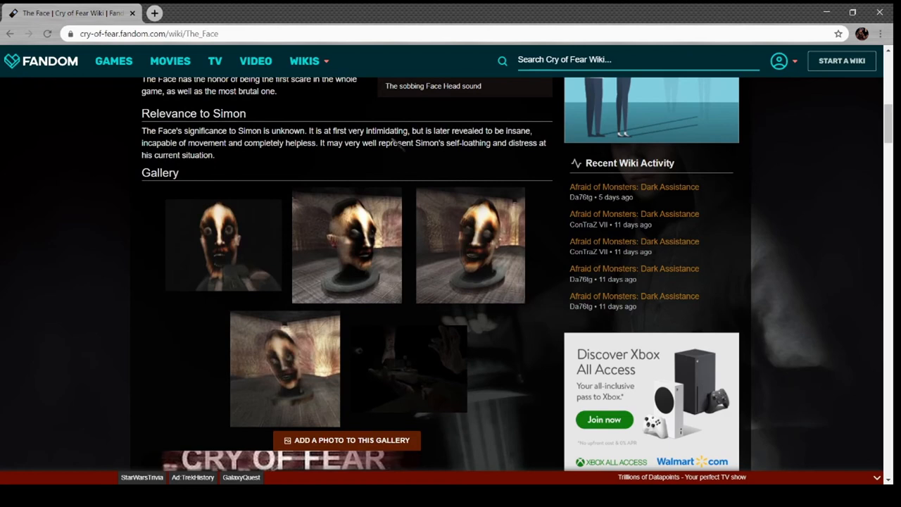
{"action": "mouse_move", "coordinate": [261, 166]}
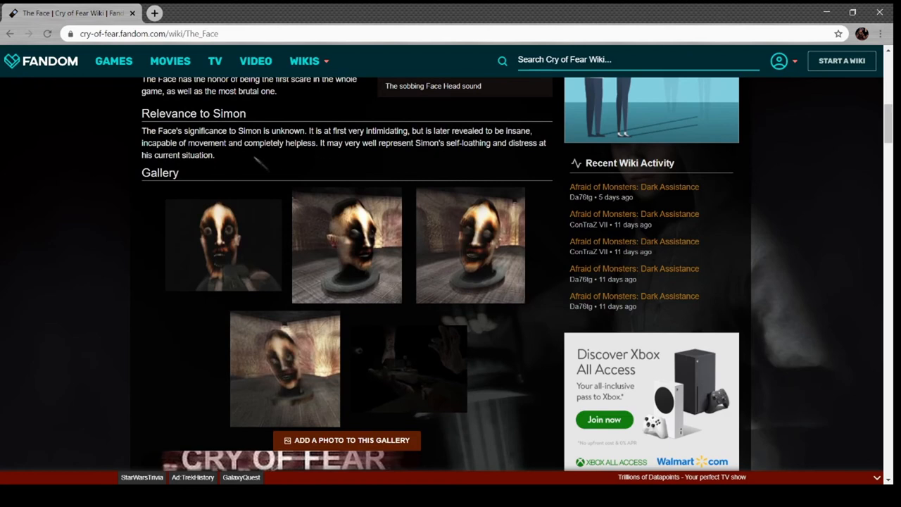
{"action": "scroll", "scroll_direction": "down", "scroll_amount": 3}
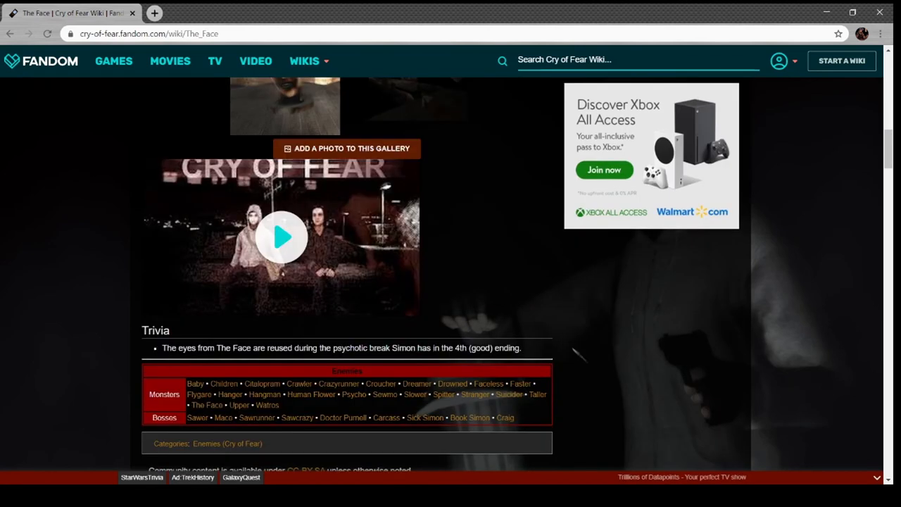
Read the Upper page's description, stats and gallery, then go to the Watros page from the Monsters row
{"action": "left_click", "coordinate": [238, 405]}
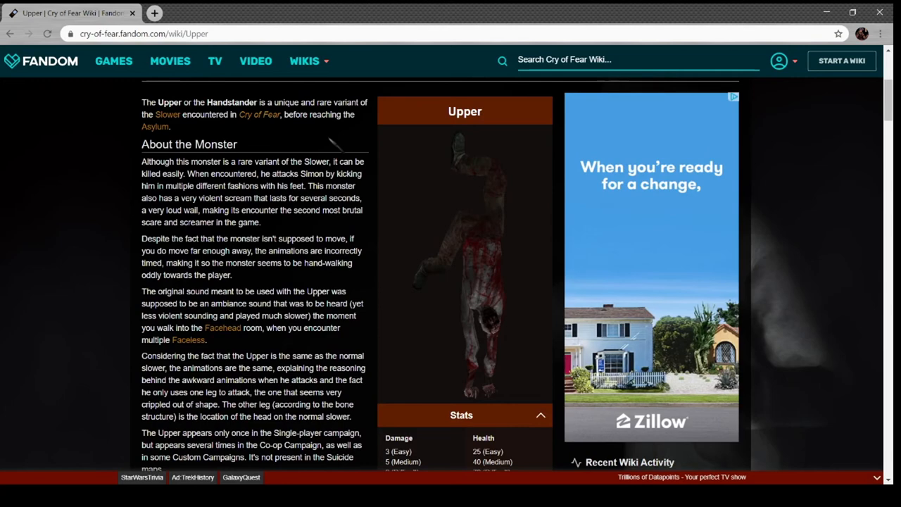
{"action": "scroll", "scroll_direction": "down", "scroll_amount": 3}
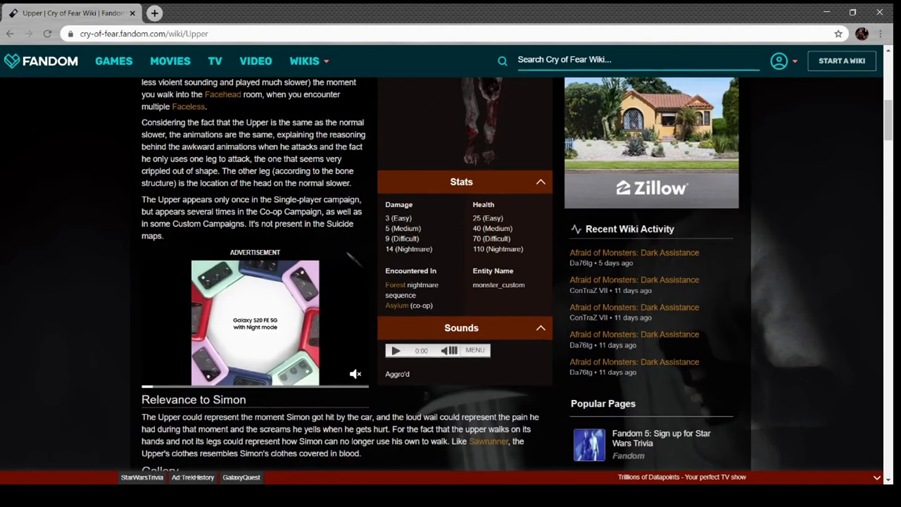
{"action": "scroll", "scroll_direction": "down", "scroll_amount": 3}
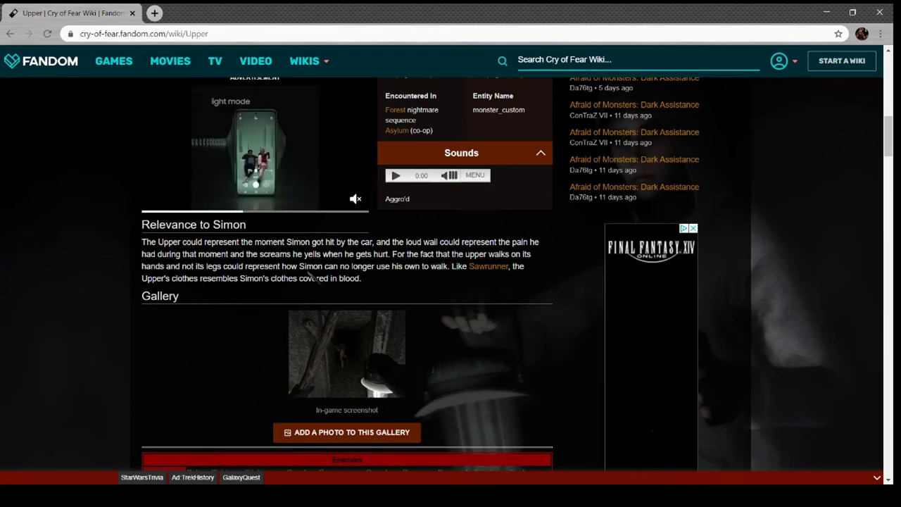
{"action": "scroll", "scroll_direction": "down", "scroll_amount": 3}
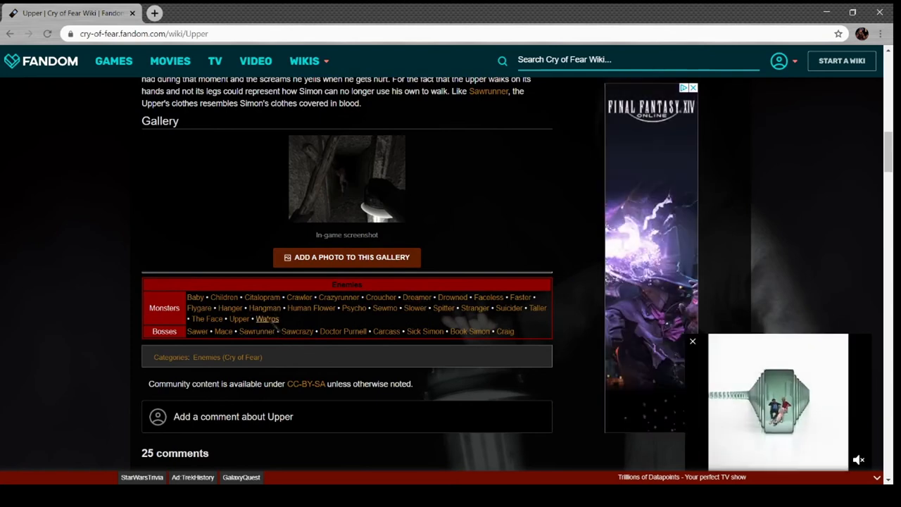
{"action": "left_click", "coordinate": [268, 318]}
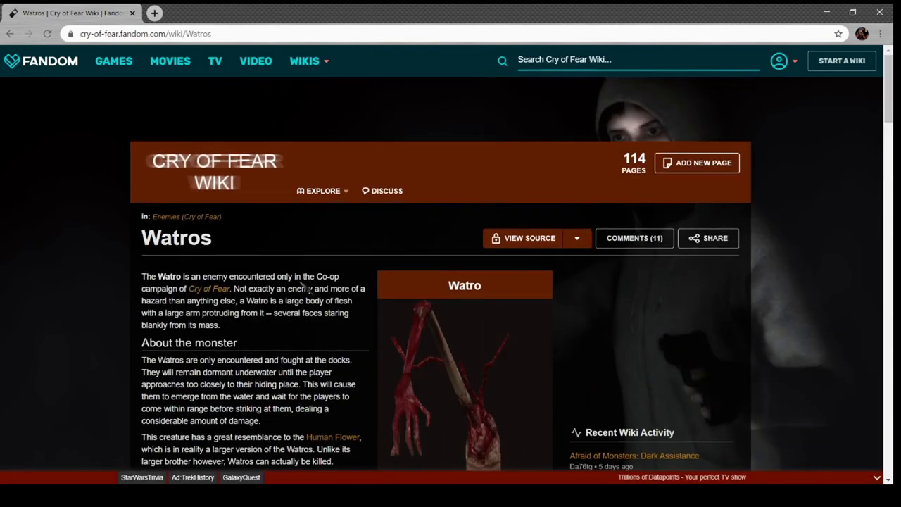
Read Watros's monster description, tips and stats down to the Bosses row of the navbox
{"action": "scroll", "scroll_direction": "down", "scroll_amount": 3}
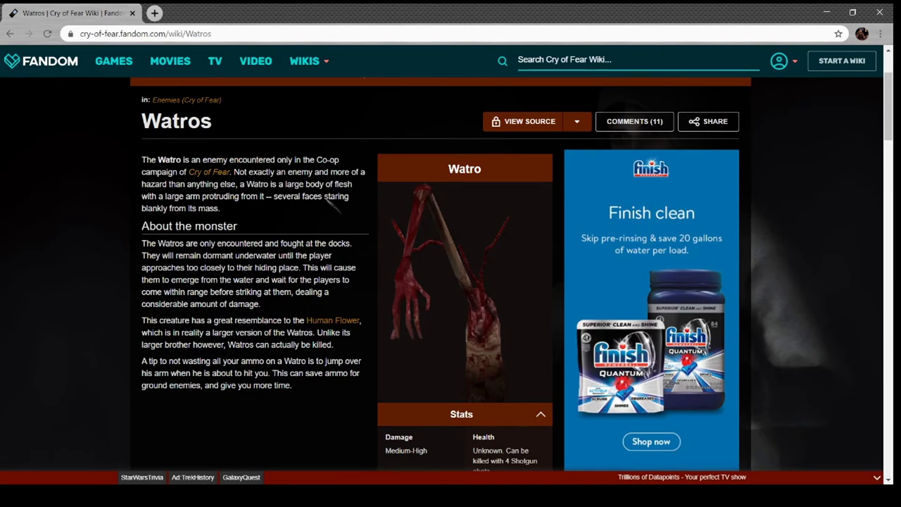
{"action": "scroll", "scroll_direction": "down", "scroll_amount": 3}
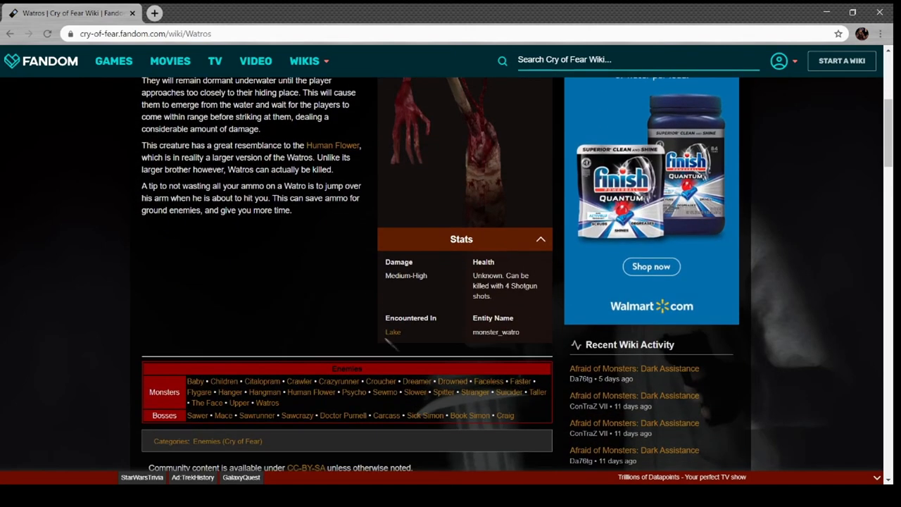
{"action": "scroll", "scroll_direction": "up", "scroll_amount": 3}
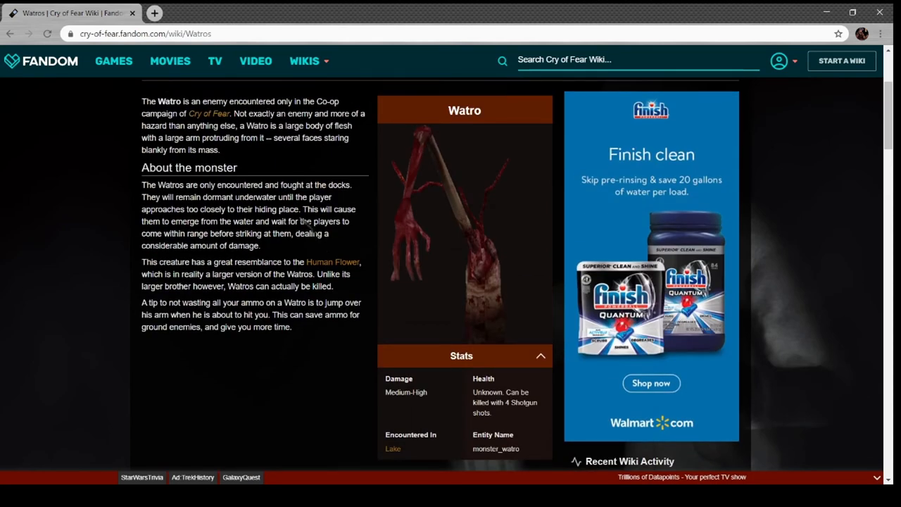
{"action": "scroll", "scroll_direction": "down", "scroll_amount": 3}
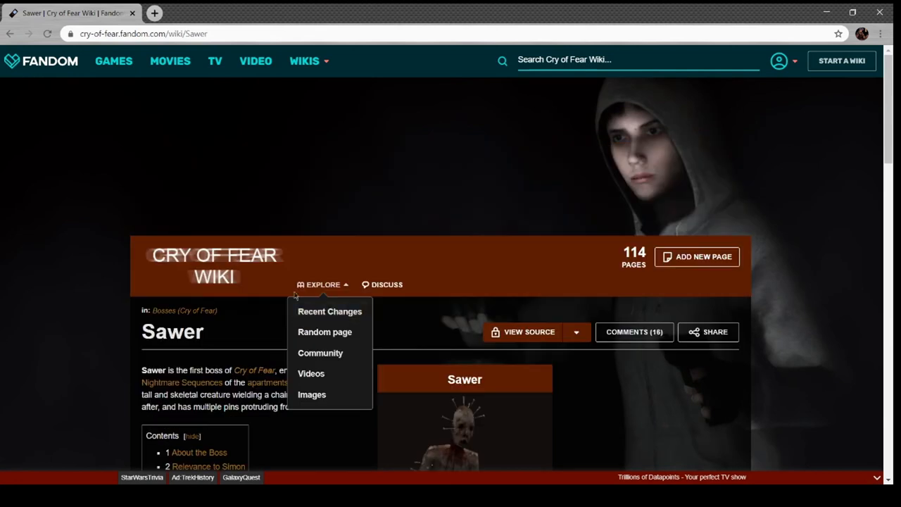
Scroll further down the Sawer page before starting a new search tab
{"action": "scroll", "scroll_direction": "down", "scroll_amount": 3}
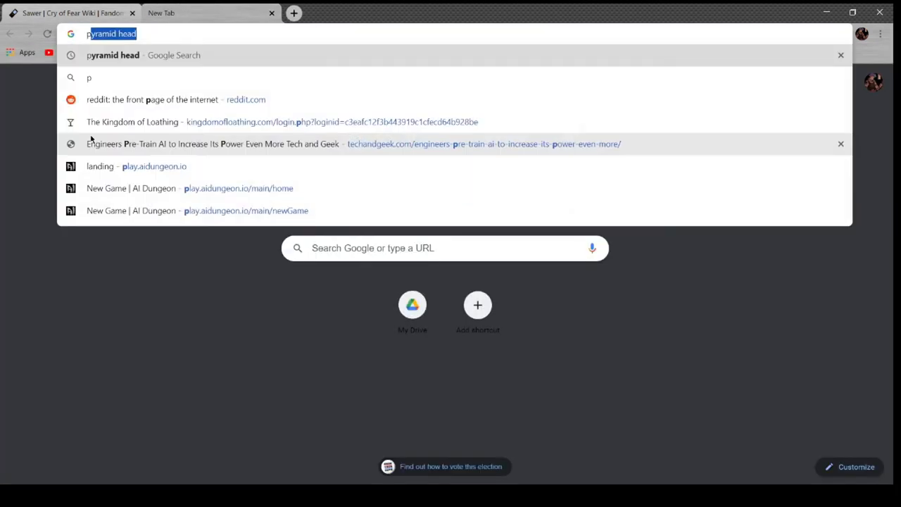
Search Google Images for 'pinhead silent hill', preview the Funko and Clive Barker Pinhead images, then return to the Sawer wiki page
{"action": "type", "text": "pinhead silent hill"}
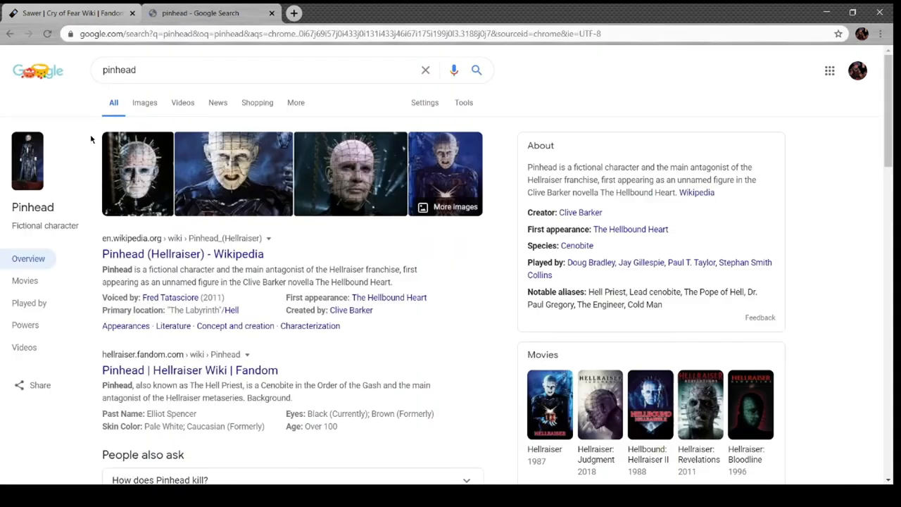
{"action": "left_click", "coordinate": [144, 102]}
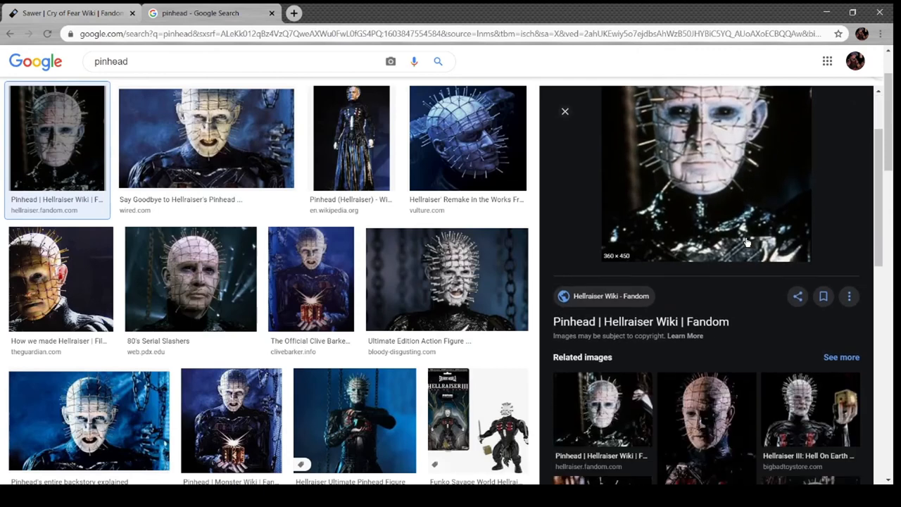
{"action": "left_click", "coordinate": [479, 383]}
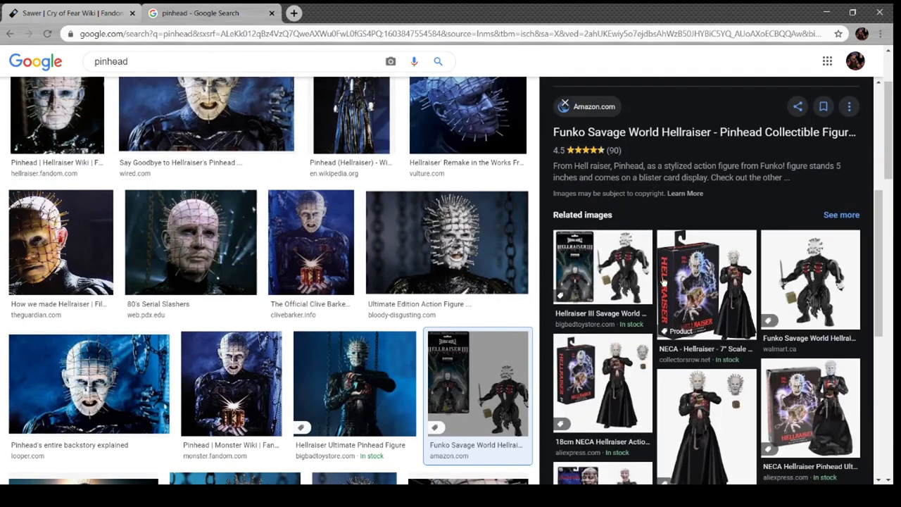
{"action": "left_click", "coordinate": [310, 242]}
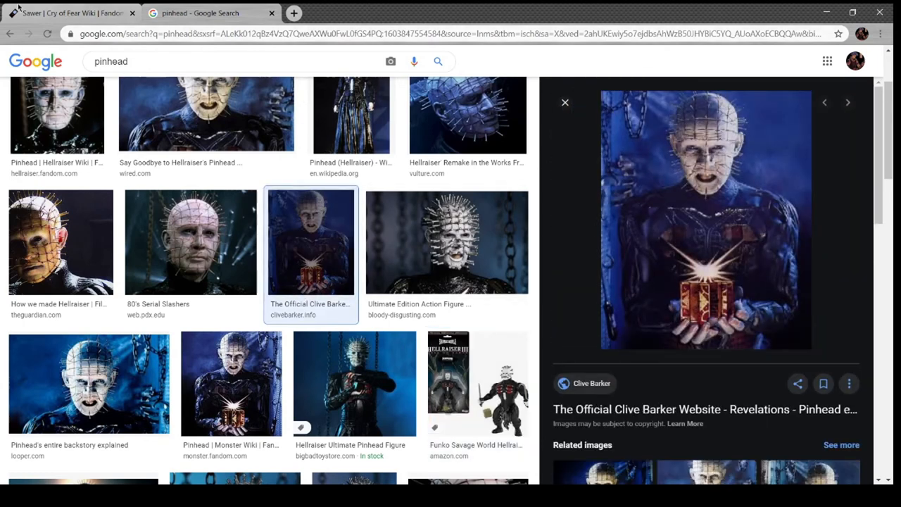
{"action": "left_click", "coordinate": [70, 13]}
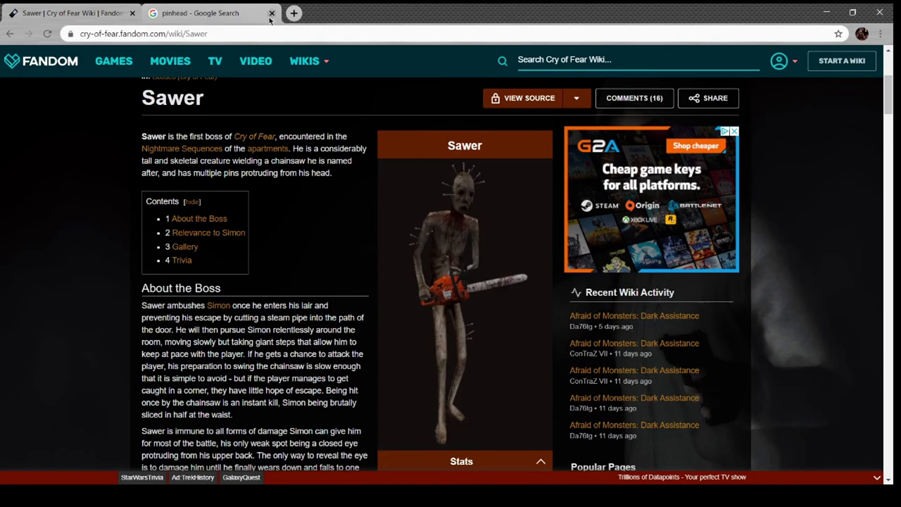
Read down the Sawer article through its boss description, stats, Simon relevance, gallery and trivia
{"action": "left_click", "coordinate": [272, 12]}
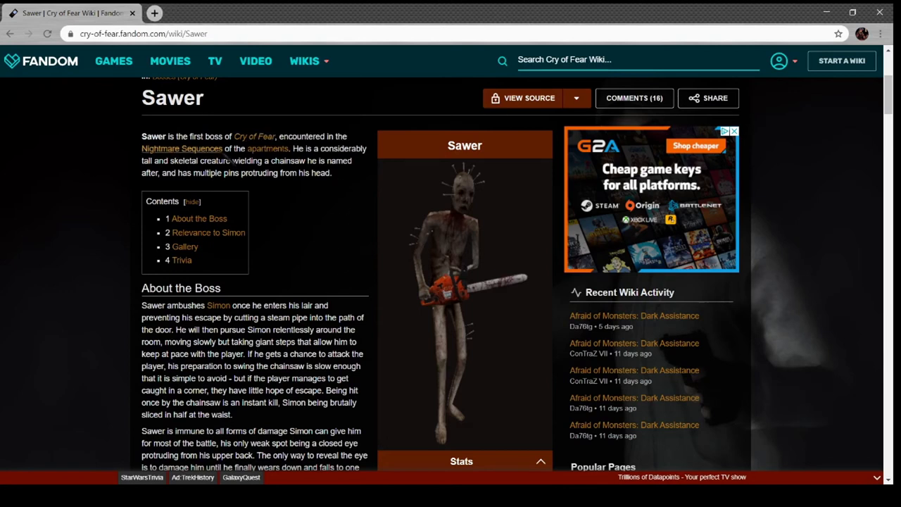
{"action": "mouse_move", "coordinate": [322, 205]}
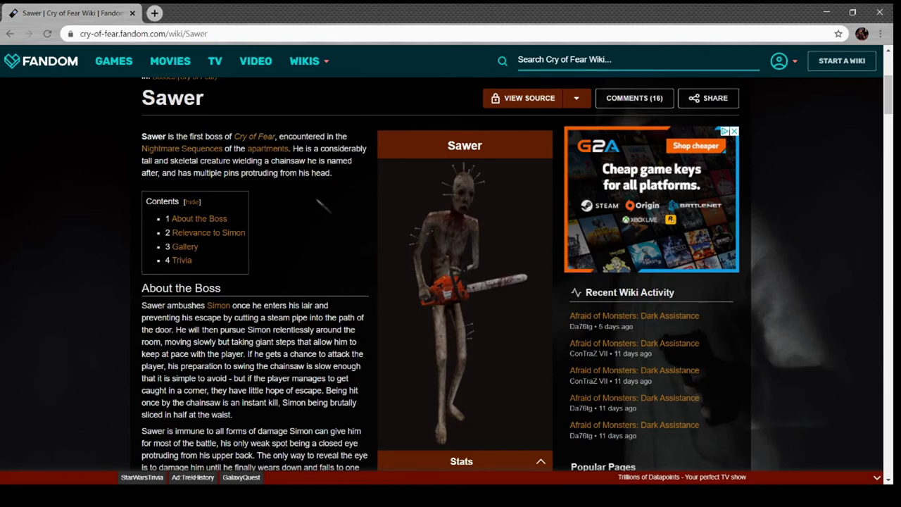
{"action": "scroll", "scroll_direction": "down", "scroll_amount": 3}
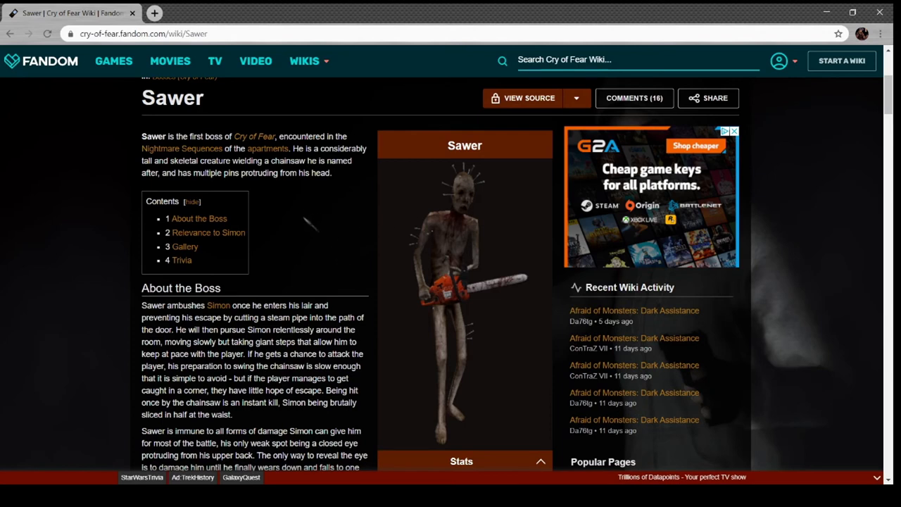
{"action": "scroll", "scroll_direction": "down", "scroll_amount": 3}
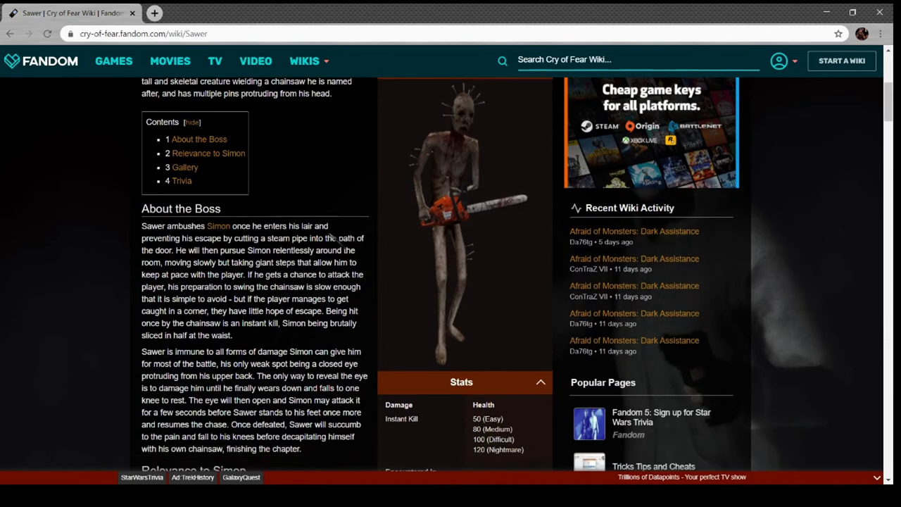
{"action": "scroll", "scroll_direction": "down", "scroll_amount": 3}
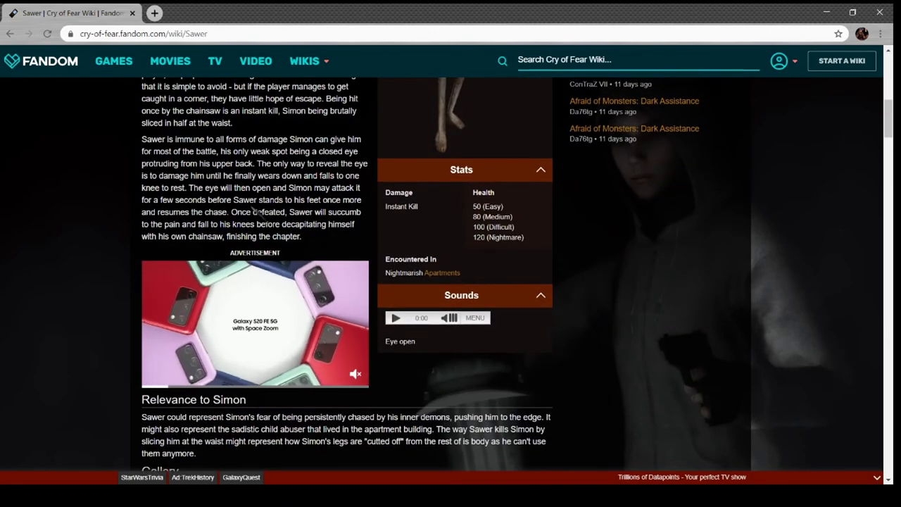
{"action": "scroll", "scroll_direction": "down", "scroll_amount": 3}
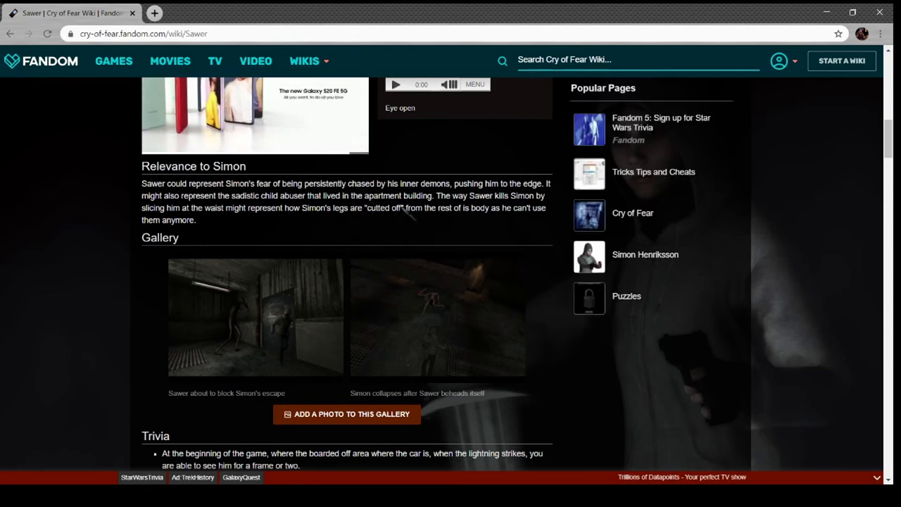
{"action": "scroll", "scroll_direction": "down", "scroll_amount": 3}
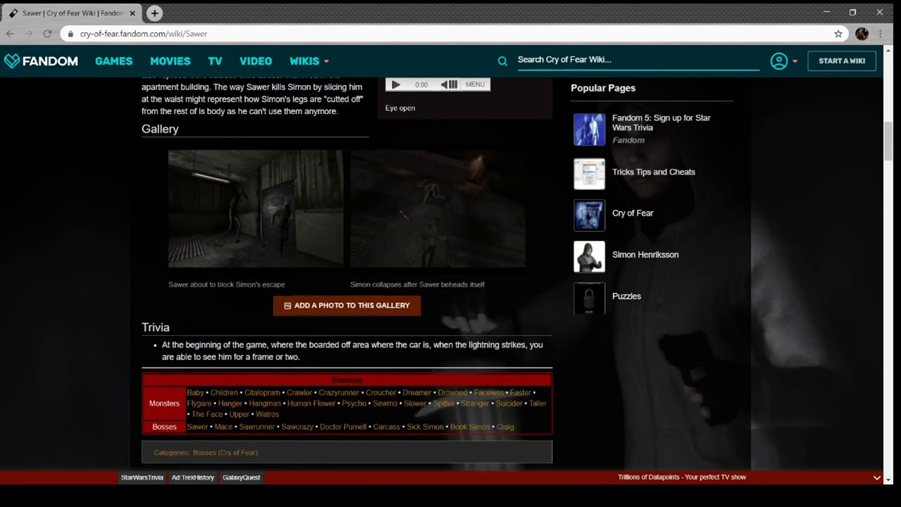
{"action": "scroll", "scroll_direction": "down", "scroll_amount": 3}
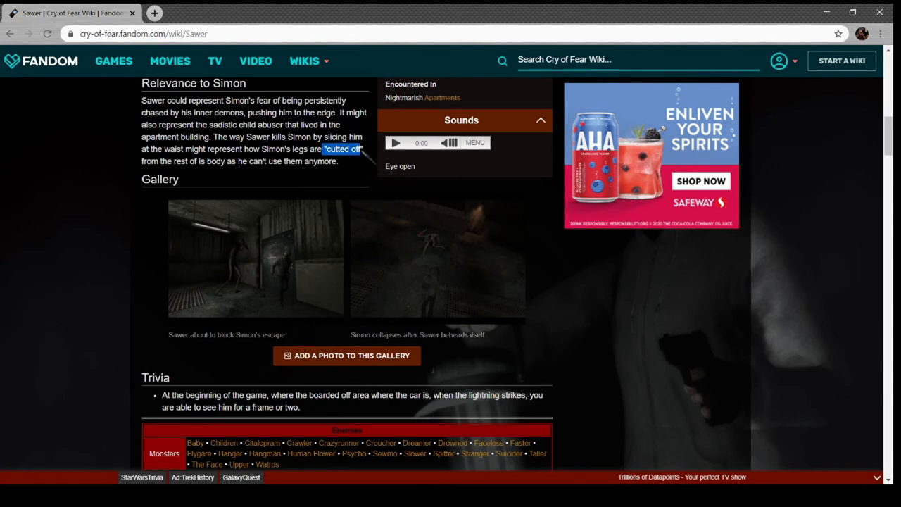
{"action": "scroll", "scroll_direction": "down", "scroll_amount": 3}
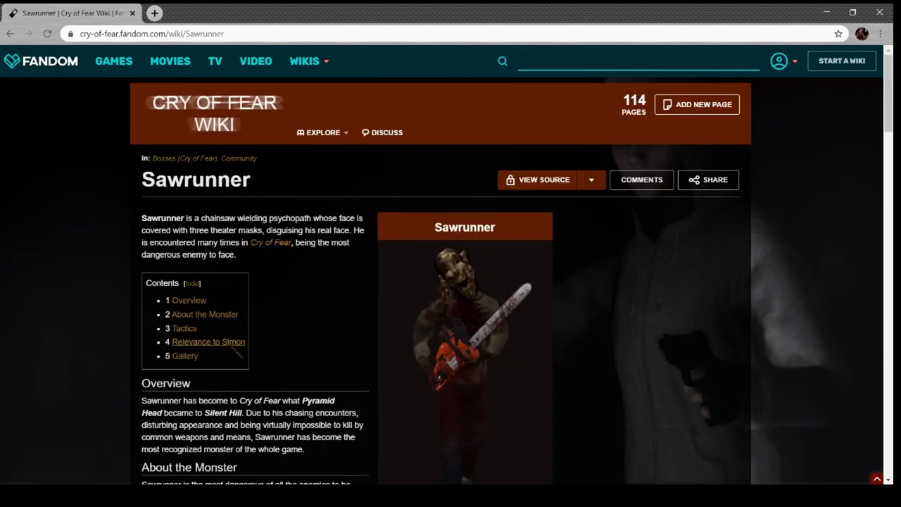
Read down the Sawrunner article through its encounters and tactics sections
{"action": "scroll", "scroll_direction": "down", "scroll_amount": 3}
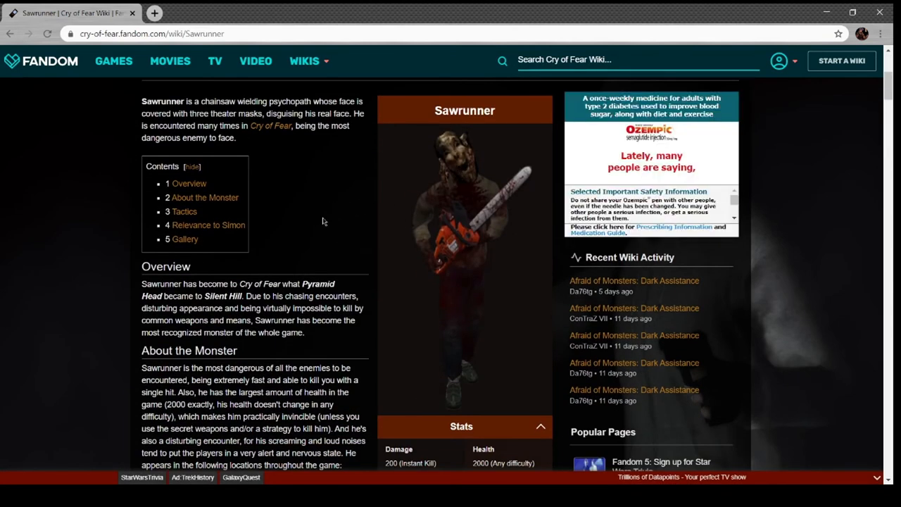
{"action": "scroll", "scroll_direction": "down", "scroll_amount": 3}
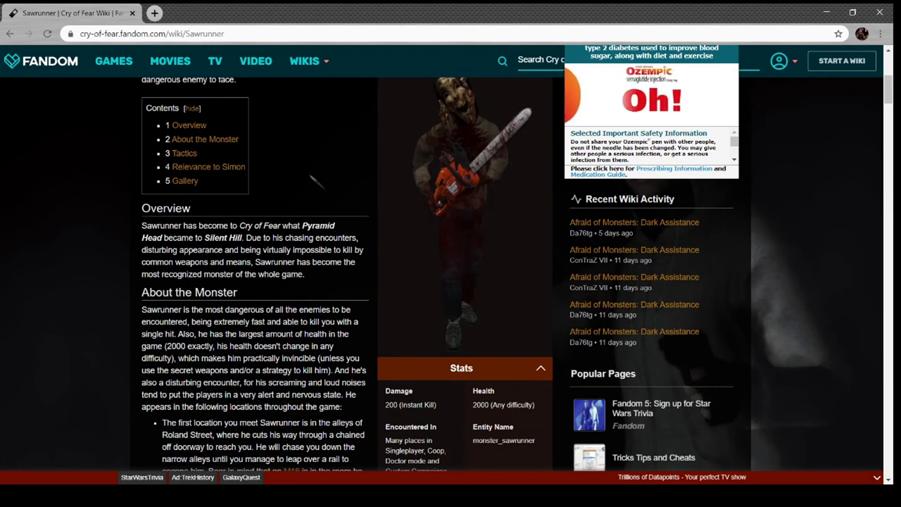
{"action": "scroll", "scroll_direction": "down", "scroll_amount": 3}
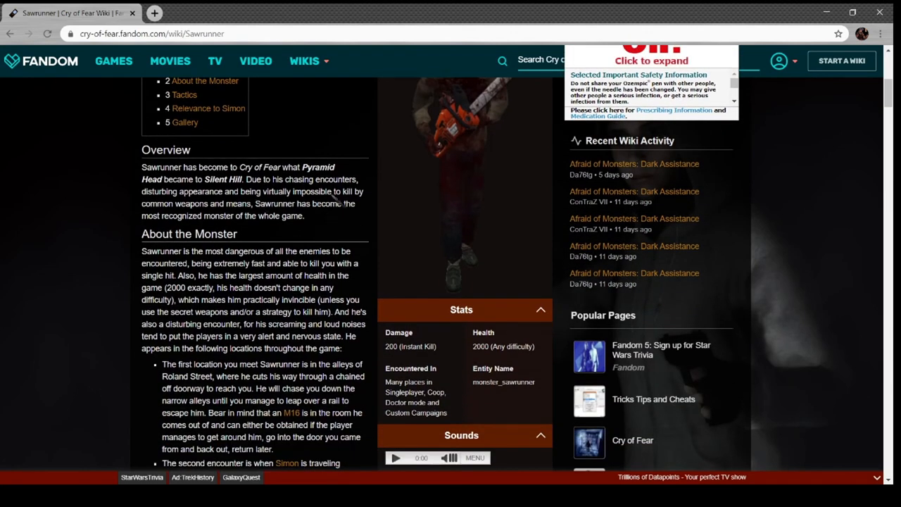
{"action": "scroll", "scroll_direction": "down", "scroll_amount": 3}
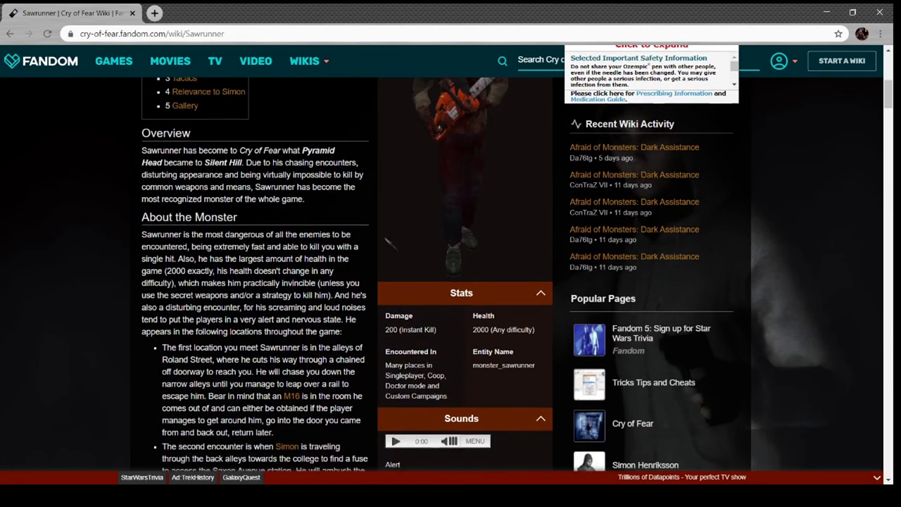
{"action": "scroll", "scroll_direction": "down", "scroll_amount": 3}
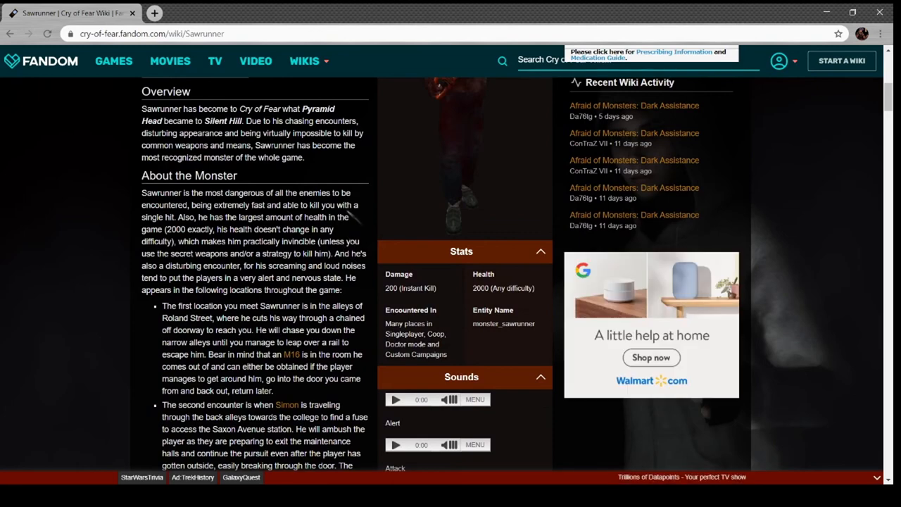
{"action": "scroll", "scroll_direction": "down", "scroll_amount": 3}
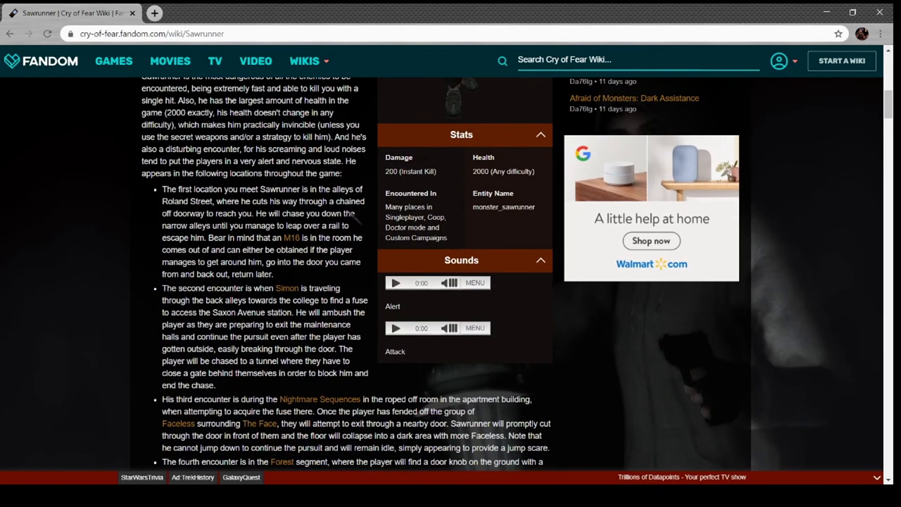
{"action": "scroll", "scroll_direction": "down", "scroll_amount": 3}
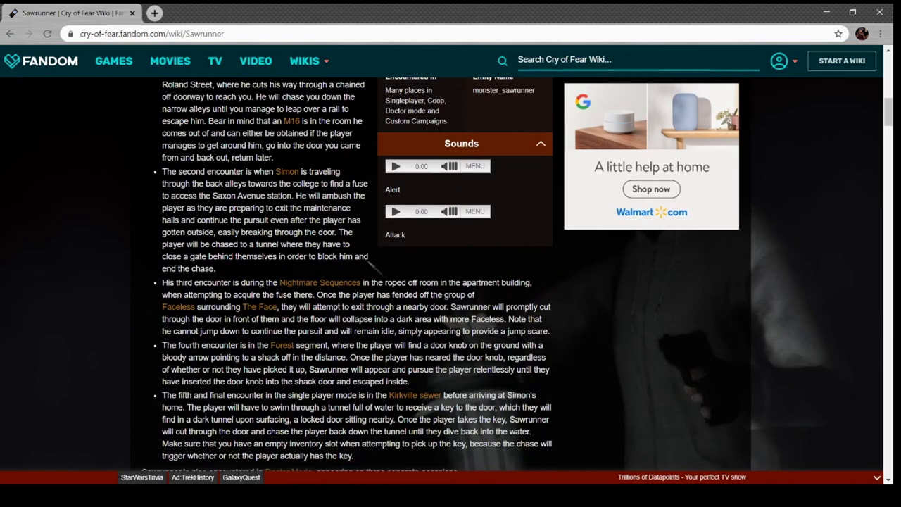
Continue through Sawrunner's Simon relevance and gallery to the Bosses navbox and go to the Mace page
{"action": "scroll", "scroll_direction": "down", "scroll_amount": 3}
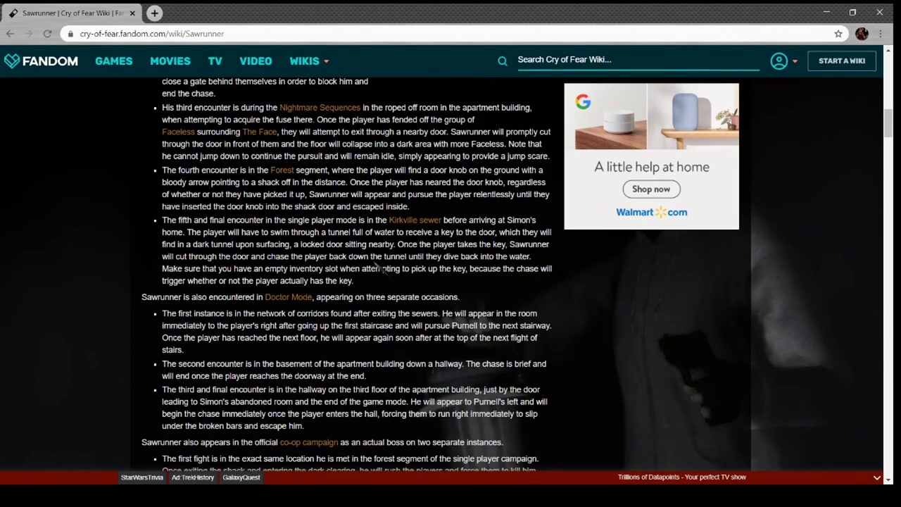
{"action": "scroll", "scroll_direction": "down", "scroll_amount": 3}
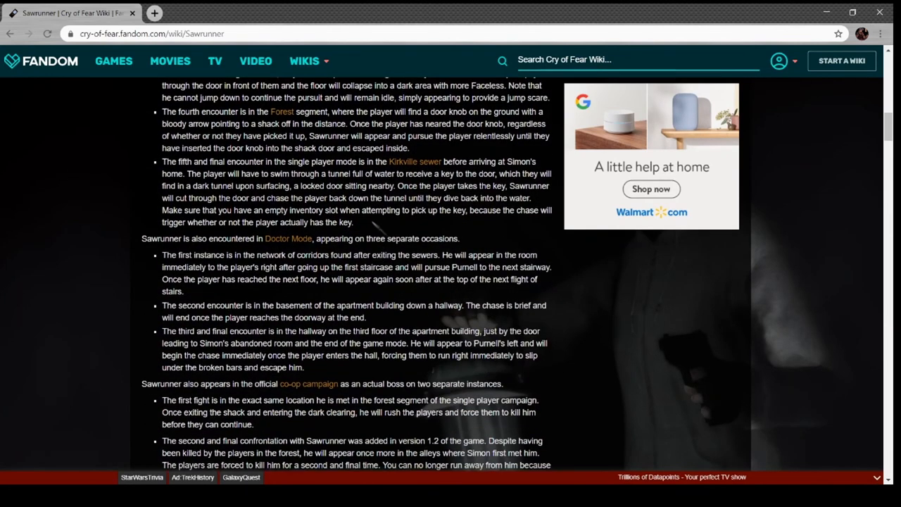
{"action": "scroll", "scroll_direction": "down", "scroll_amount": 3}
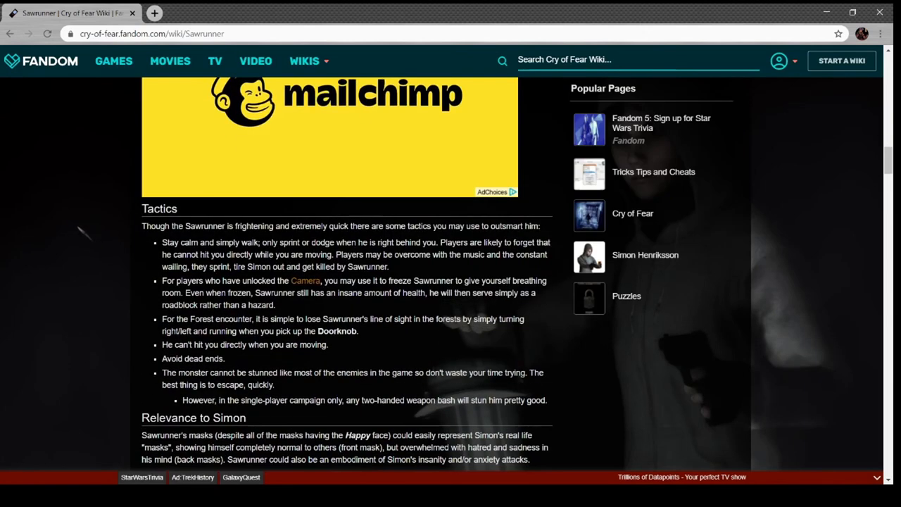
{"action": "scroll", "scroll_direction": "down", "scroll_amount": 3}
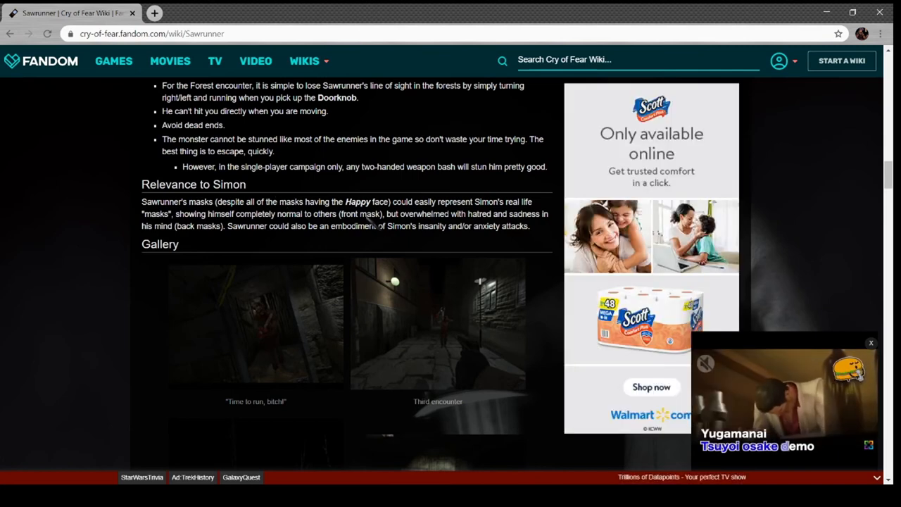
{"action": "scroll", "scroll_direction": "down", "scroll_amount": 3}
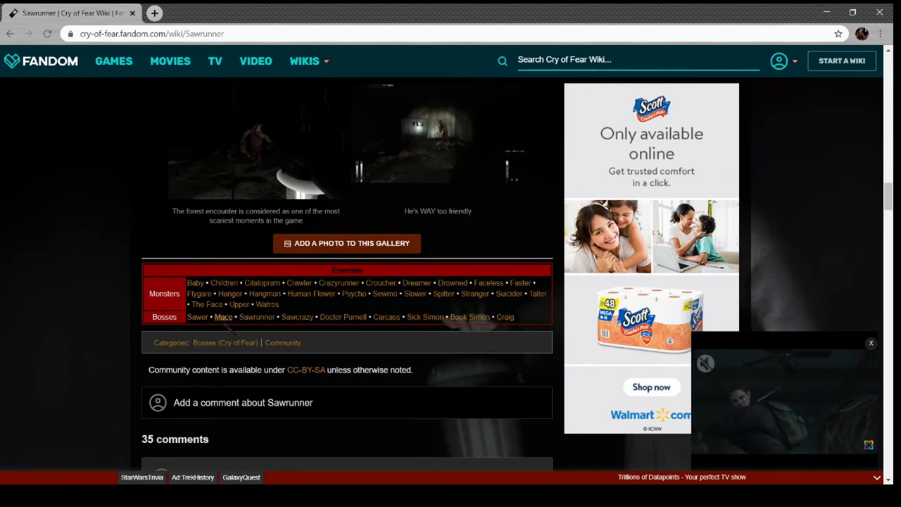
{"action": "left_click", "coordinate": [223, 315]}
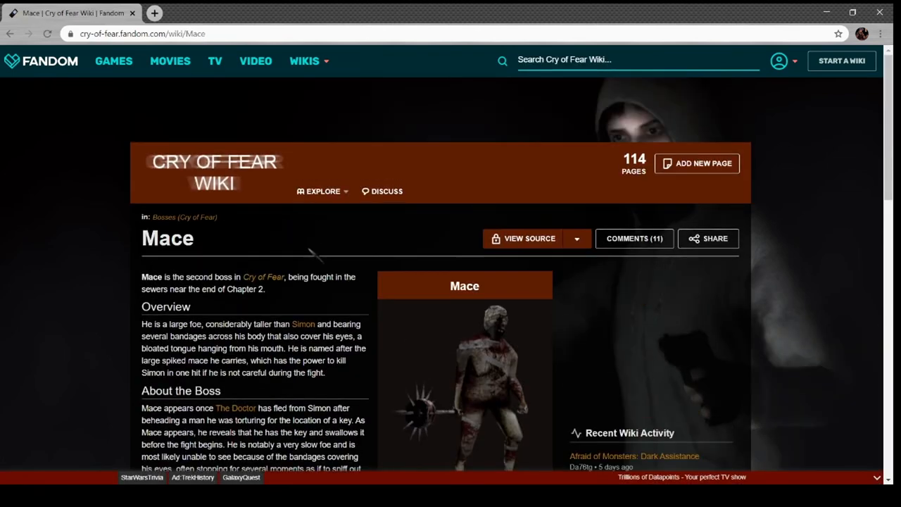
Read through Mace's overview, stats, sounds, trivia and comments, then go to the Doctor Purnell page
{"action": "scroll", "scroll_direction": "down", "scroll_amount": 3}
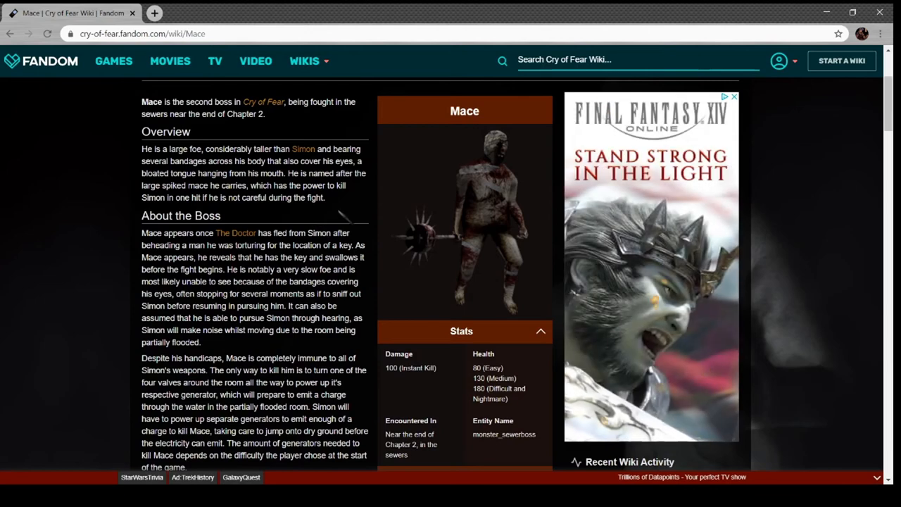
{"action": "scroll", "scroll_direction": "down", "scroll_amount": 3}
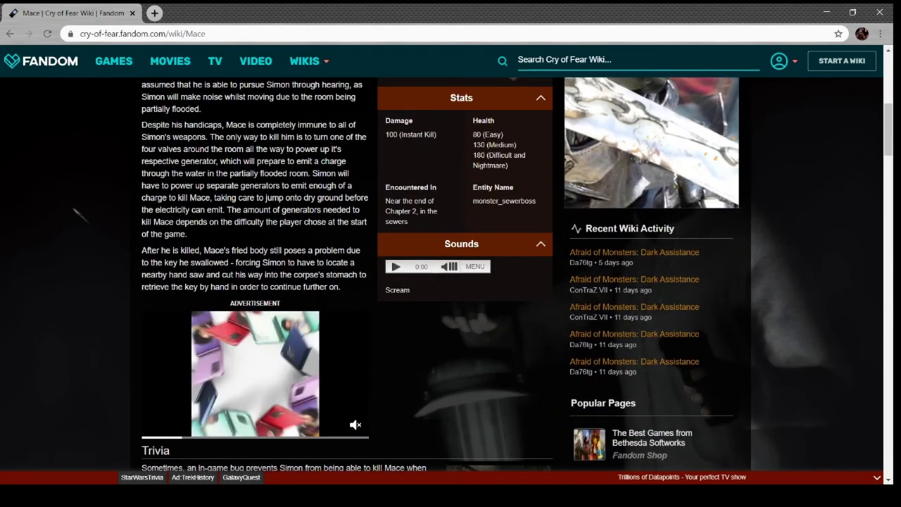
{"action": "scroll", "scroll_direction": "down", "scroll_amount": 3}
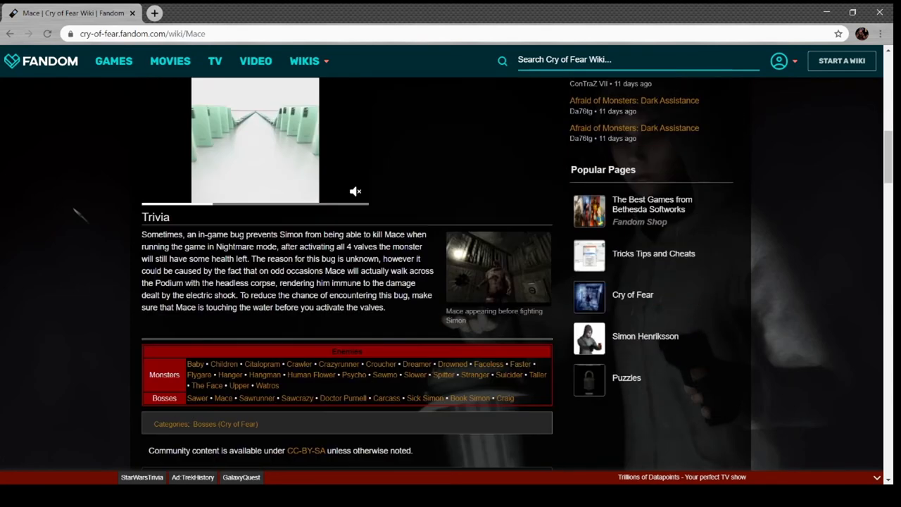
{"action": "scroll", "scroll_direction": "up", "scroll_amount": 3}
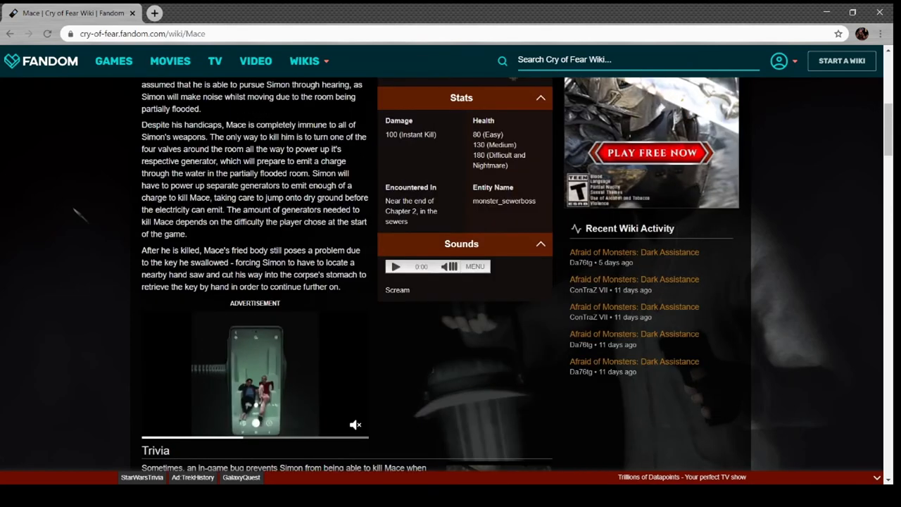
{"action": "scroll", "scroll_direction": "down", "scroll_amount": 3}
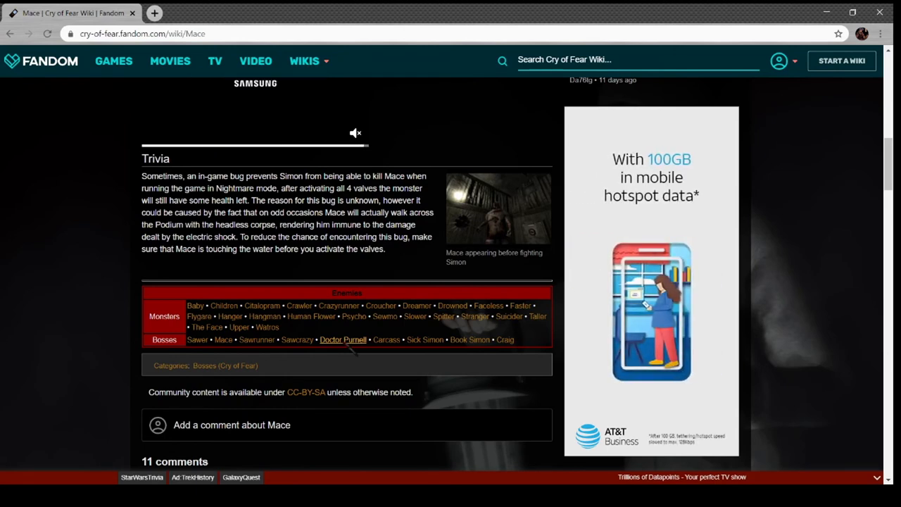
{"action": "scroll", "scroll_direction": "down", "scroll_amount": 3}
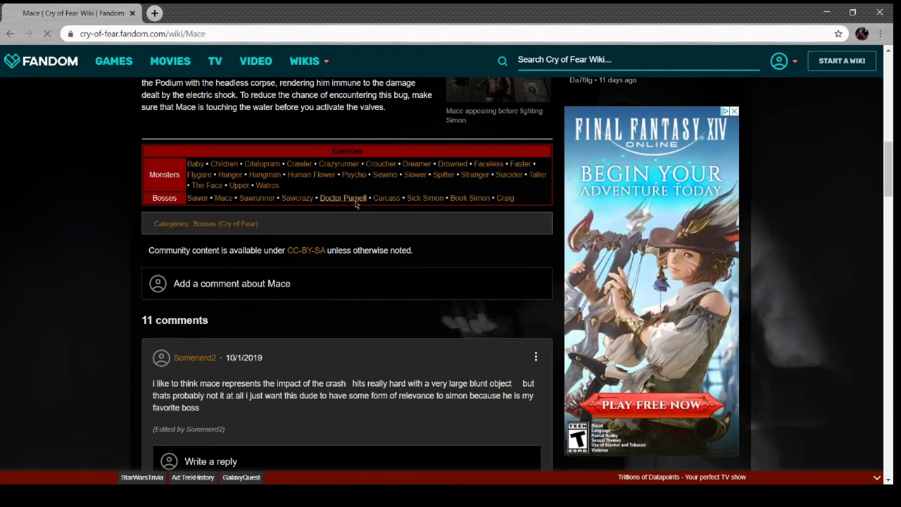
{"action": "left_click", "coordinate": [344, 197]}
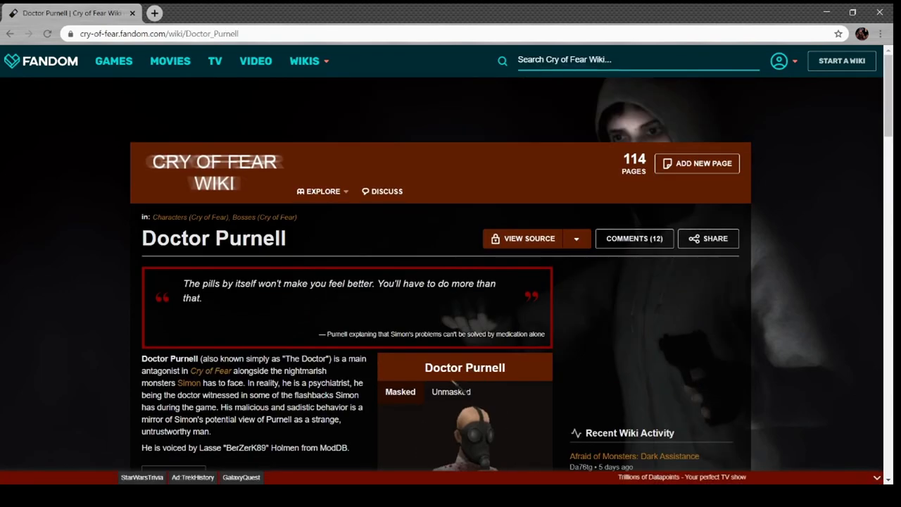
{"action": "scroll", "scroll_direction": "down", "scroll_amount": 3}
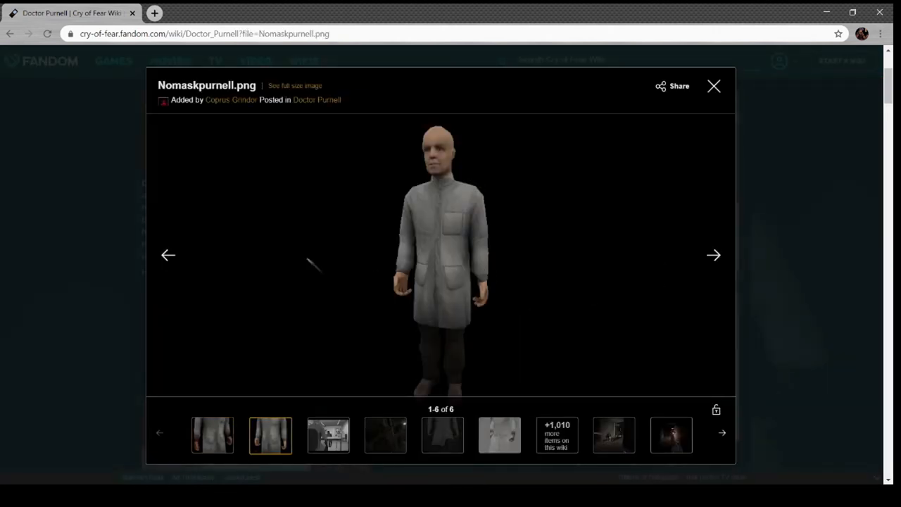
{"action": "left_click", "coordinate": [713, 86]}
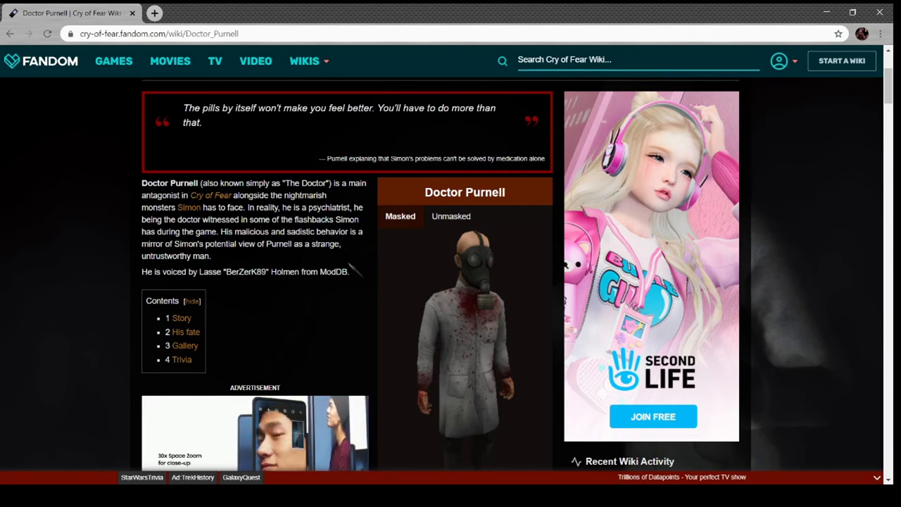
Read Doctor Purnell's gallery and trivia, then go to the Carcass page from the Bosses navbox
{"action": "scroll", "scroll_direction": "down", "scroll_amount": 3}
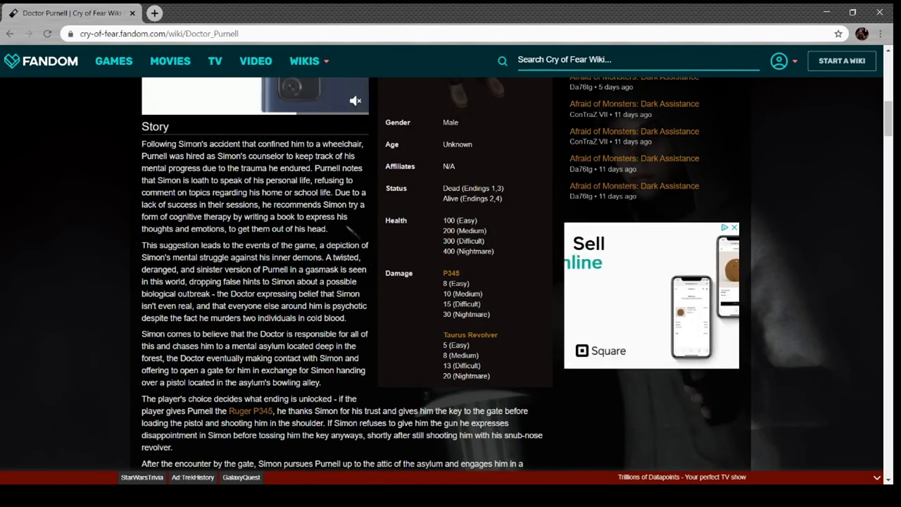
{"action": "scroll", "scroll_direction": "down", "scroll_amount": 3}
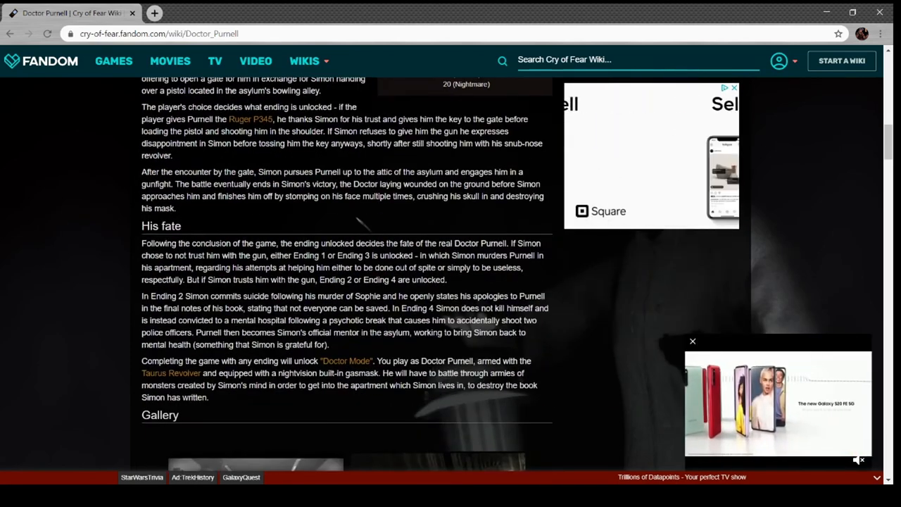
{"action": "scroll", "scroll_direction": "down", "scroll_amount": 3}
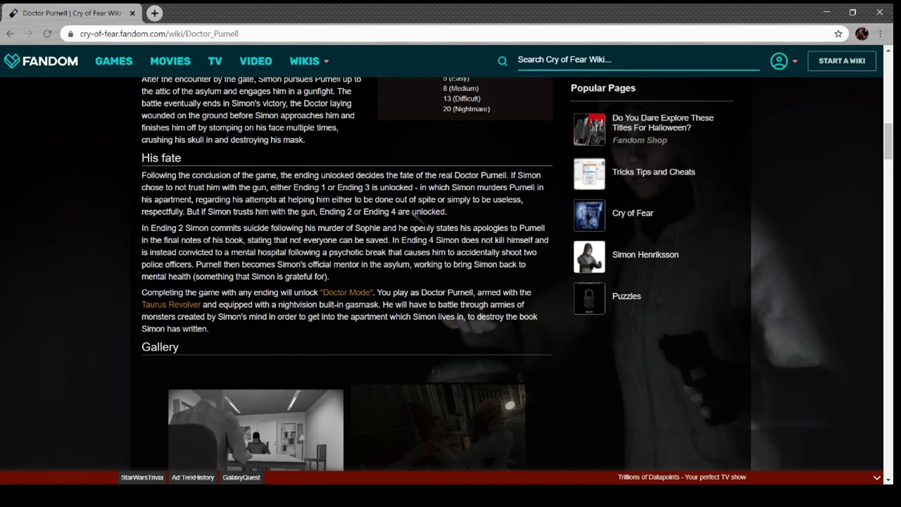
{"action": "scroll", "scroll_direction": "down", "scroll_amount": 3}
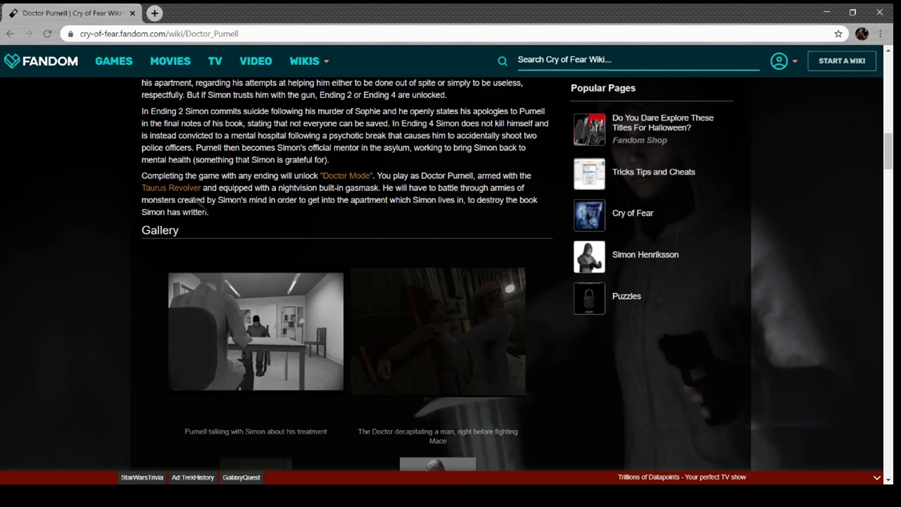
{"action": "scroll", "scroll_direction": "down", "scroll_amount": 3}
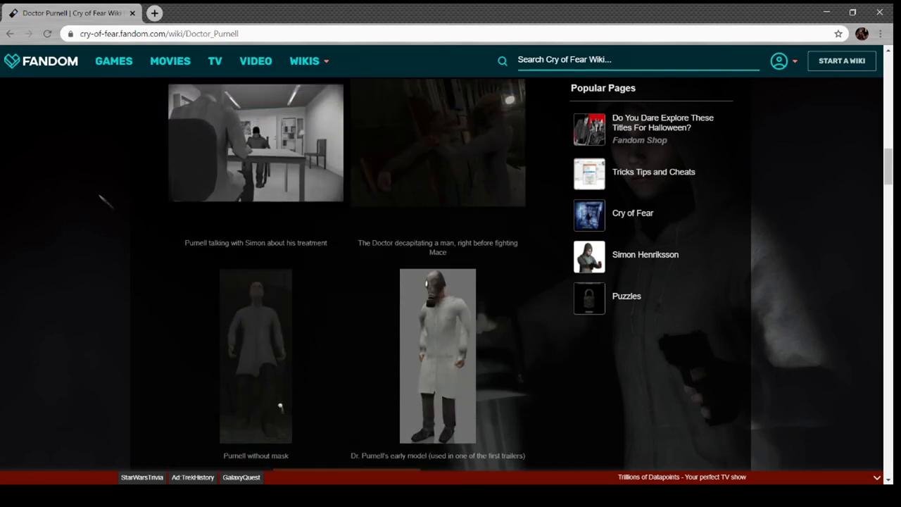
{"action": "scroll", "scroll_direction": "down", "scroll_amount": 3}
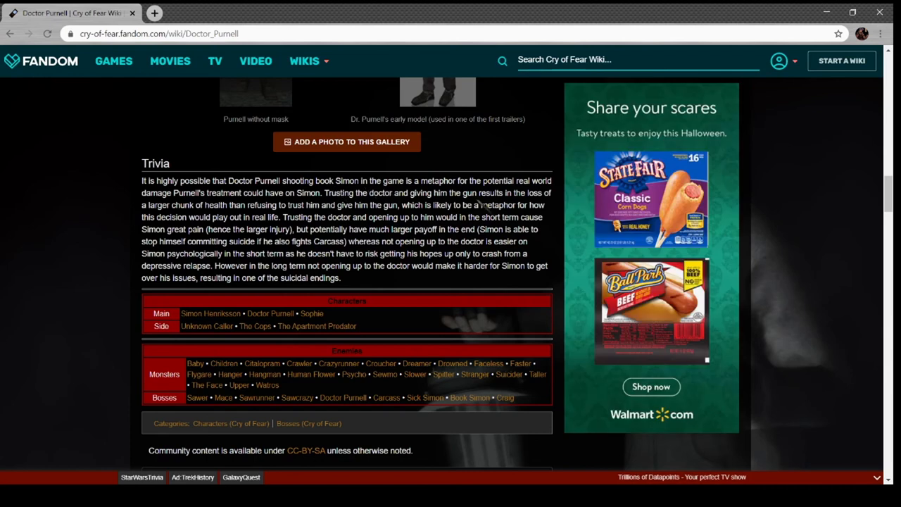
{"action": "mouse_move", "coordinate": [296, 217]}
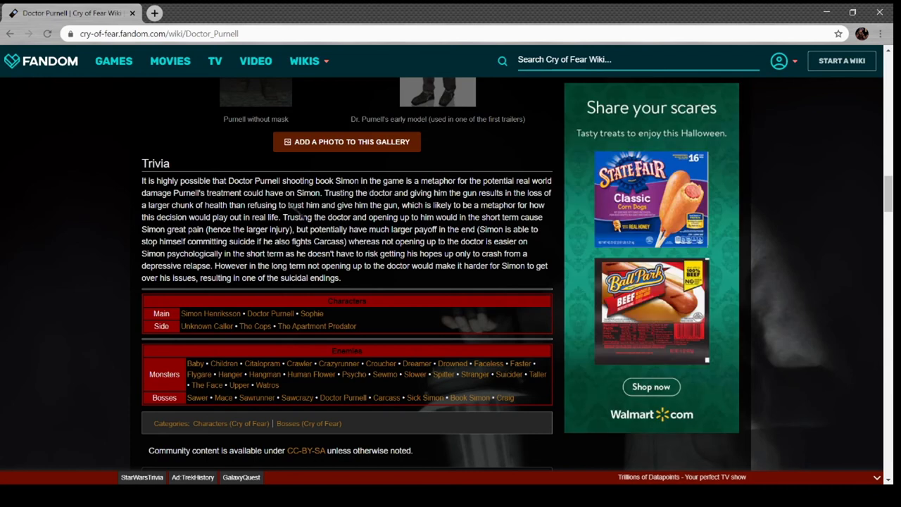
{"action": "mouse_move", "coordinate": [433, 211]}
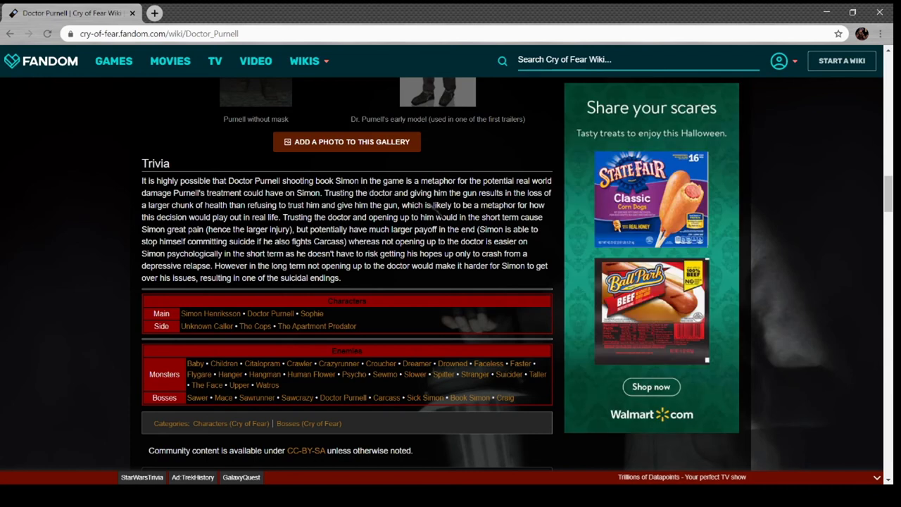
{"action": "mouse_move", "coordinate": [345, 218]}
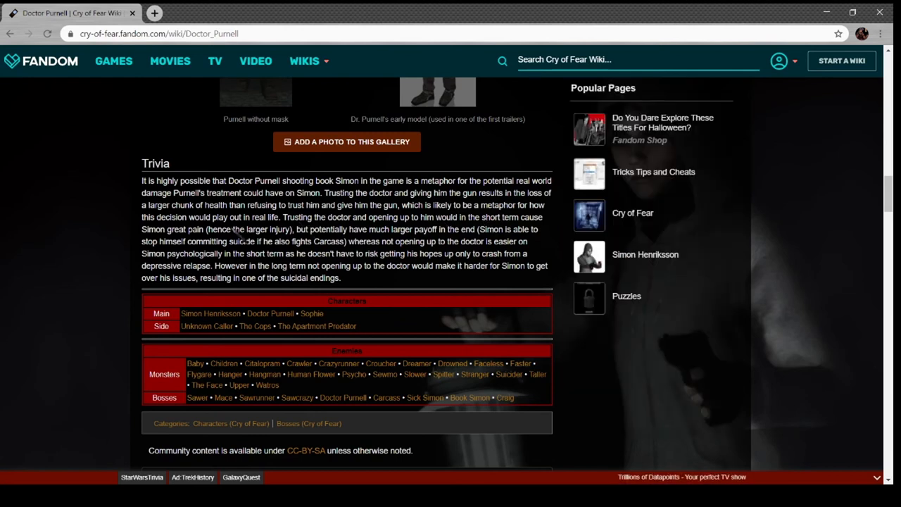
{"action": "mouse_move", "coordinate": [399, 251]}
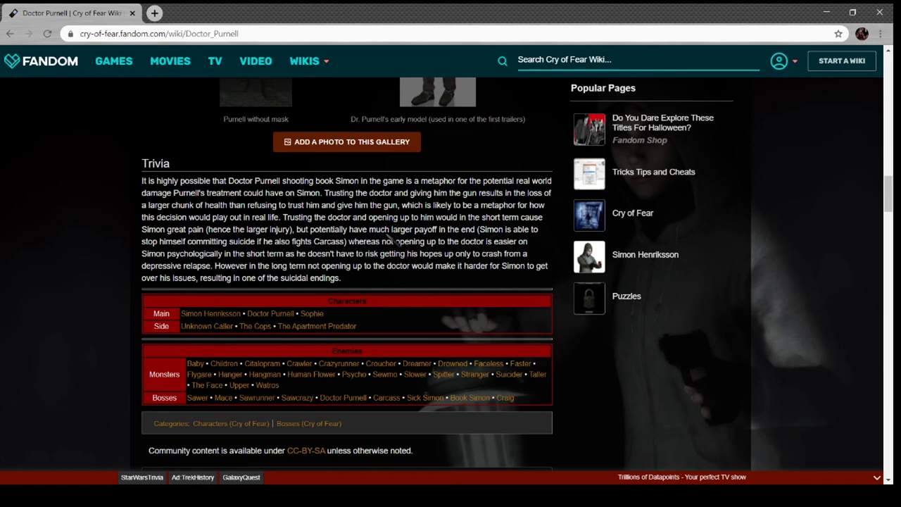
{"action": "mouse_move", "coordinate": [387, 251]}
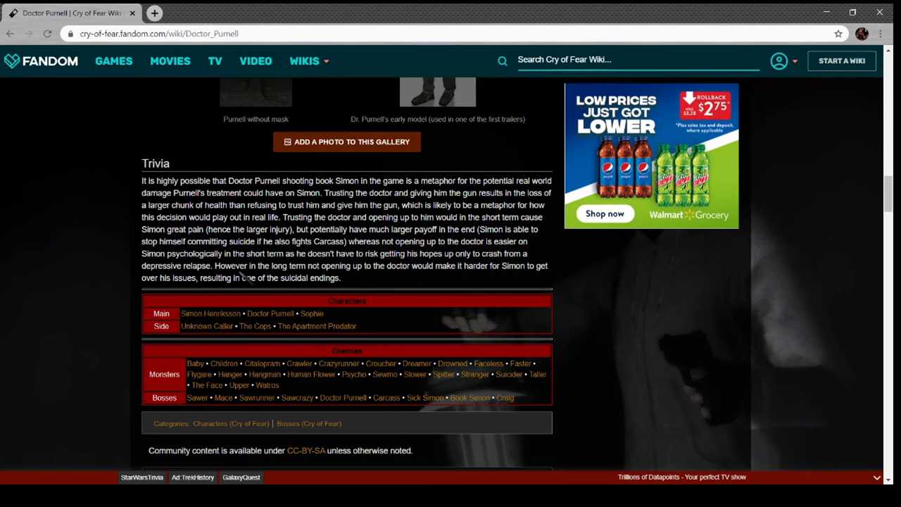
{"action": "mouse_move", "coordinate": [377, 284]}
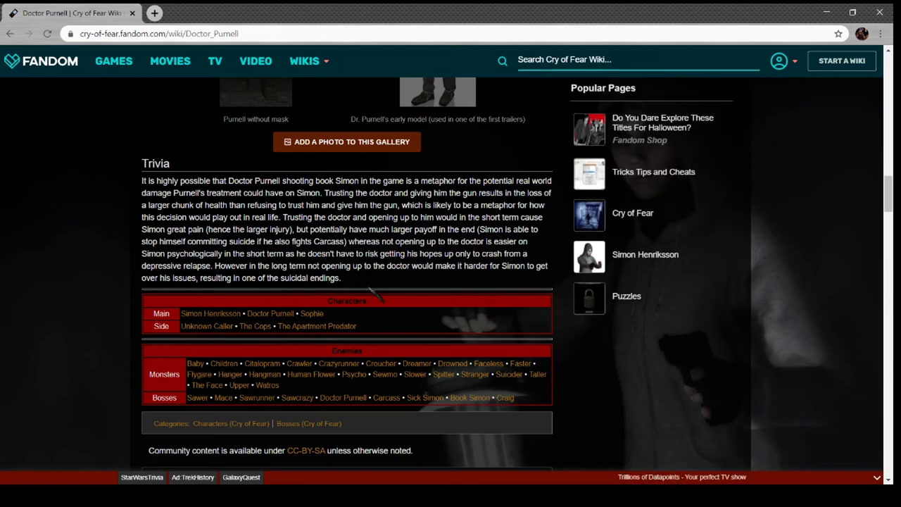
{"action": "mouse_move", "coordinate": [386, 397]}
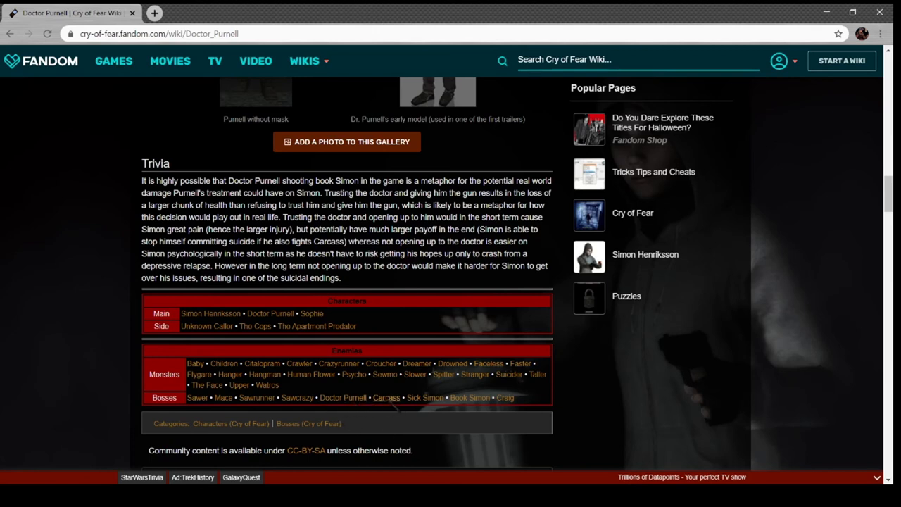
{"action": "left_click", "coordinate": [386, 397]}
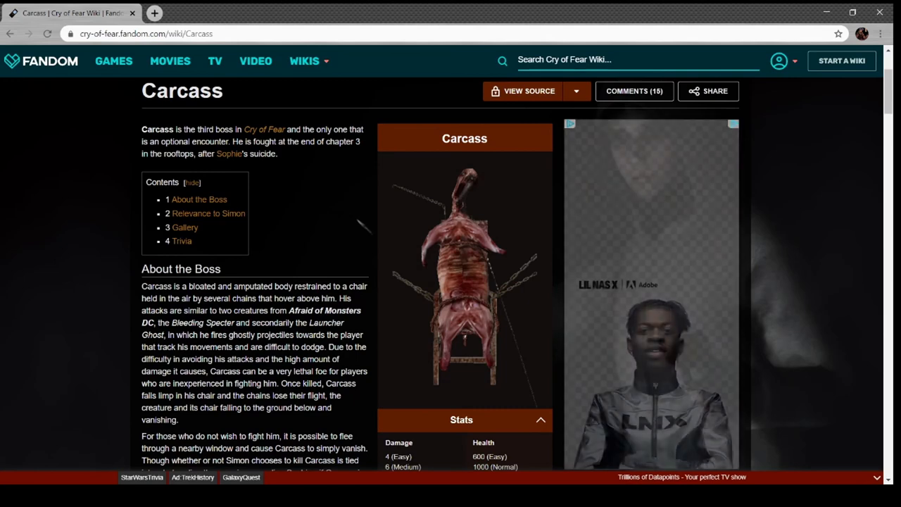
{"action": "scroll", "scroll_direction": "down", "scroll_amount": 3}
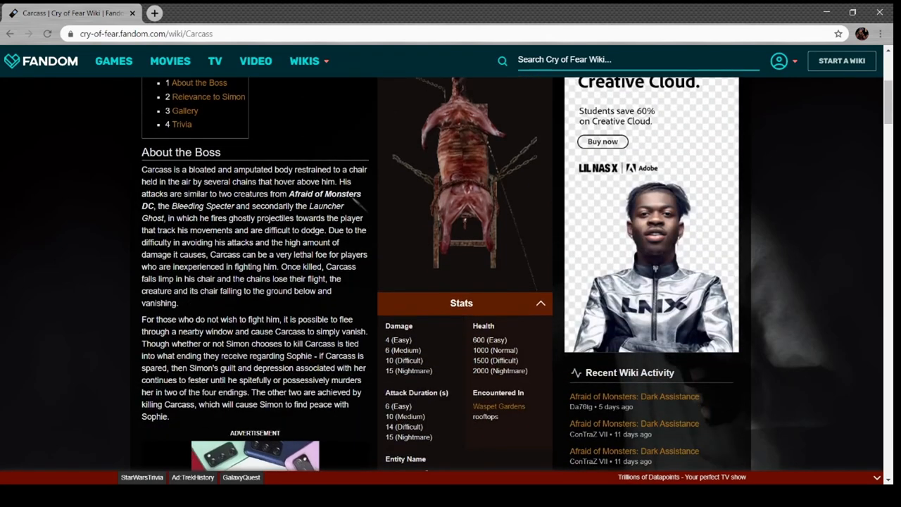
{"action": "left_click", "coordinate": [462, 176]}
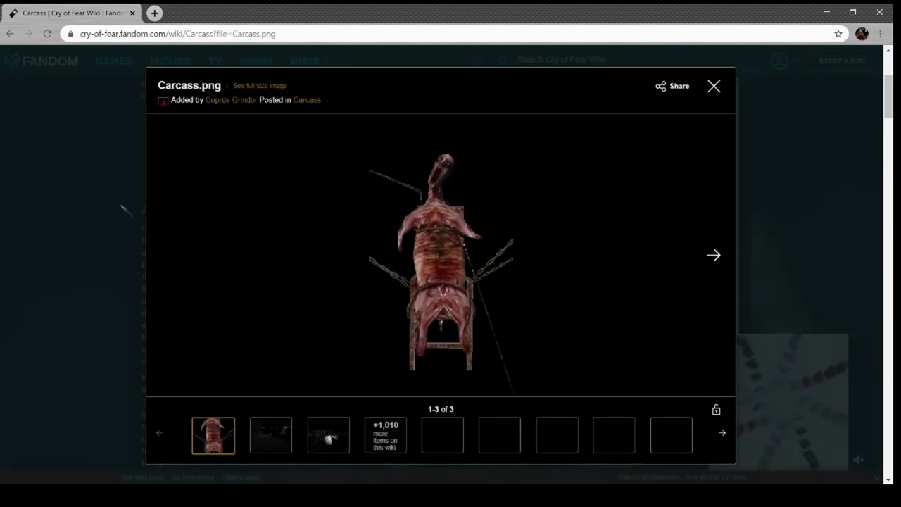
{"action": "left_click", "coordinate": [714, 86]}
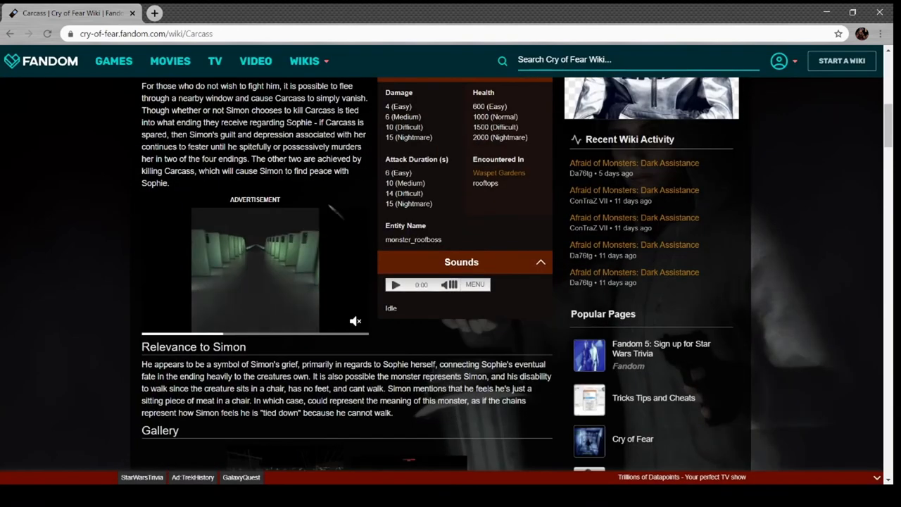
{"action": "scroll", "scroll_direction": "down", "scroll_amount": 3}
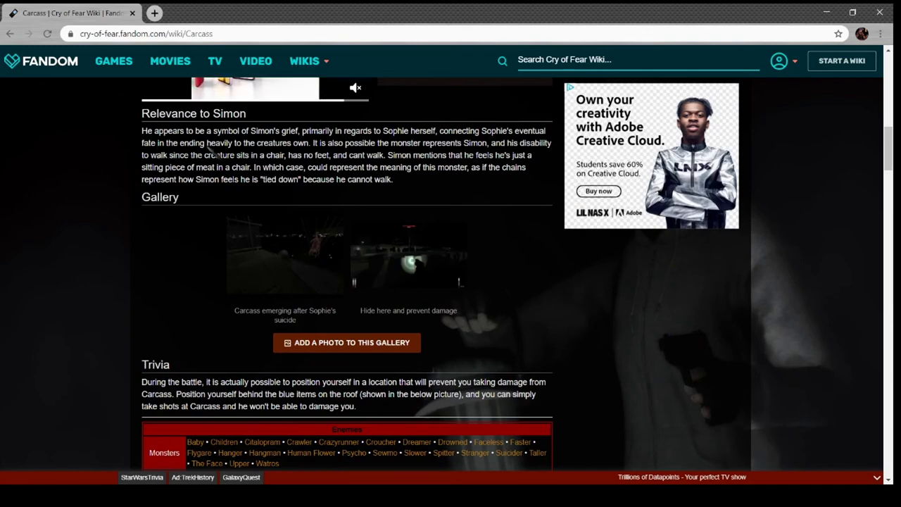
{"action": "scroll", "scroll_direction": "down", "scroll_amount": 3}
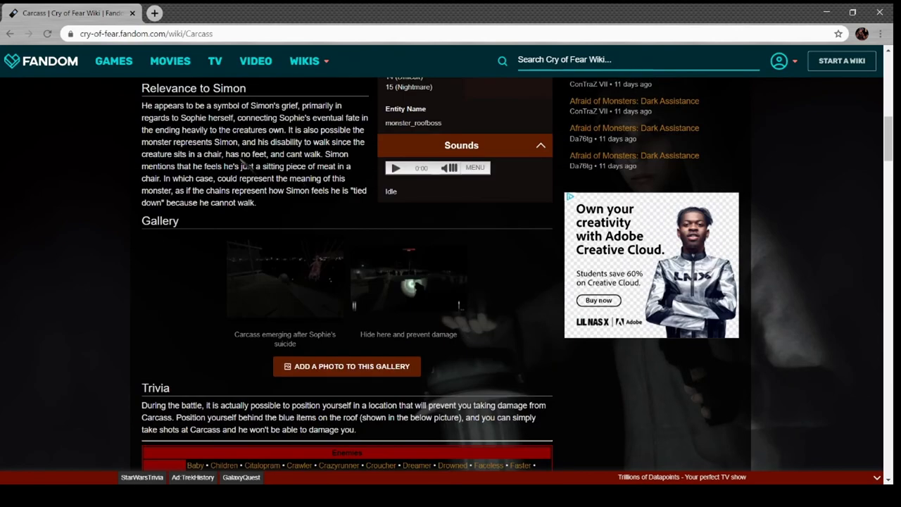
{"action": "mouse_move", "coordinate": [247, 166]}
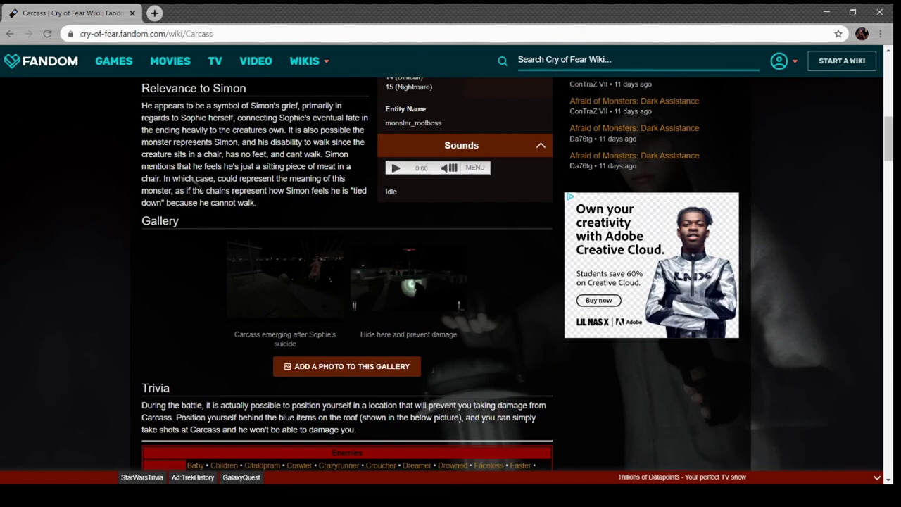
{"action": "mouse_move", "coordinate": [200, 190]}
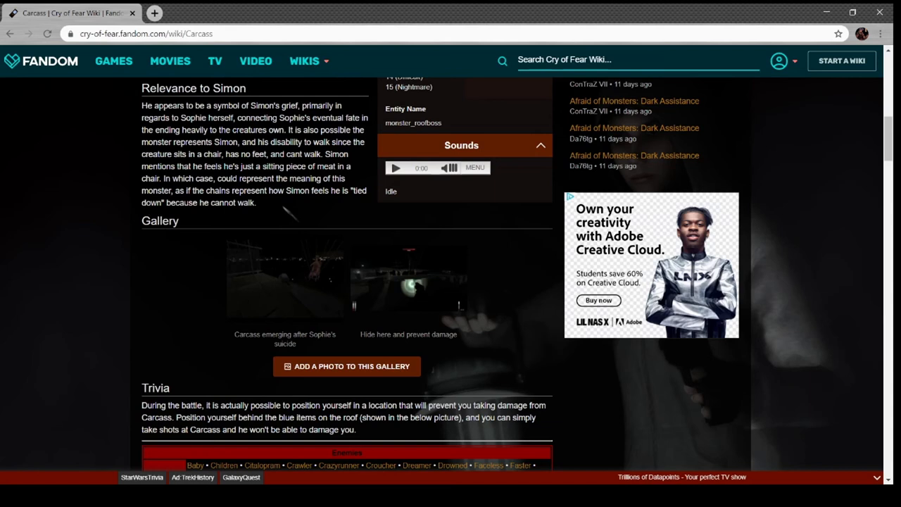
{"action": "scroll", "scroll_direction": "down", "scroll_amount": 3}
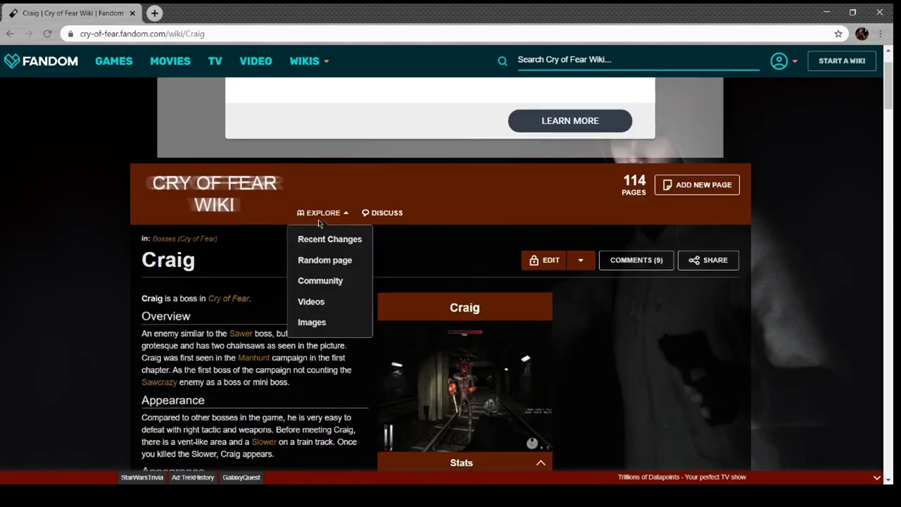
Scroll down the Book Simon page to its infobox and enlarge the Glock model picture
{"action": "scroll", "scroll_direction": "down", "scroll_amount": 3}
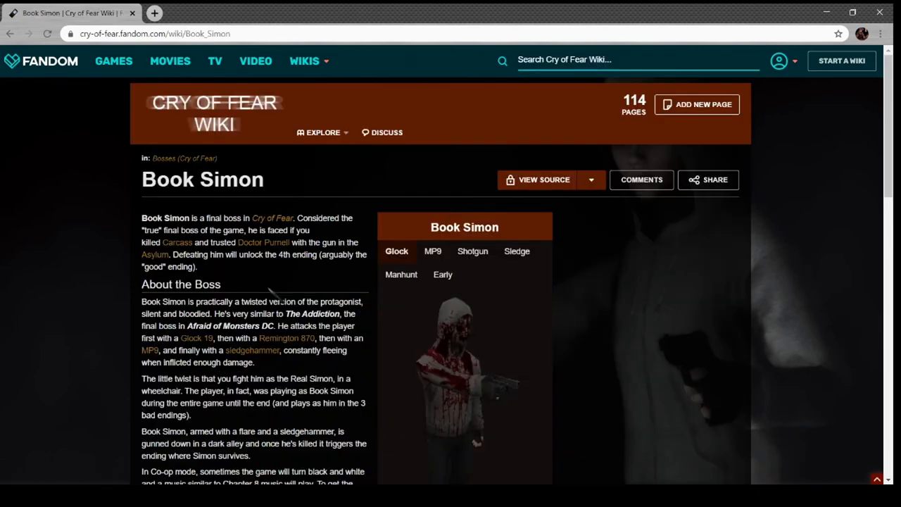
{"action": "scroll", "scroll_direction": "down", "scroll_amount": 3}
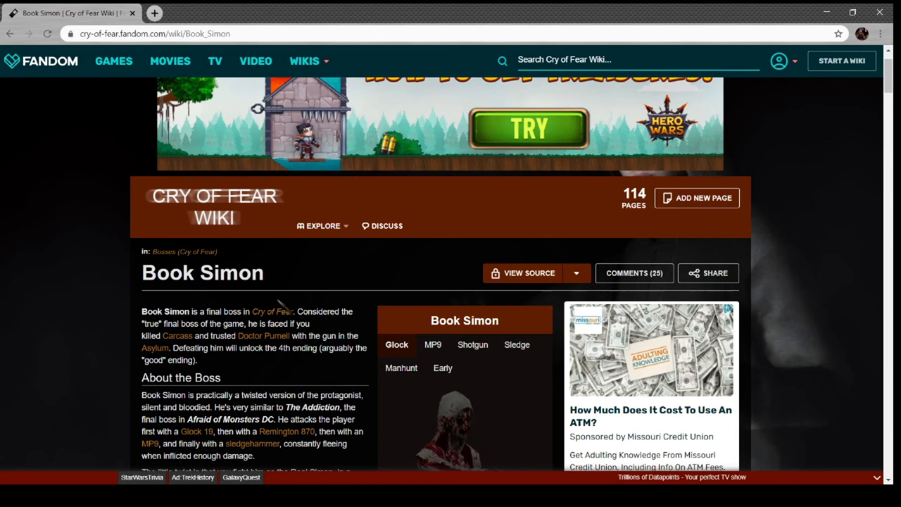
{"action": "scroll", "scroll_direction": "down", "scroll_amount": 3}
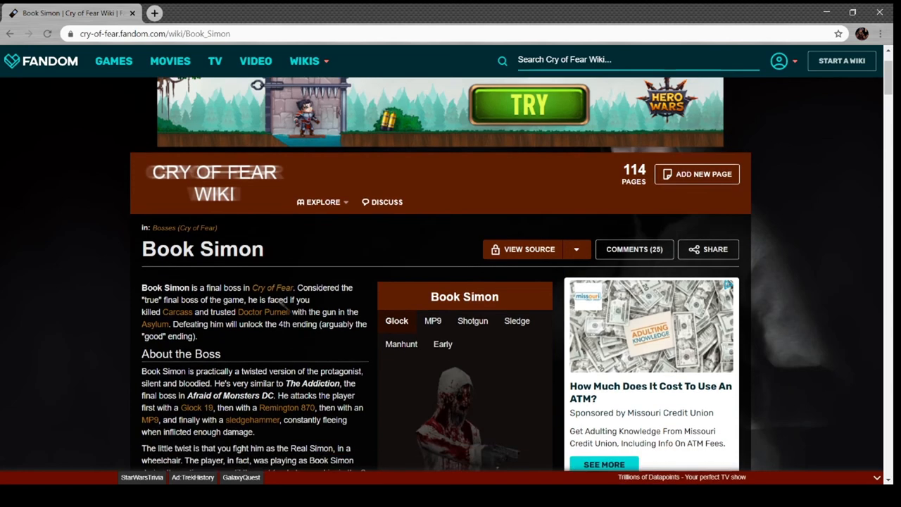
{"action": "scroll", "scroll_direction": "down", "scroll_amount": 3}
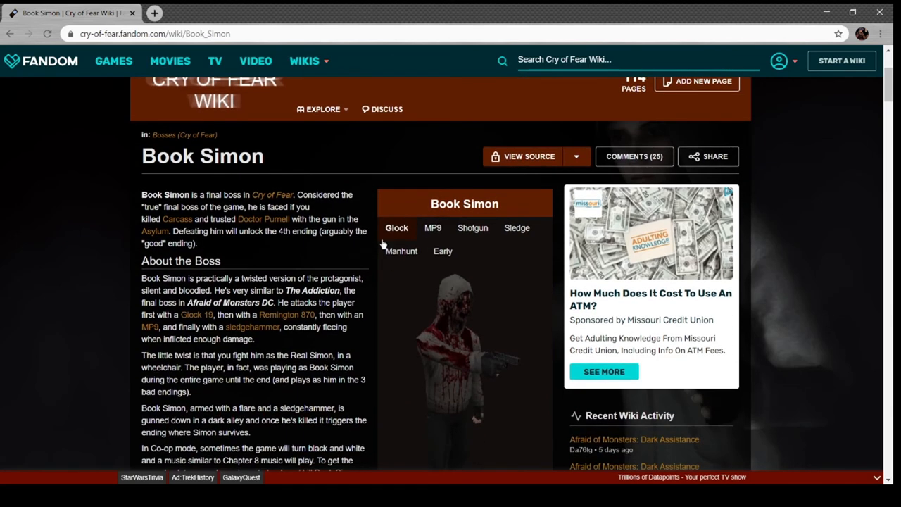
{"action": "left_click", "coordinate": [432, 228]}
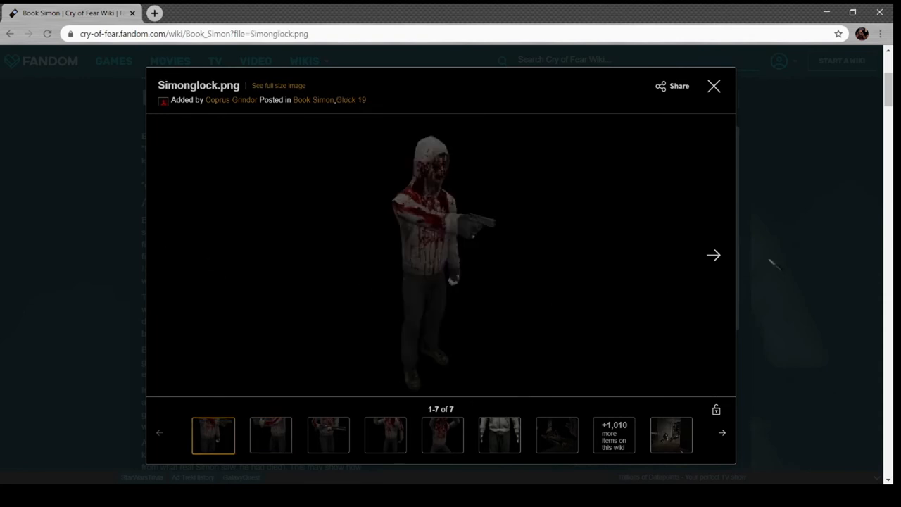
Step through all seven Book Simon gallery images in the lightbox and return to the article
{"action": "left_click", "coordinate": [713, 255]}
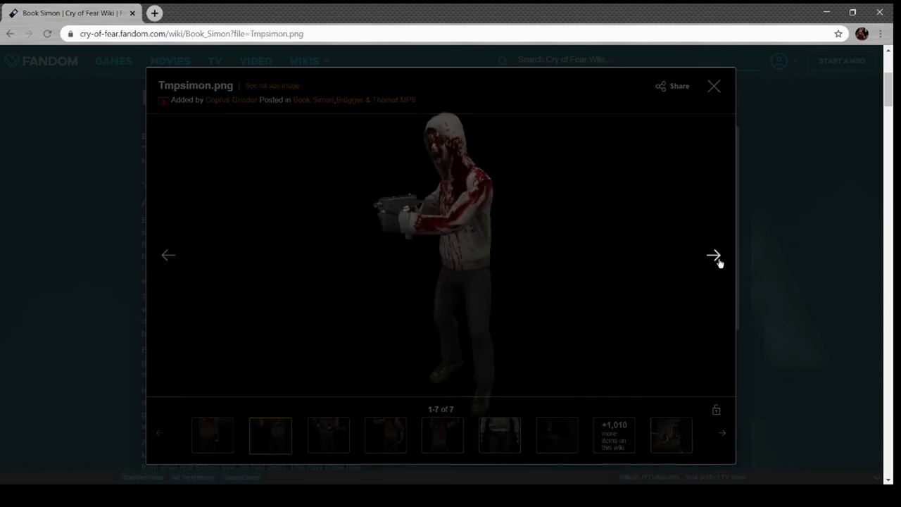
{"action": "left_click", "coordinate": [712, 254]}
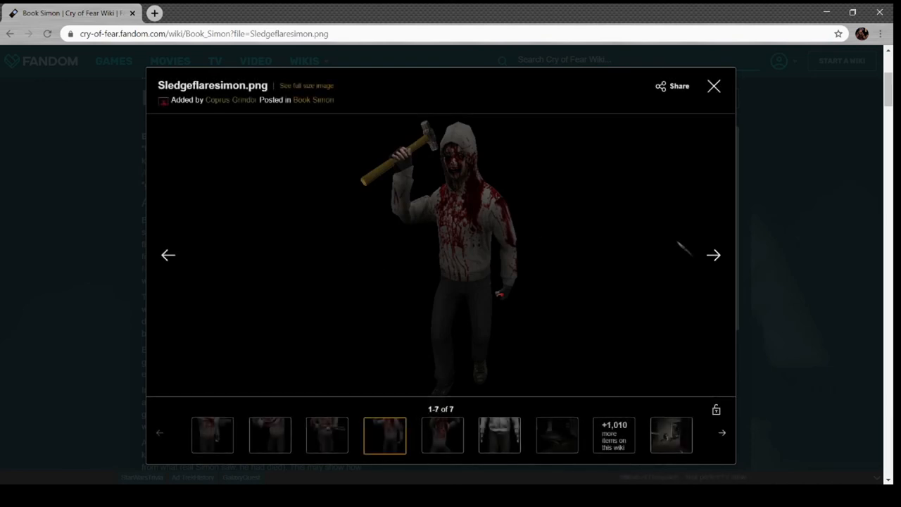
{"action": "mouse_move", "coordinate": [714, 255]}
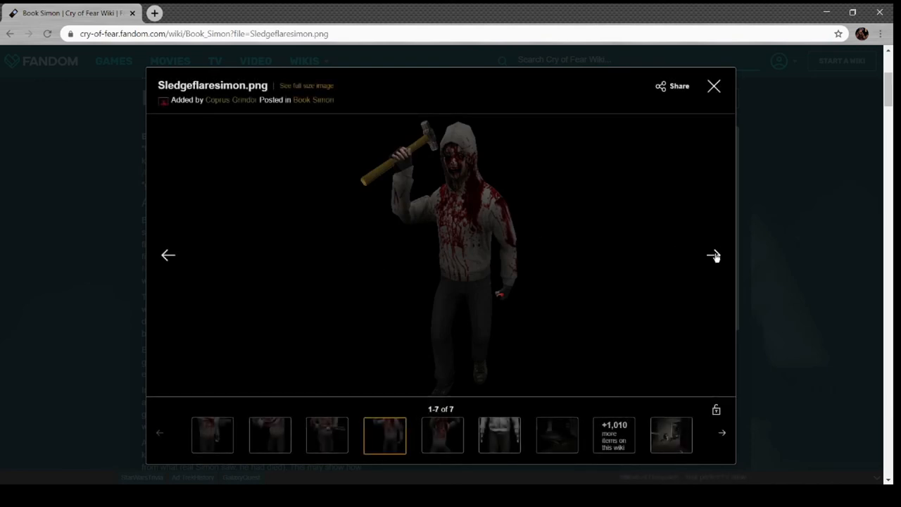
{"action": "left_click", "coordinate": [714, 255]}
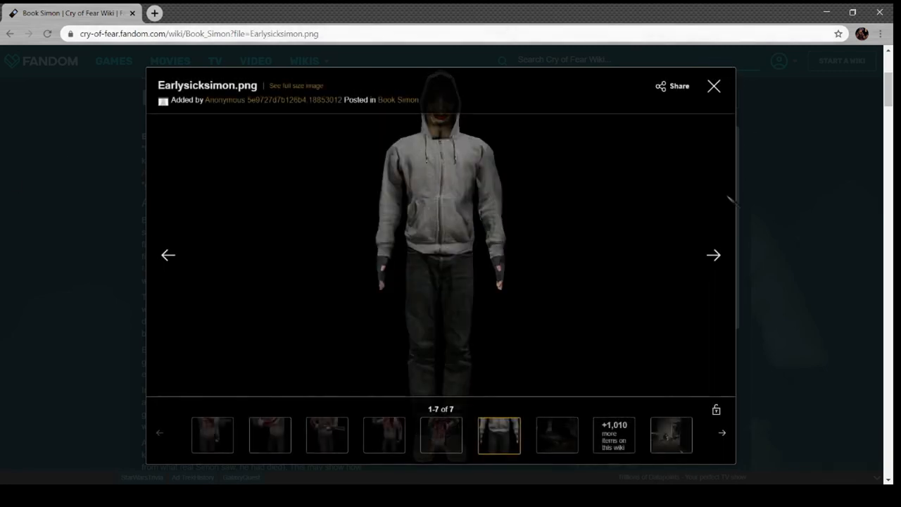
{"action": "left_click", "coordinate": [713, 255]}
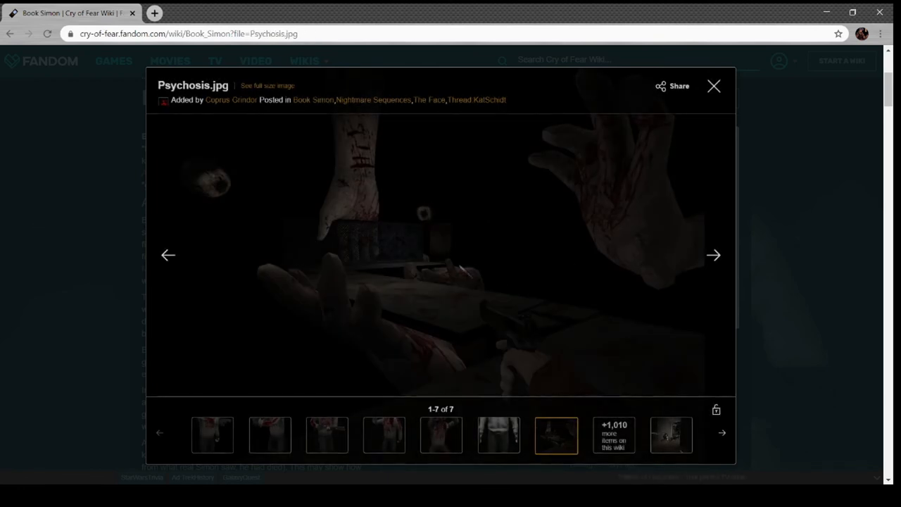
{"action": "left_click", "coordinate": [712, 254]}
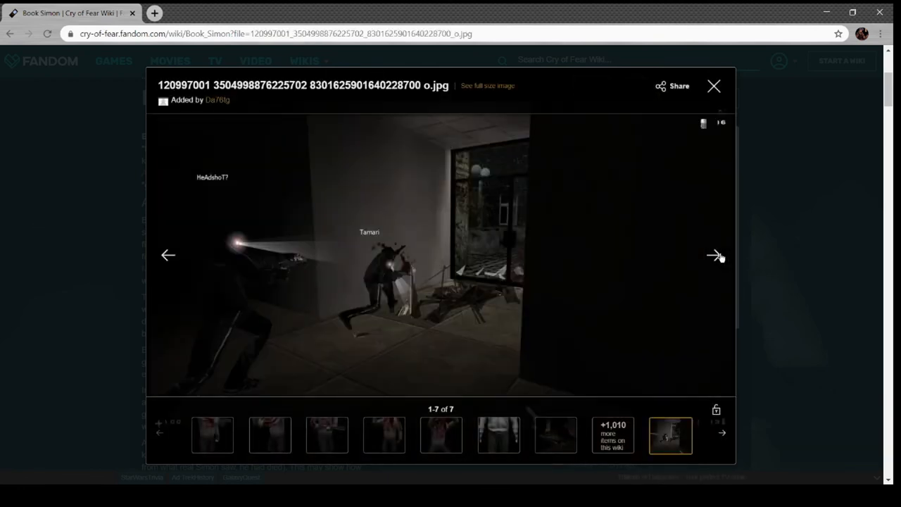
{"action": "left_click", "coordinate": [712, 86]}
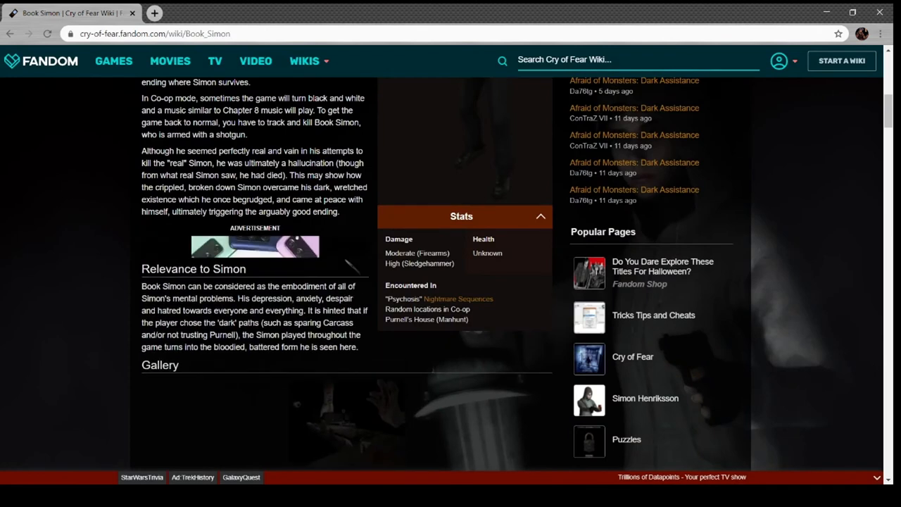
Read Book Simon's Simon relevance and go to the Sick Simon page from the Bosses navbox
{"action": "scroll", "scroll_direction": "down", "scroll_amount": 3}
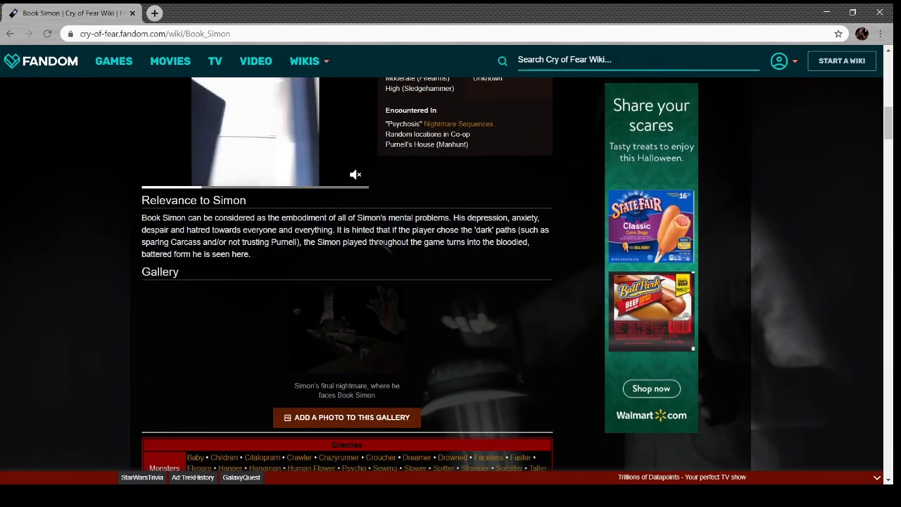
{"action": "scroll", "scroll_direction": "down", "scroll_amount": 3}
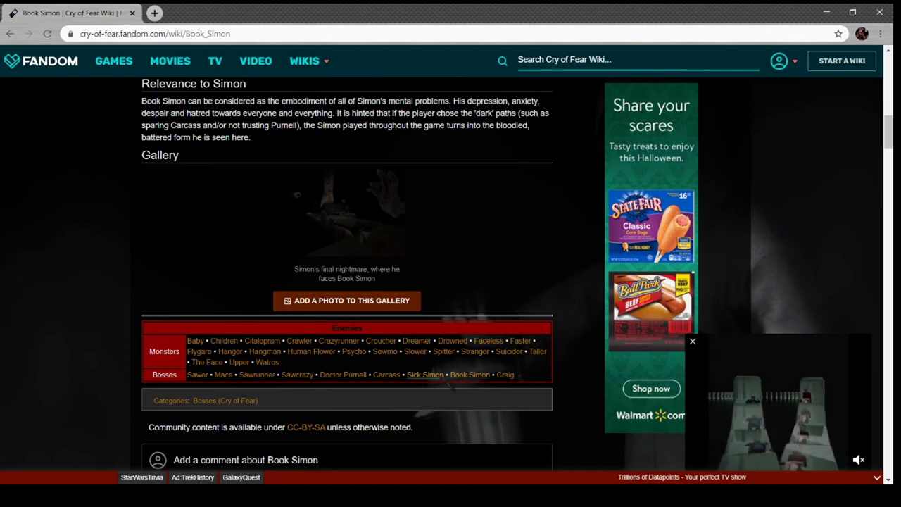
{"action": "left_click", "coordinate": [426, 374]}
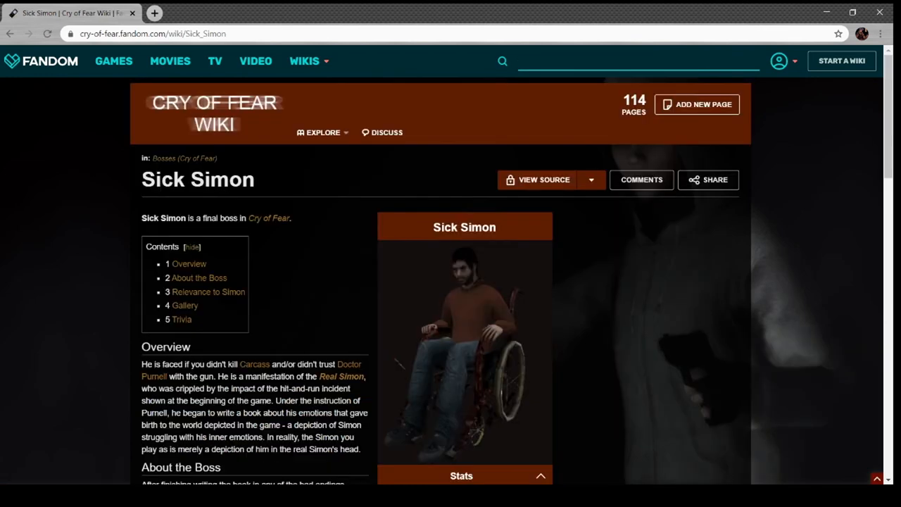
{"action": "scroll", "scroll_direction": "down", "scroll_amount": 3}
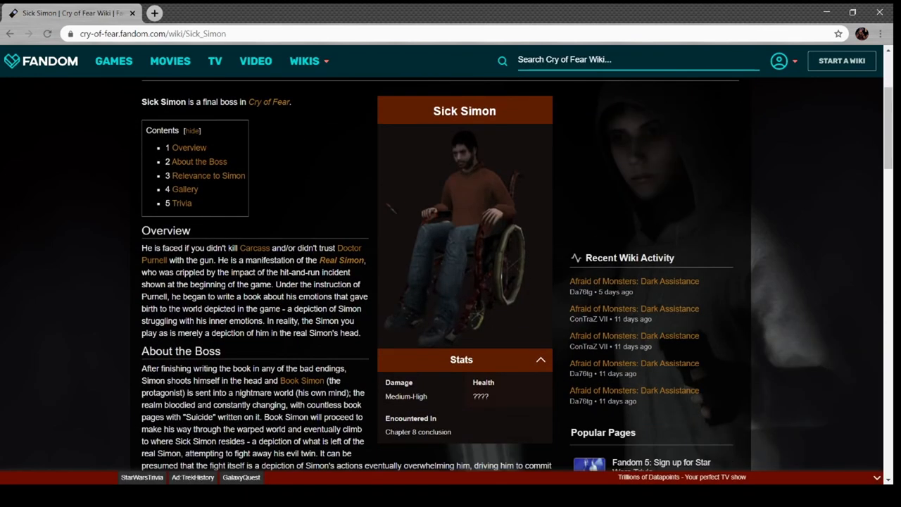
{"action": "scroll", "scroll_direction": "down", "scroll_amount": 3}
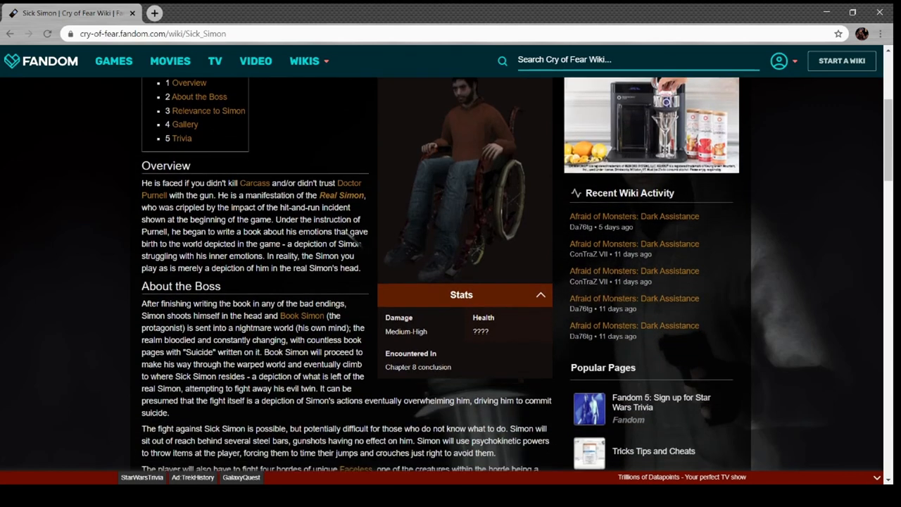
{"action": "scroll", "scroll_direction": "down", "scroll_amount": 3}
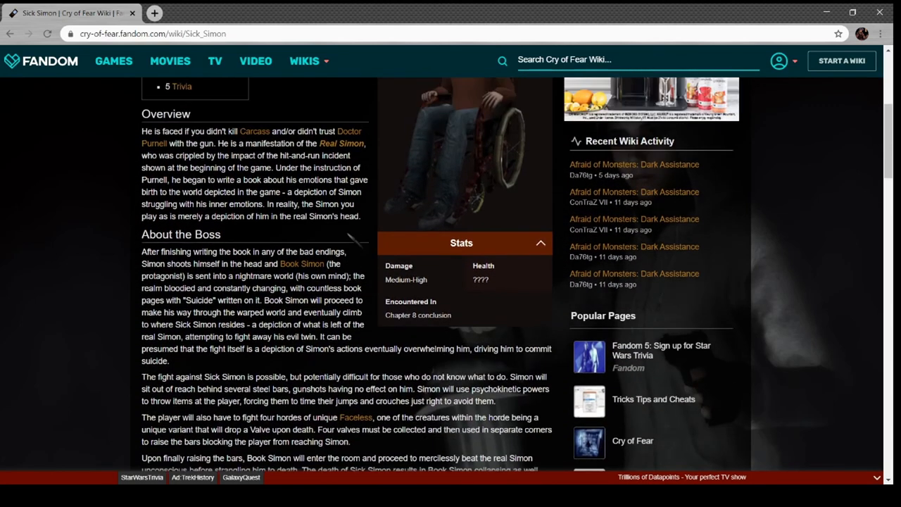
{"action": "scroll", "scroll_direction": "down", "scroll_amount": 3}
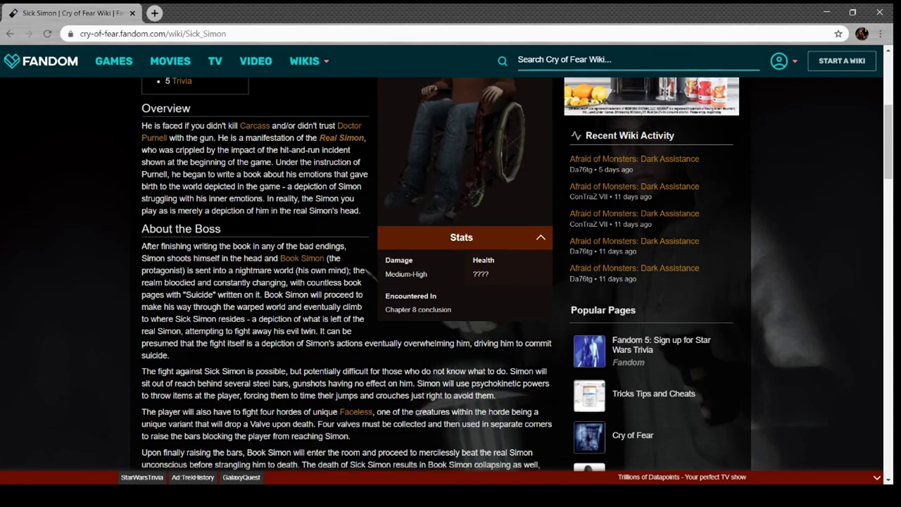
{"action": "scroll", "scroll_direction": "down", "scroll_amount": 3}
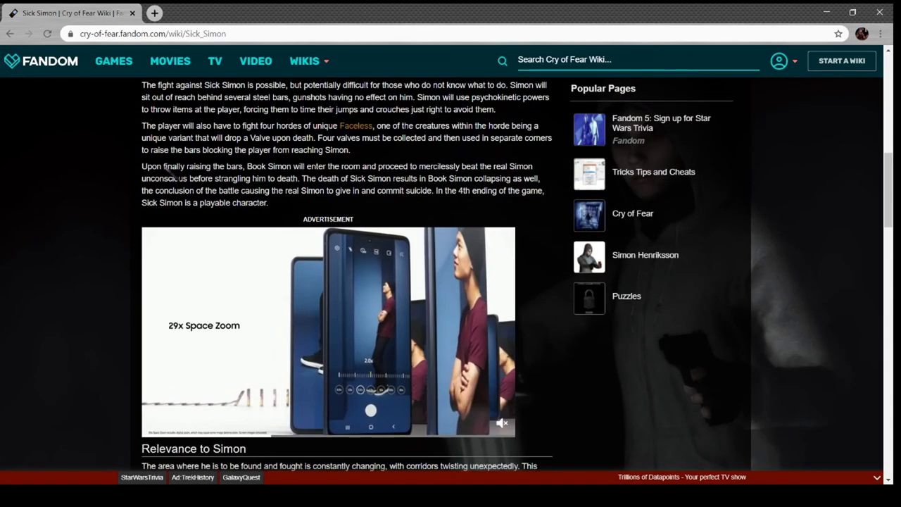
{"action": "scroll", "scroll_direction": "down", "scroll_amount": 3}
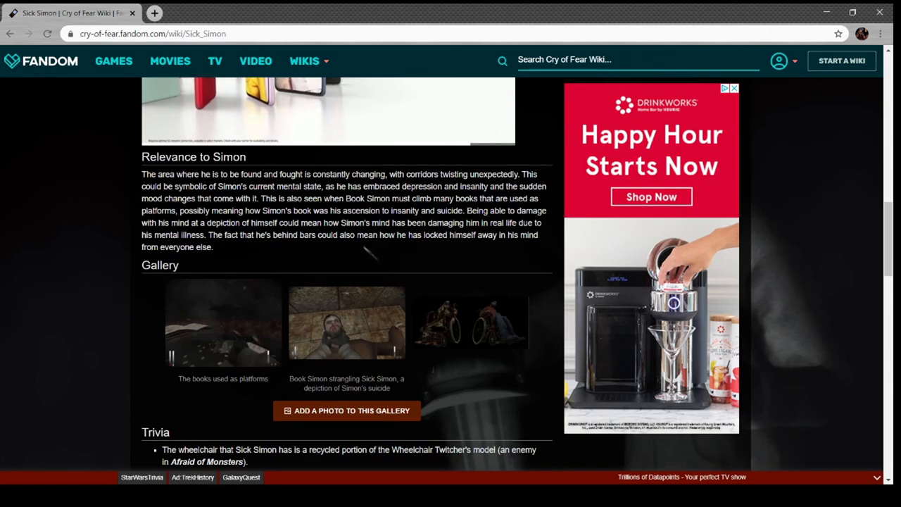
{"action": "scroll", "scroll_direction": "down", "scroll_amount": 3}
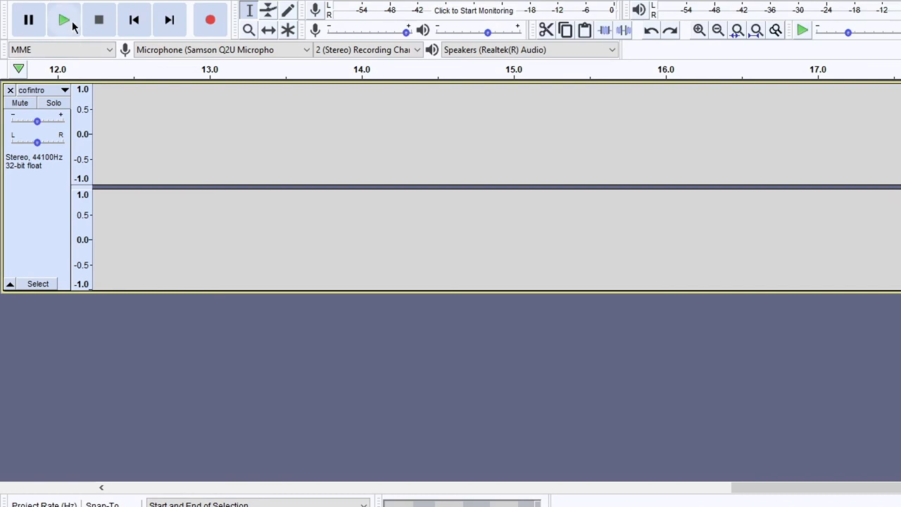
Play the cofintro track from its start, stop it, and reverse the track's waveform
{"action": "left_click", "coordinate": [64, 20]}
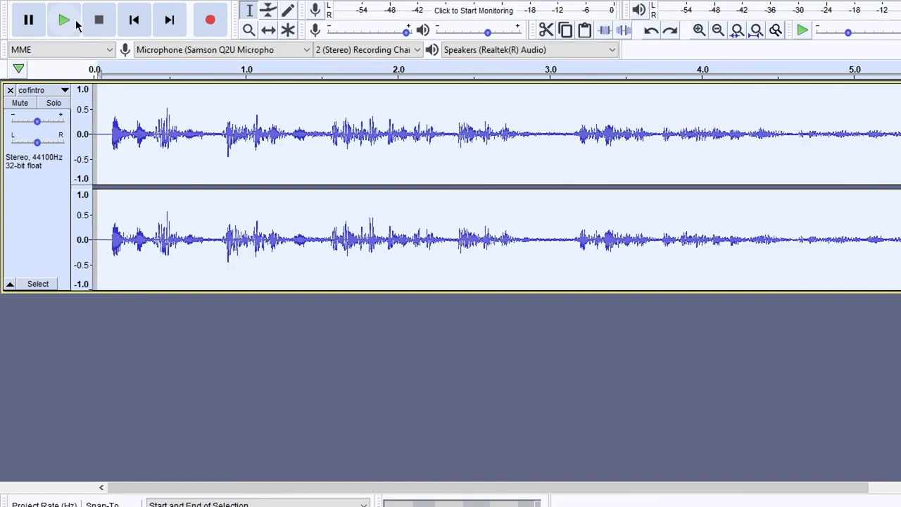
{"action": "left_click", "coordinate": [63, 19]}
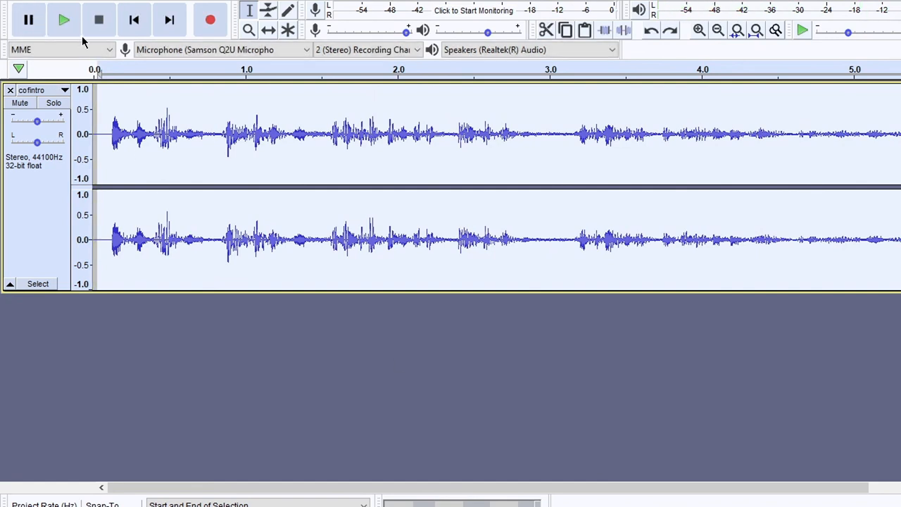
{"action": "left_click", "coordinate": [65, 19]}
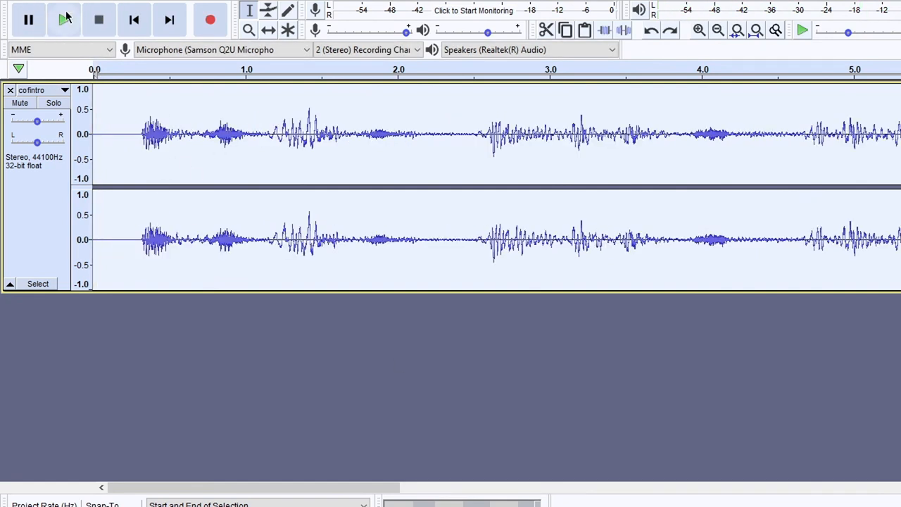
Play the cofintro track into its quieter later seconds, skip back to the start, play again and stop
{"action": "left_click", "coordinate": [65, 20]}
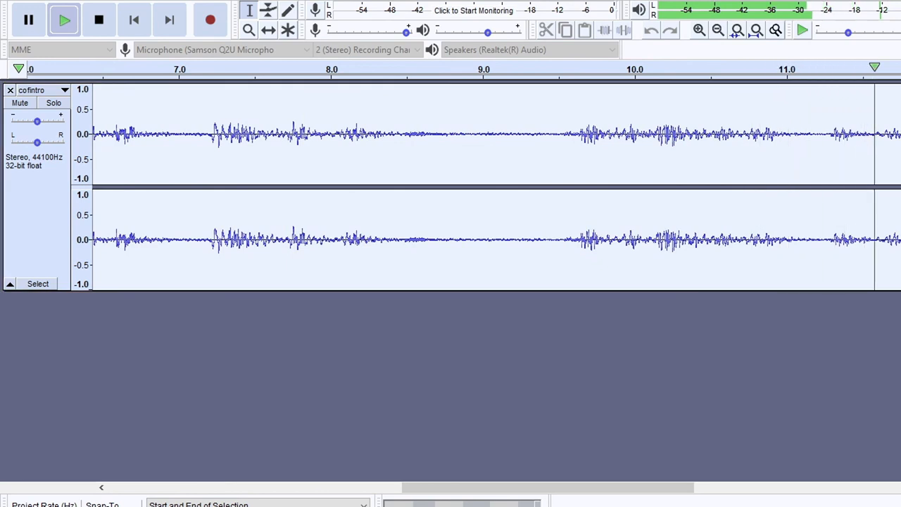
{"action": "scroll", "scroll_direction": "right", "scroll_amount": 3}
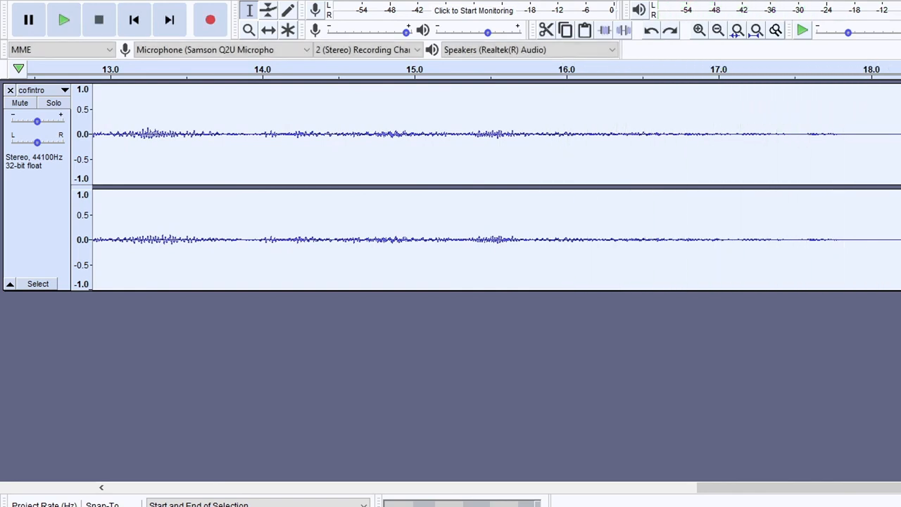
{"action": "left_click", "coordinate": [63, 20]}
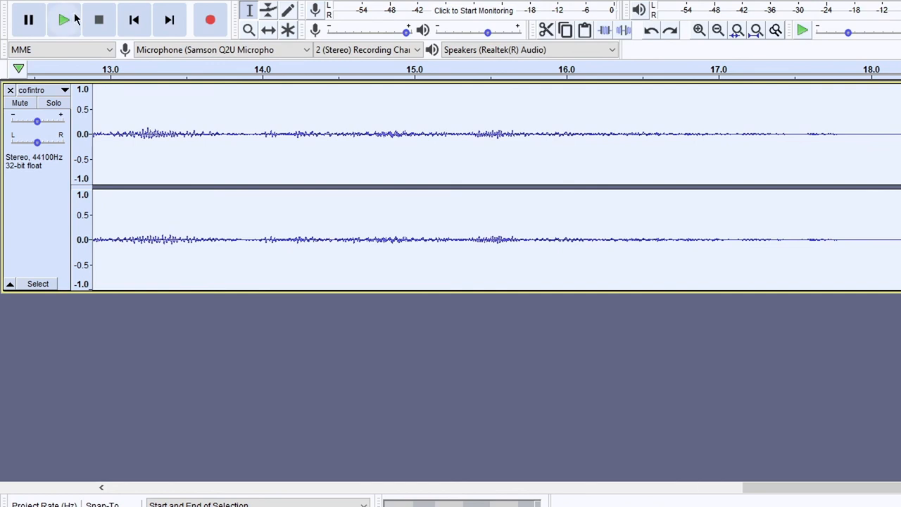
{"action": "left_click", "coordinate": [65, 20]}
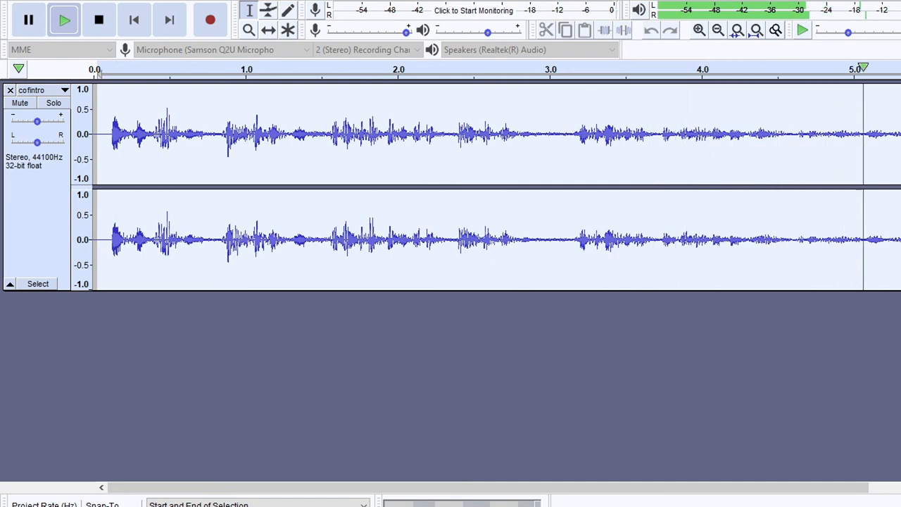
{"action": "left_click", "coordinate": [64, 19]}
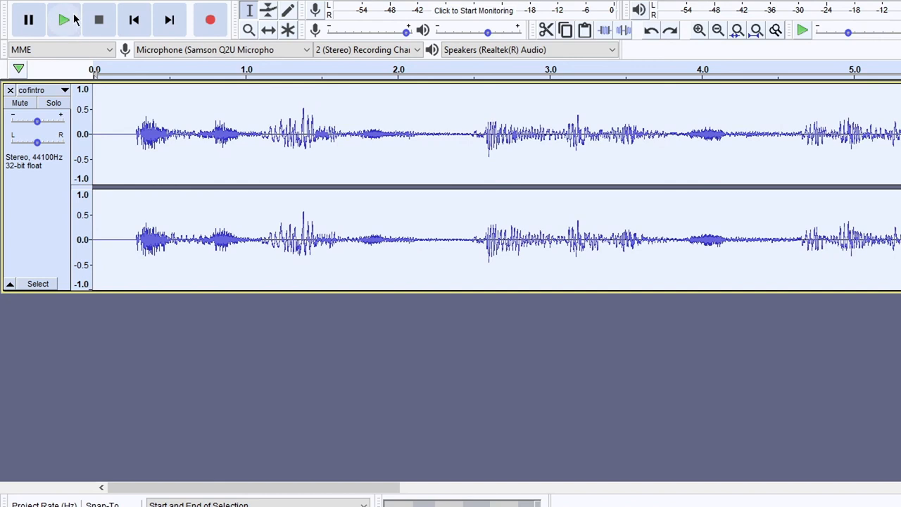
Stop playback, reverse the cofintro track and return to its beginning
{"action": "left_click", "coordinate": [99, 20]}
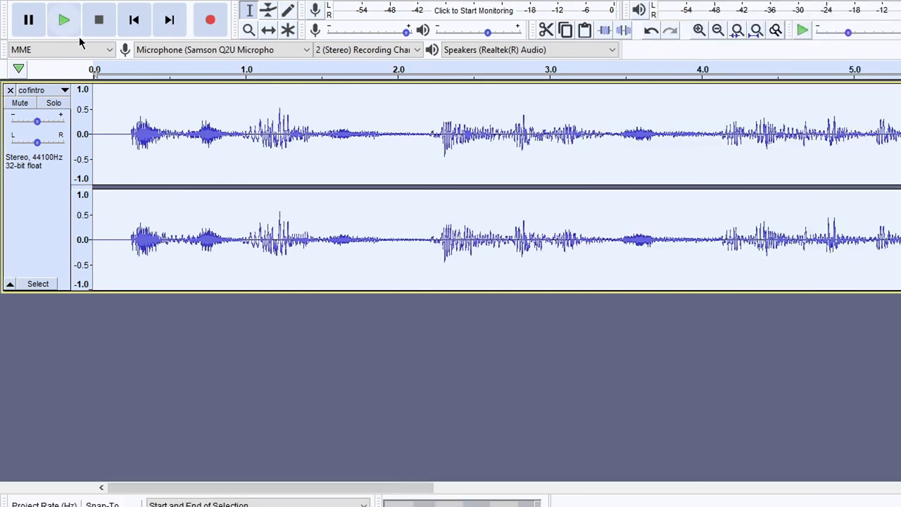
{"action": "left_click", "coordinate": [64, 20]}
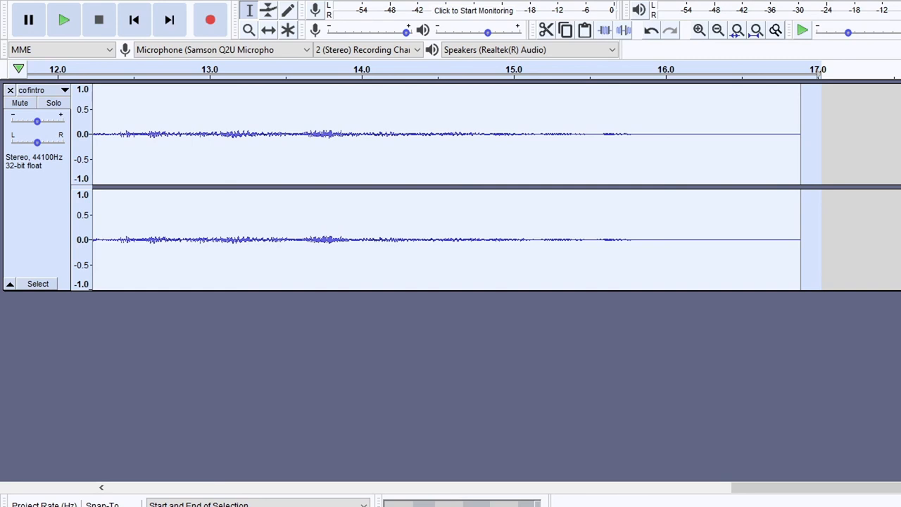
{"action": "left_click", "coordinate": [63, 20]}
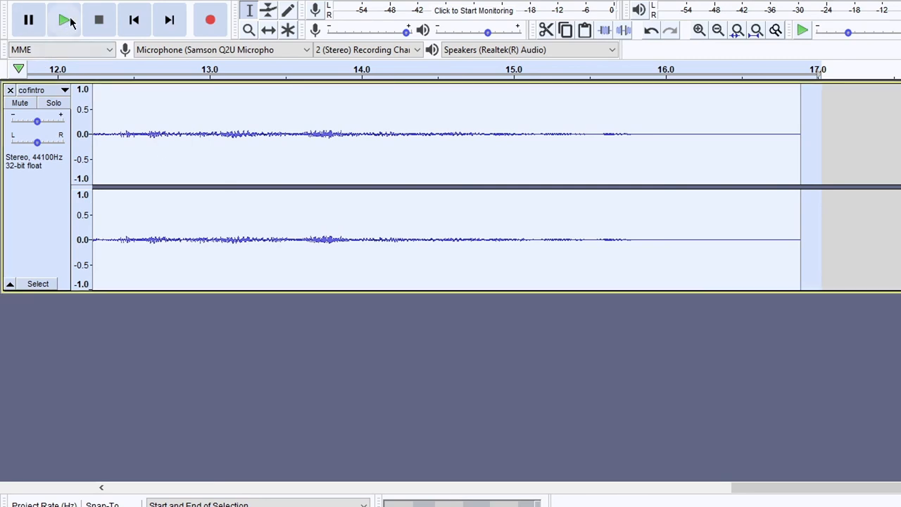
Play the reversed cofintro track again from the start
{"action": "left_click", "coordinate": [64, 20]}
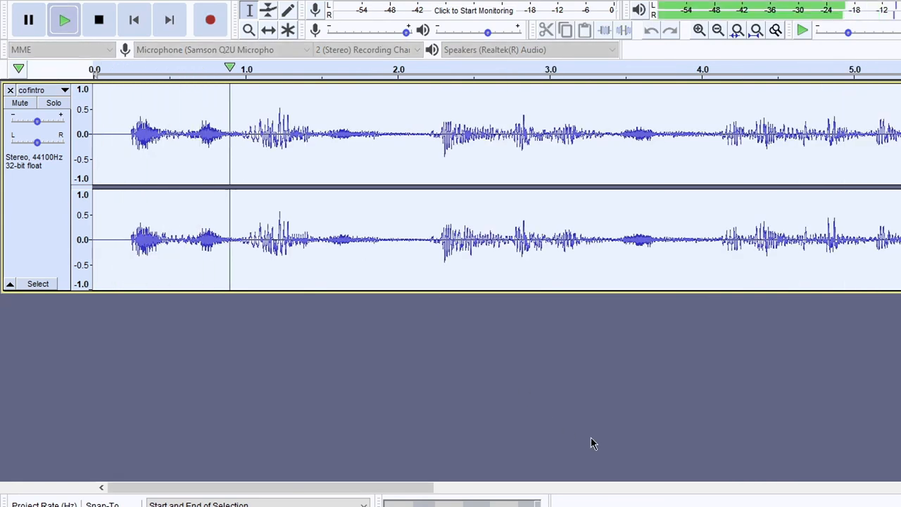
{"action": "left_click", "coordinate": [533, 69]}
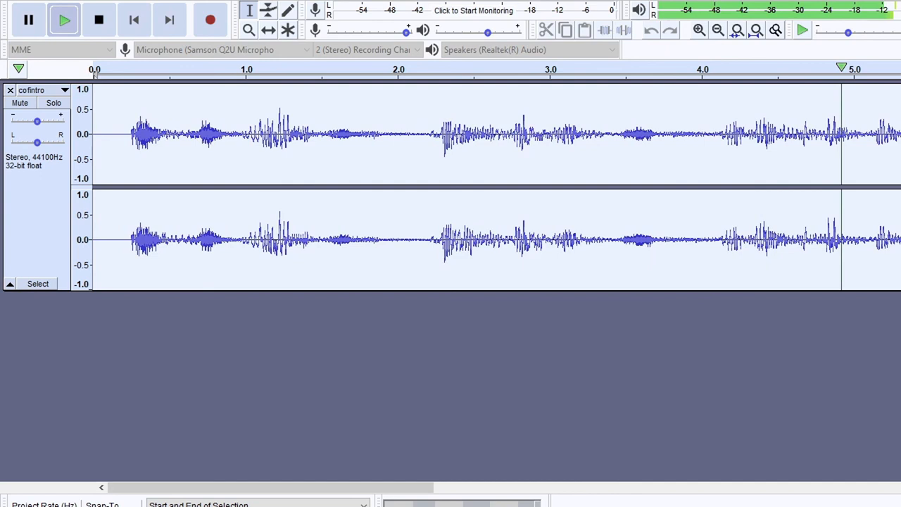
{"action": "scroll", "scroll_direction": "right", "scroll_amount": 3}
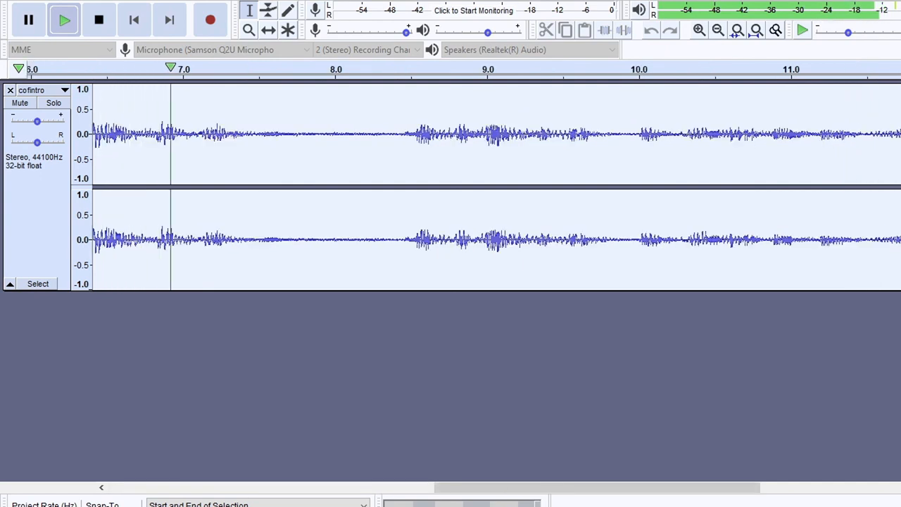